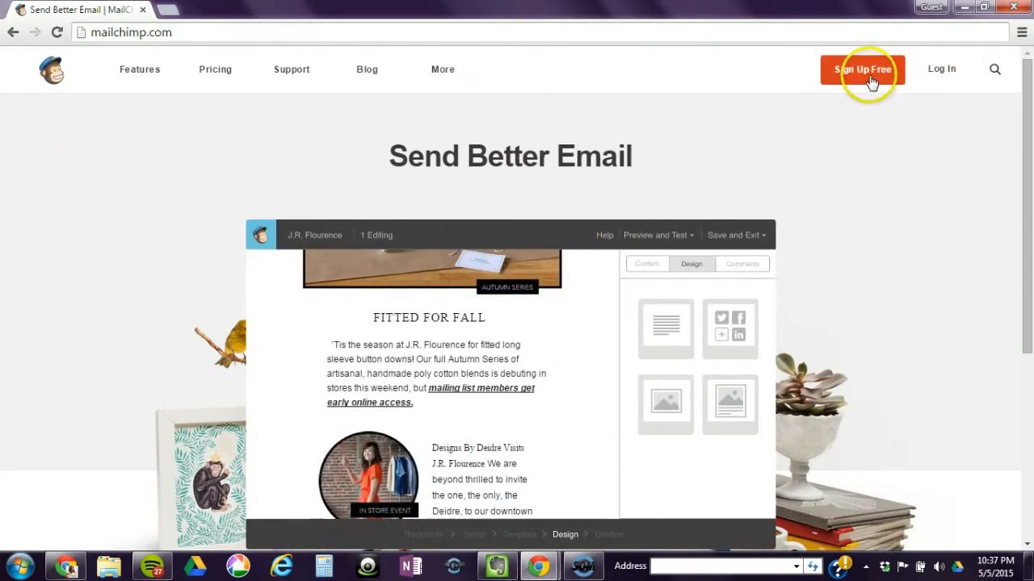
- Bring up MailChimp's Sign Up Free account form from the homepage
click(868, 69)
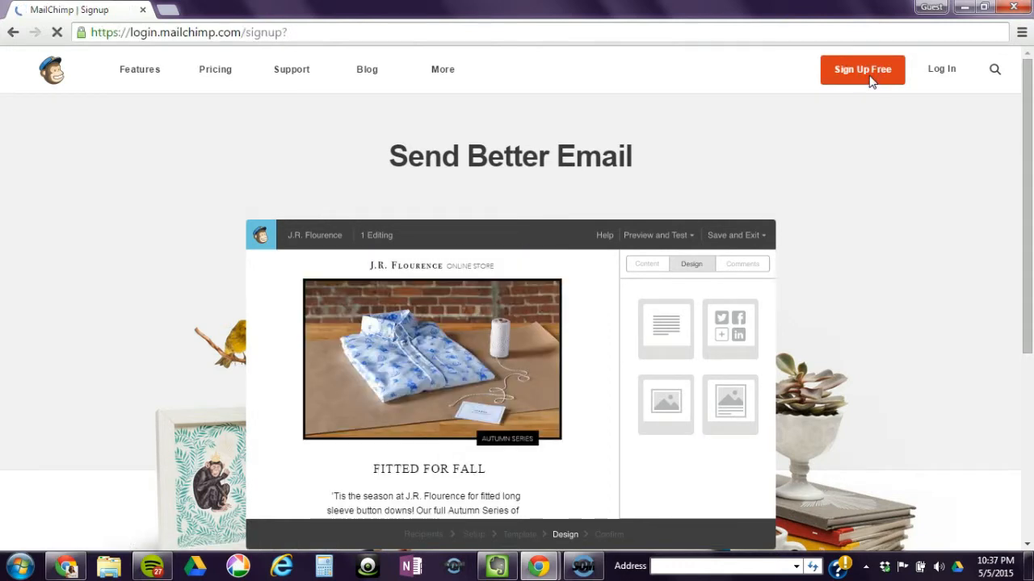
click(864, 69)
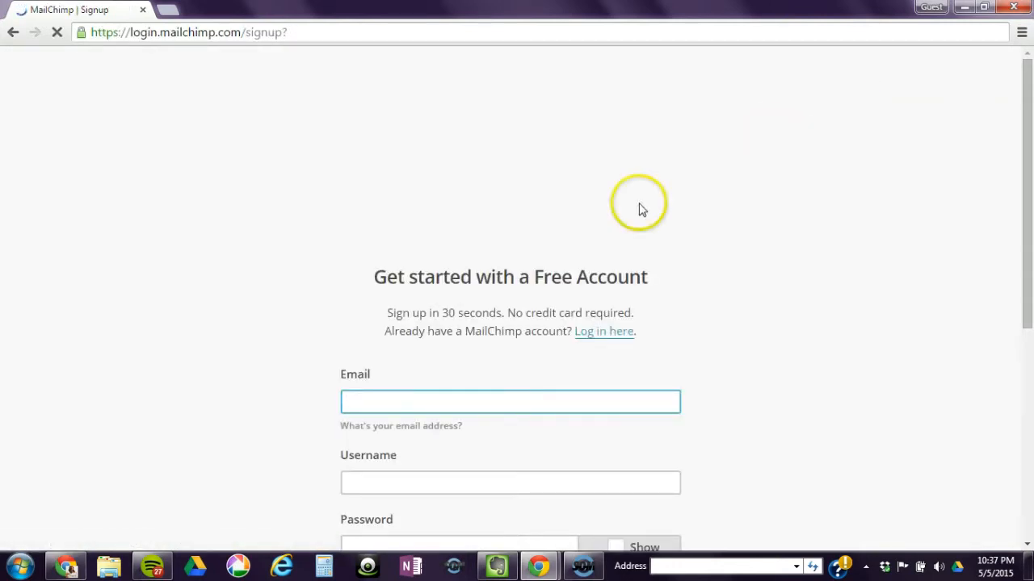
- Enter the support email, 'socially' username and a password, then create the account
text(sociallynina@)
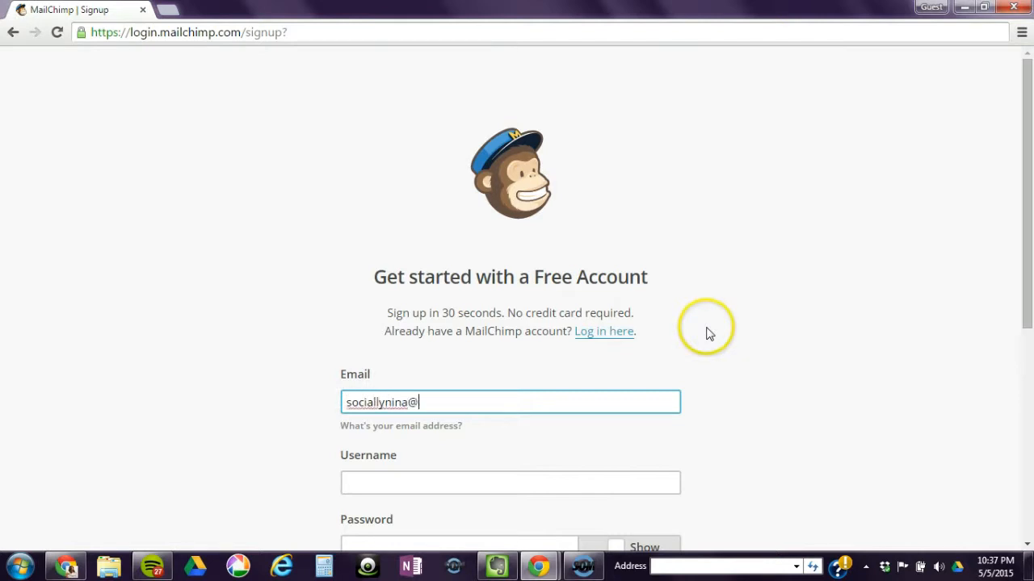
key(Backspace)
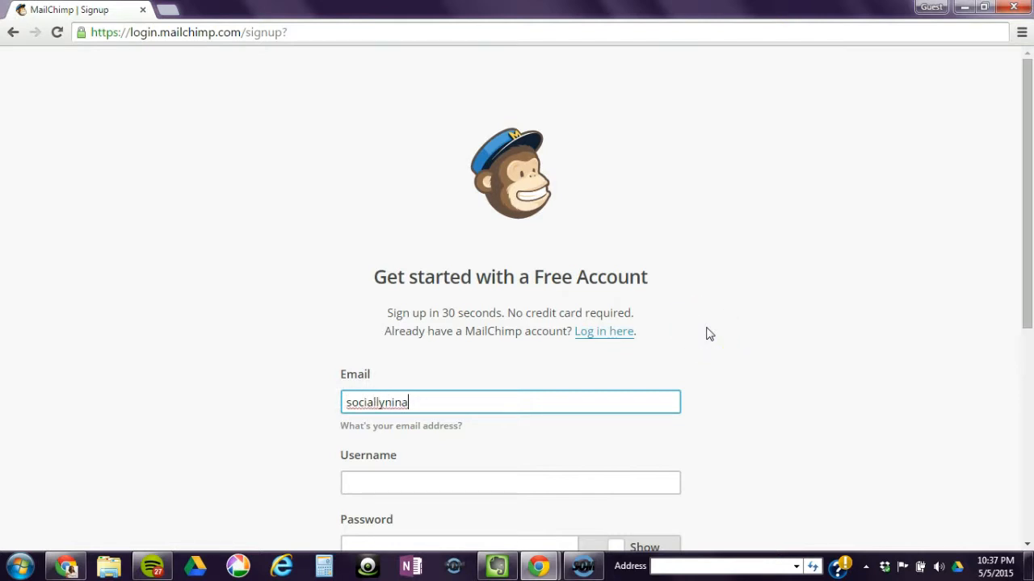
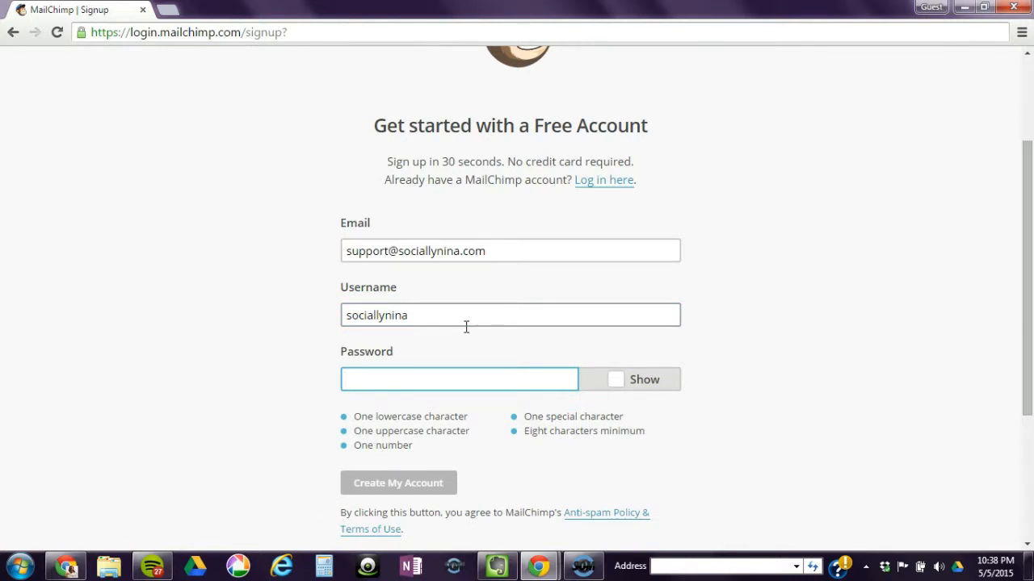
click(458, 378)
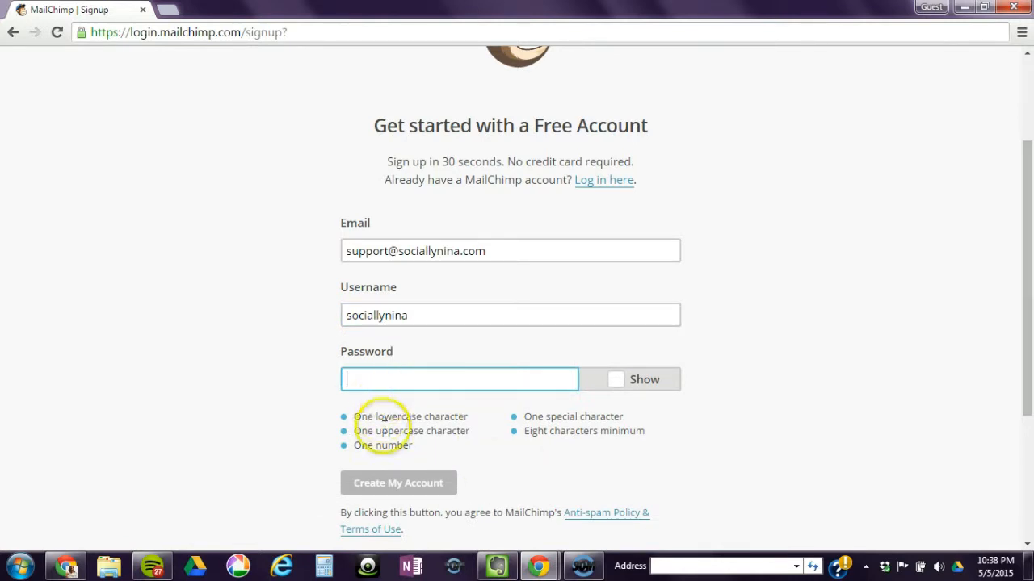
mouse_move(422, 284)
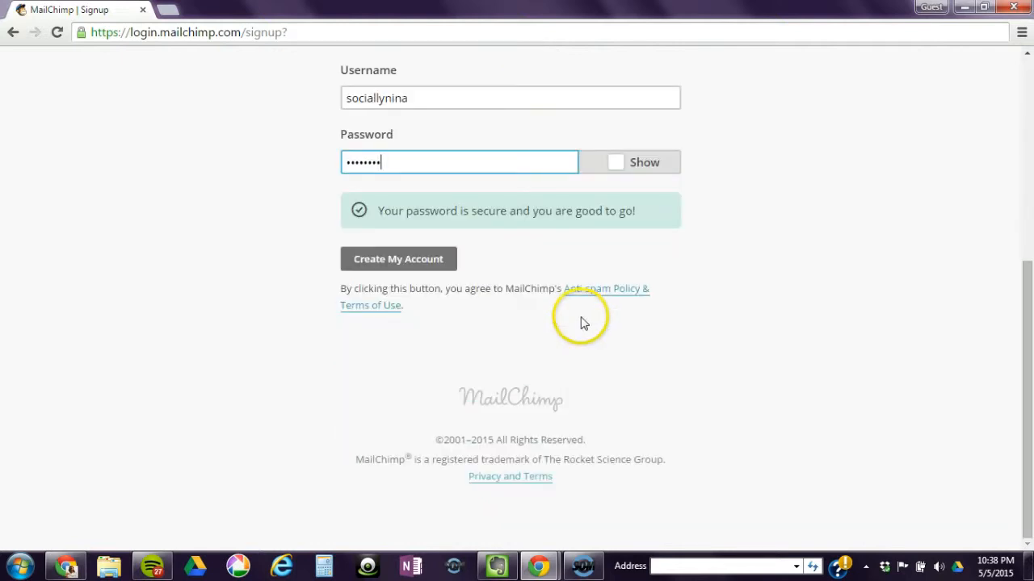
mouse_move(588, 307)
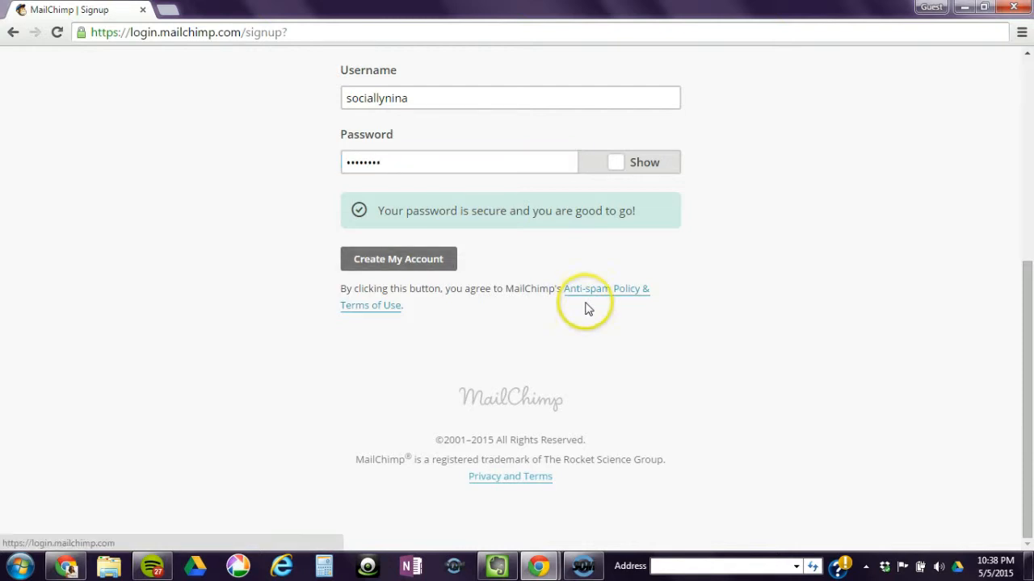
mouse_move(490, 257)
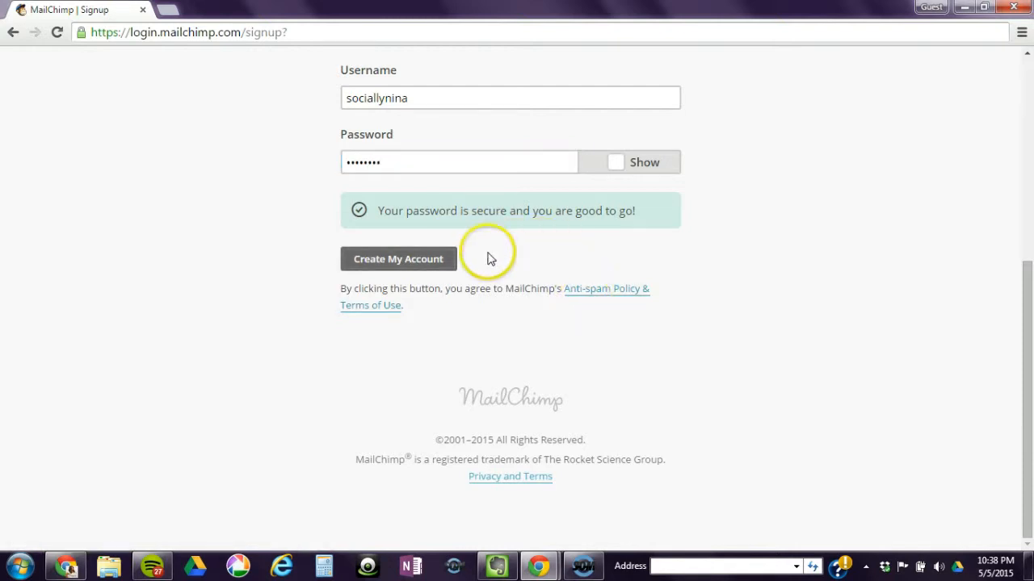
click(398, 258)
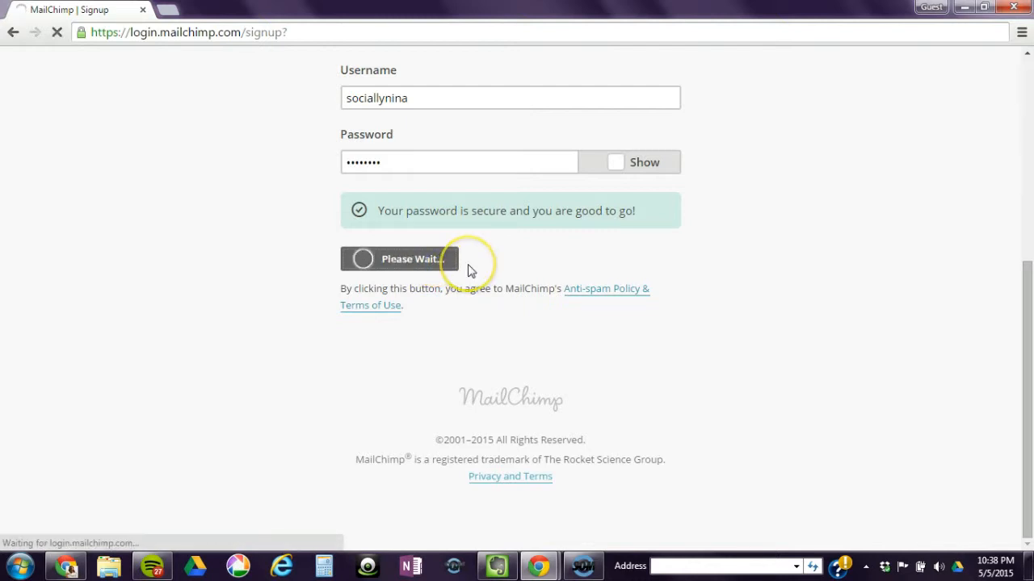
click(398, 258)
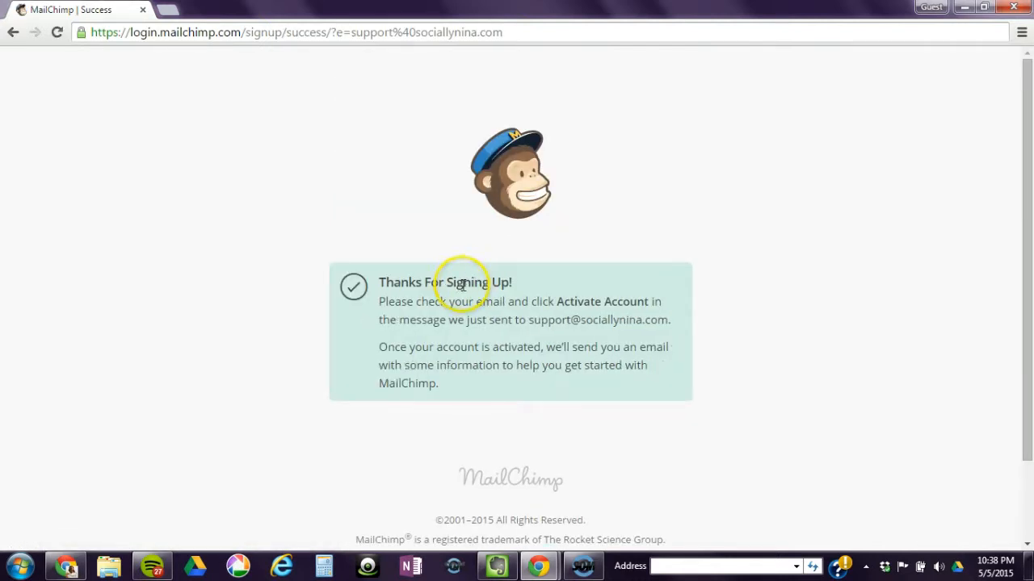
mouse_move(470, 240)
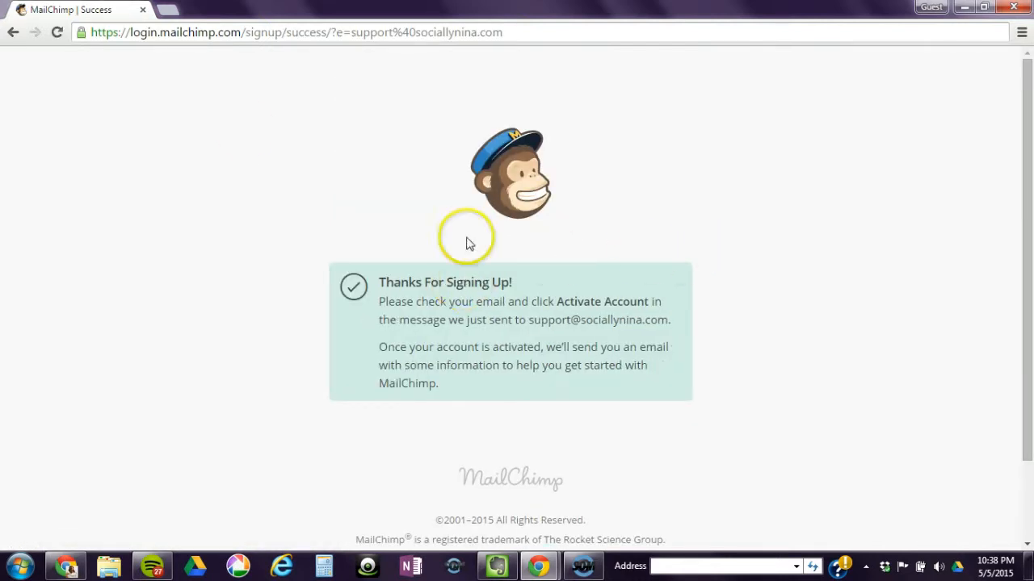
mouse_move(484, 357)
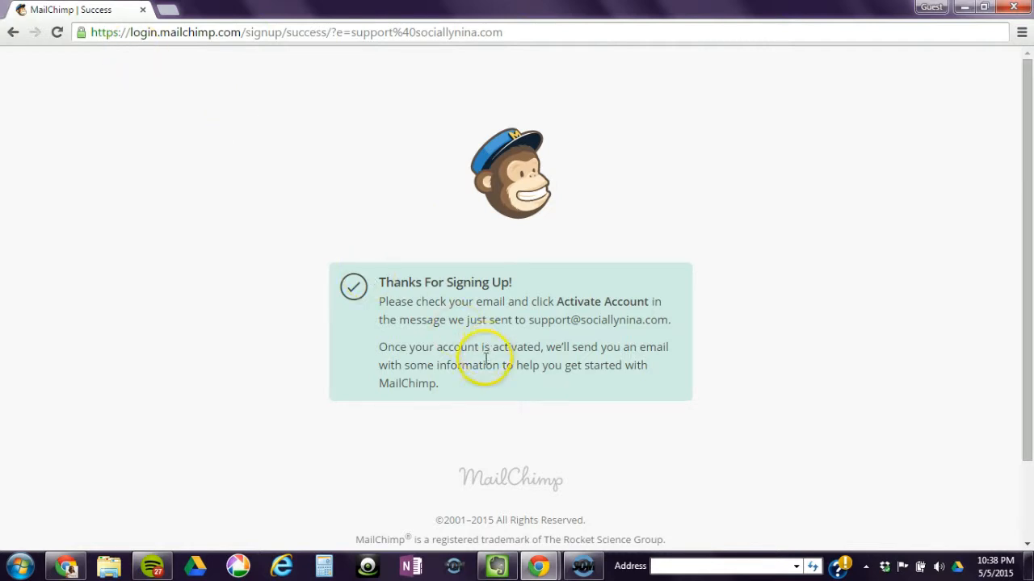
mouse_move(309, 563)
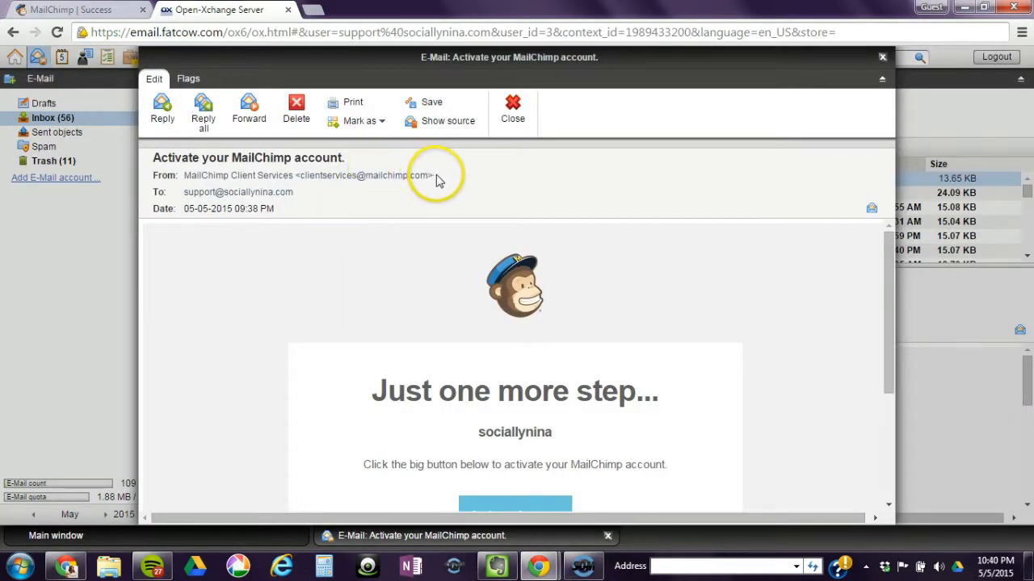
mouse_move(267, 184)
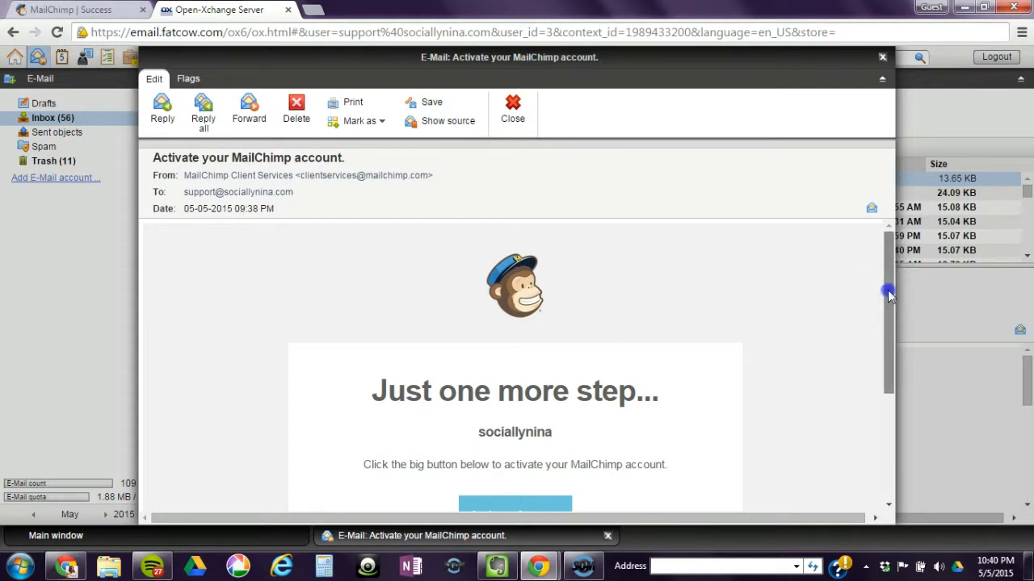
- Scroll the activation email and follow its Activate Account button
scroll(down, 3)
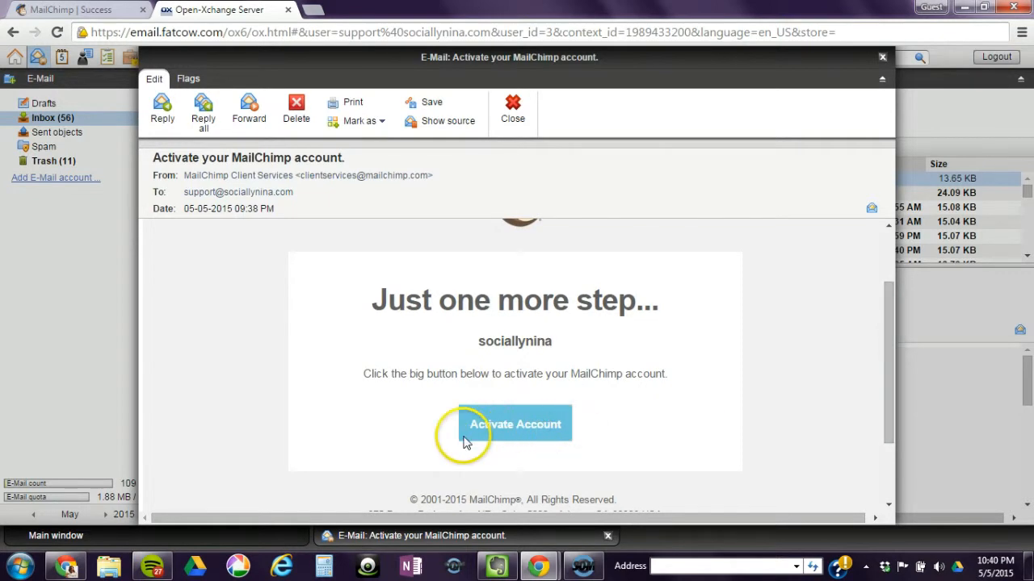
click(515, 424)
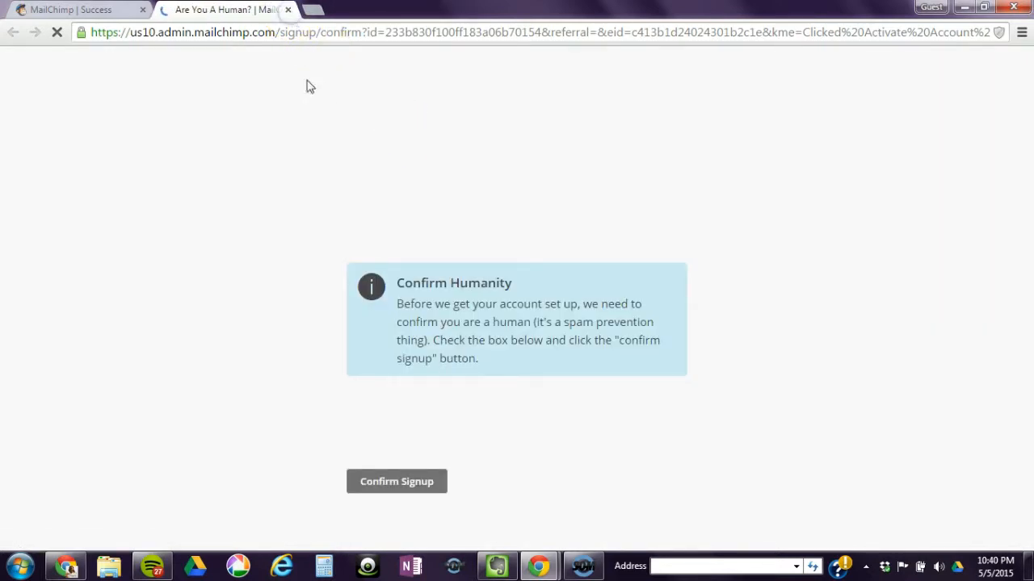
- Tick 'I'm not a robot', solve the cake image challenge, and confirm signup
click(367, 421)
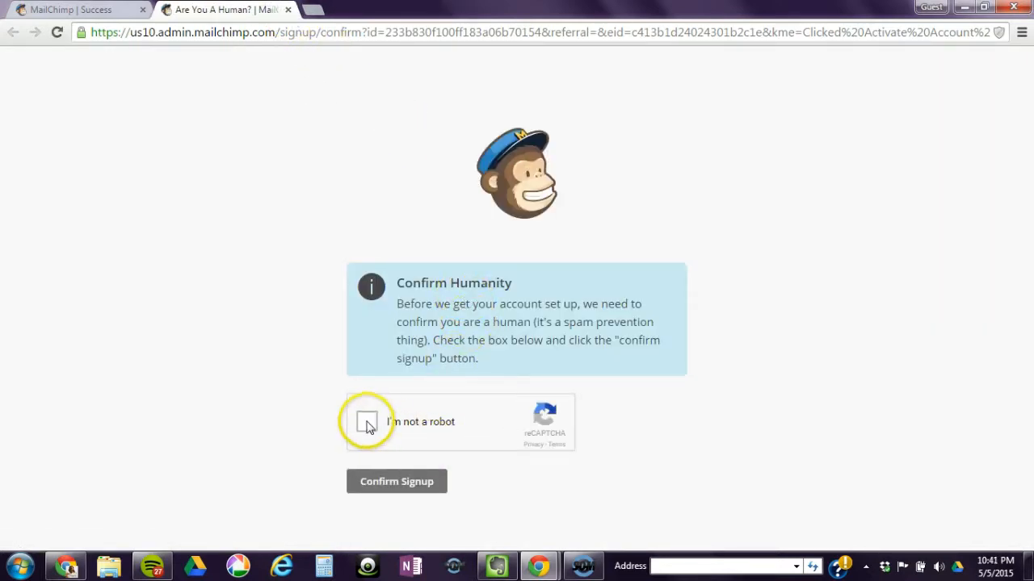
click(366, 421)
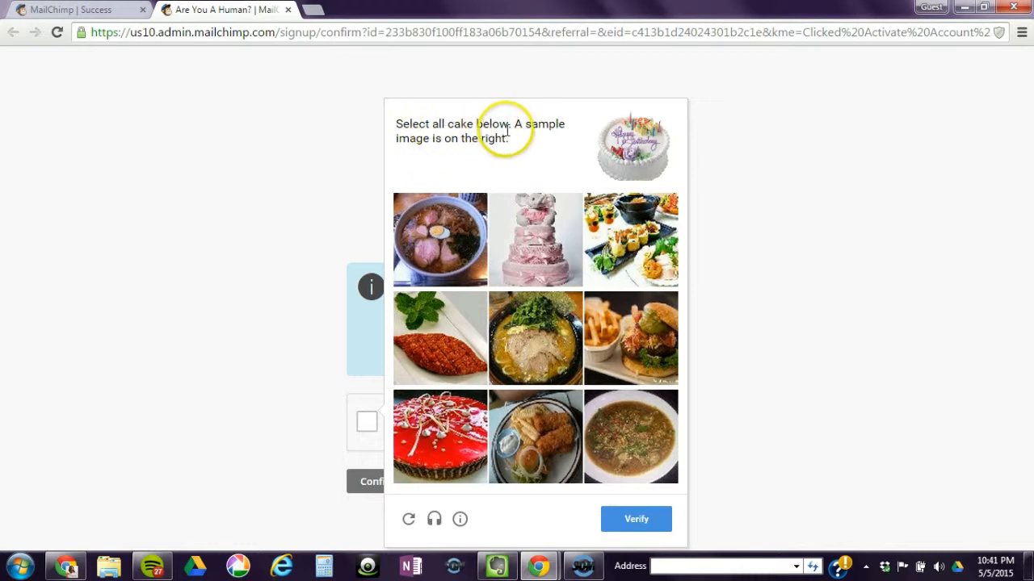
mouse_move(546, 139)
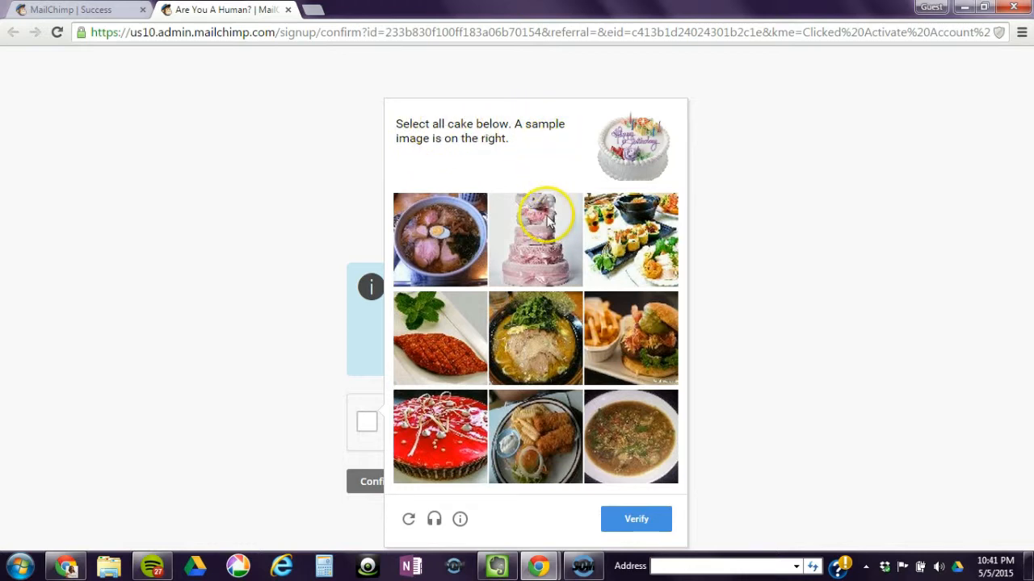
click(535, 240)
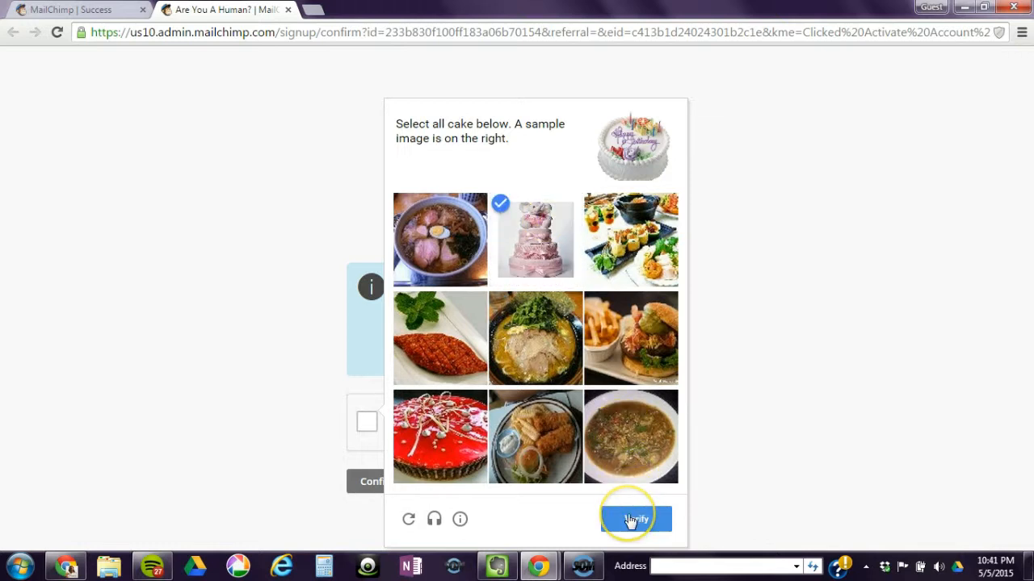
click(636, 518)
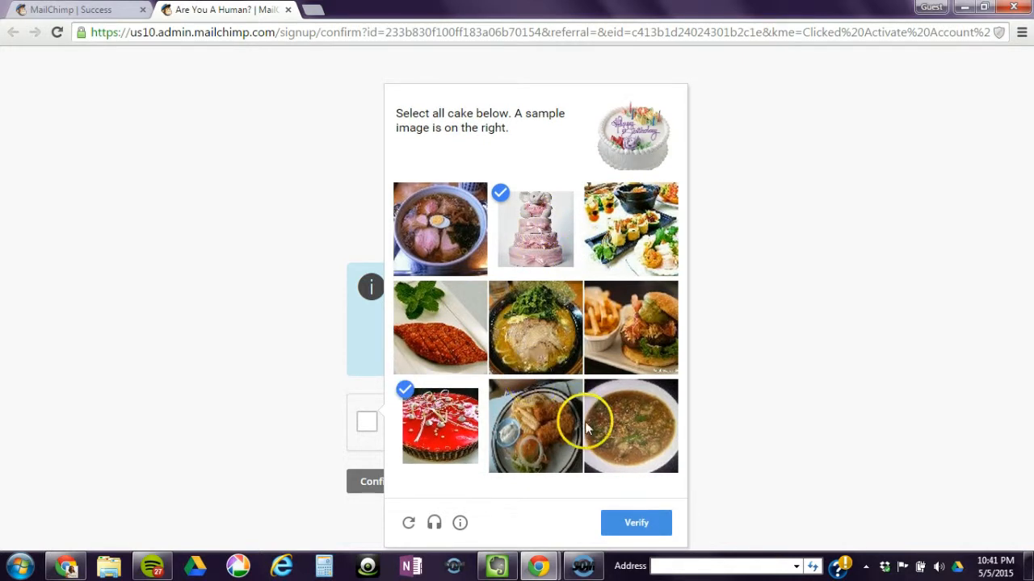
mouse_move(662, 524)
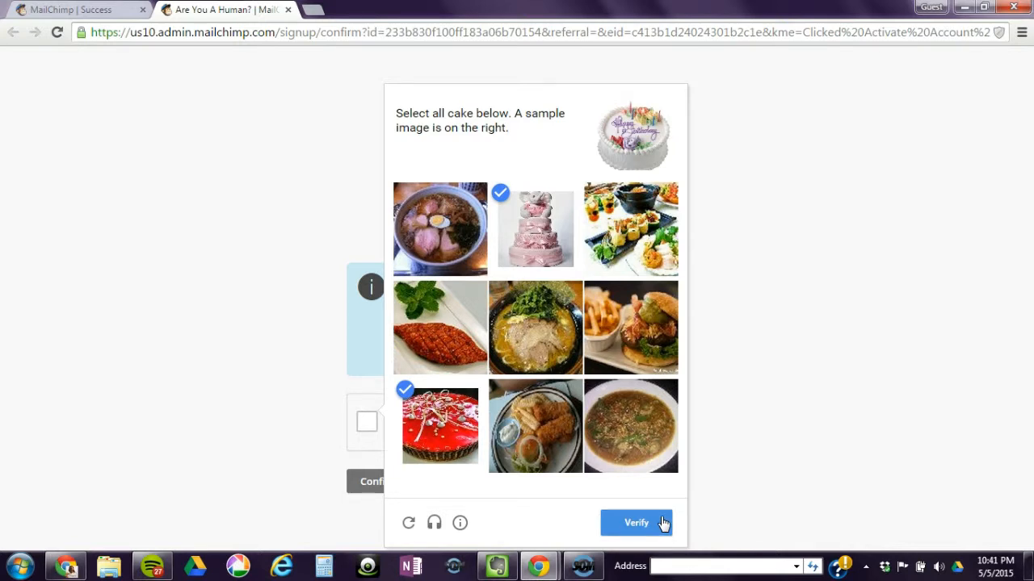
click(636, 522)
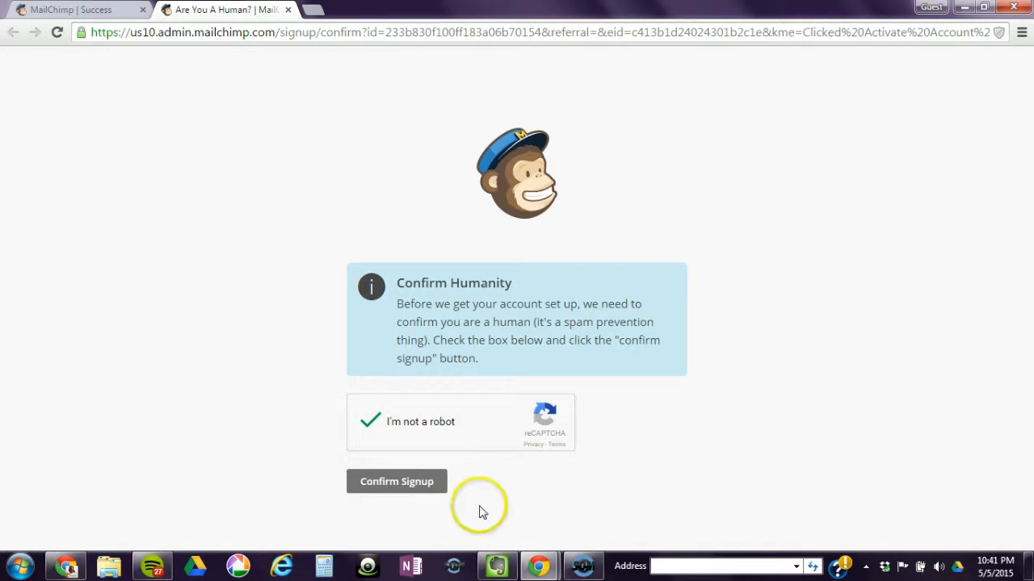
click(396, 481)
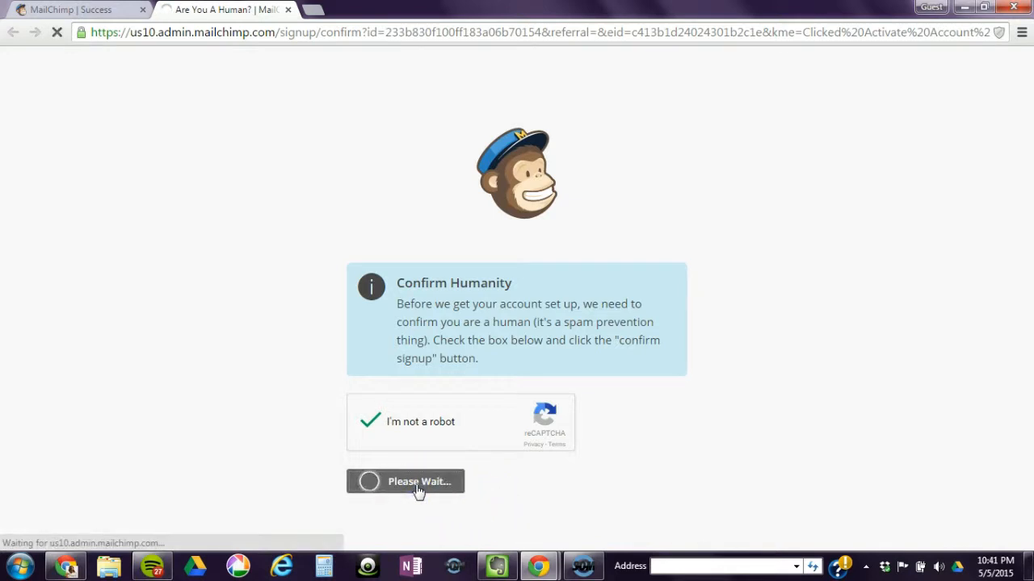
click(406, 482)
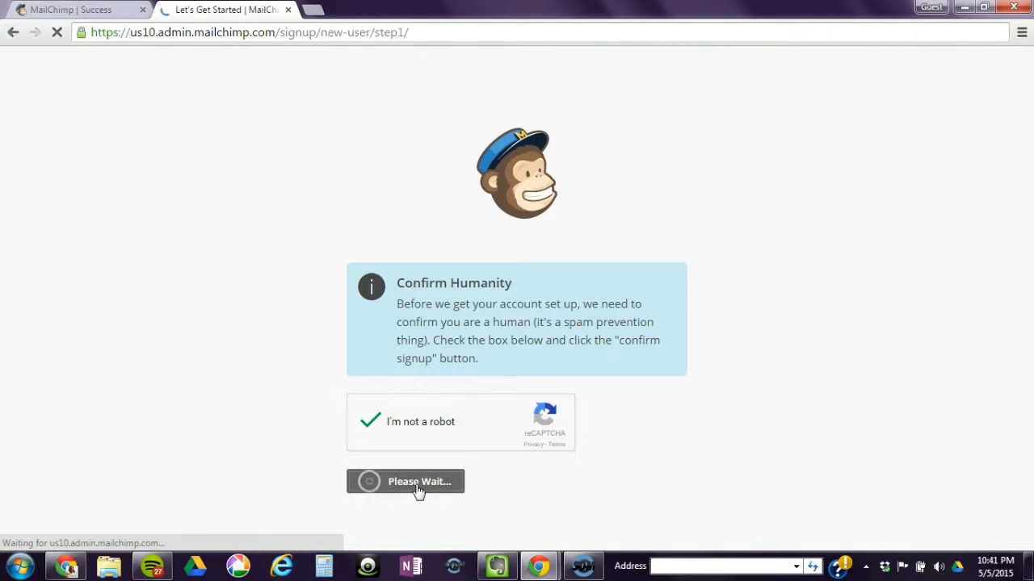
- Enter the first and last name, Socially Nina
click(405, 481)
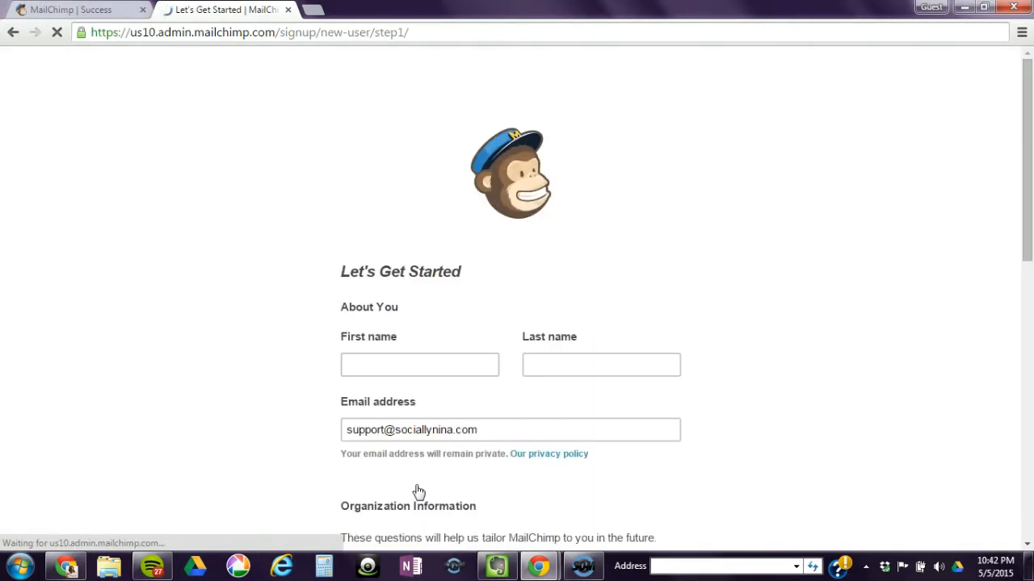
click(419, 365)
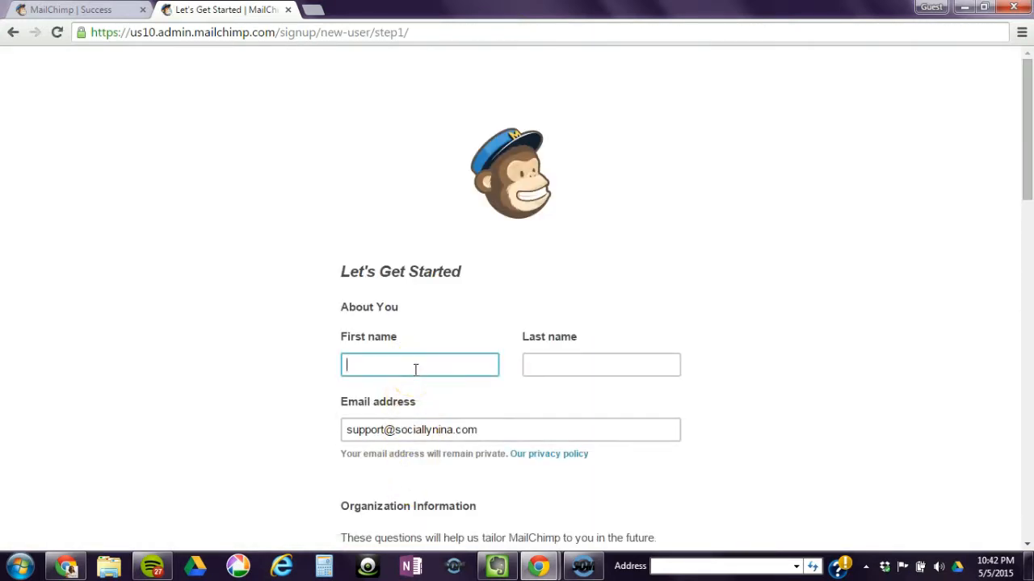
text(Soci)
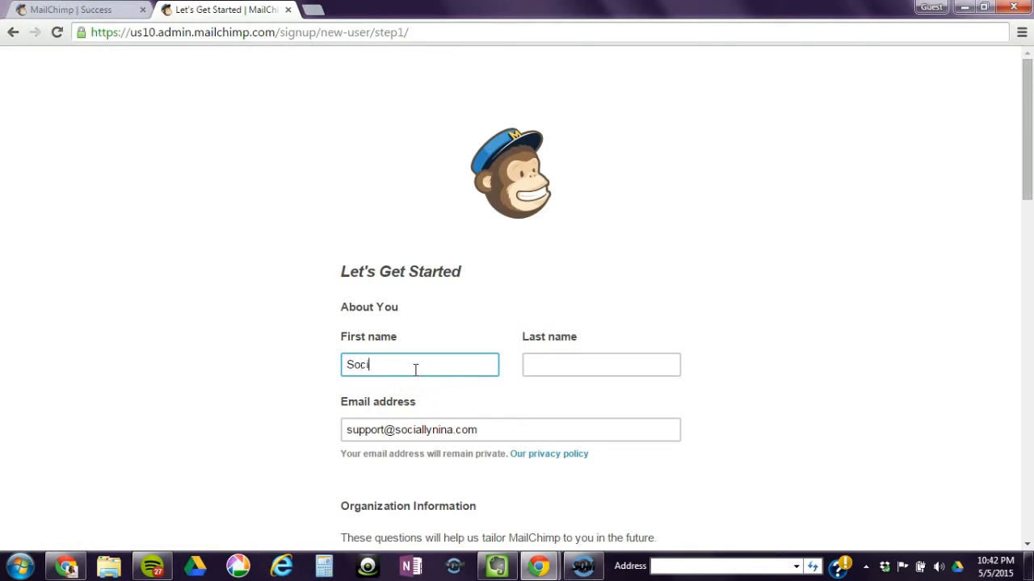
text(Nina)
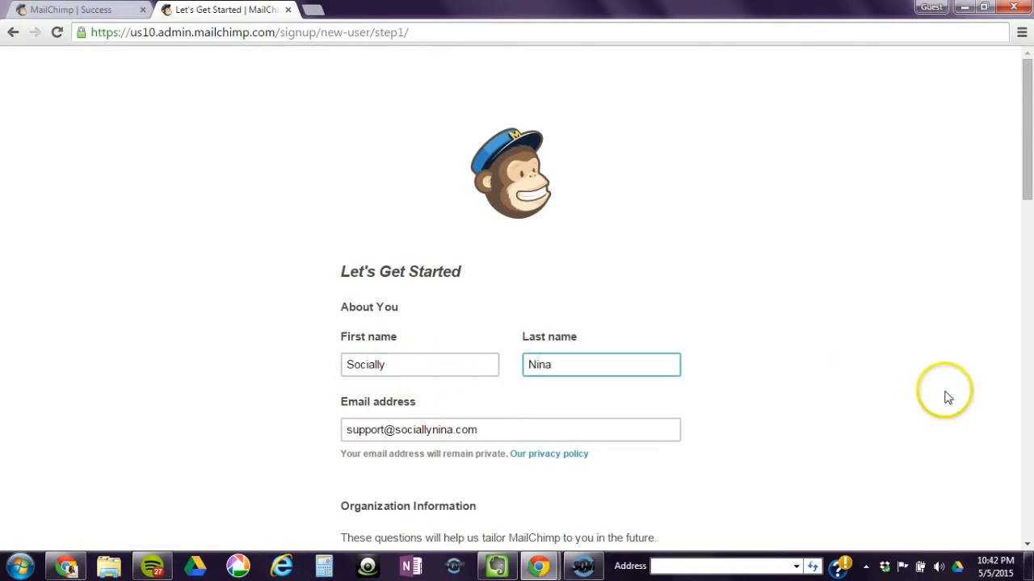
- Answer organization questions: 1-5 people, under a year old, no list, no client
scroll(down, 3)
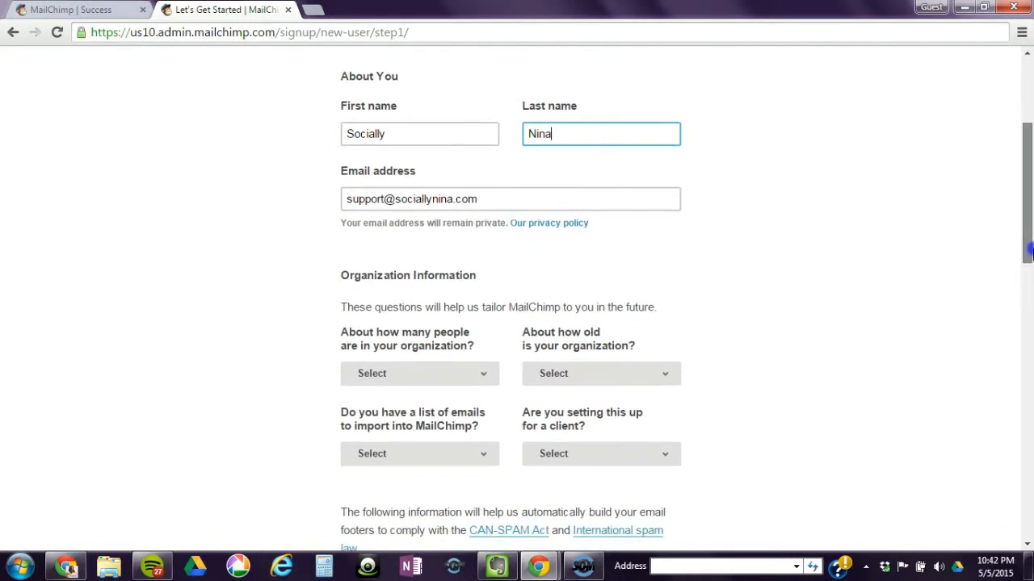
scroll(down, 3)
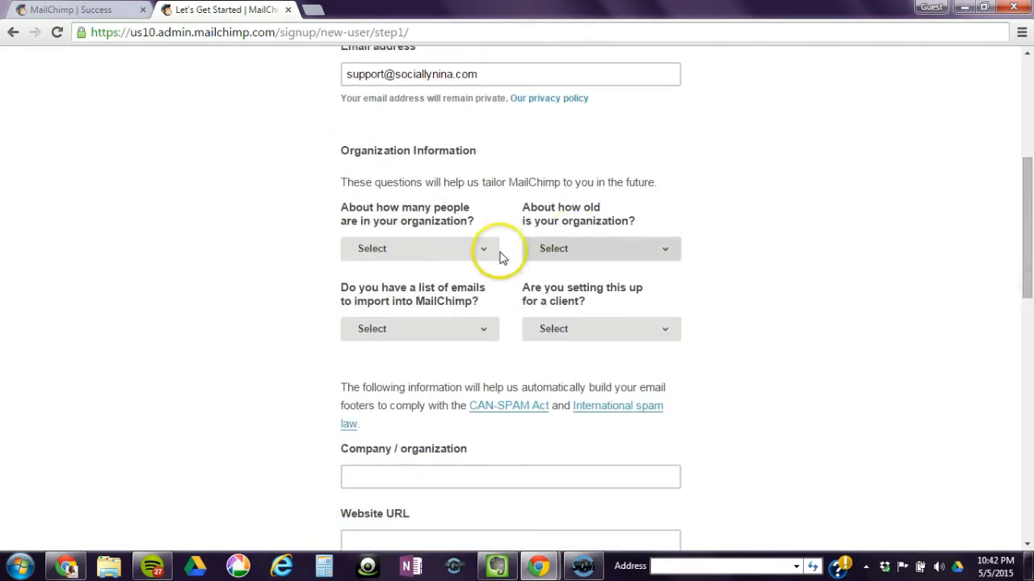
click(419, 249)
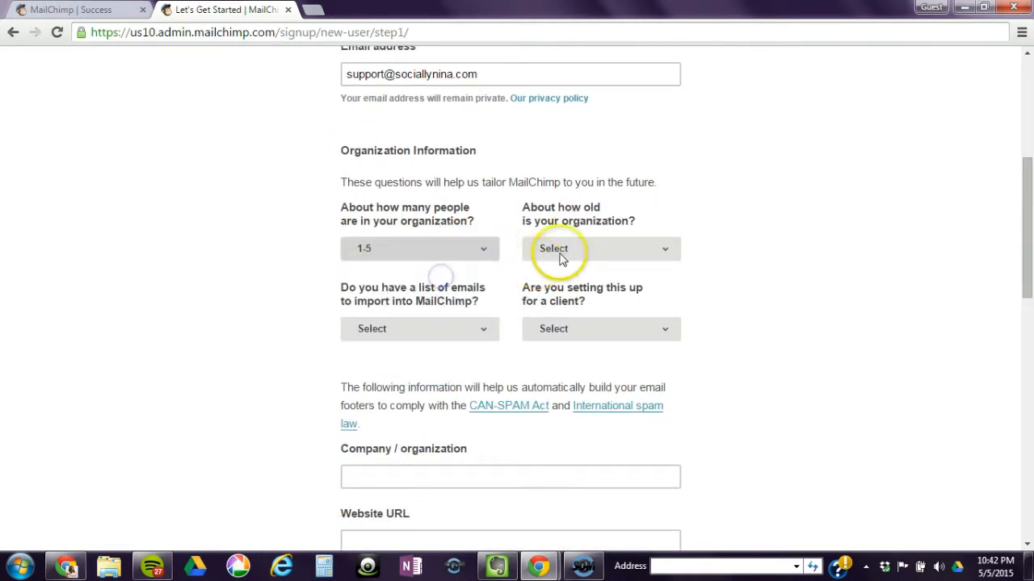
click(601, 249)
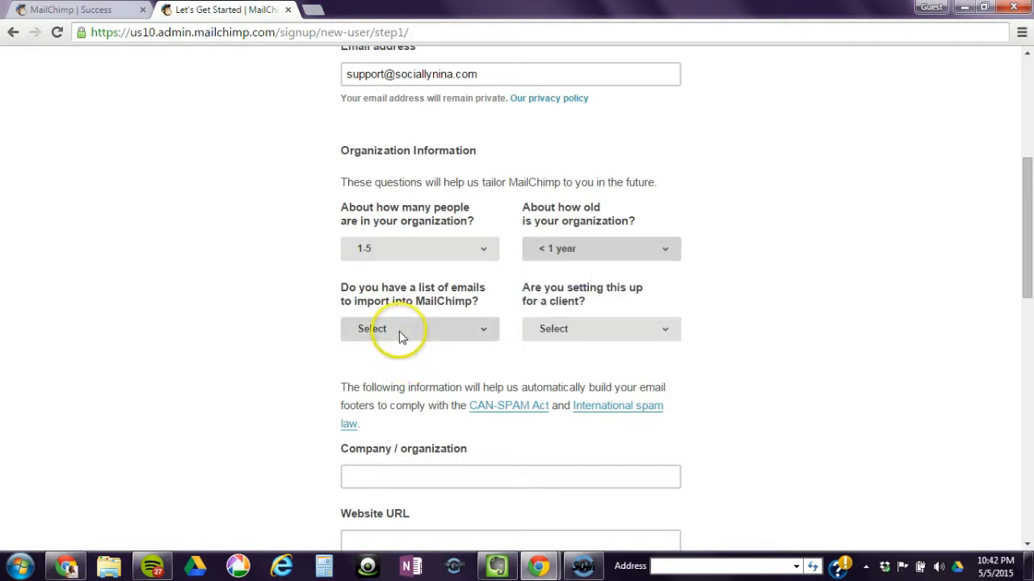
click(419, 329)
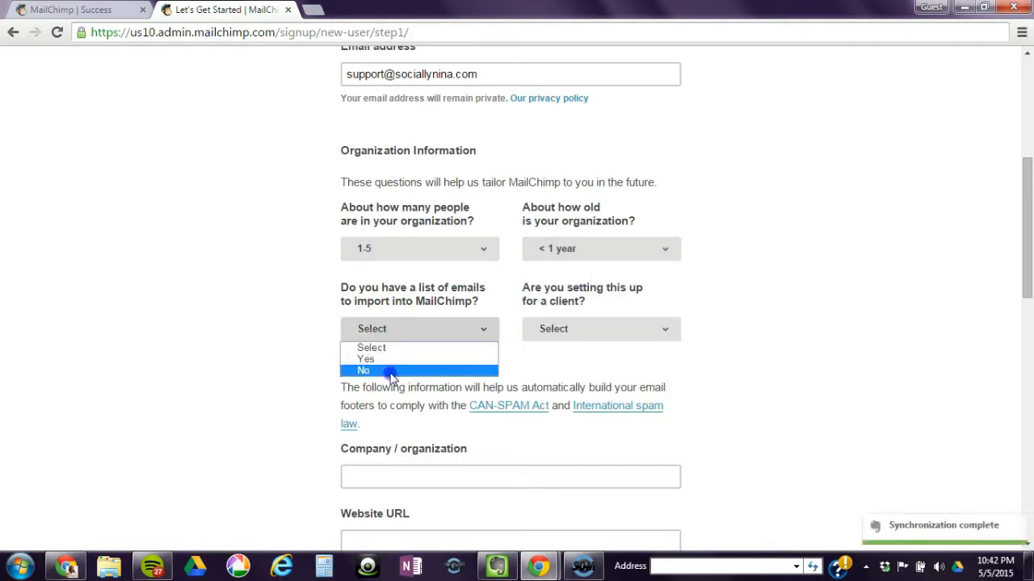
click(388, 370)
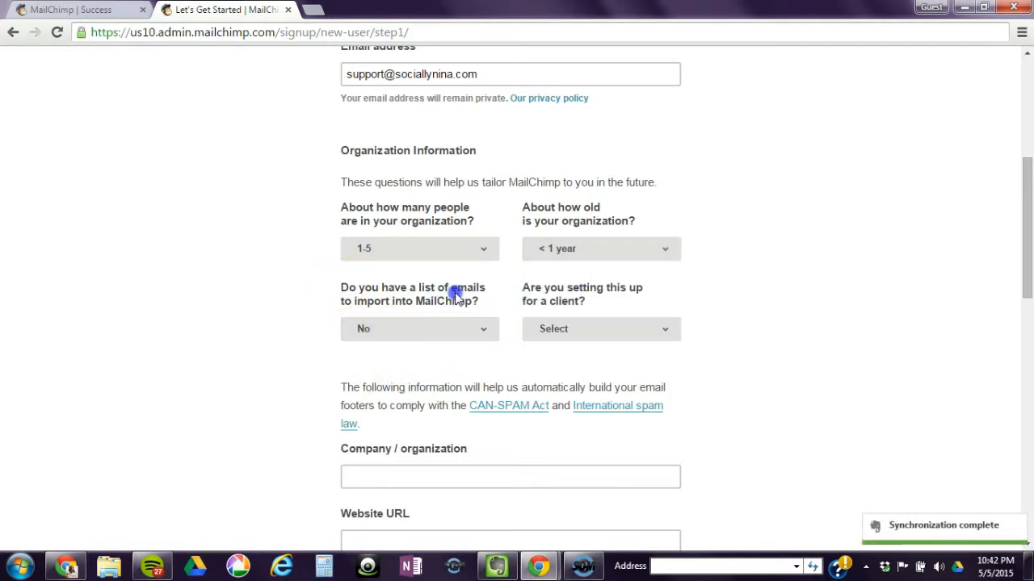
mouse_move(457, 301)
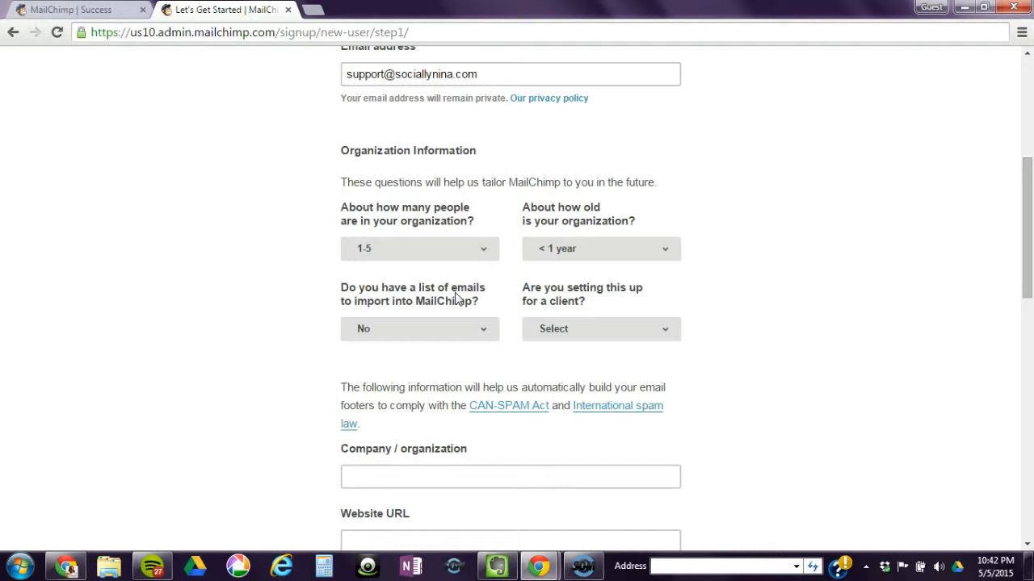
mouse_move(608, 314)
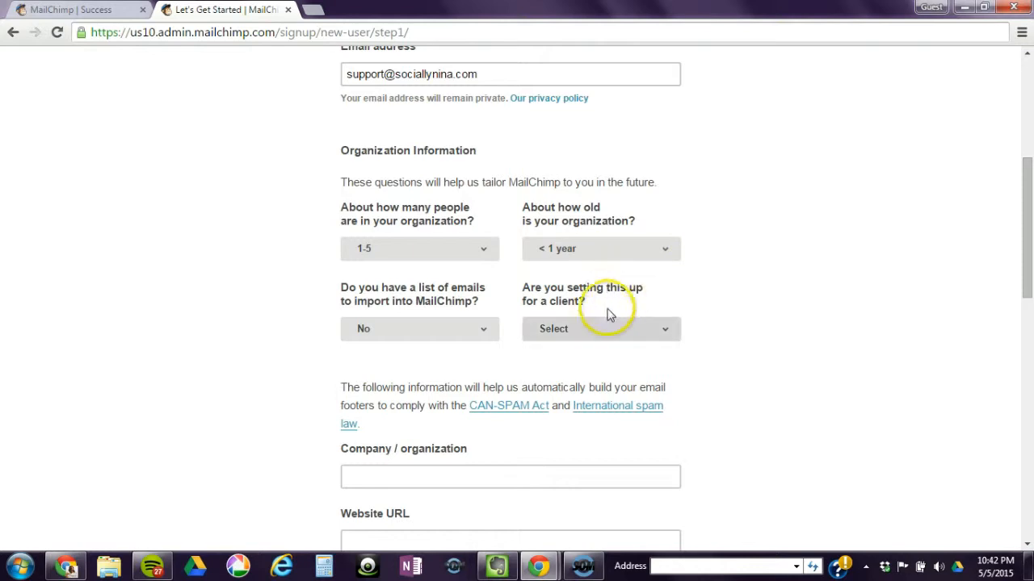
click(601, 328)
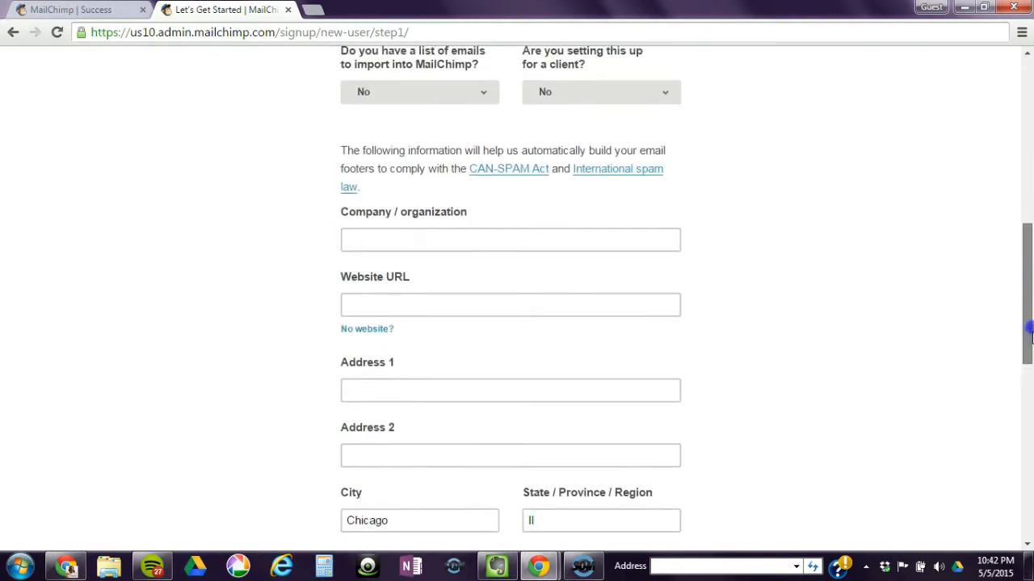
scroll(down, 3)
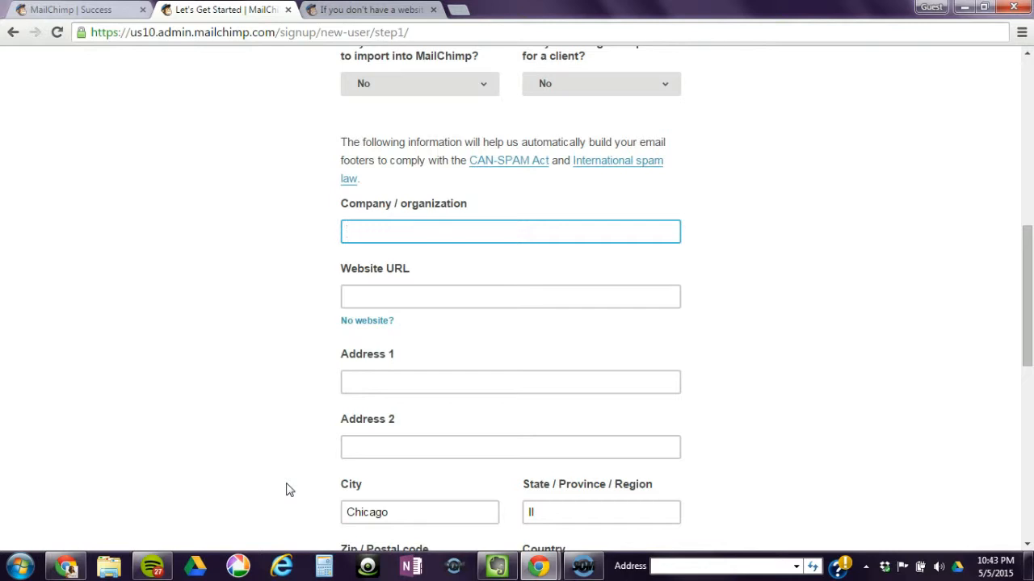
text(Socially Nina Rocks)
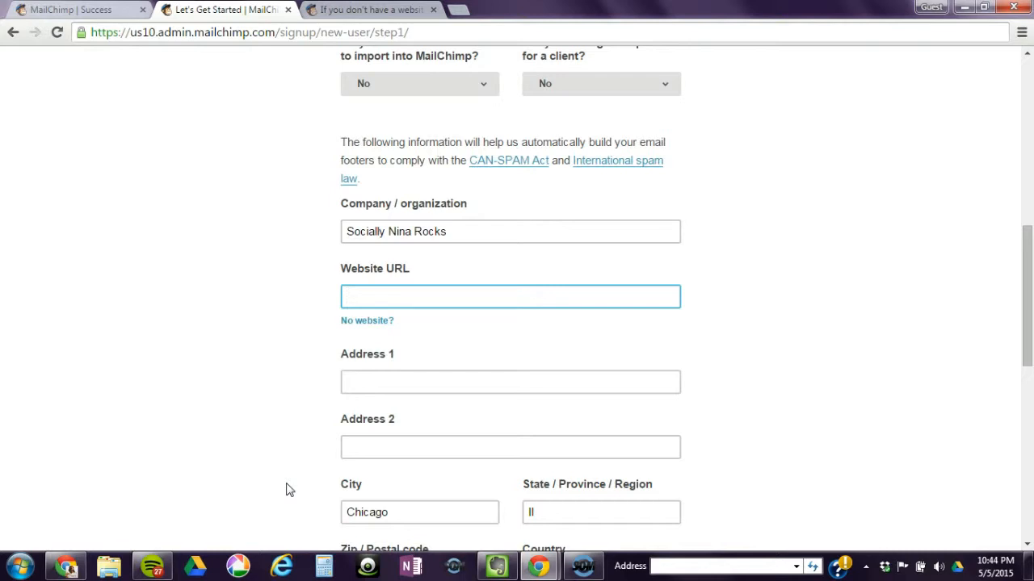
text(httP)
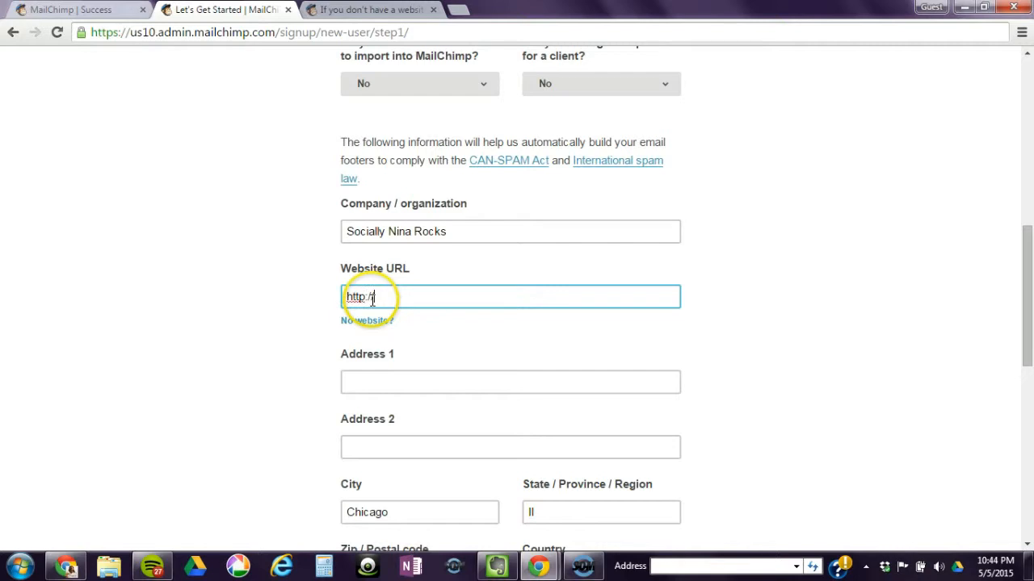
text(www.social)
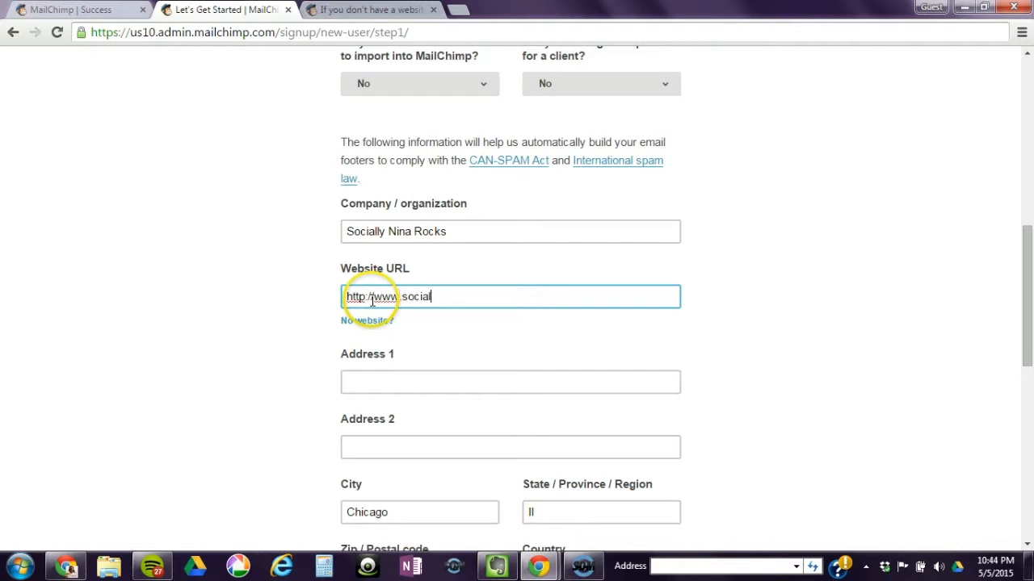
- Fill in the address as Atlanta, GA with postal code 30007
click(510, 382)
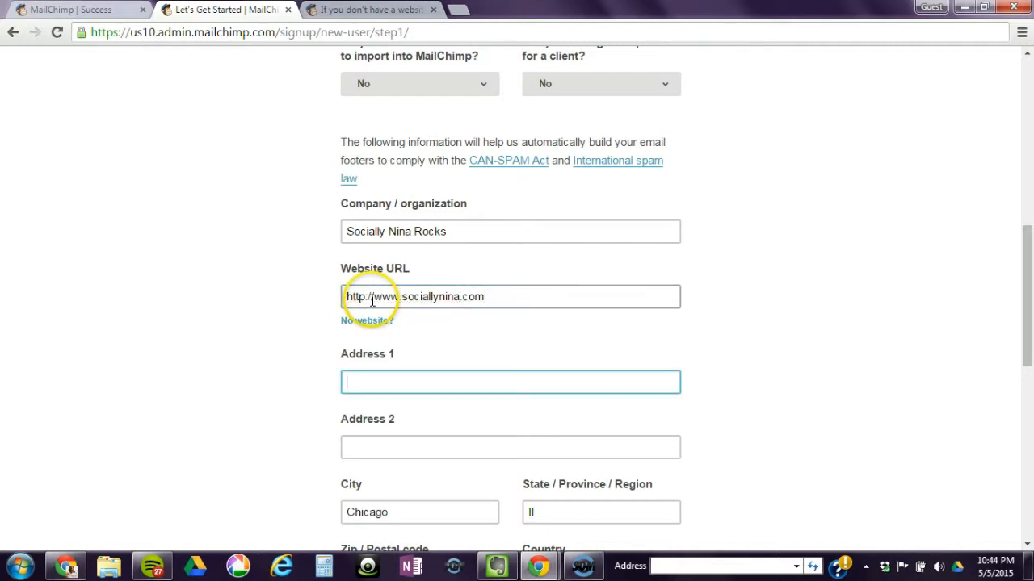
scroll(down, 3)
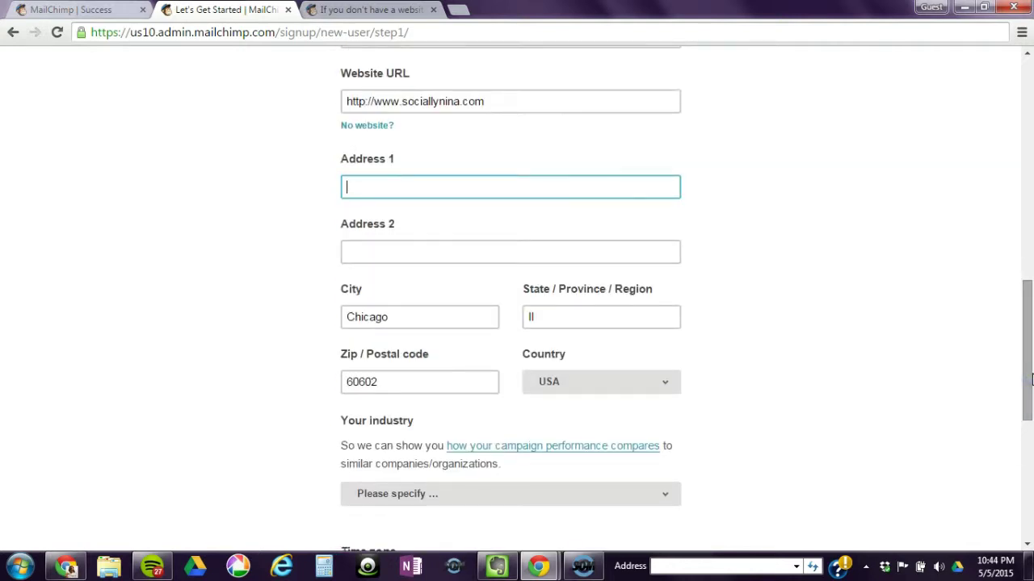
text(Atlanta)
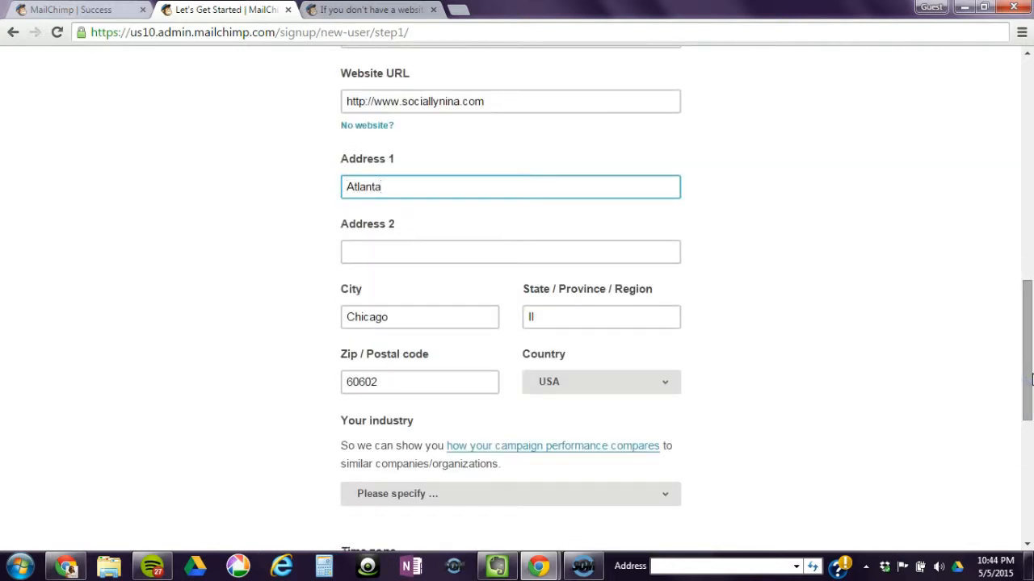
text(, GA)
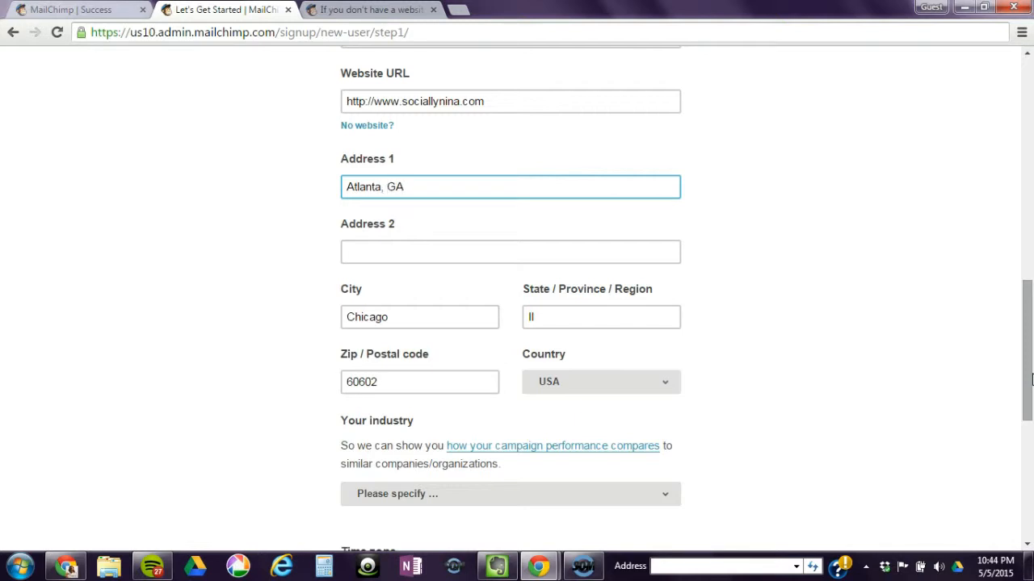
mouse_move(978, 382)
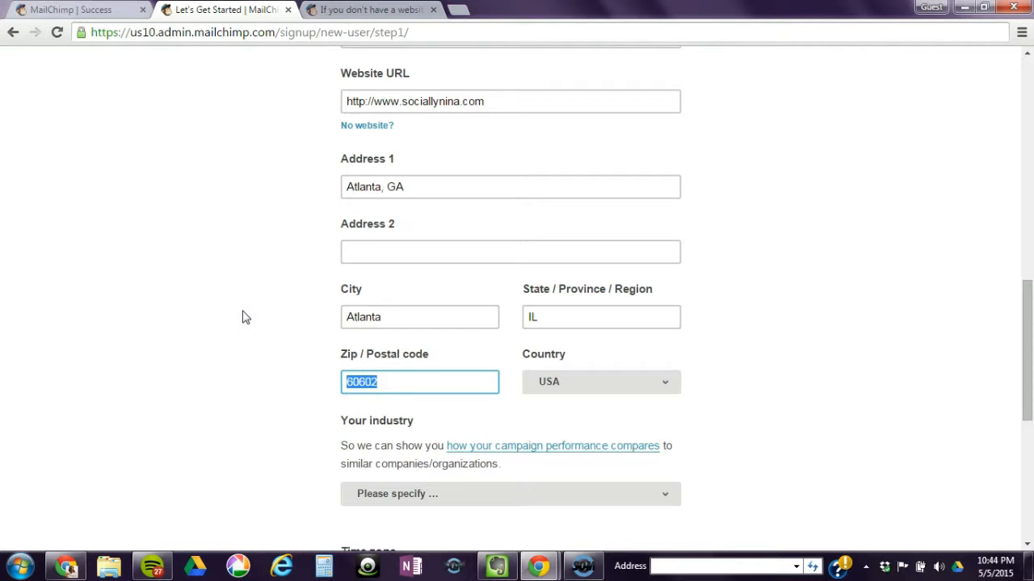
text(3)
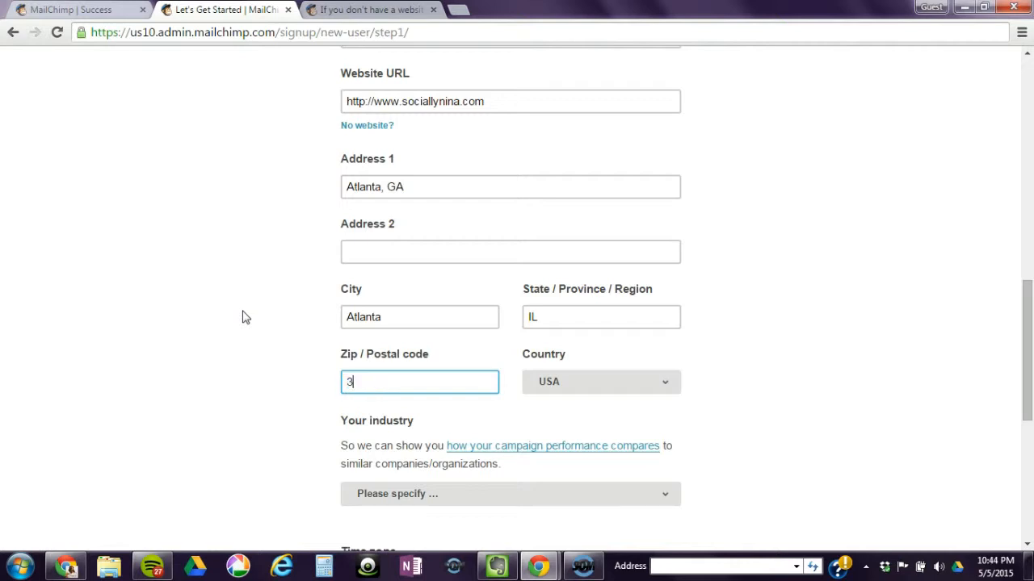
text(0000)
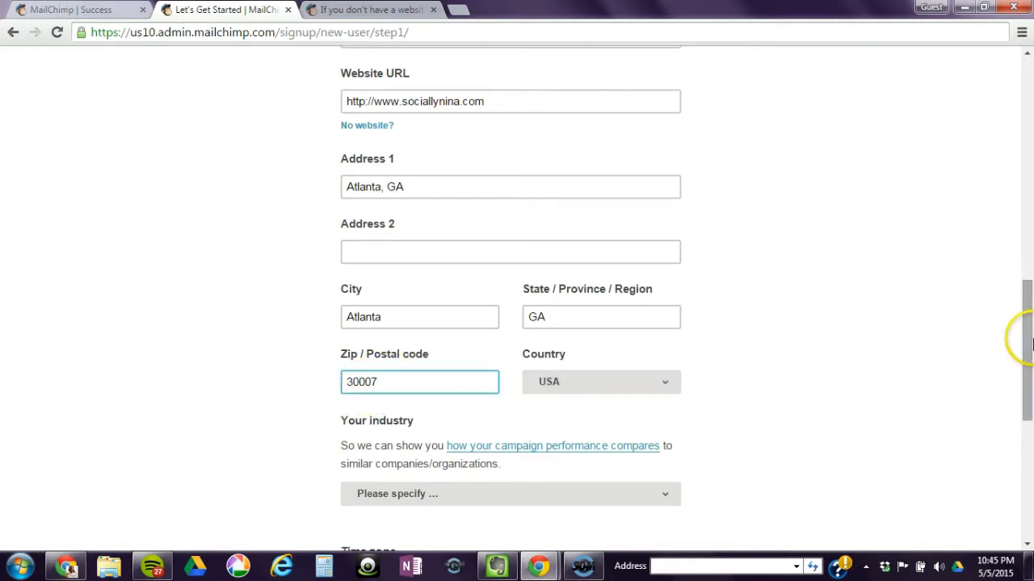
scroll(down, 3)
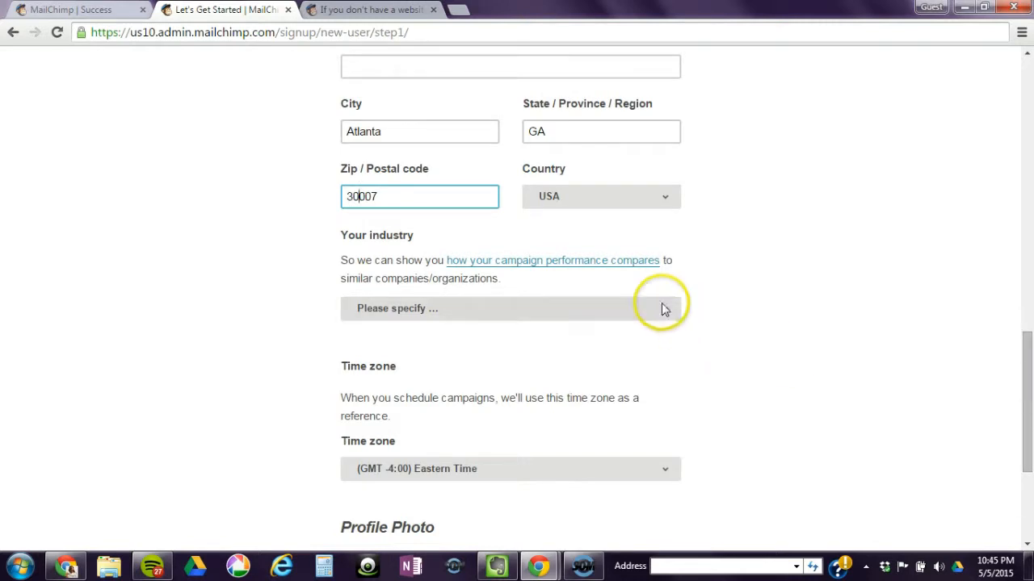
- Set industry to Marketing and Advertising, add a profile photo, and save setup
click(510, 309)
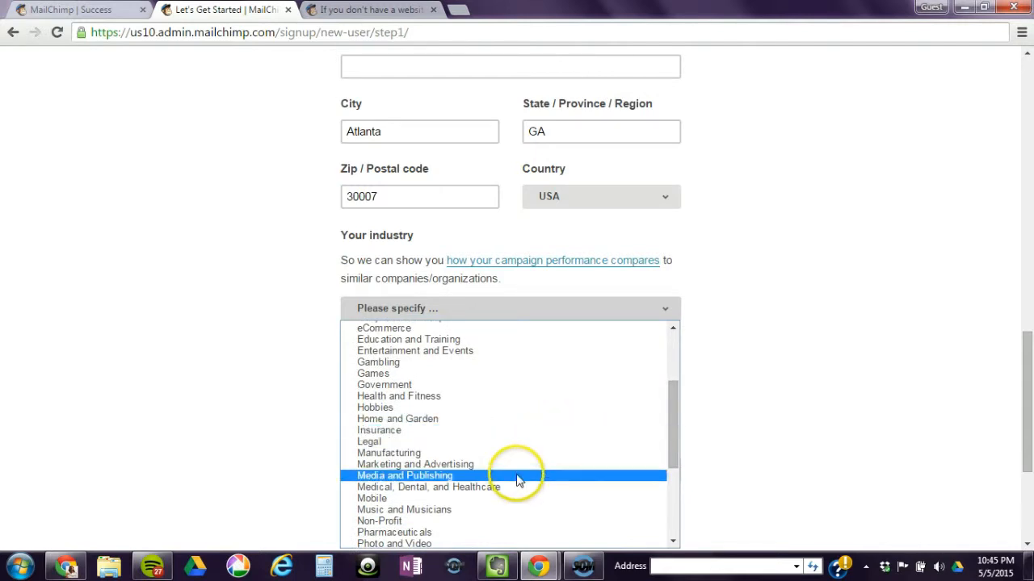
click(414, 465)
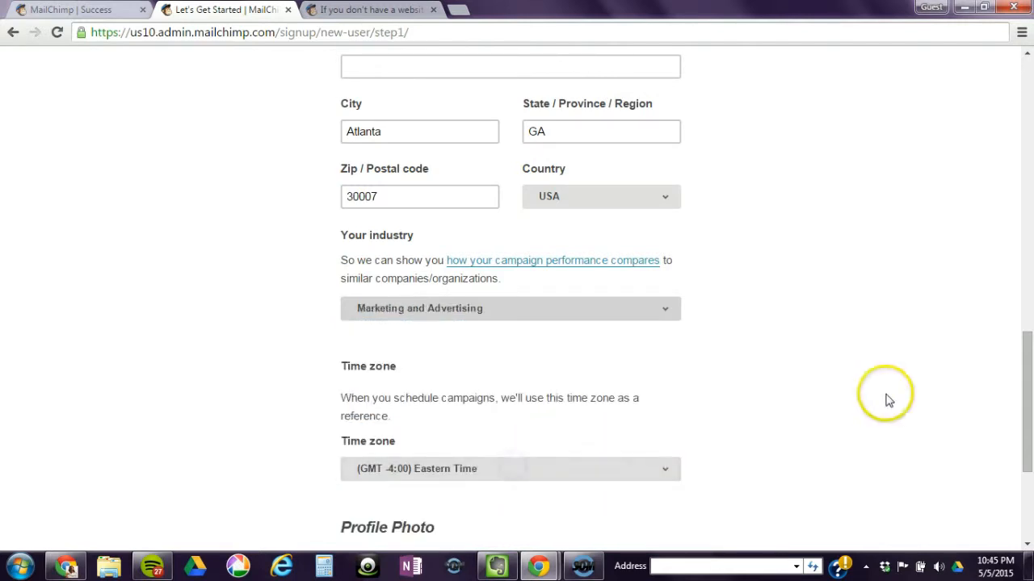
scroll(down, 3)
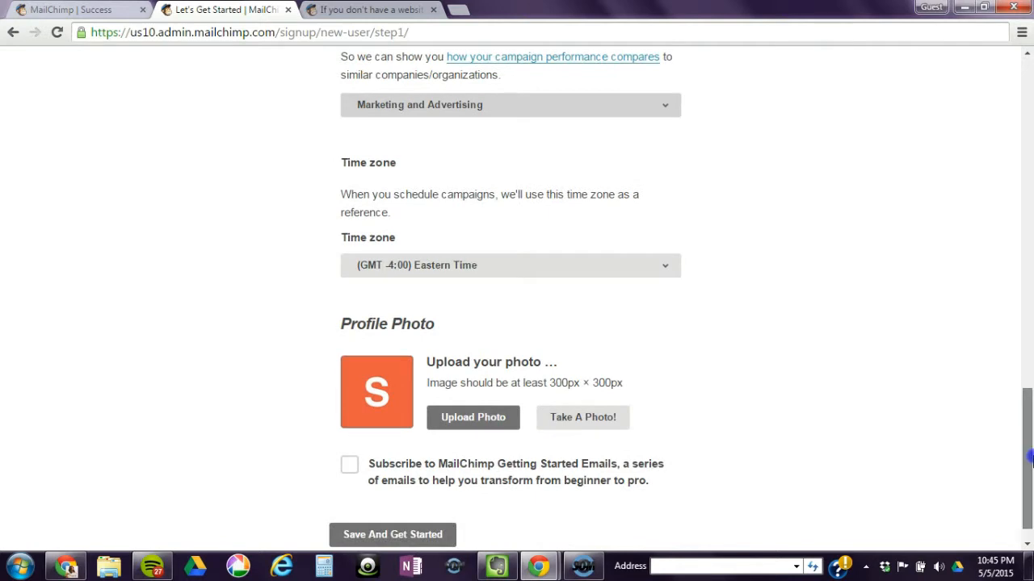
scroll(down, 3)
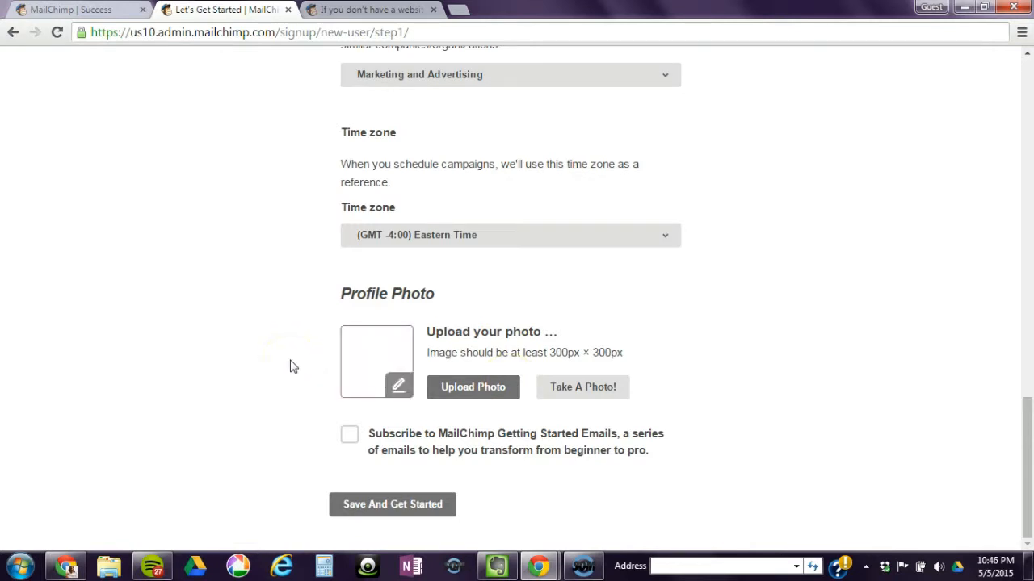
click(472, 387)
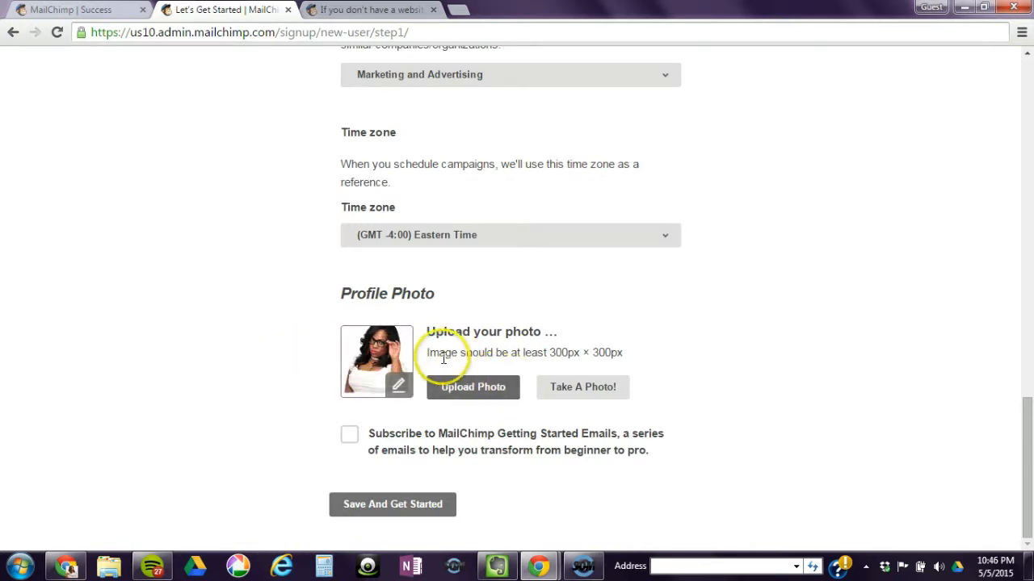
mouse_move(583, 387)
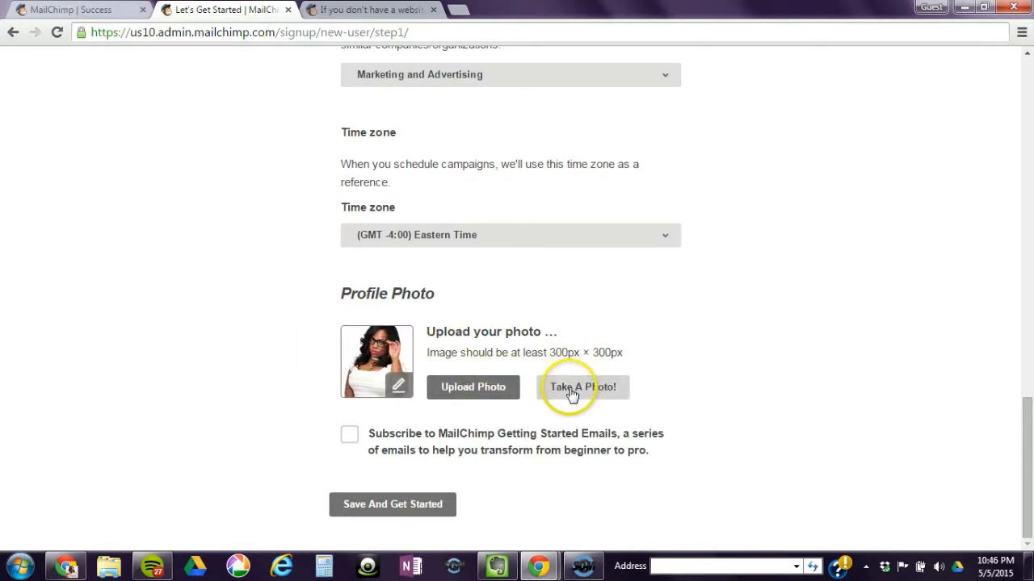
mouse_move(349, 444)
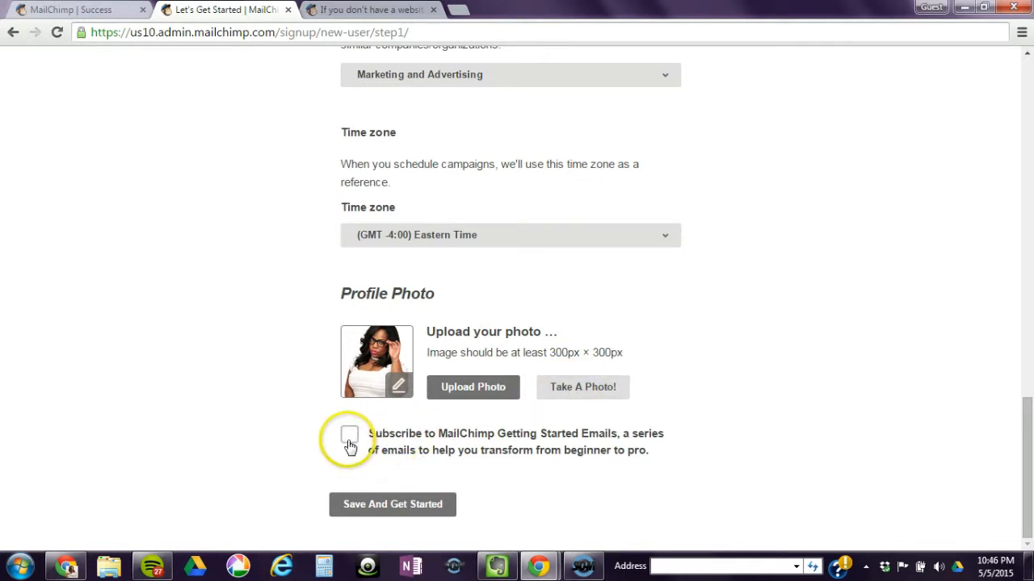
mouse_move(361, 504)
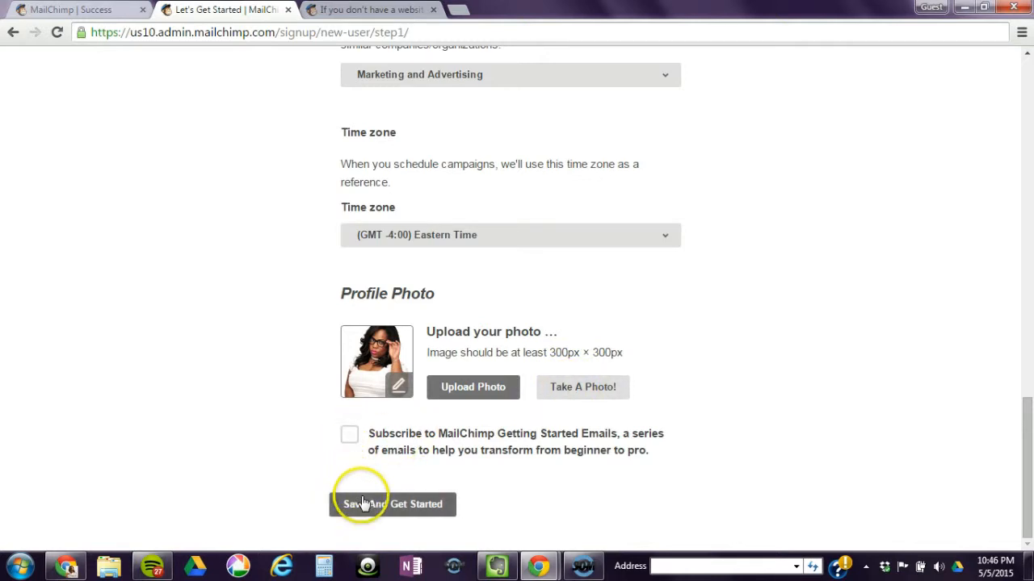
click(392, 504)
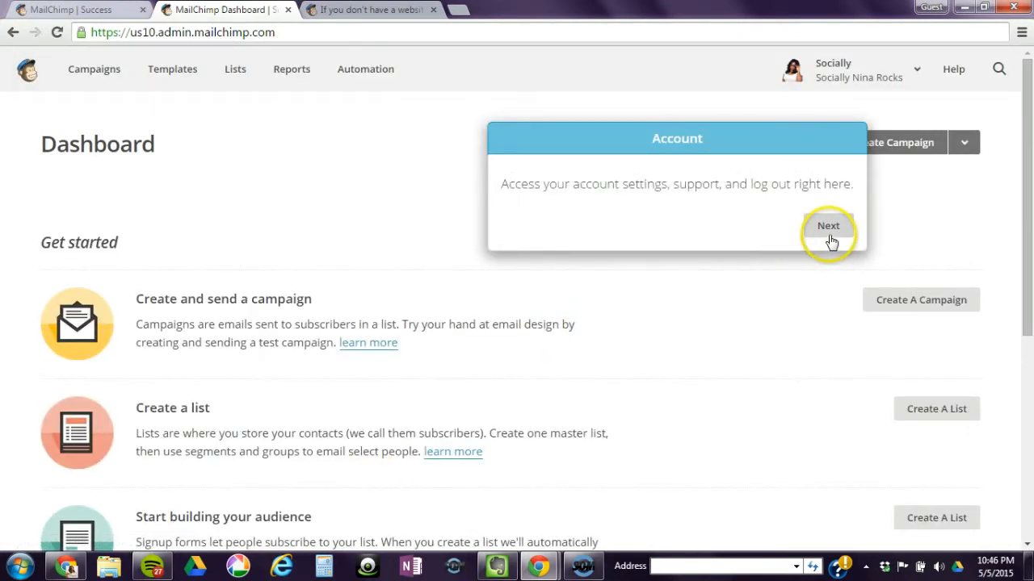
- Dismiss the dashboard tour tips and begin creating a campaign
click(828, 226)
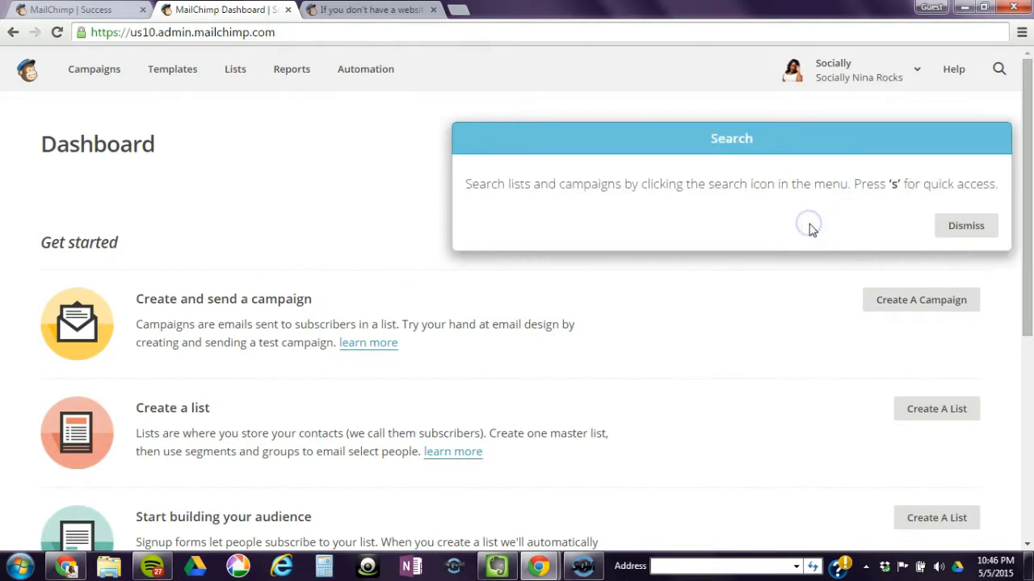
click(965, 226)
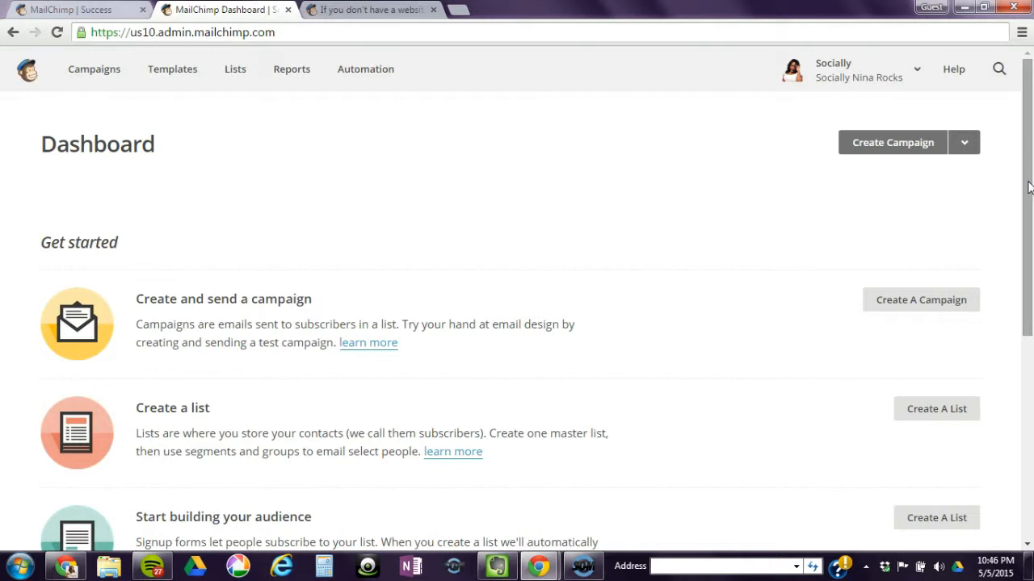
scroll(down, 3)
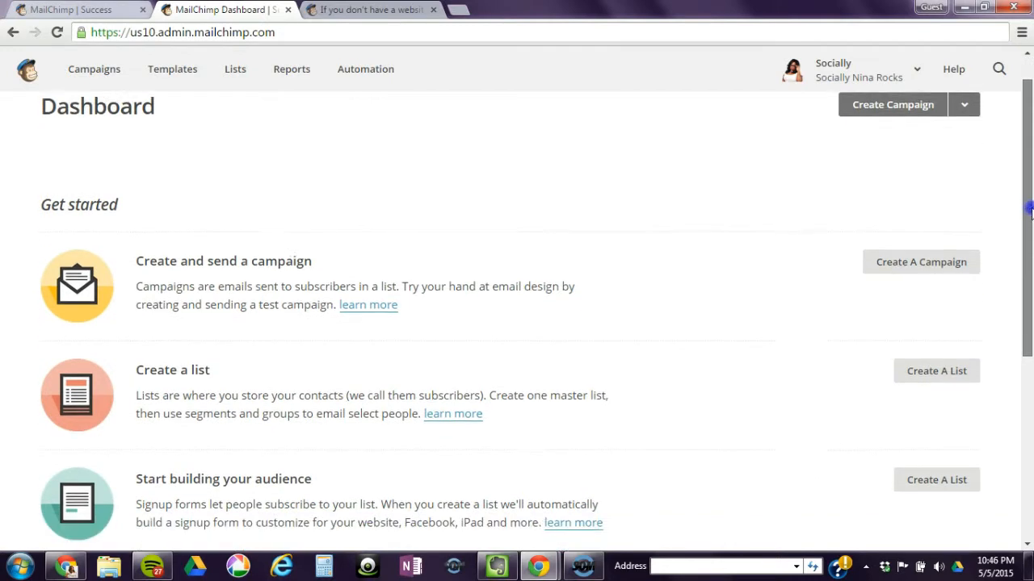
scroll(down, 3)
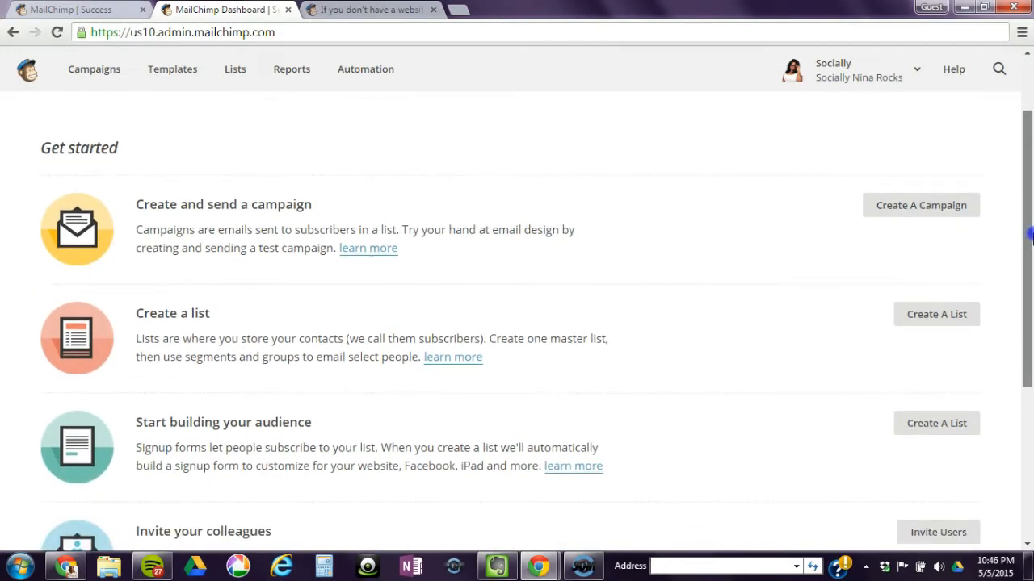
scroll(down, 3)
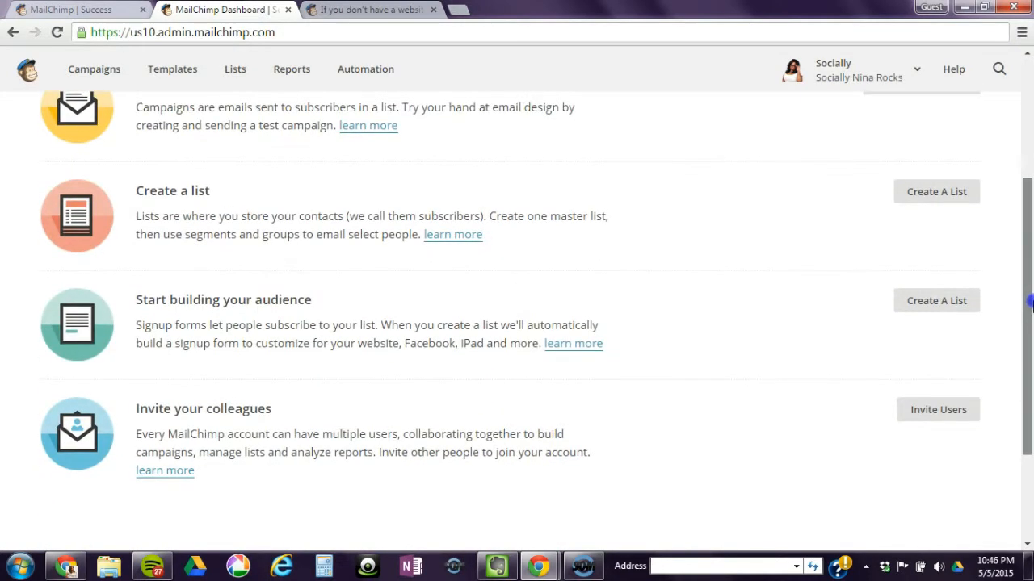
scroll(up, 3)
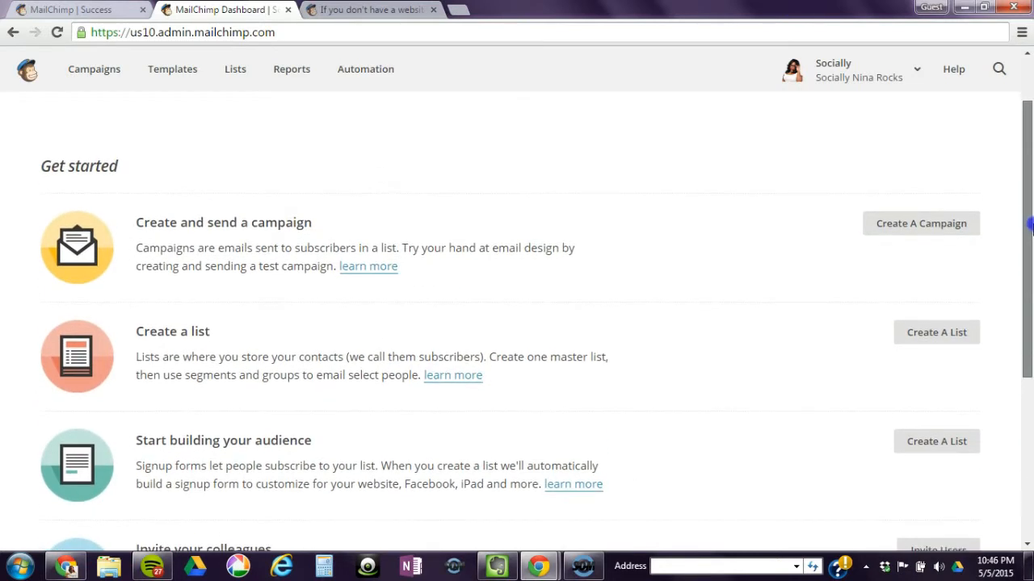
click(920, 223)
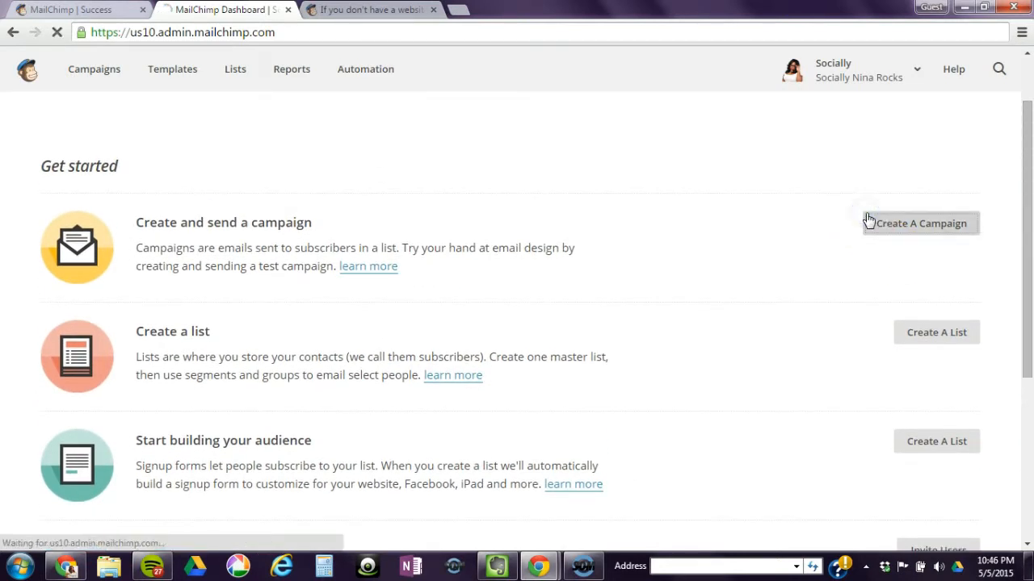
- From the campaign Recipients page, choose 'Create a new list'
click(920, 223)
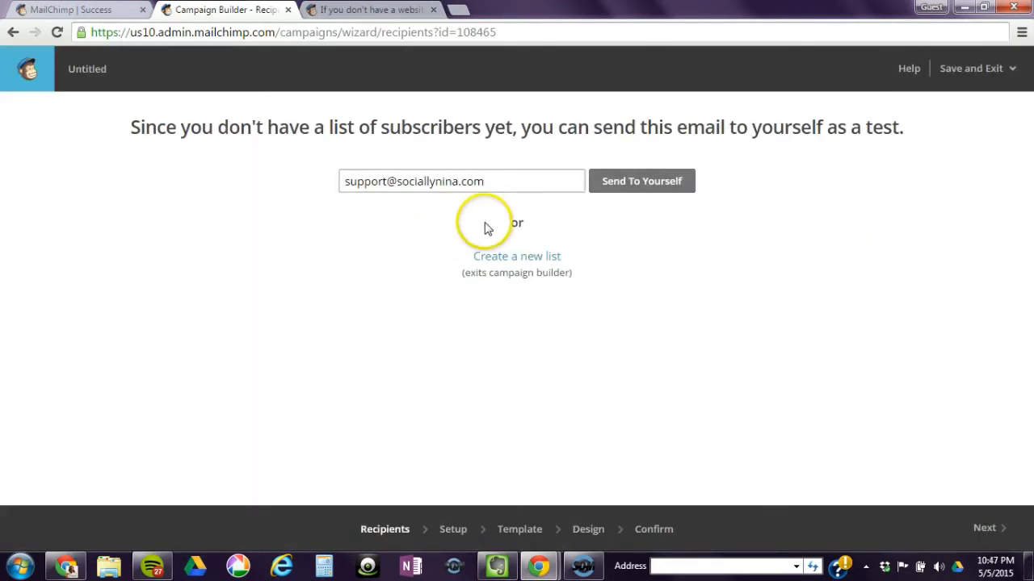
mouse_move(541, 172)
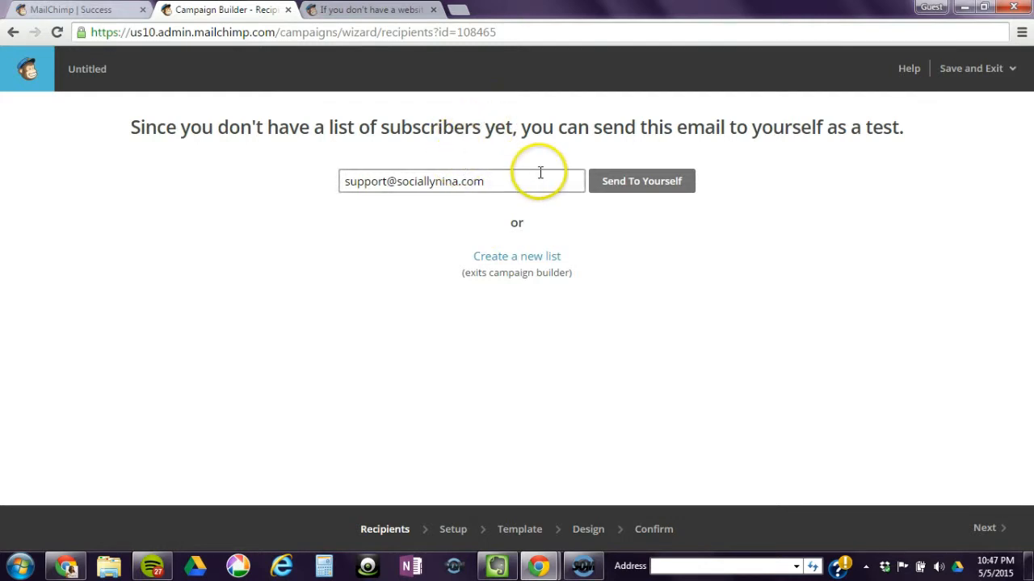
mouse_move(539, 191)
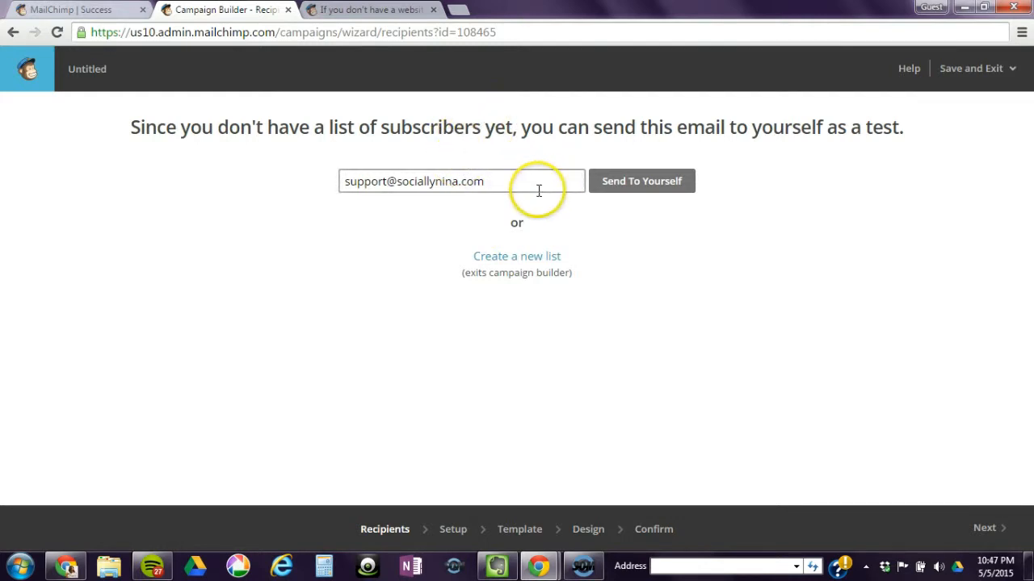
mouse_move(535, 256)
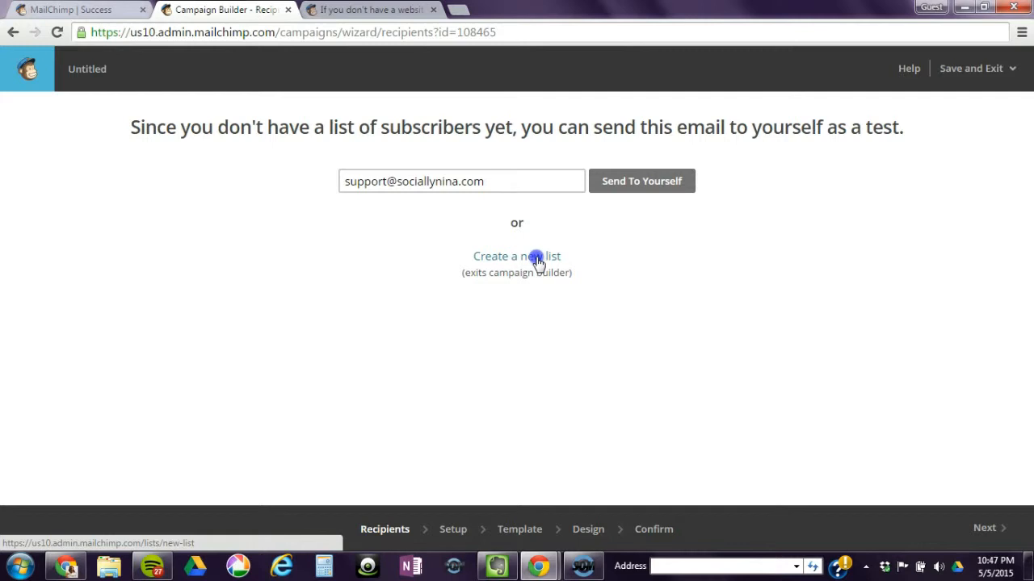
click(517, 256)
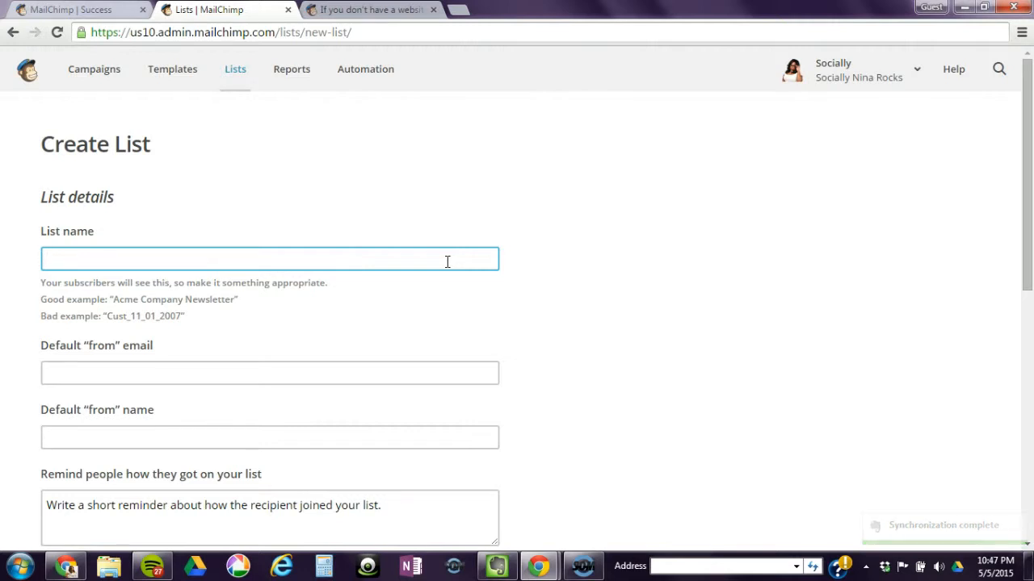
click(269, 258)
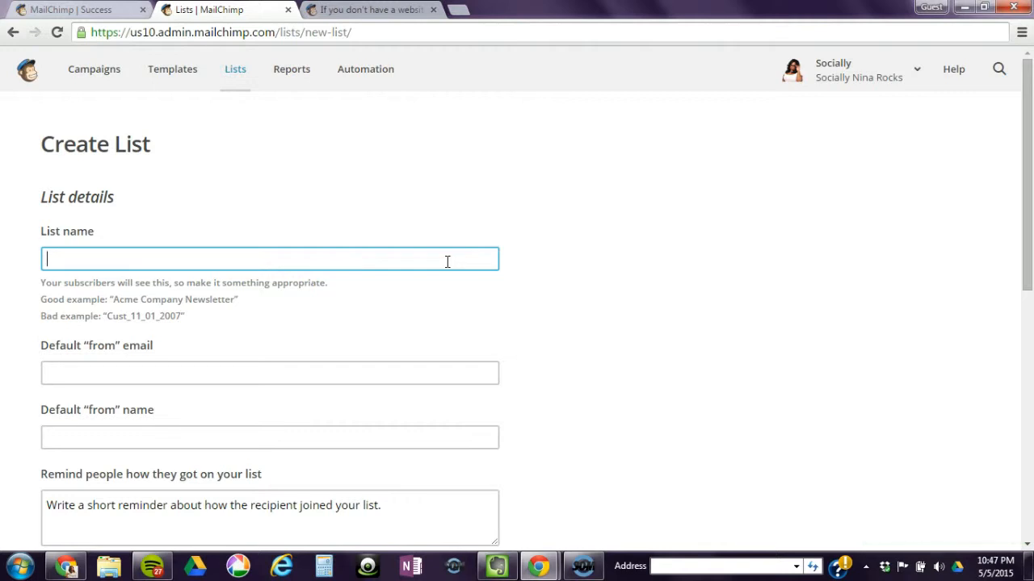
mouse_move(220, 336)
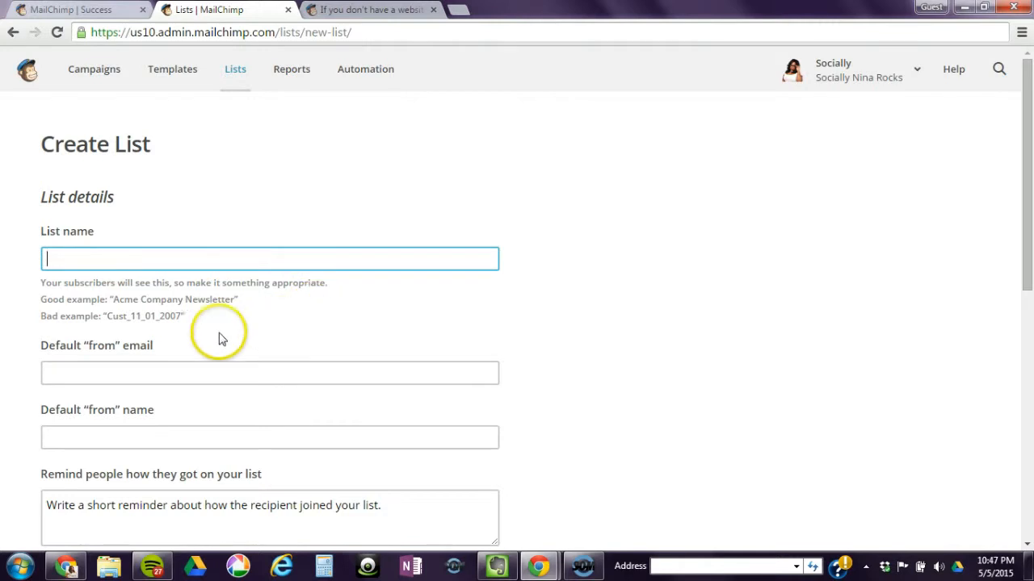
mouse_move(138, 260)
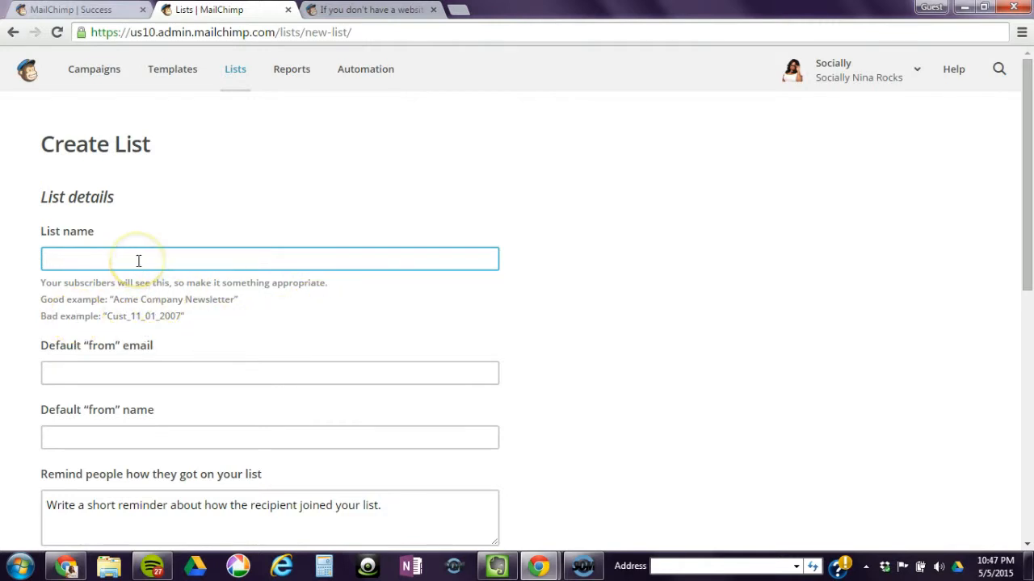
click(138, 258)
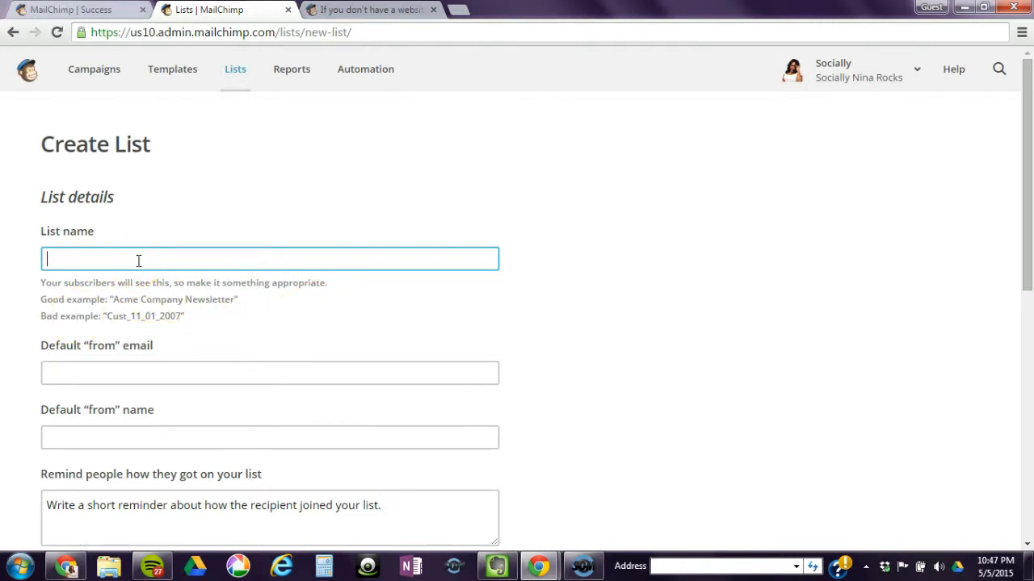
text(Social)
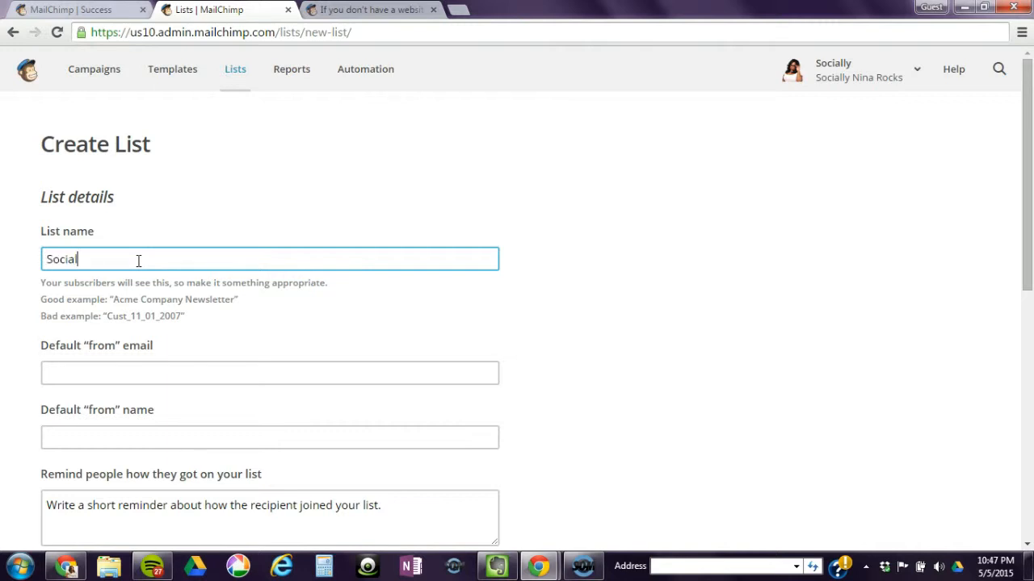
text(ly Nina Business Mastermind)
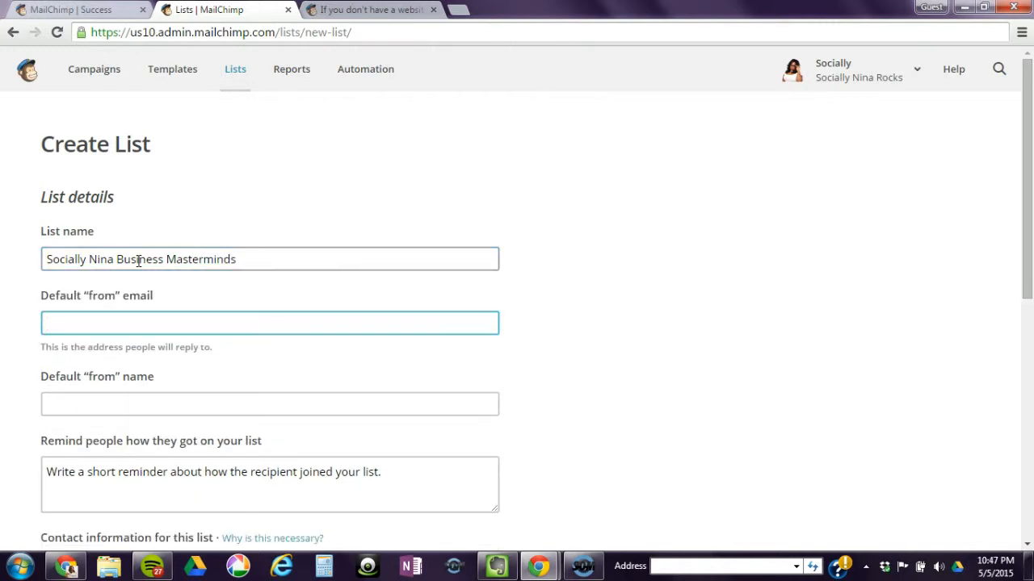
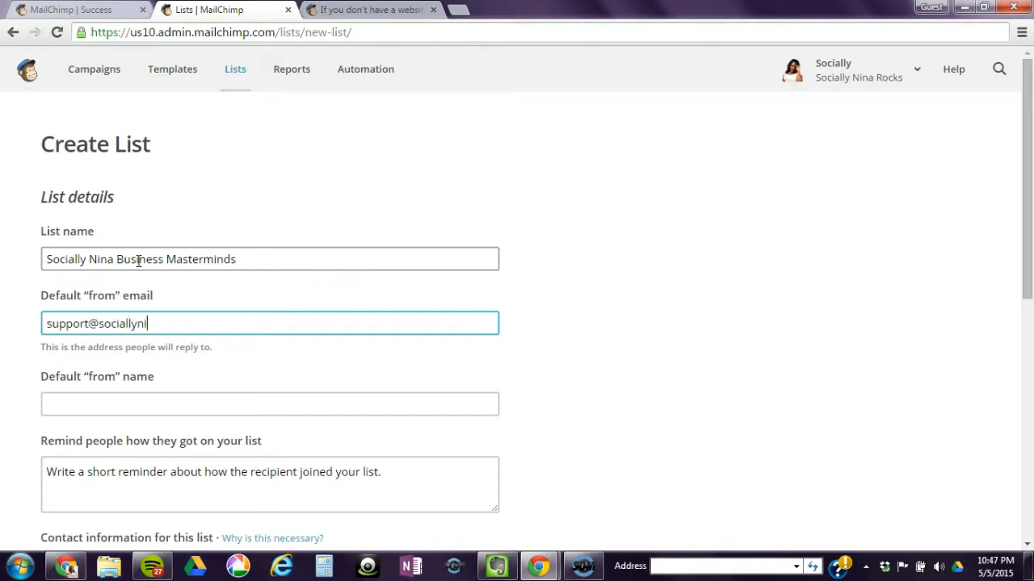
click(269, 404)
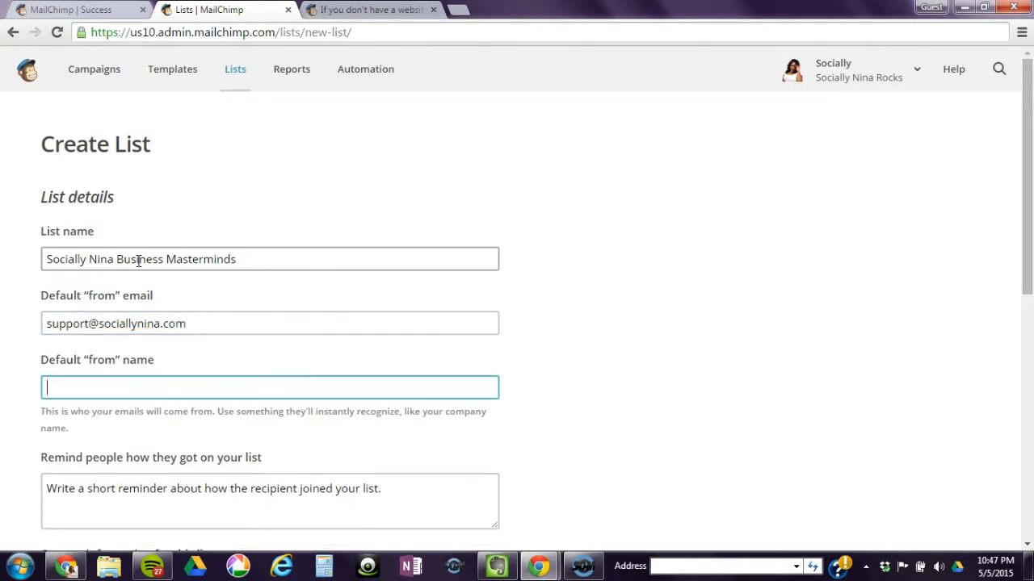
text(Socially)
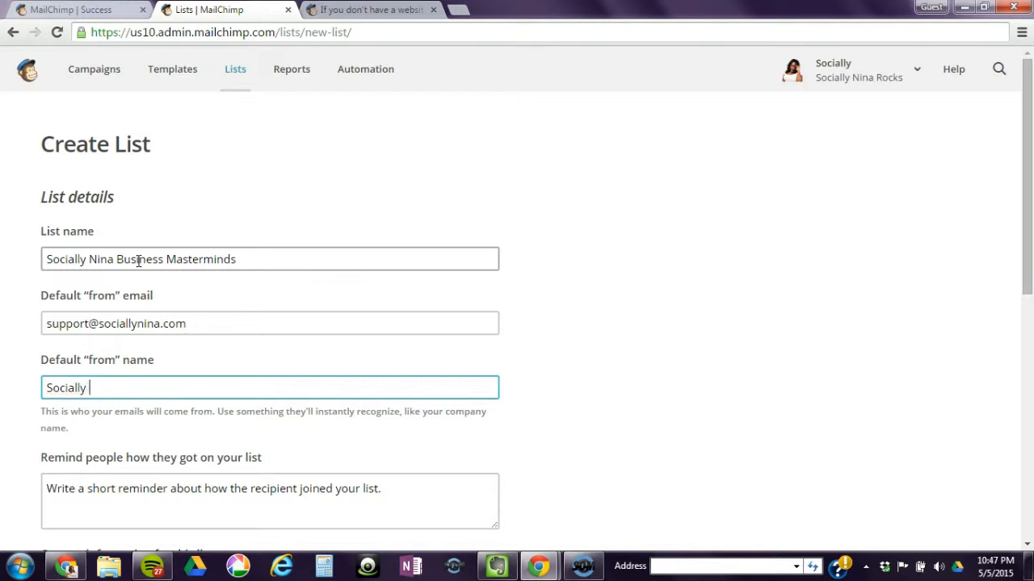
text(Nina Rocks)
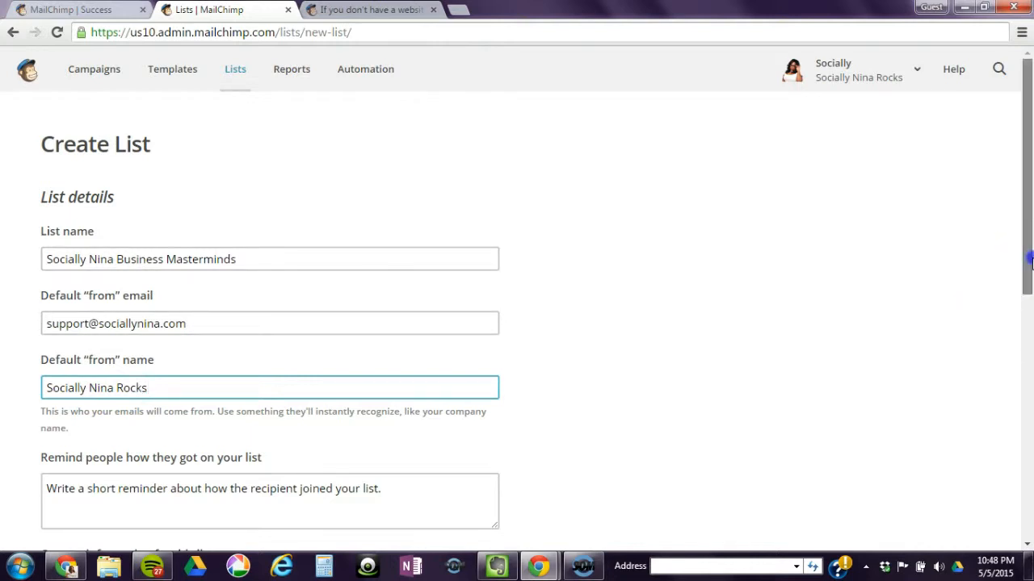
scroll(down, 3)
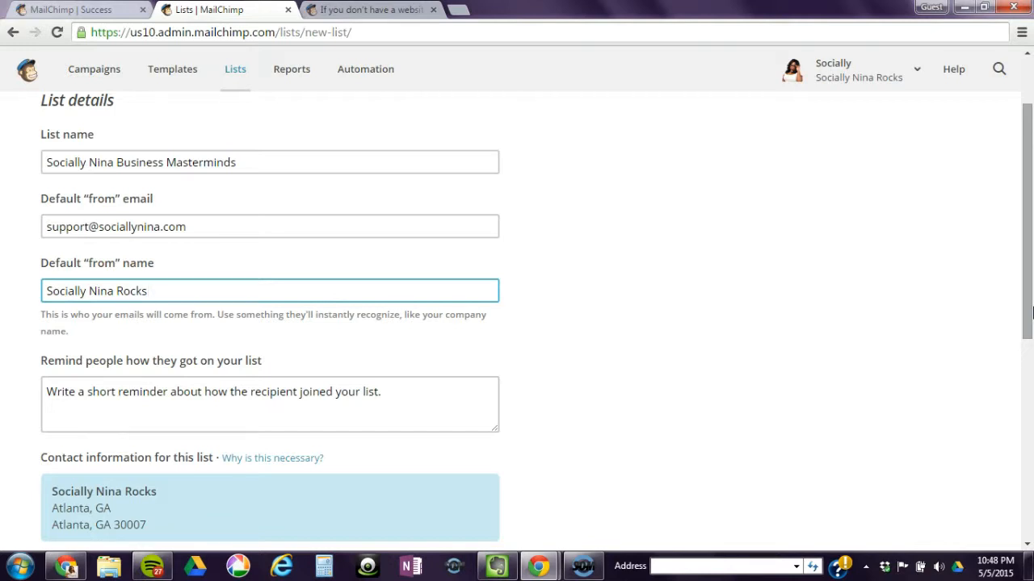
scroll(down, 3)
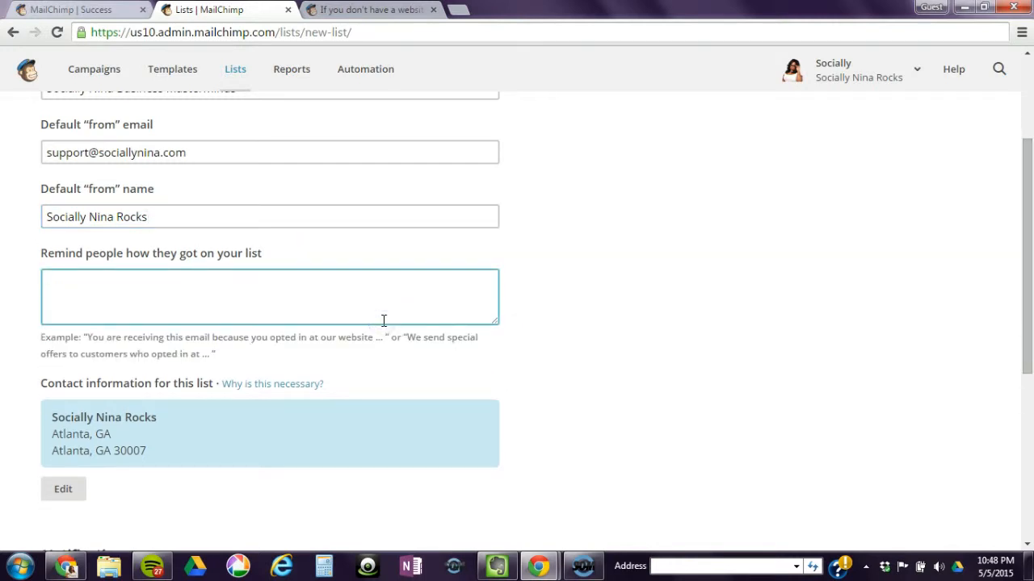
mouse_move(222, 371)
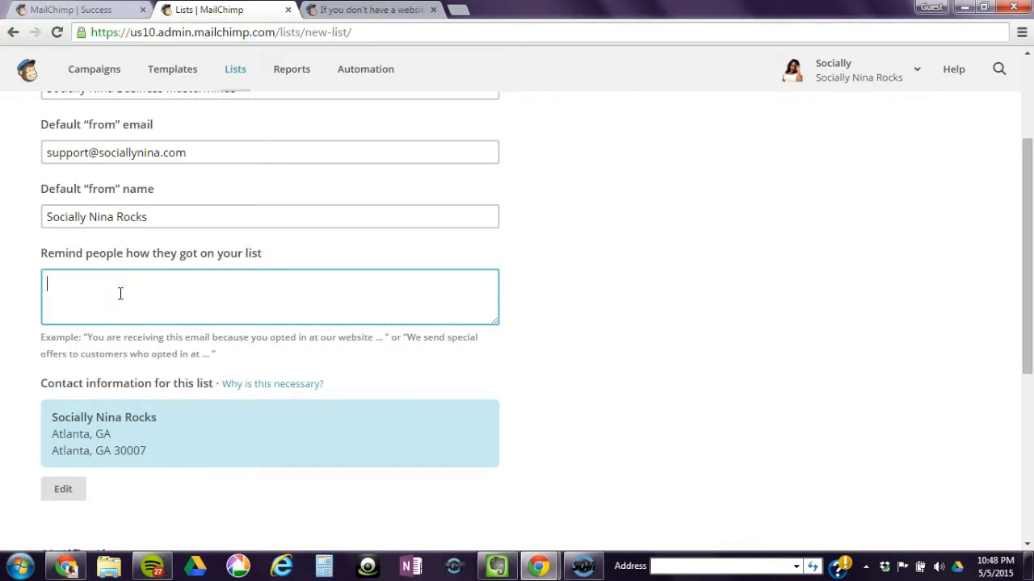
text(You a)
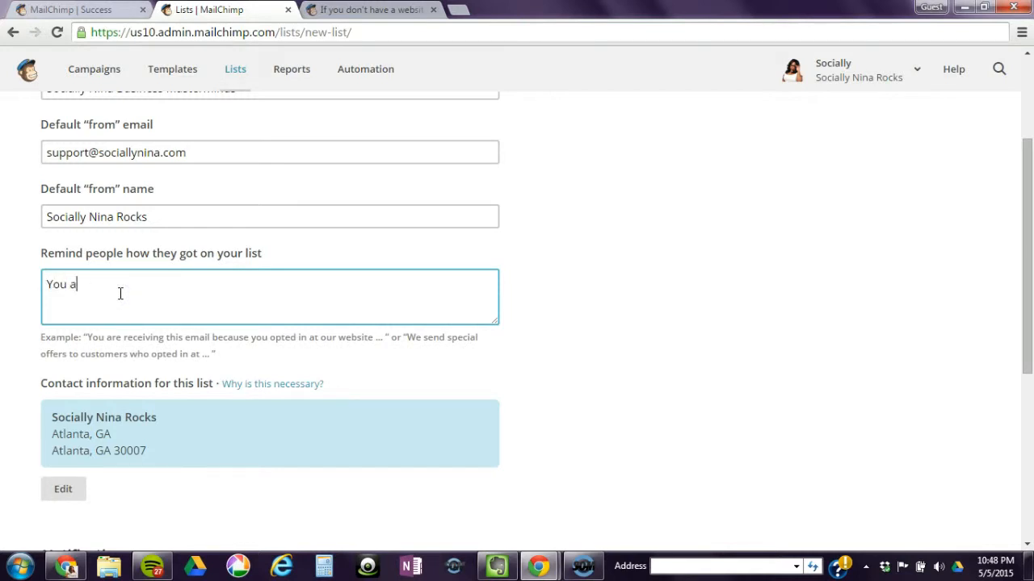
text(re receiving this email because you opted in at)
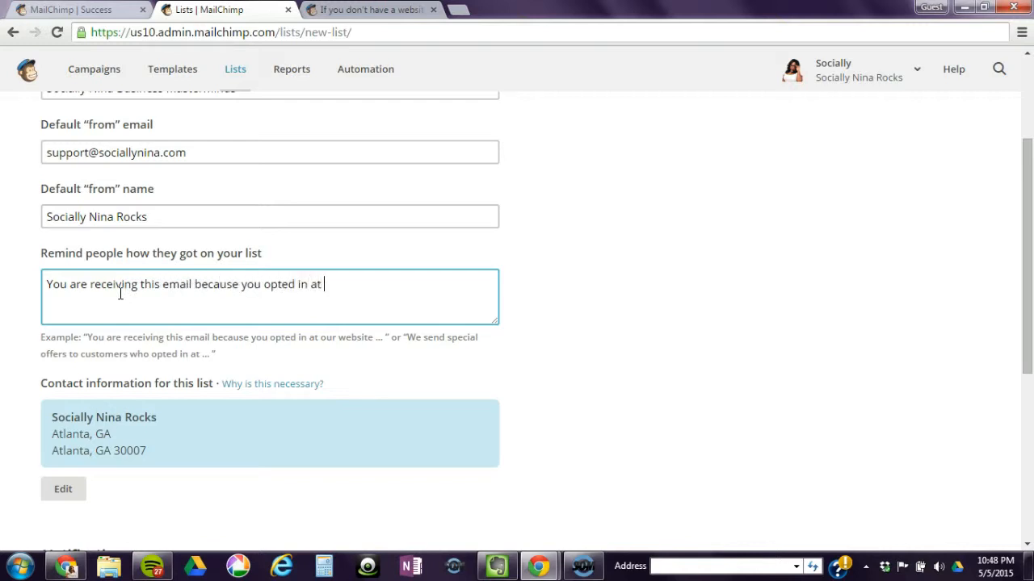
text(our we)
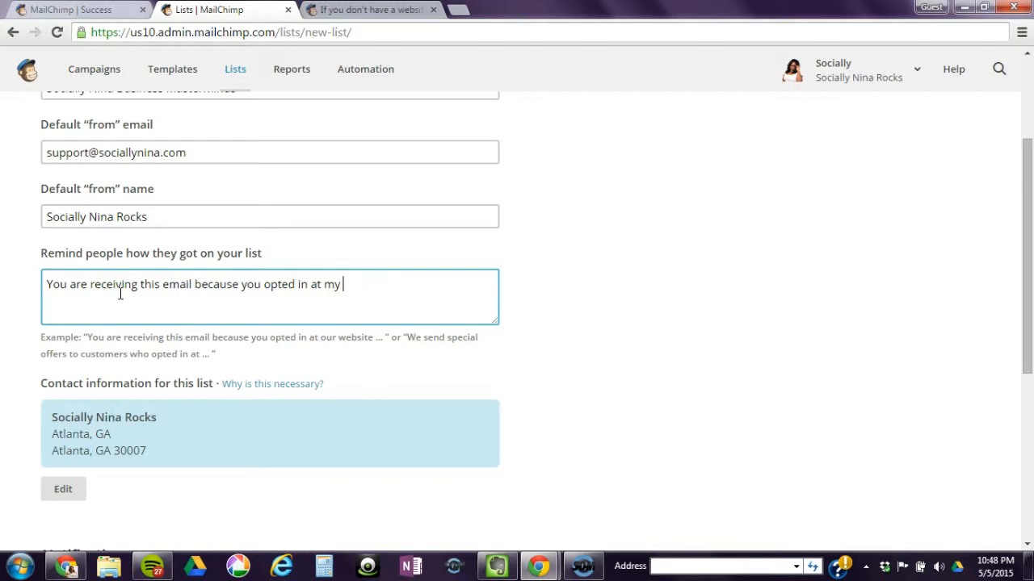
text(website)
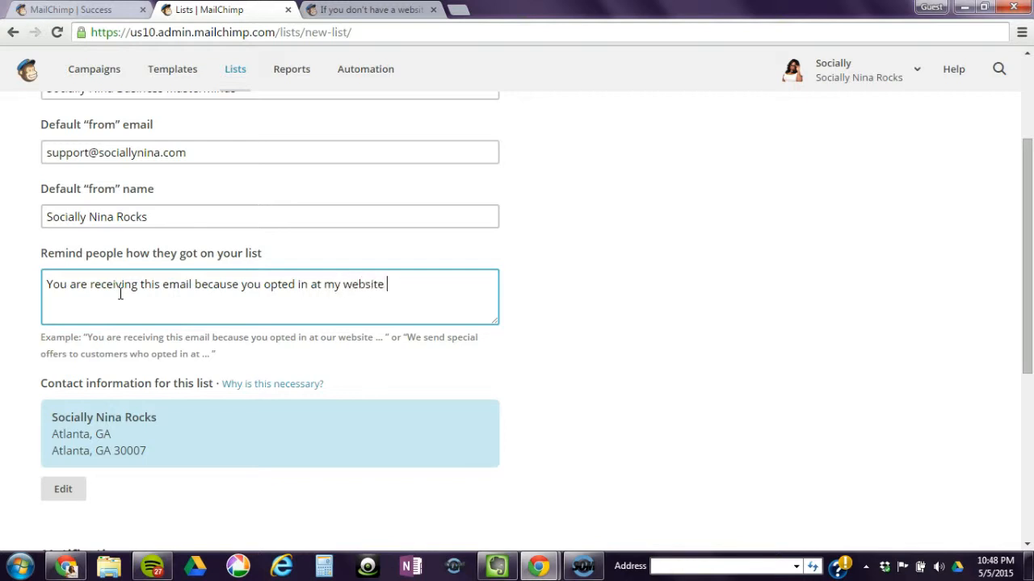
text(www.sociallynin)
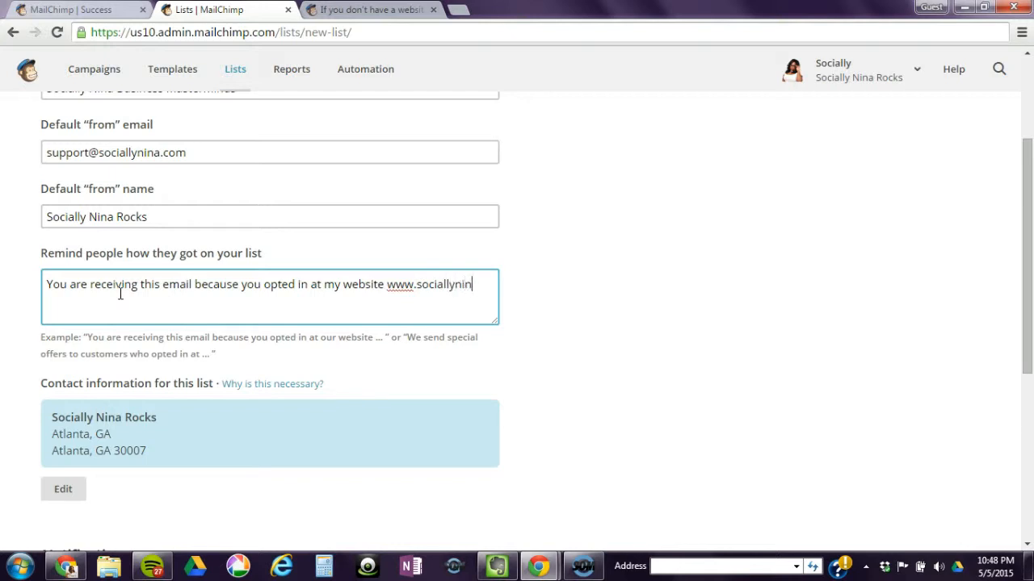
text(a.com)
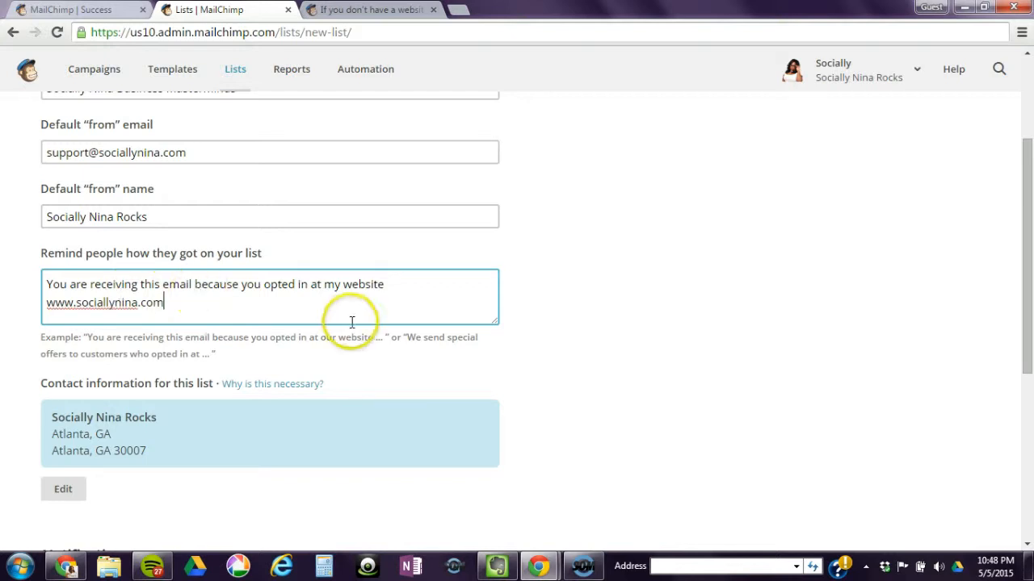
mouse_move(1022, 287)
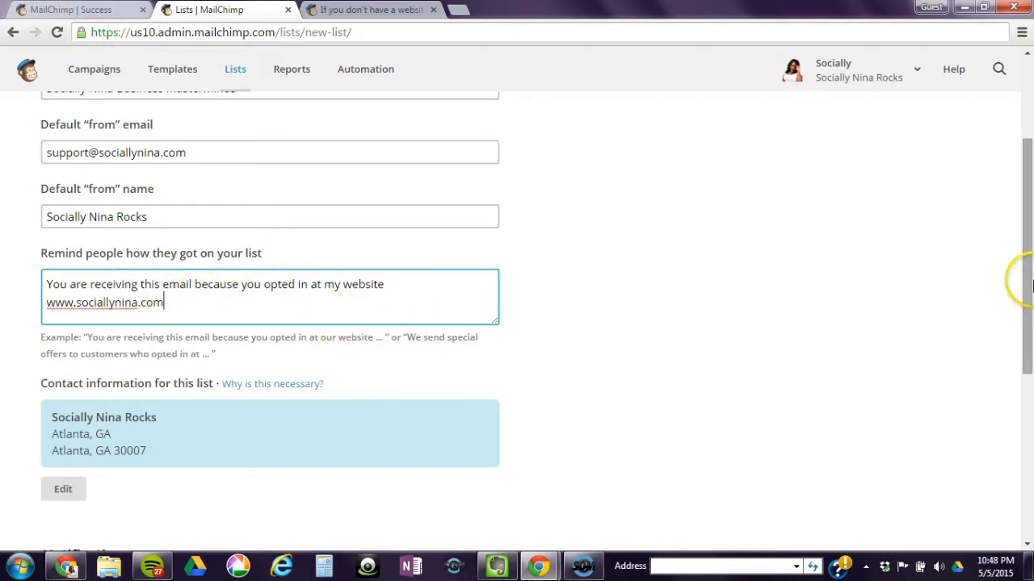
- Scroll to the bottom and save the new Socially Nina Rocks list
scroll(down, 3)
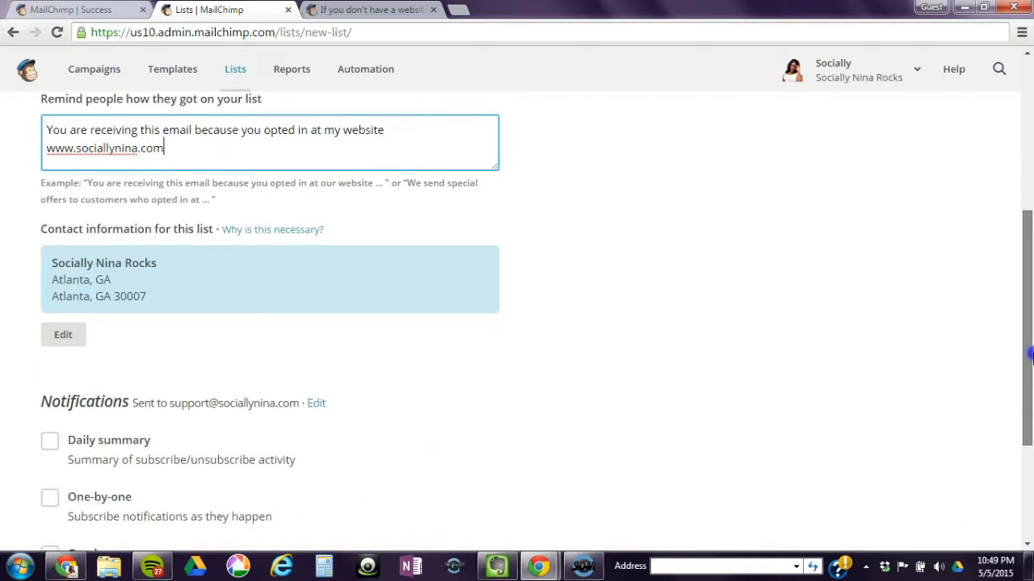
scroll(down, 3)
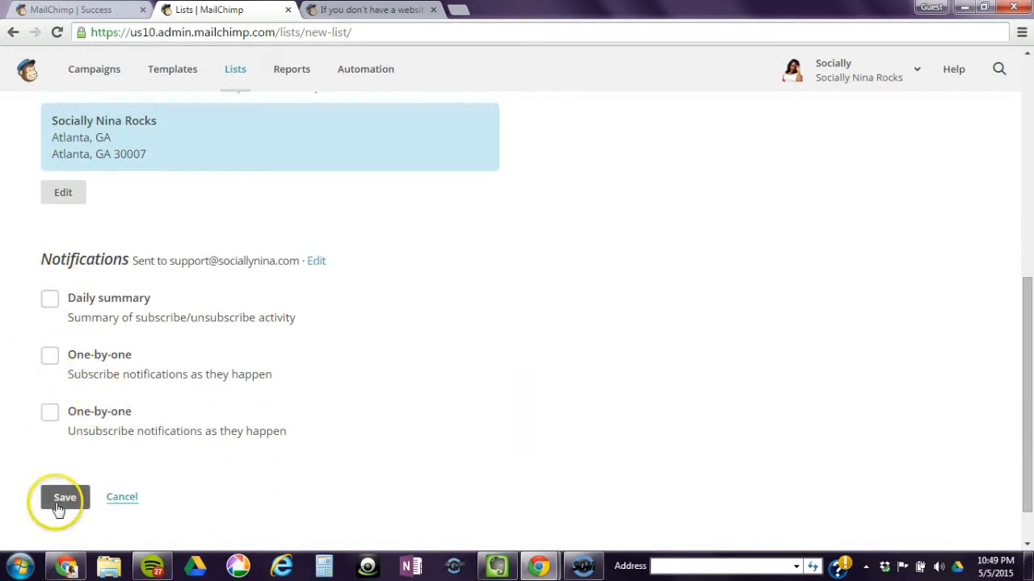
click(65, 498)
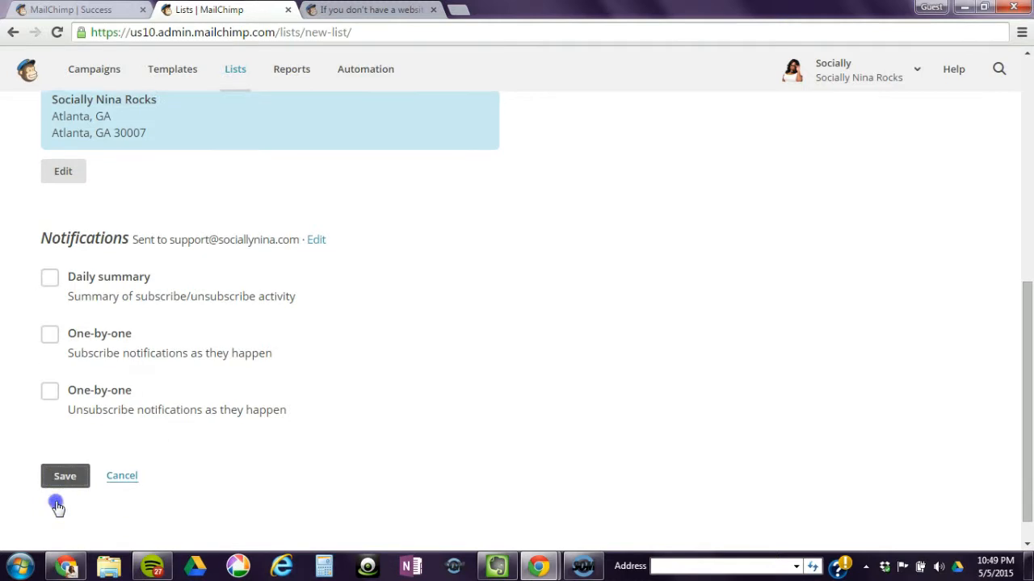
click(65, 476)
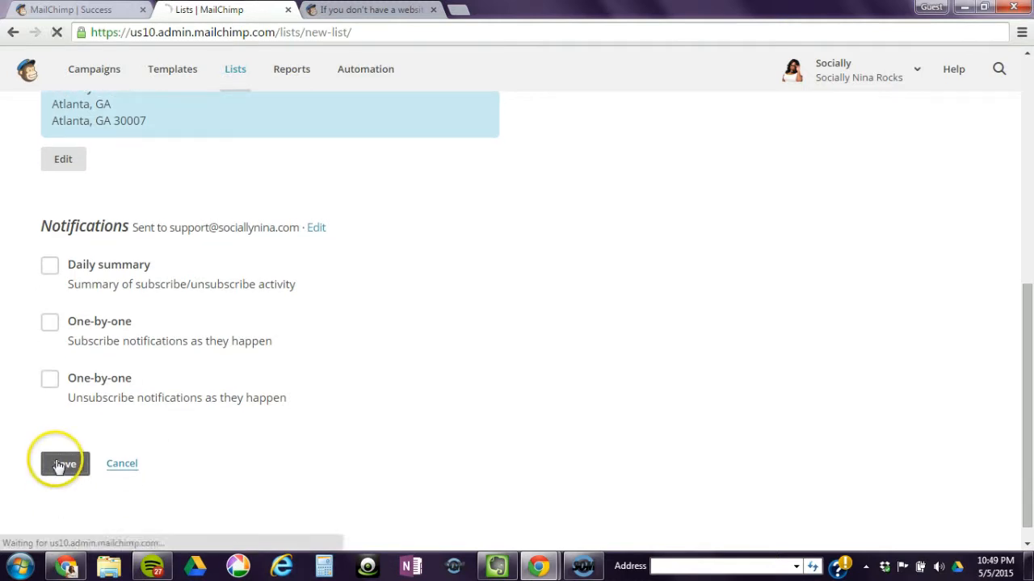
click(60, 462)
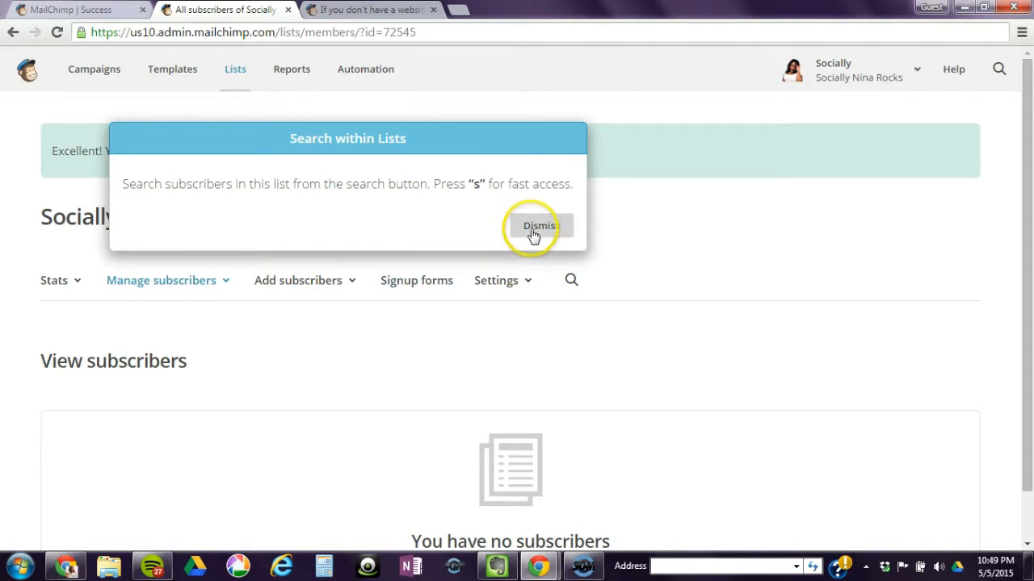
- Dismiss the search tip and review the Socially Nina Business Masterminds list confirmation
click(538, 225)
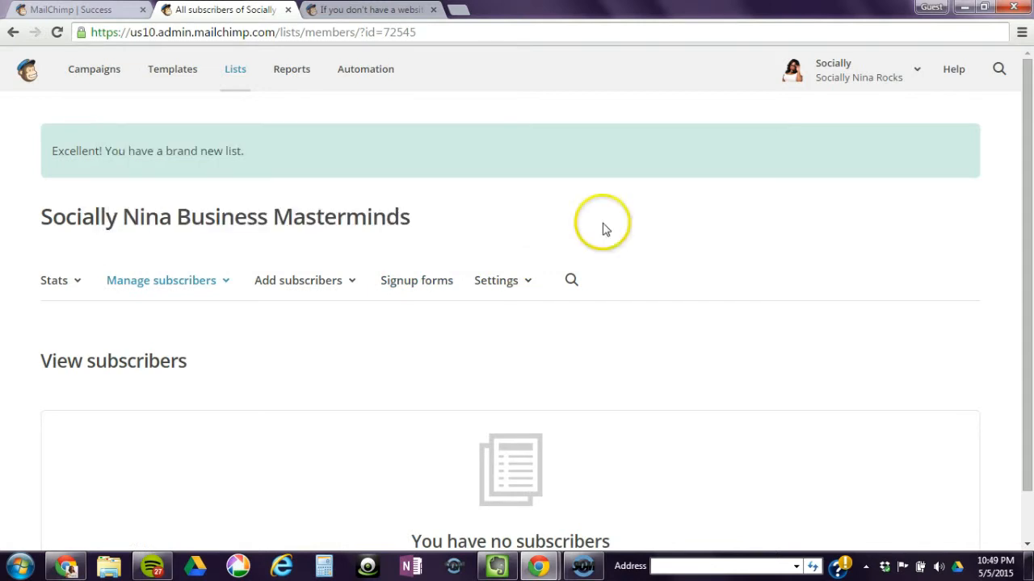
mouse_move(874, 247)
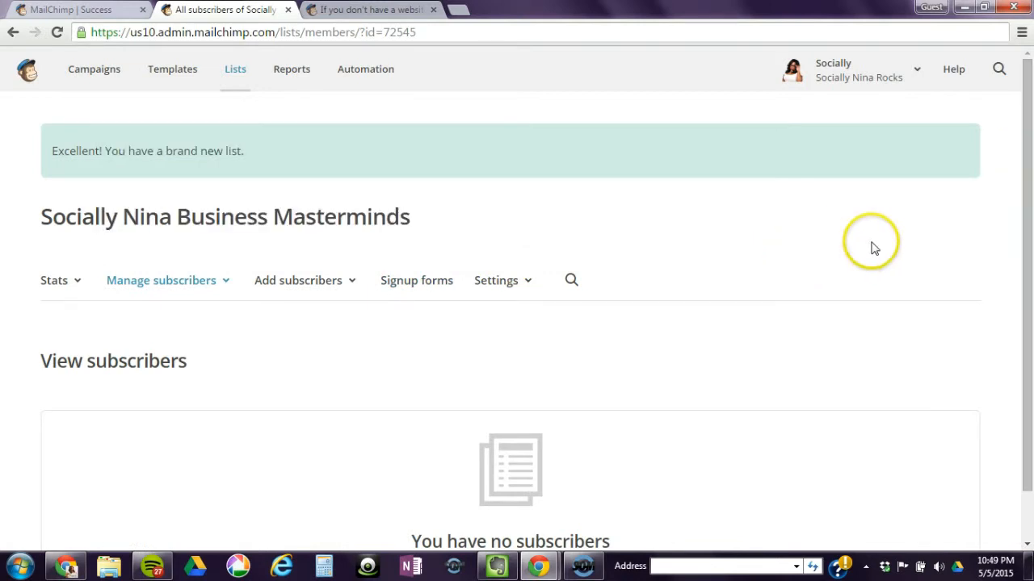
drag(50, 151, 243, 151)
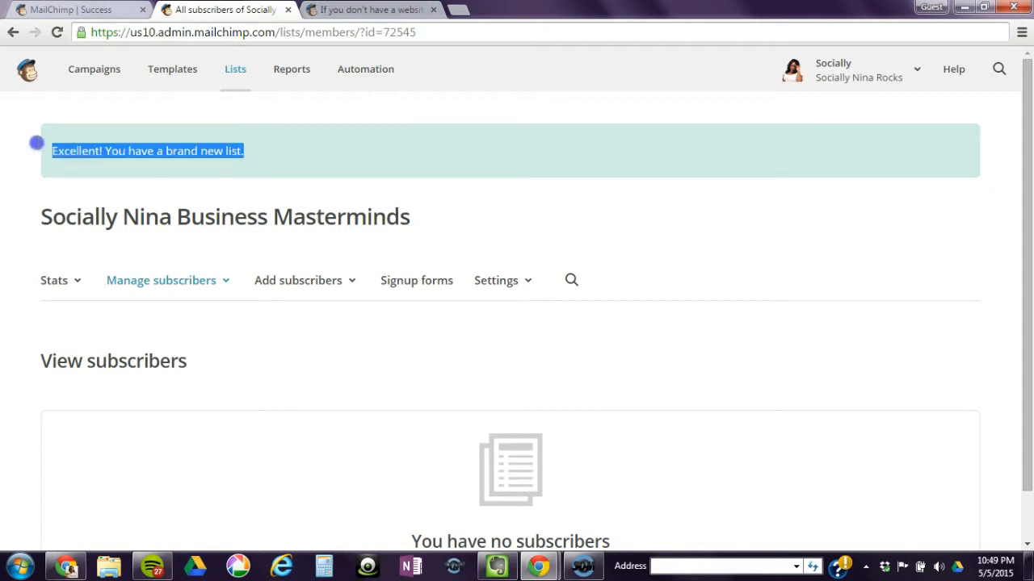
mouse_move(1029, 226)
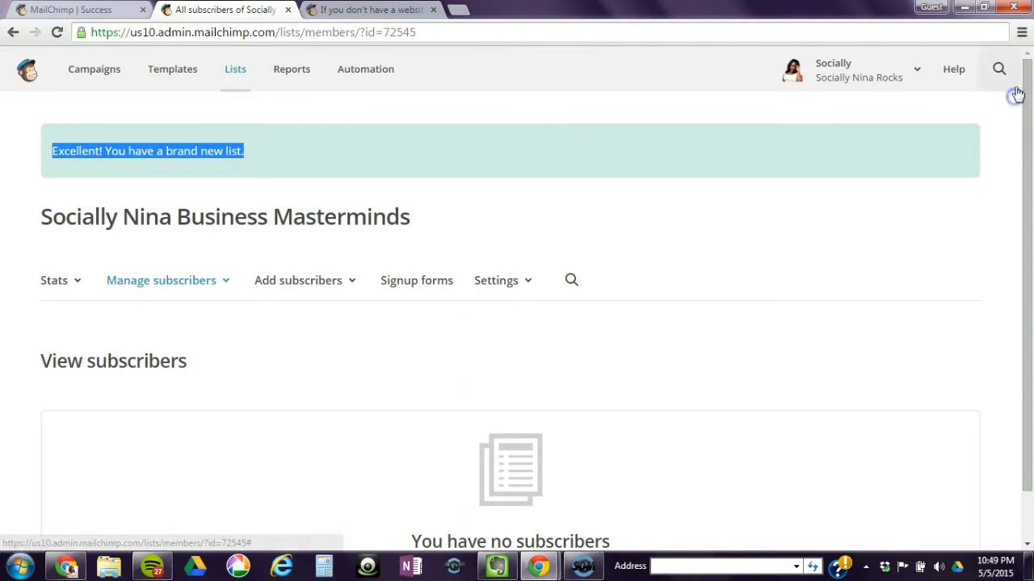
click(93, 69)
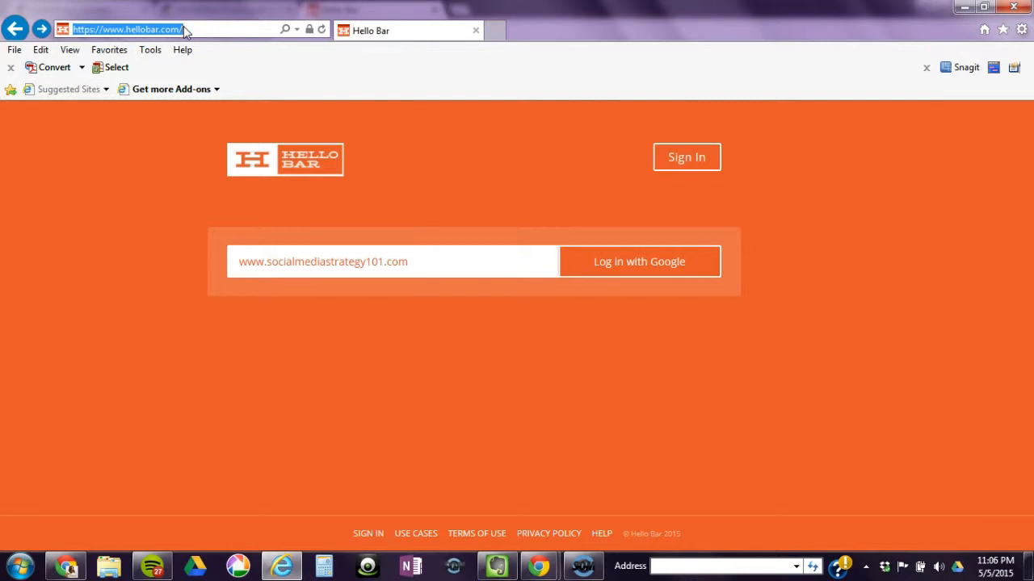
mouse_move(310, 166)
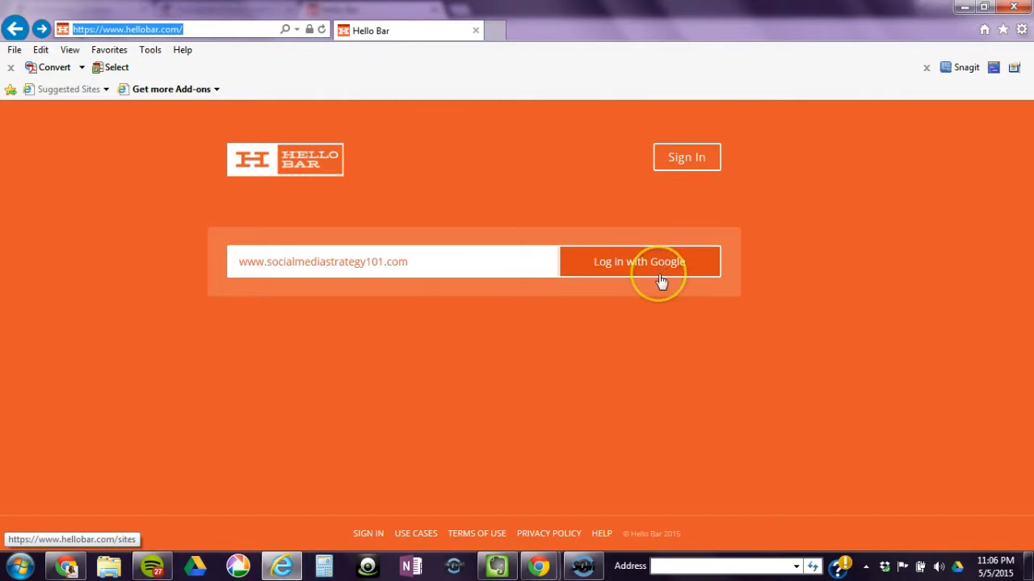
- Log in to Hello Bar with Google and accept the requested permissions
click(659, 261)
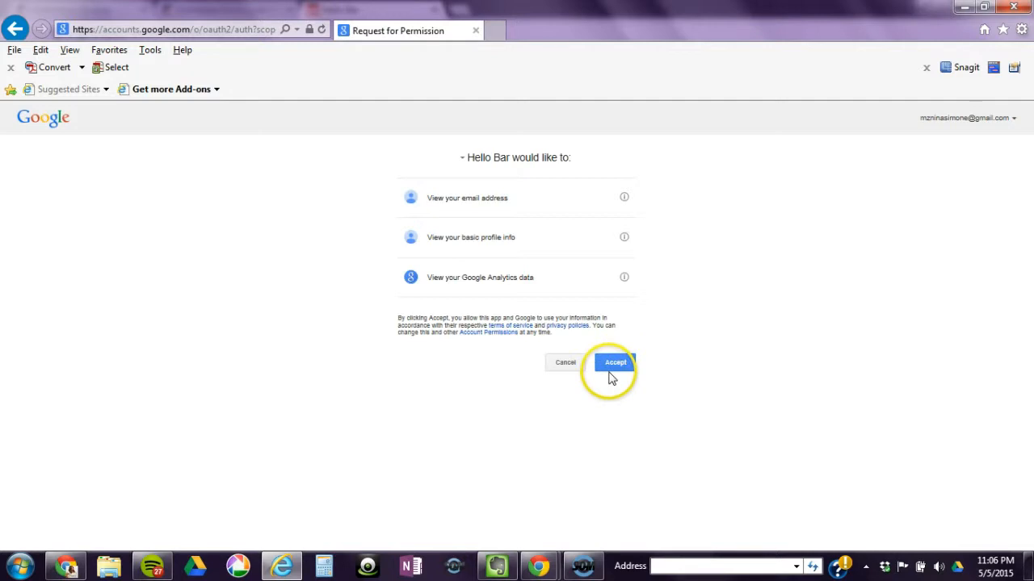
click(615, 362)
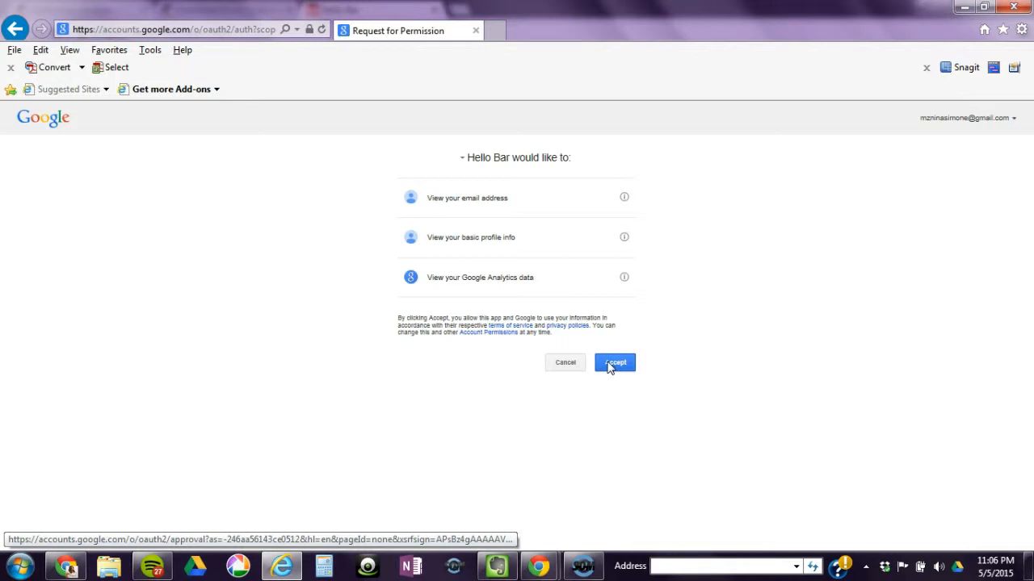
click(615, 362)
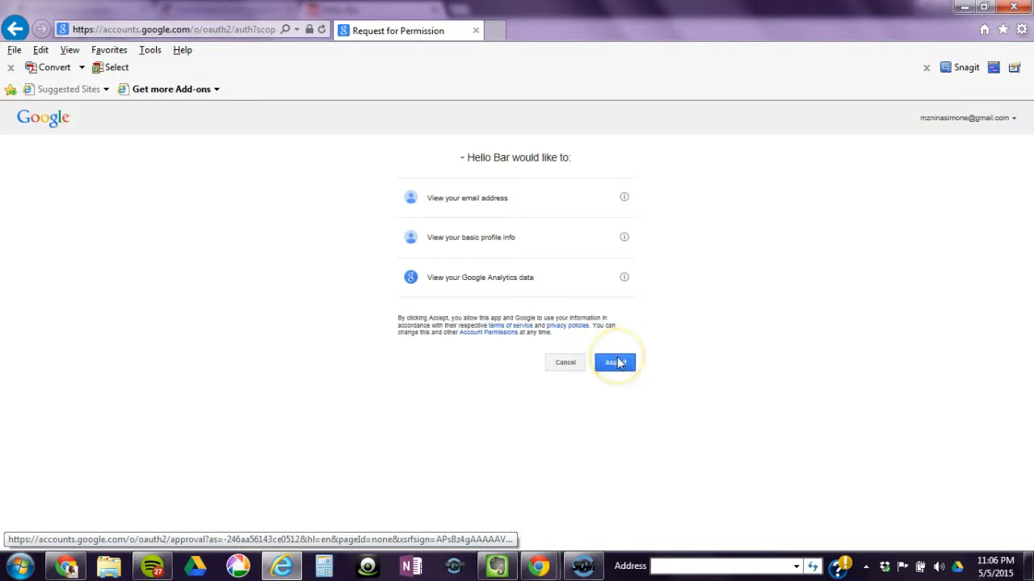
click(614, 362)
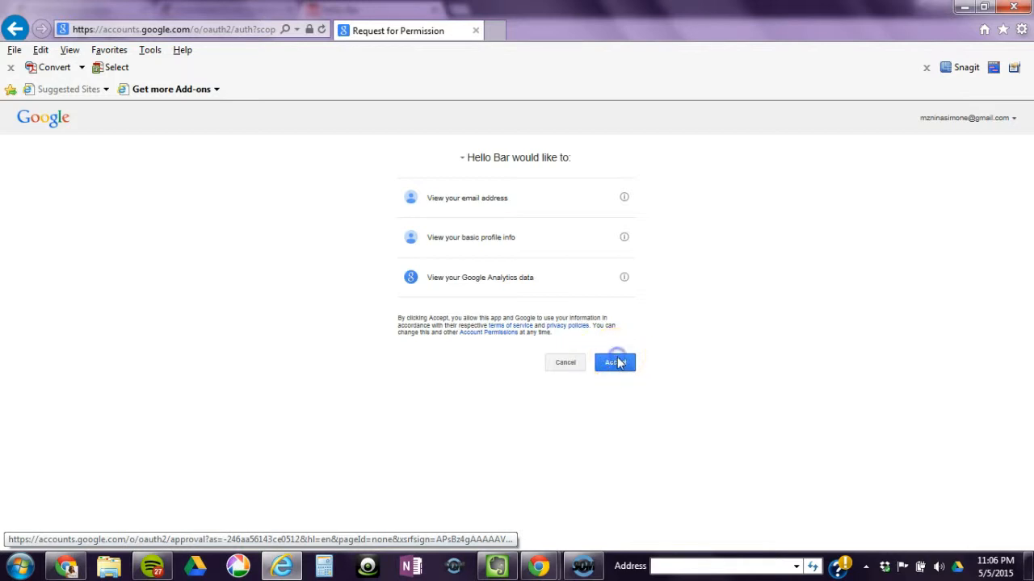
click(614, 362)
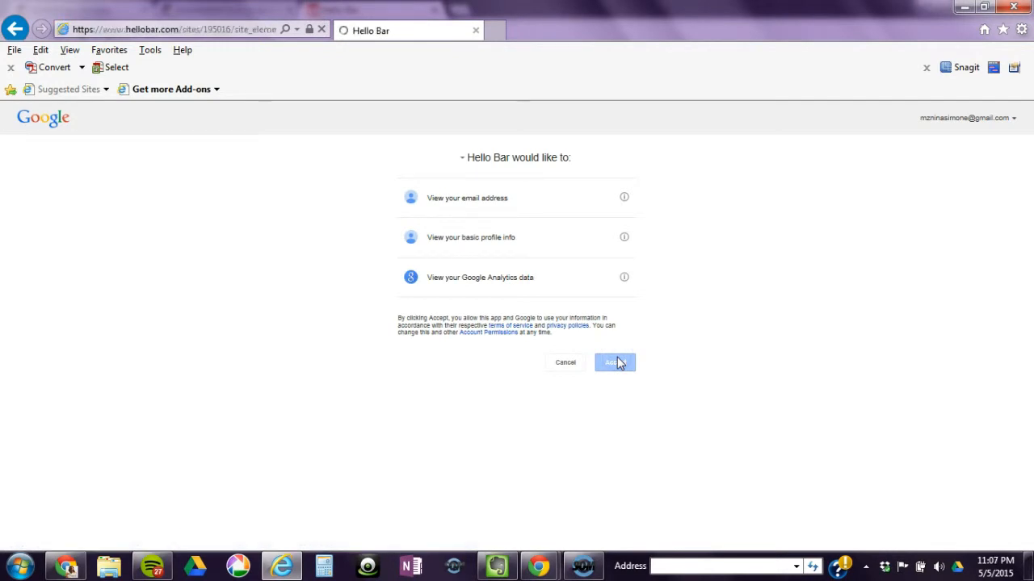
click(615, 363)
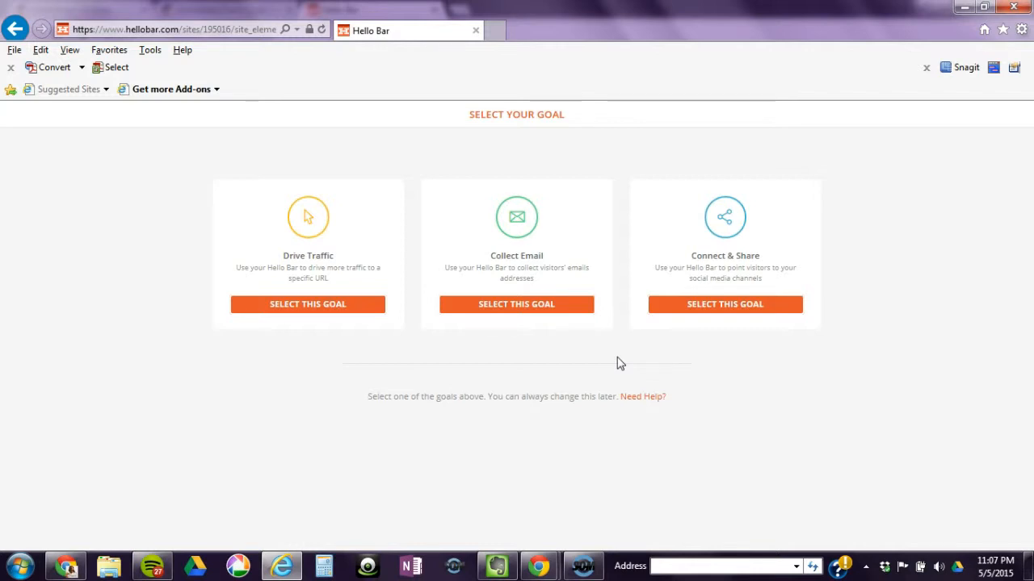
mouse_move(579, 342)
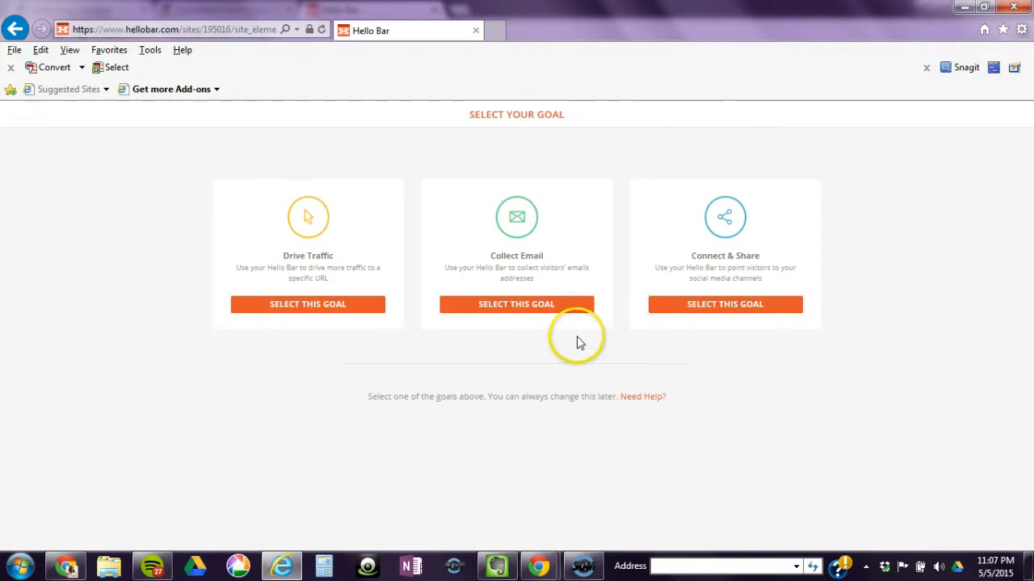
mouse_move(547, 306)
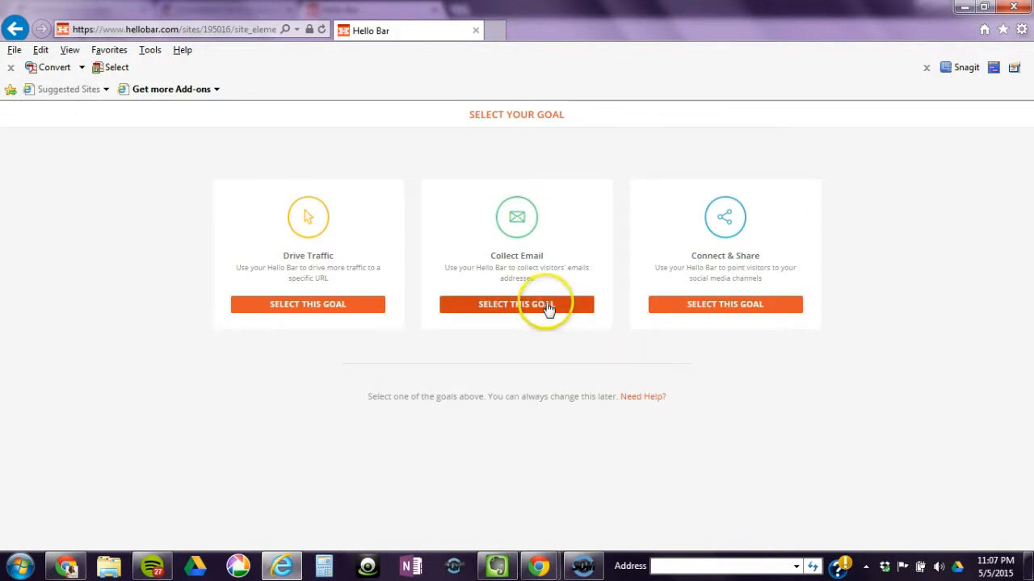
- Pick the Collect Email goal, store contacts in MailChimp, and start the integration
click(517, 305)
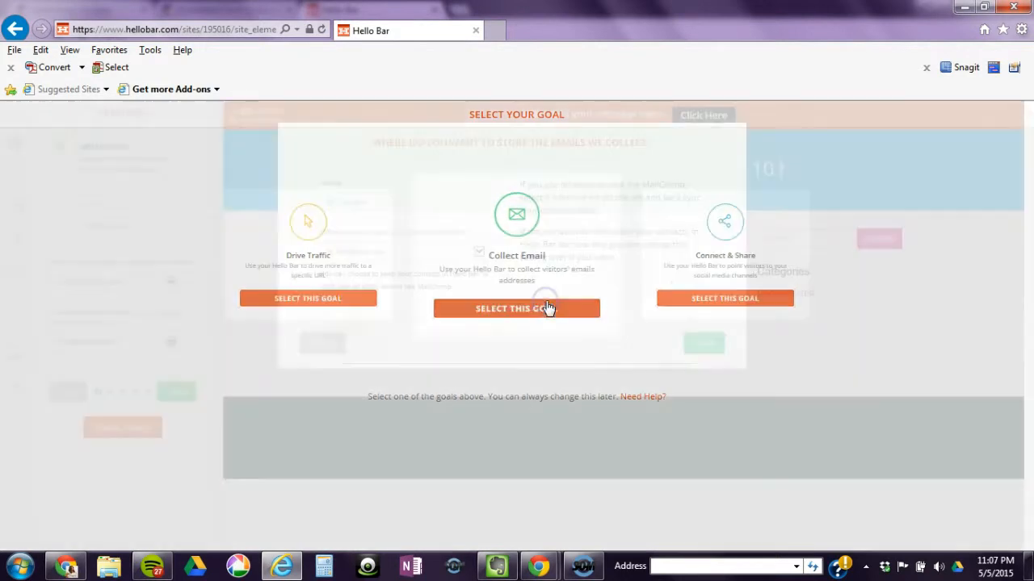
click(516, 309)
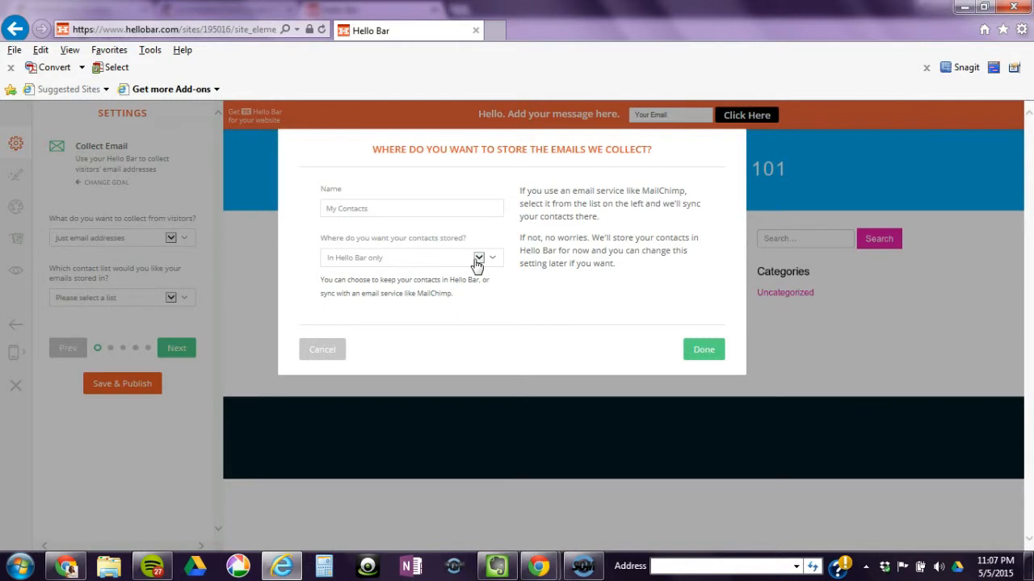
click(478, 257)
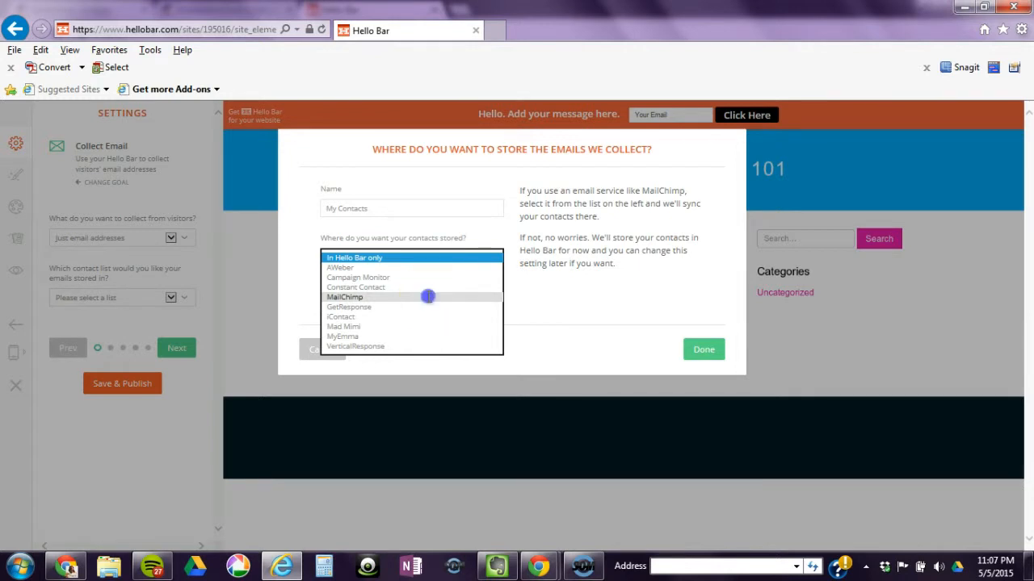
click(344, 297)
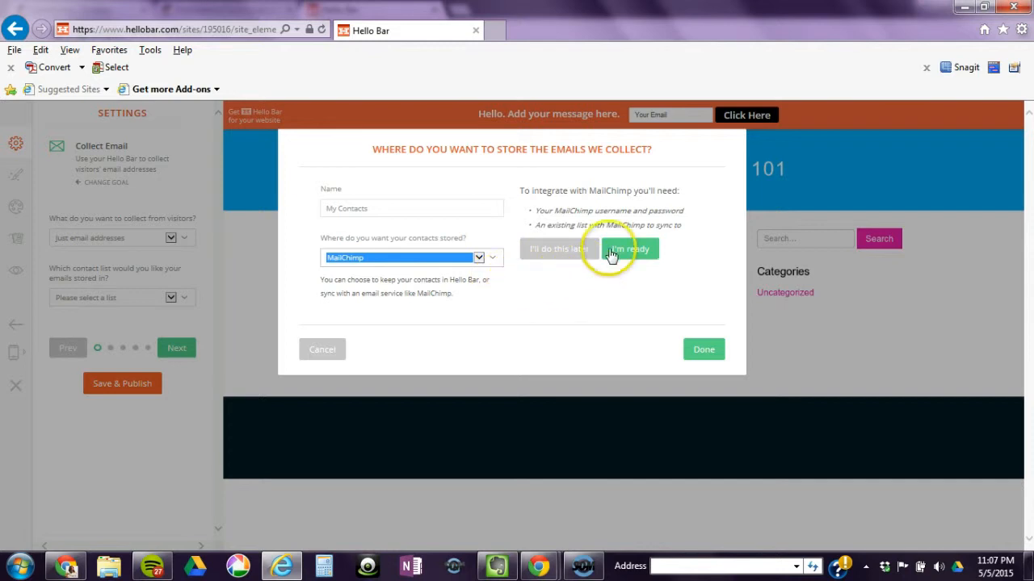
click(631, 249)
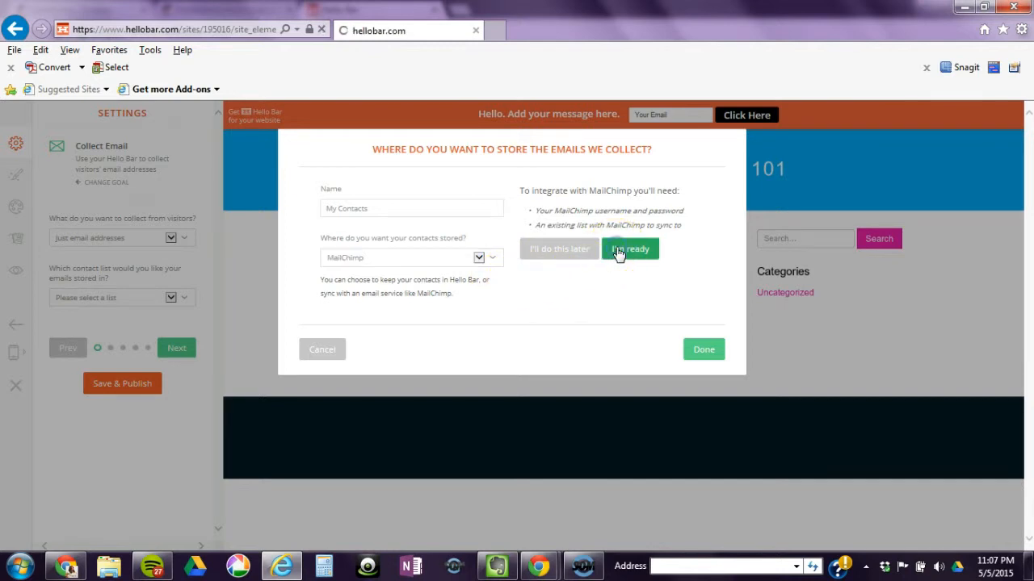
click(629, 249)
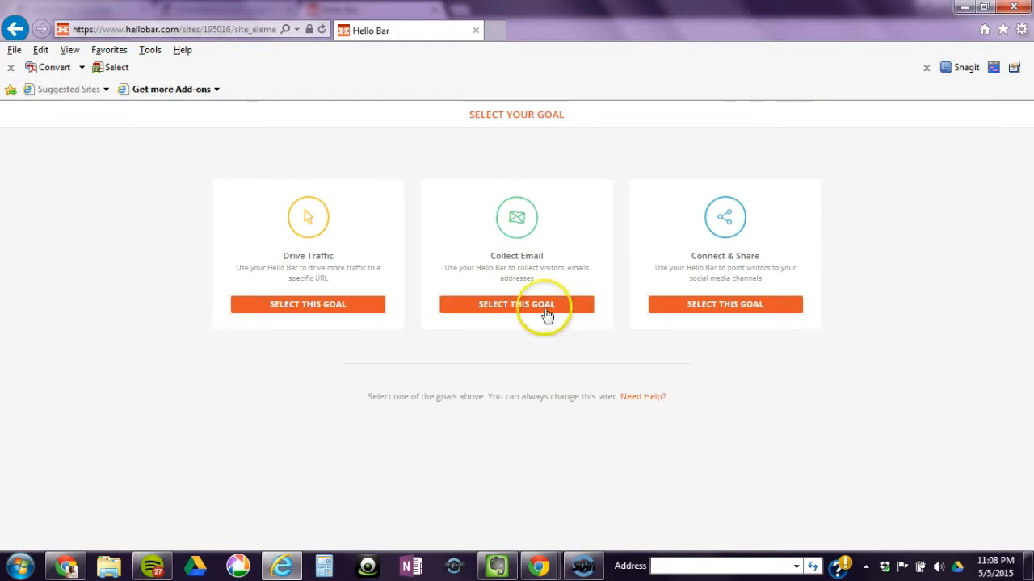
- Turn off double opt-in for the Socially Nina Business Masterminds list and save
click(517, 305)
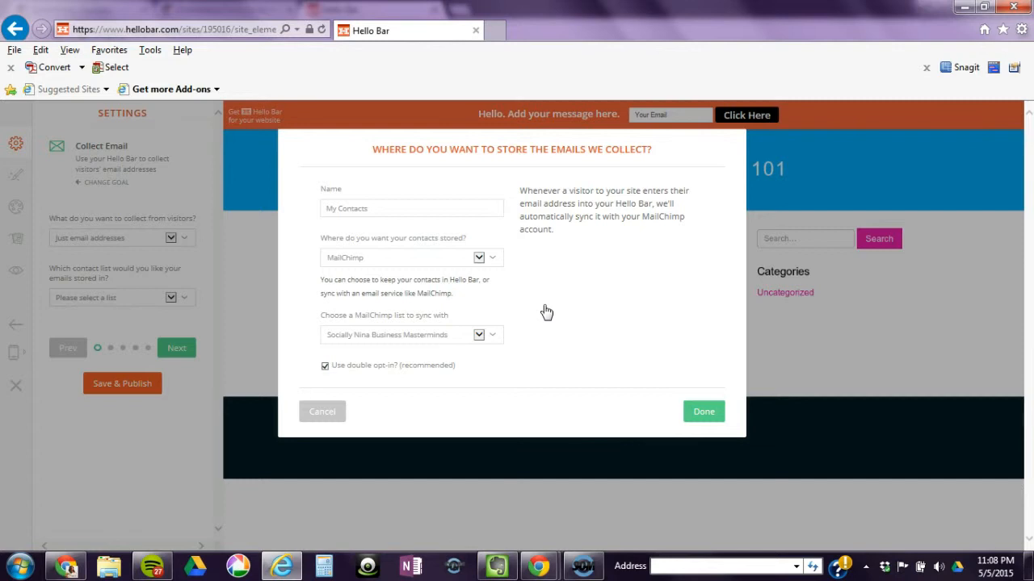
mouse_move(537, 325)
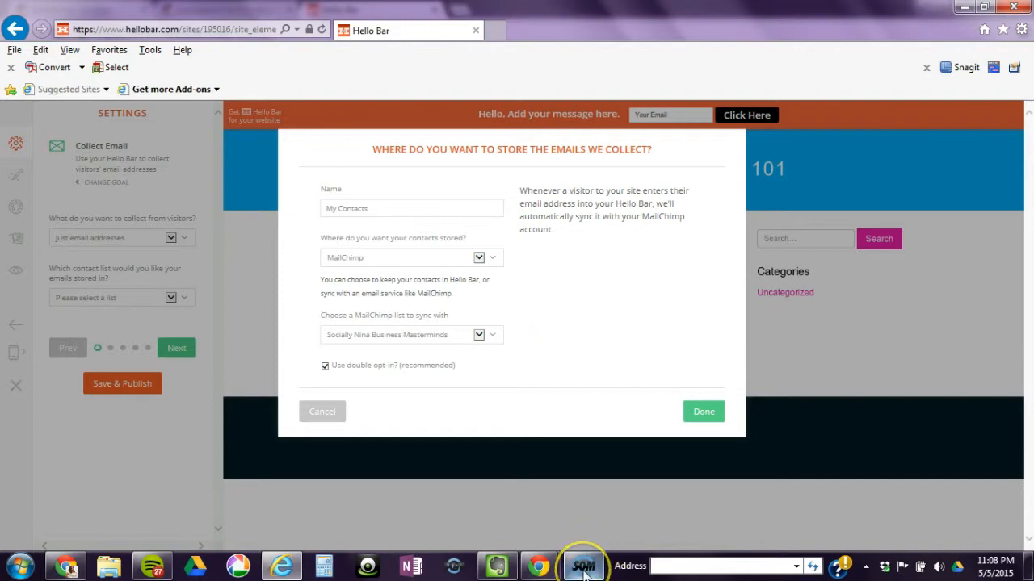
mouse_move(585, 567)
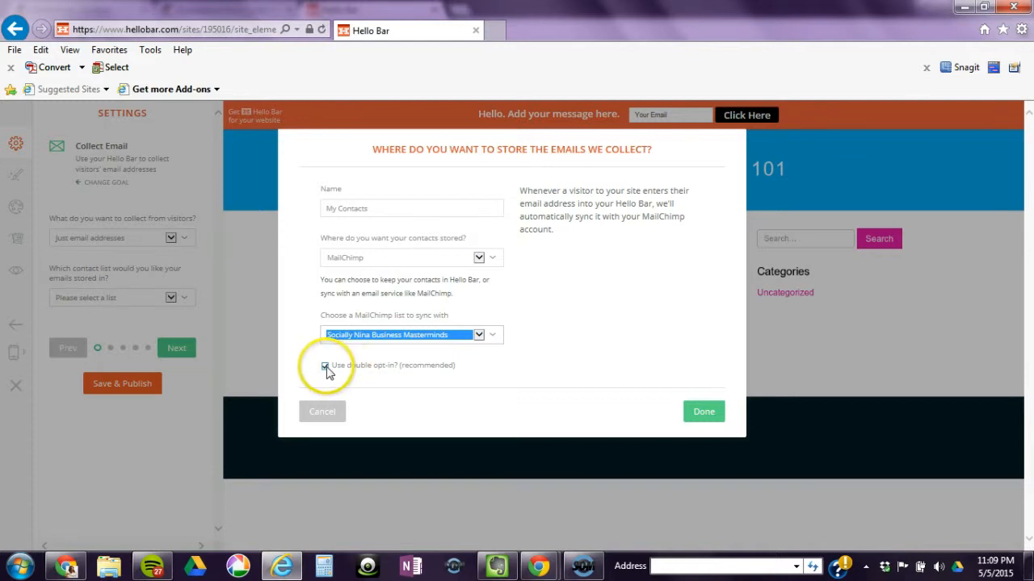
click(327, 365)
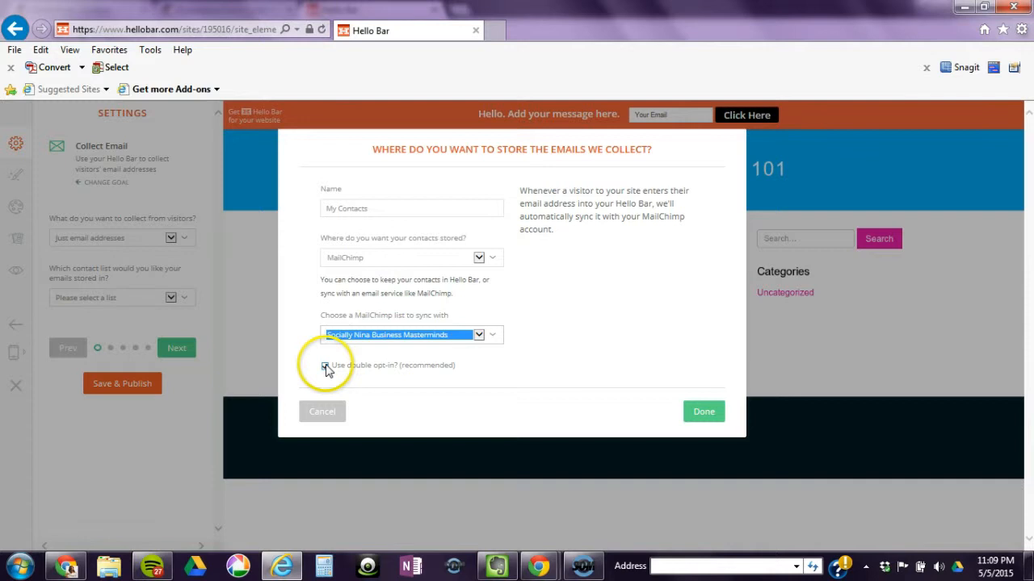
click(325, 366)
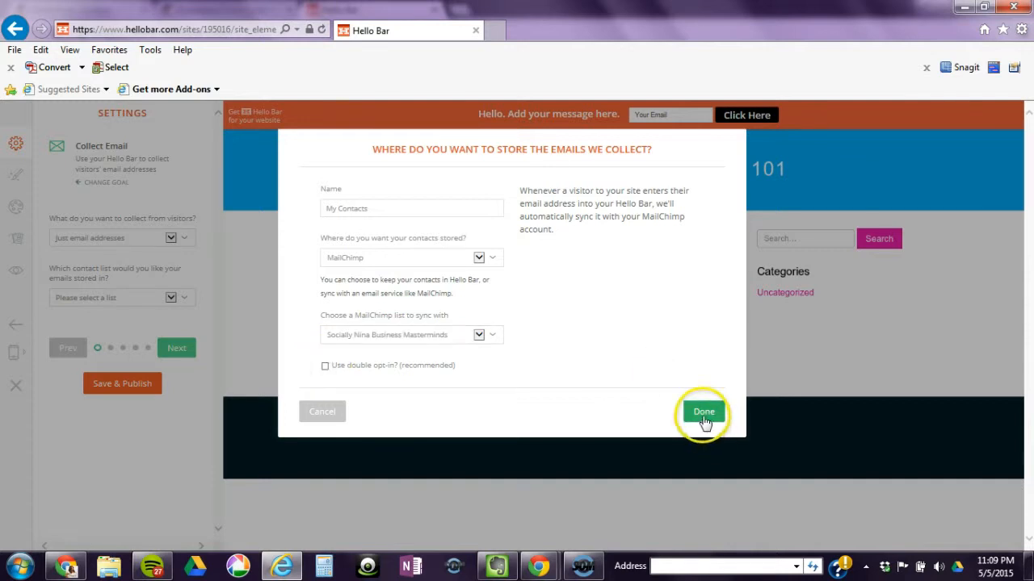
click(704, 411)
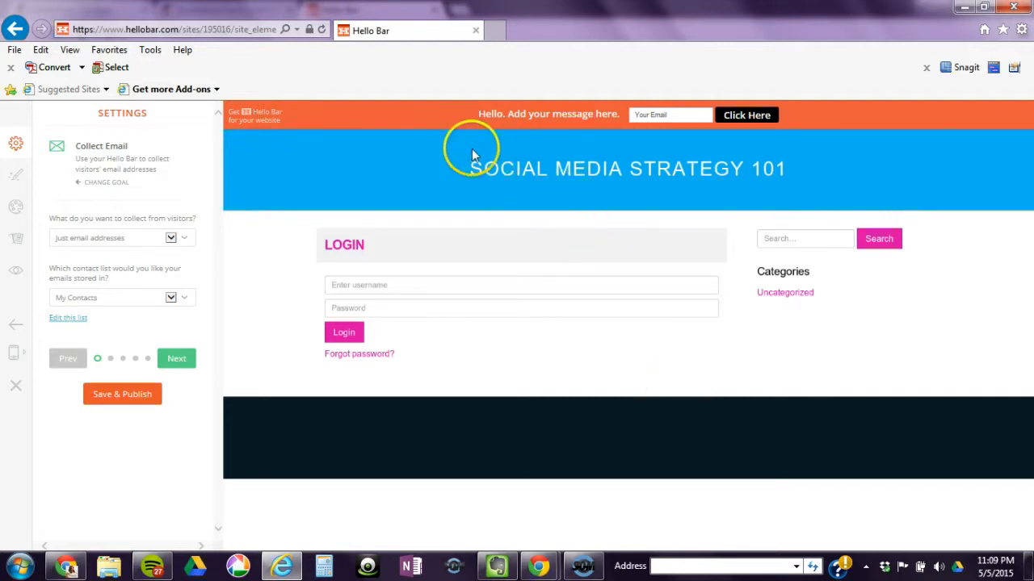
mouse_move(712, 198)
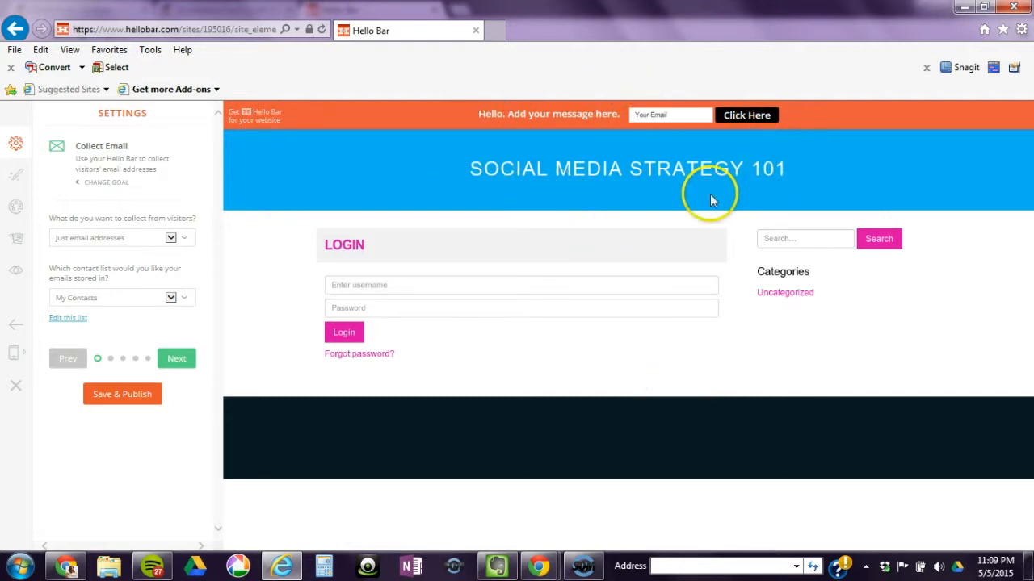
mouse_move(579, 187)
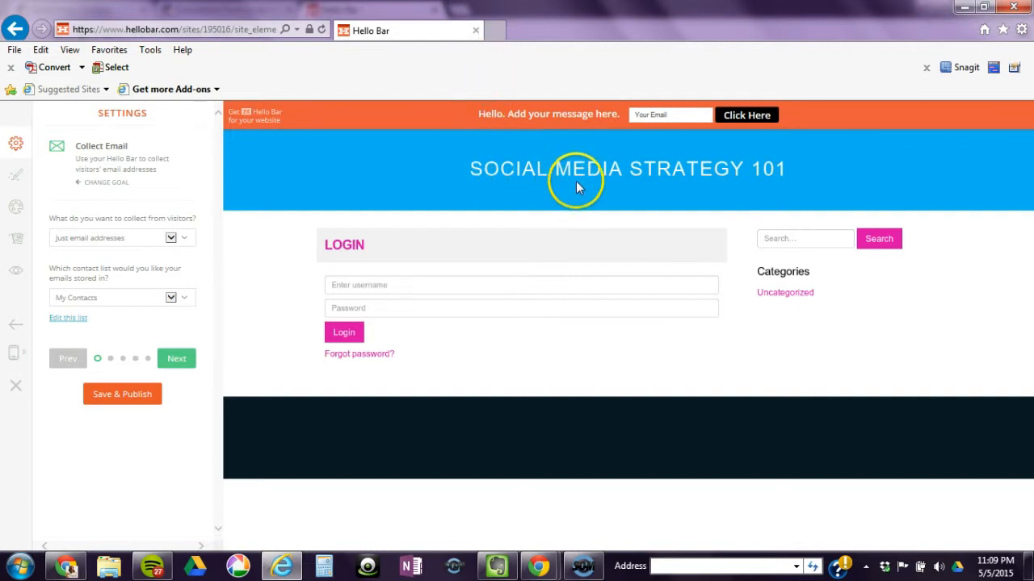
mouse_move(508, 162)
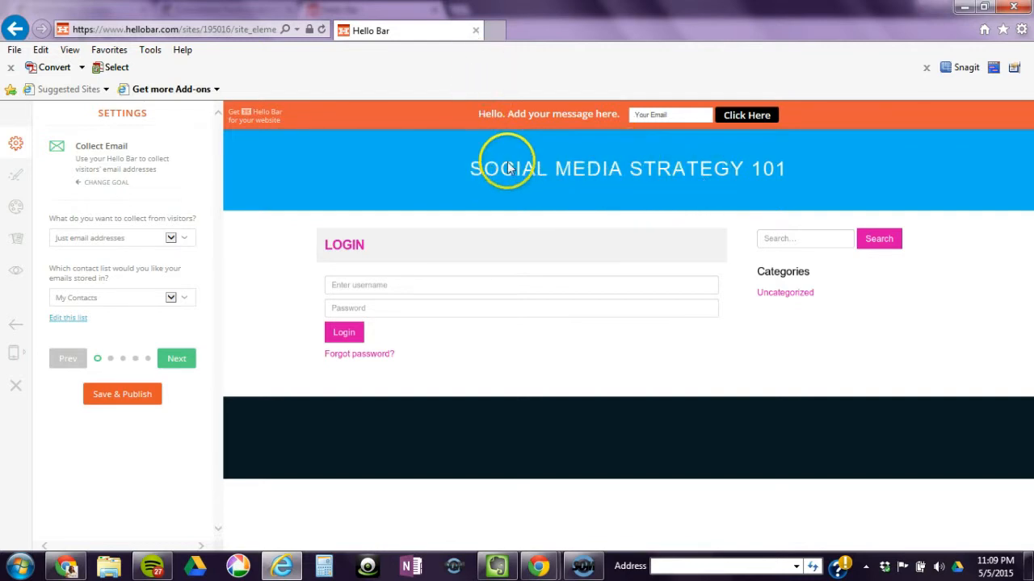
mouse_move(797, 189)
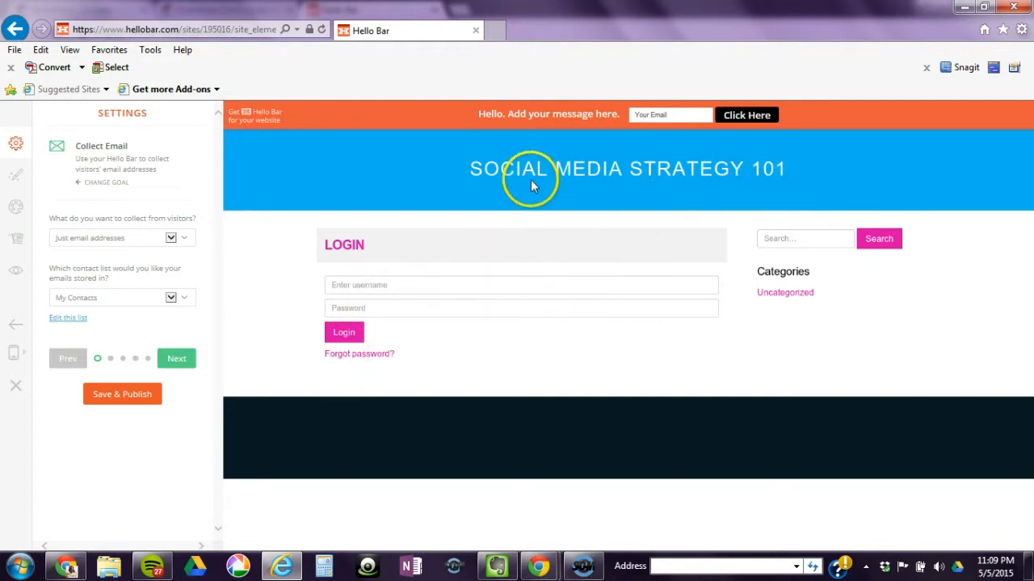
mouse_move(366, 128)
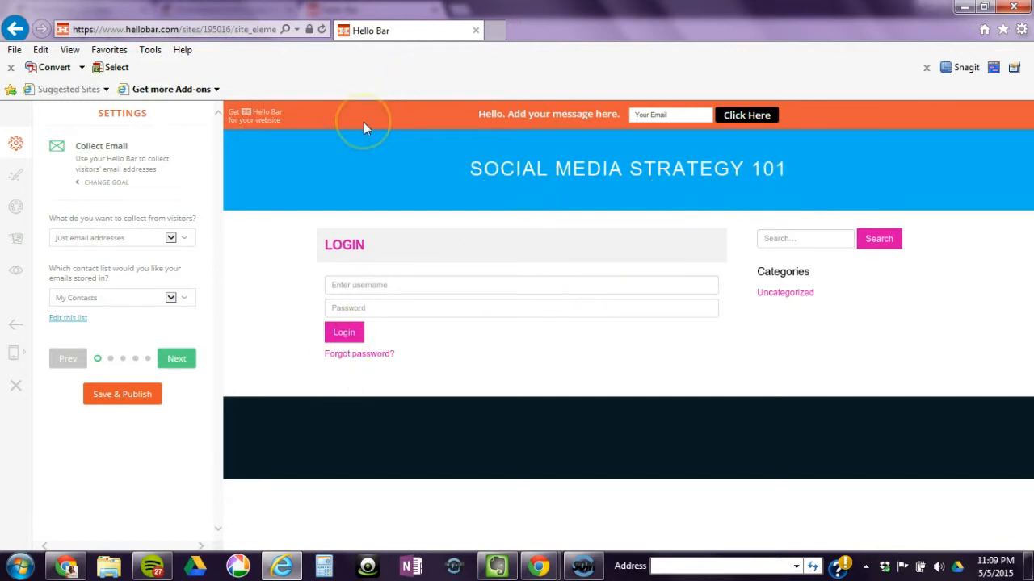
mouse_move(245, 131)
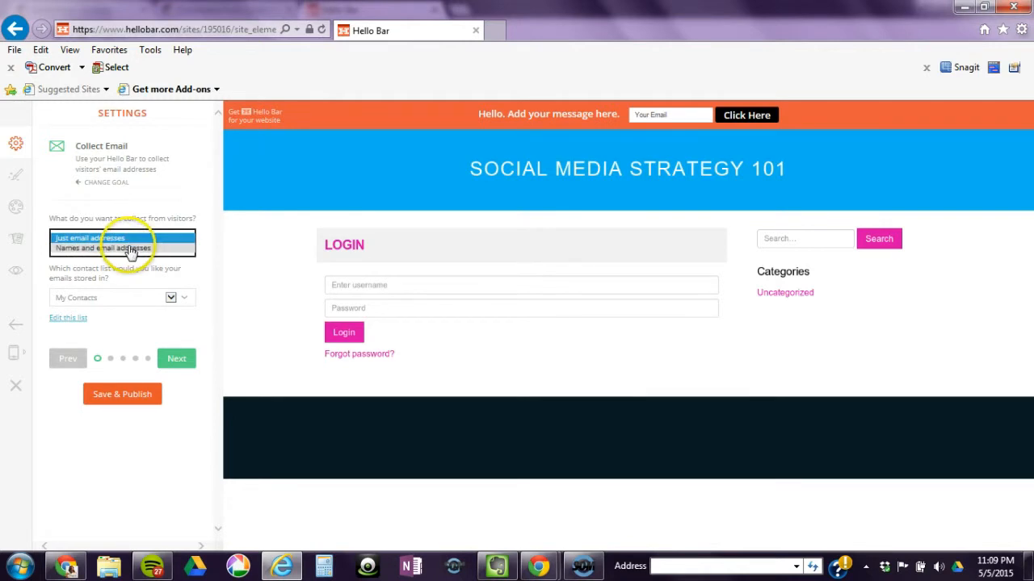
- Collect 'Names and email addresses' into My Contacts and advance to the Style step
click(121, 248)
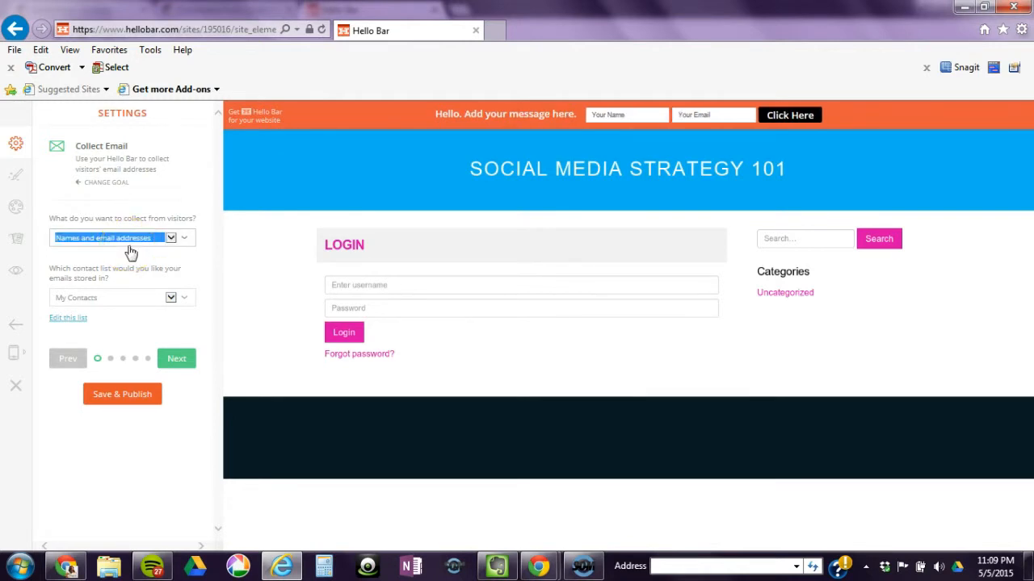
click(121, 238)
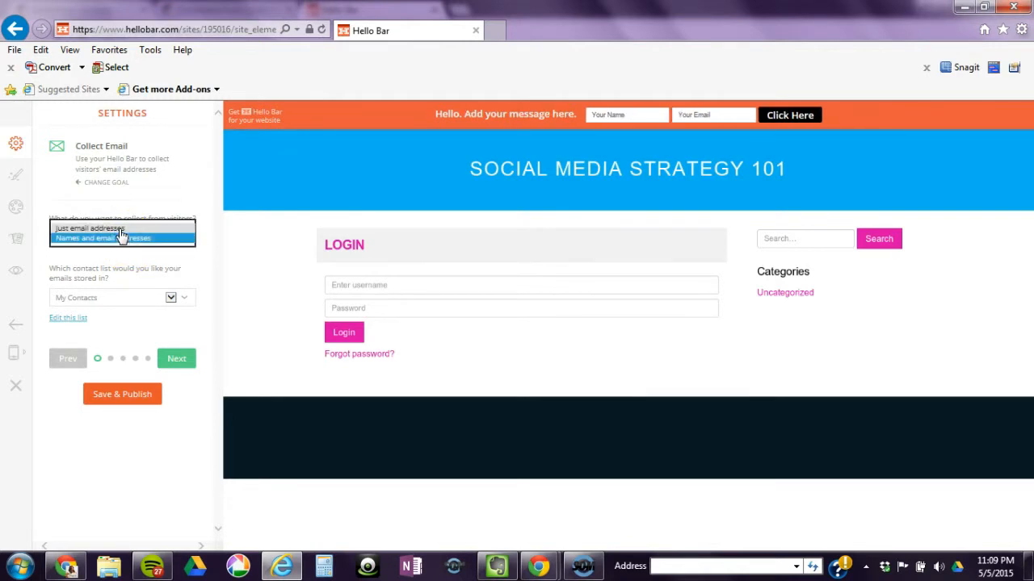
click(87, 228)
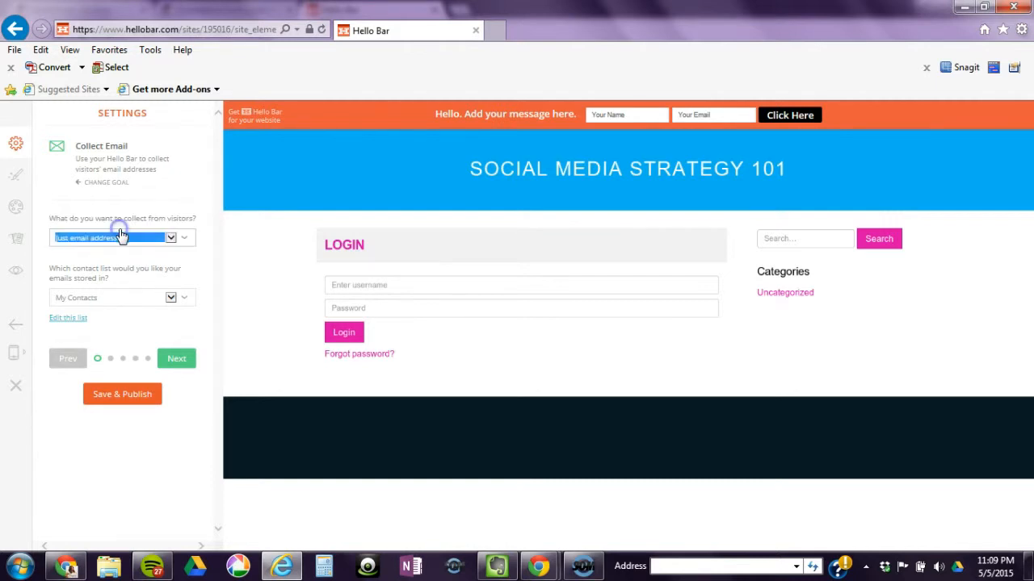
click(121, 237)
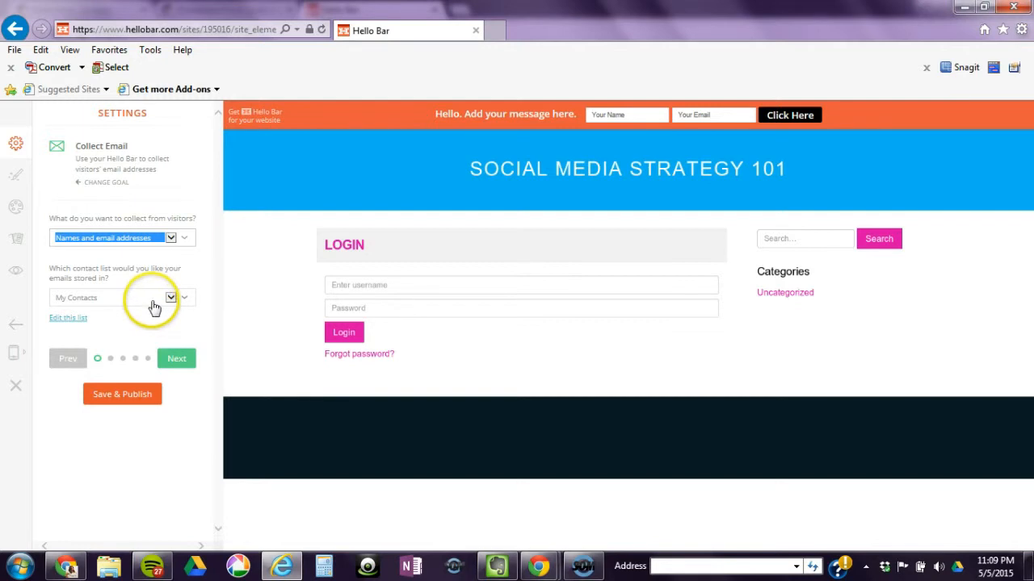
click(185, 298)
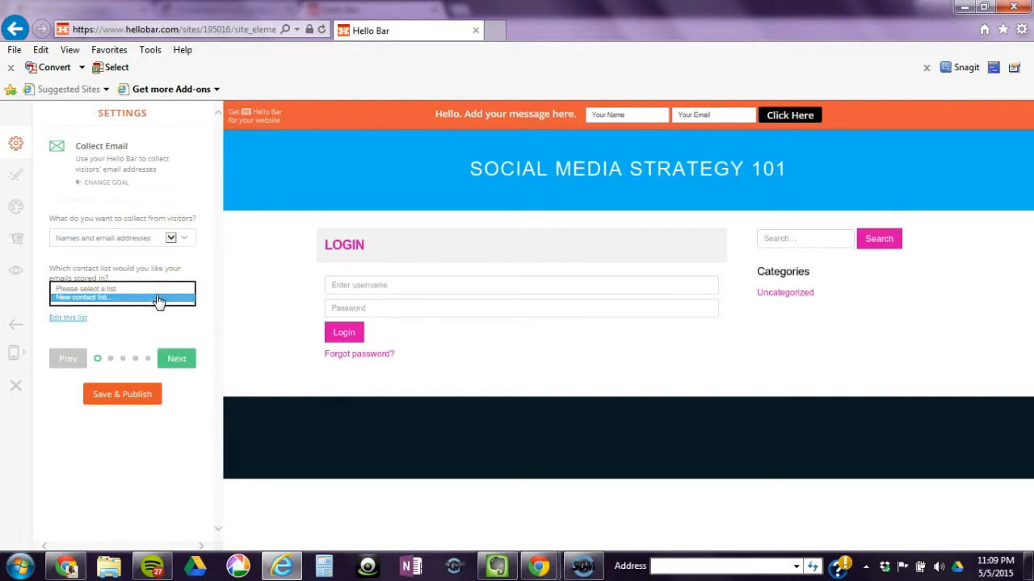
click(121, 298)
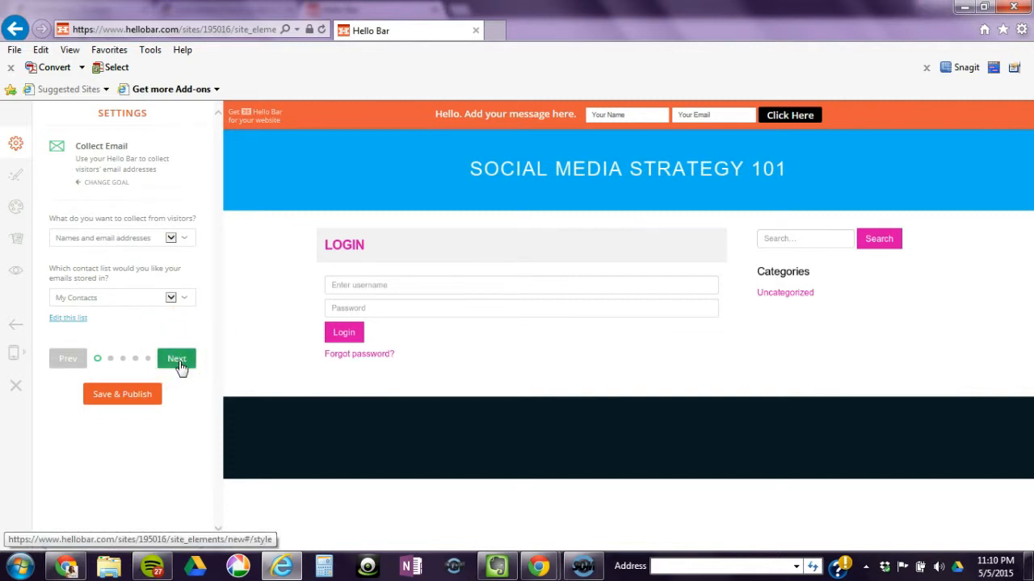
click(176, 358)
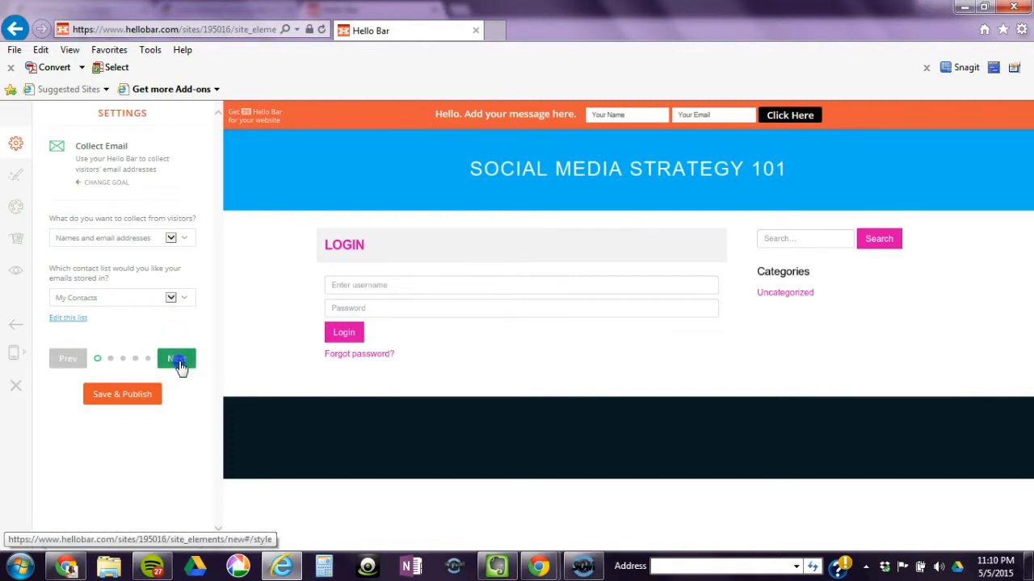
click(176, 359)
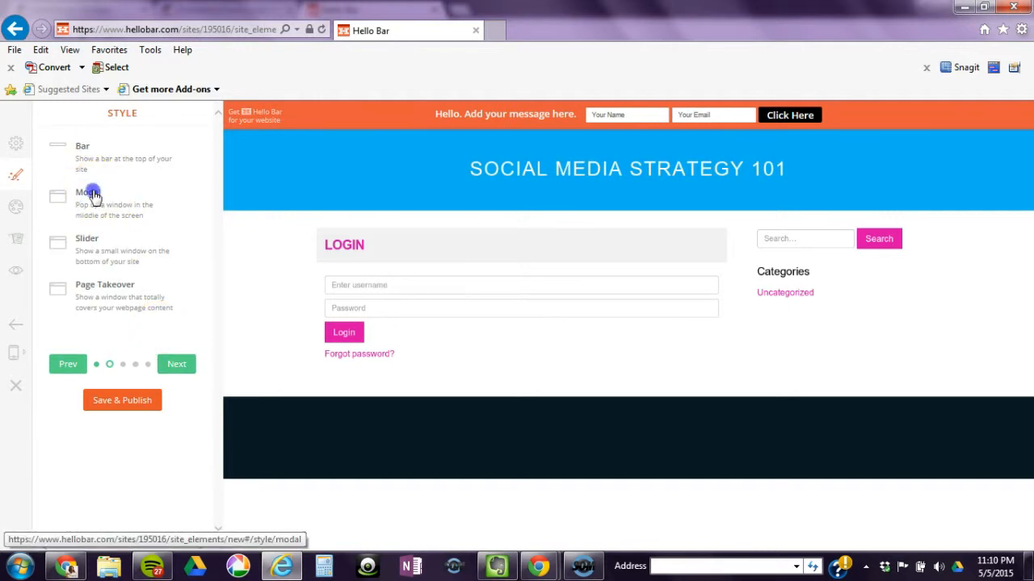
- Preview the Modal, Slider and Page Takeover styles before returning to Bar
click(89, 197)
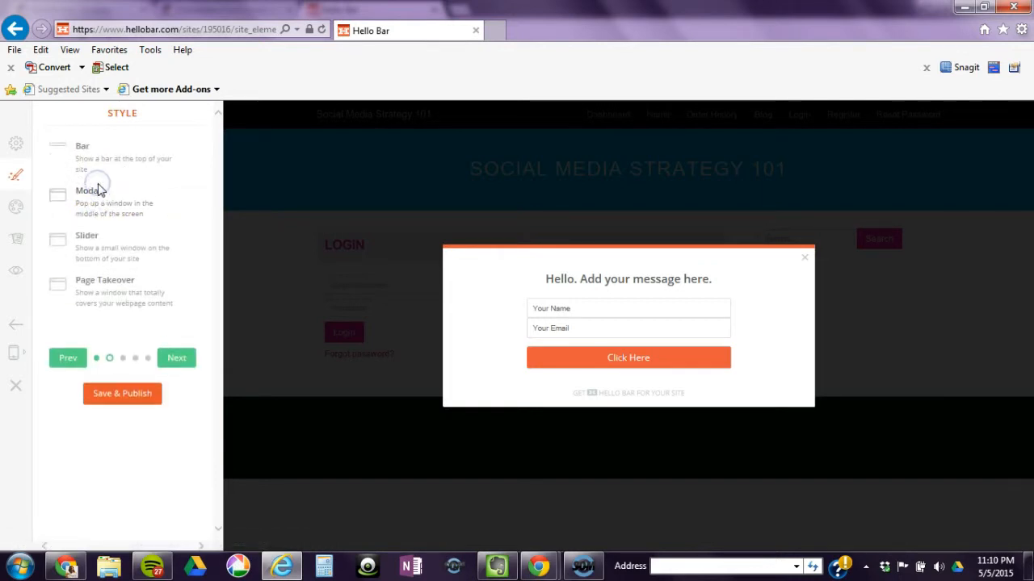
click(97, 197)
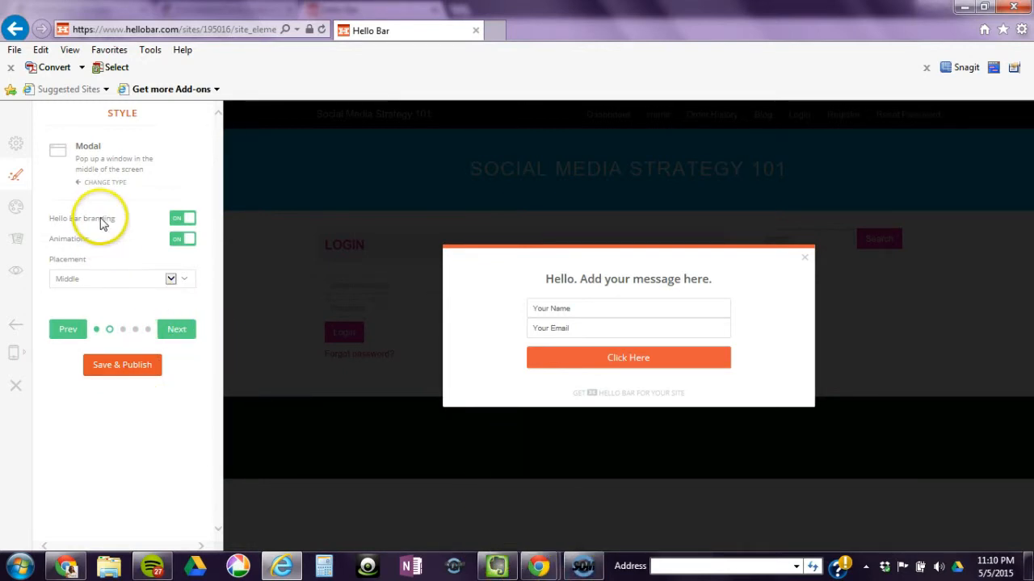
mouse_move(101, 183)
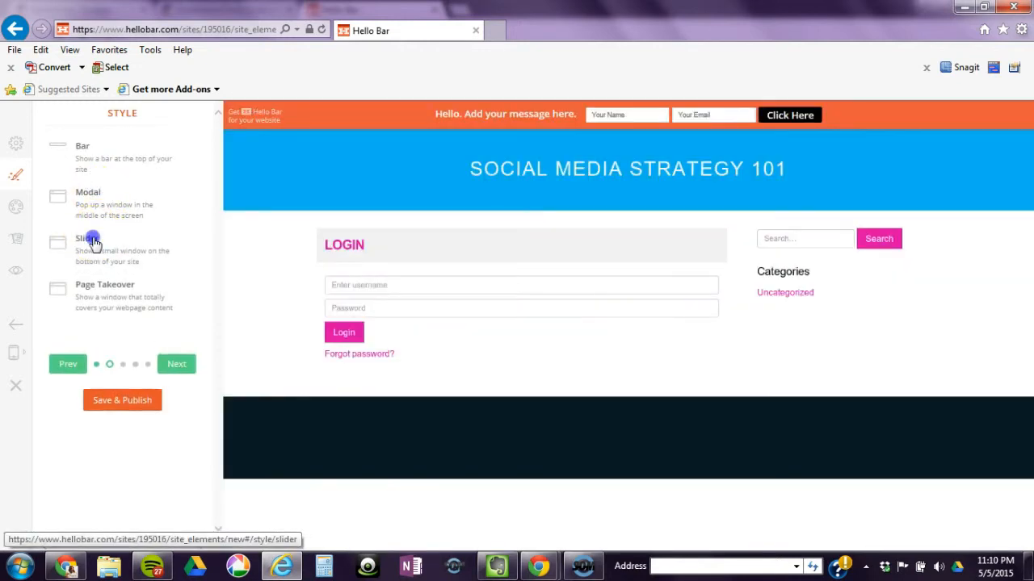
click(93, 243)
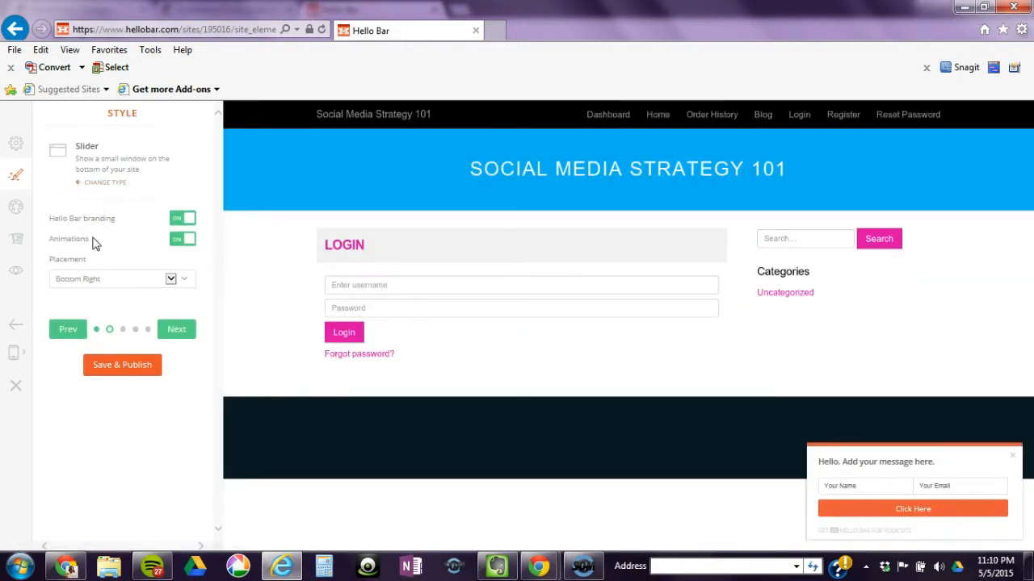
mouse_move(95, 184)
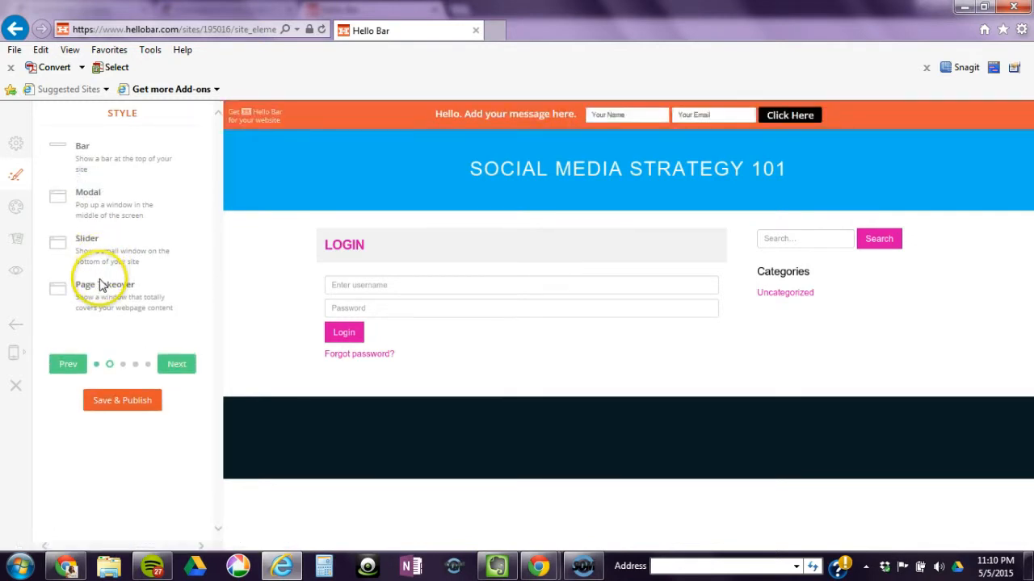
click(103, 283)
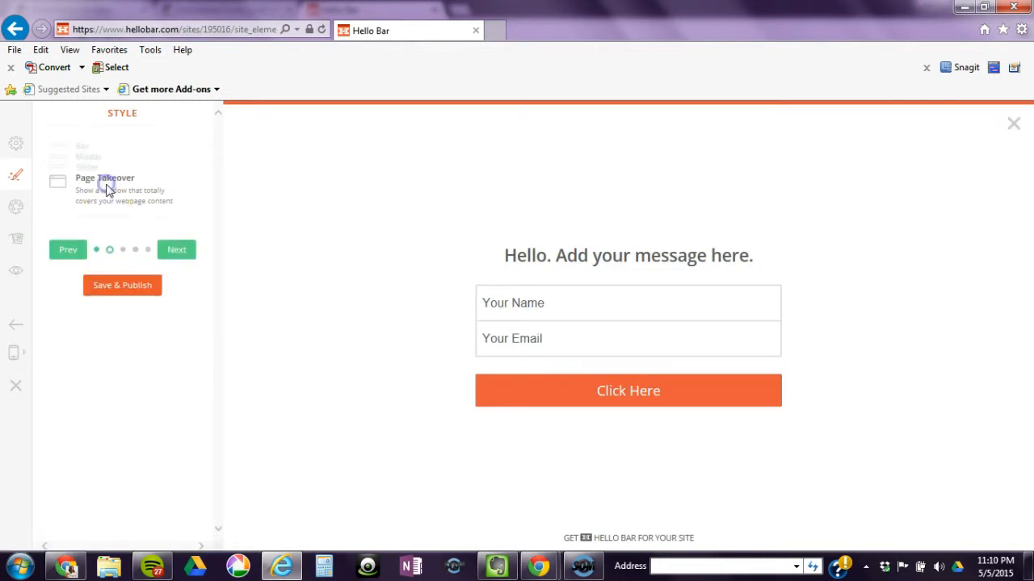
click(83, 146)
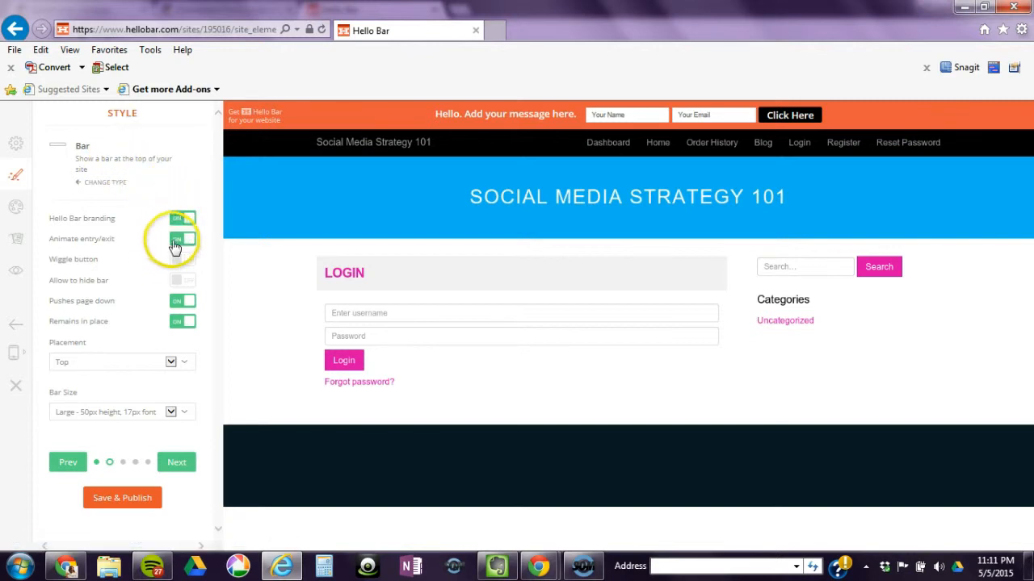
- Test Animate, Wiggle and Remains in place toggles, keep Large size, and continue to Colors
click(182, 239)
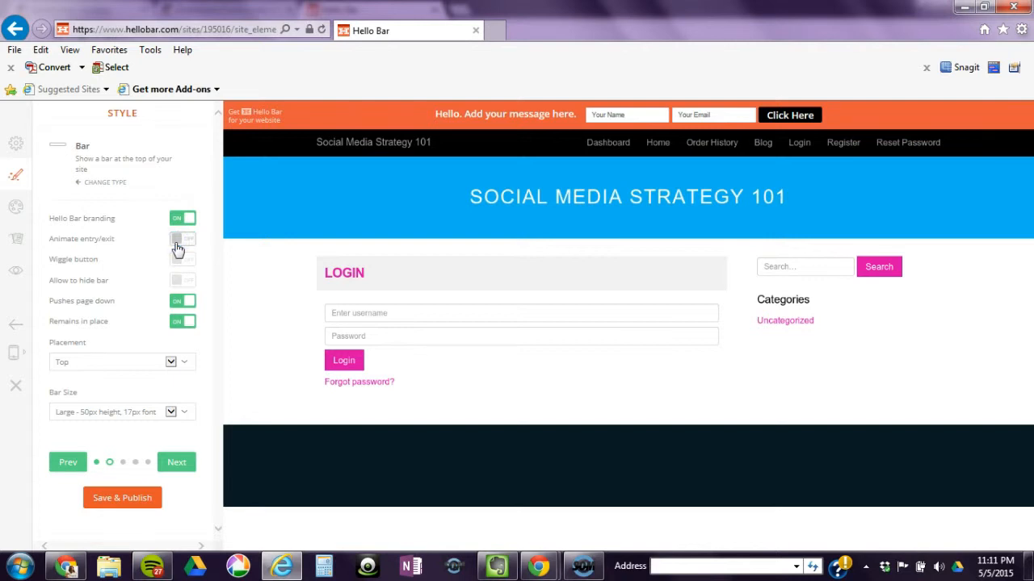
click(181, 238)
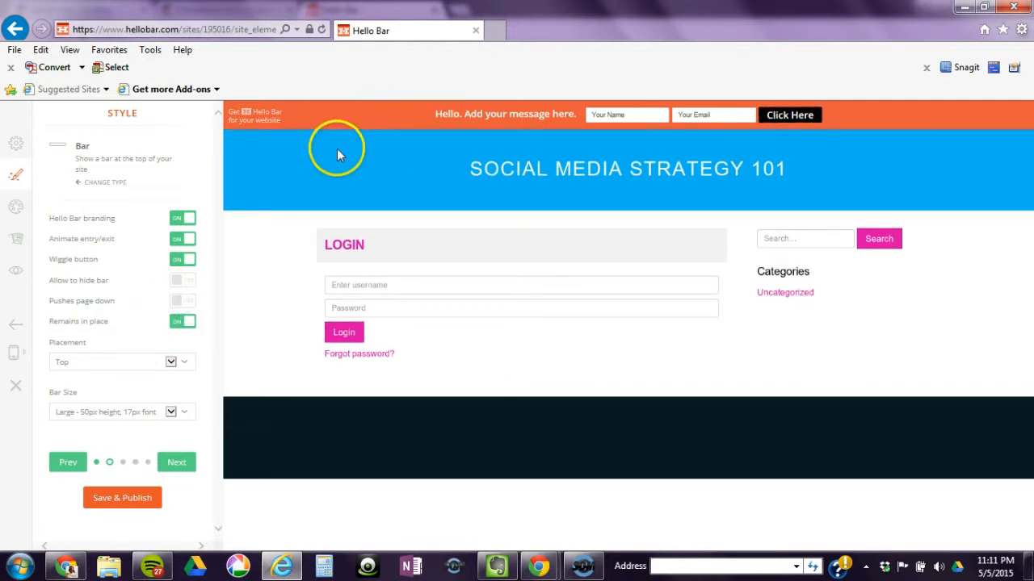
click(182, 301)
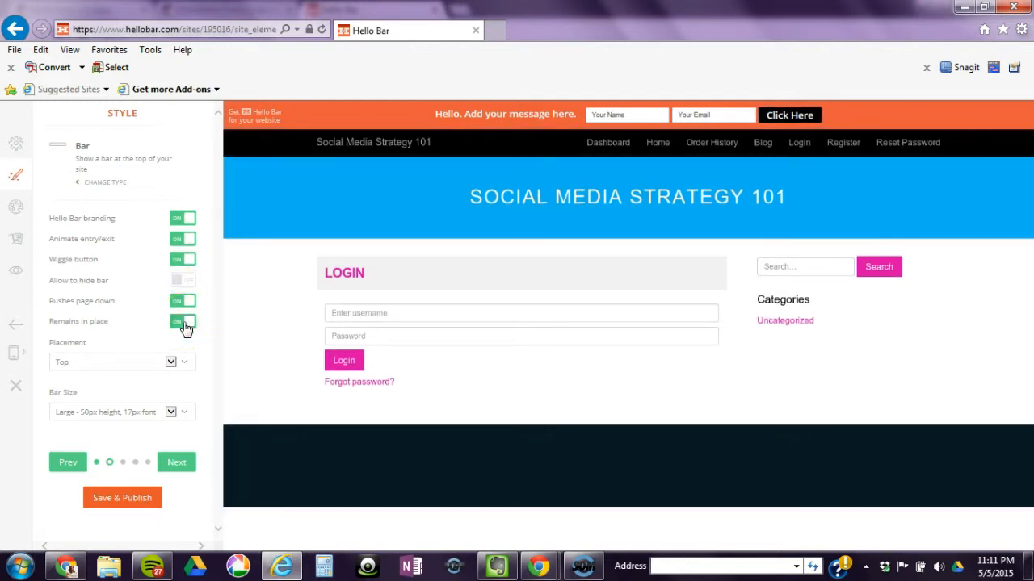
click(181, 322)
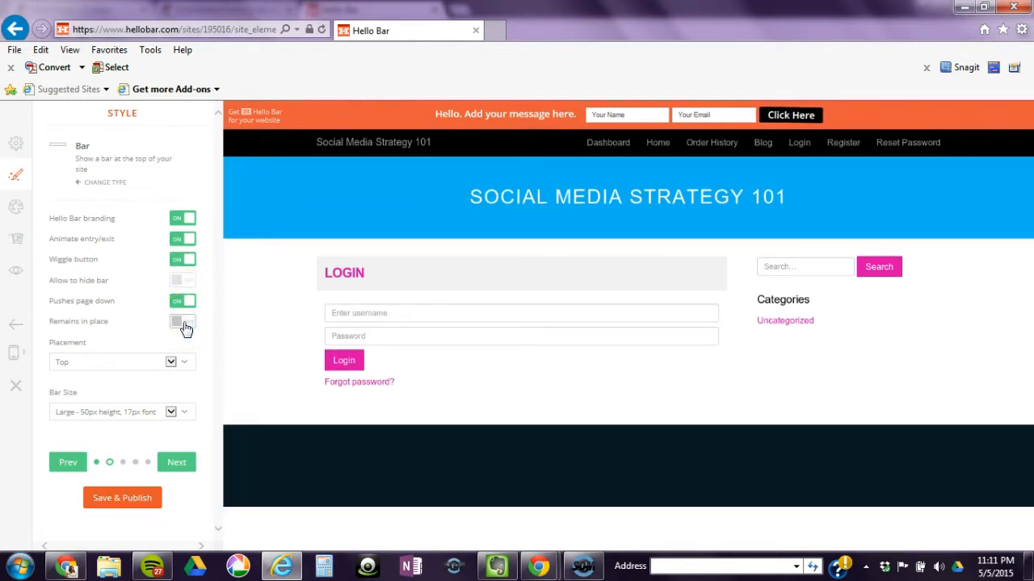
click(182, 322)
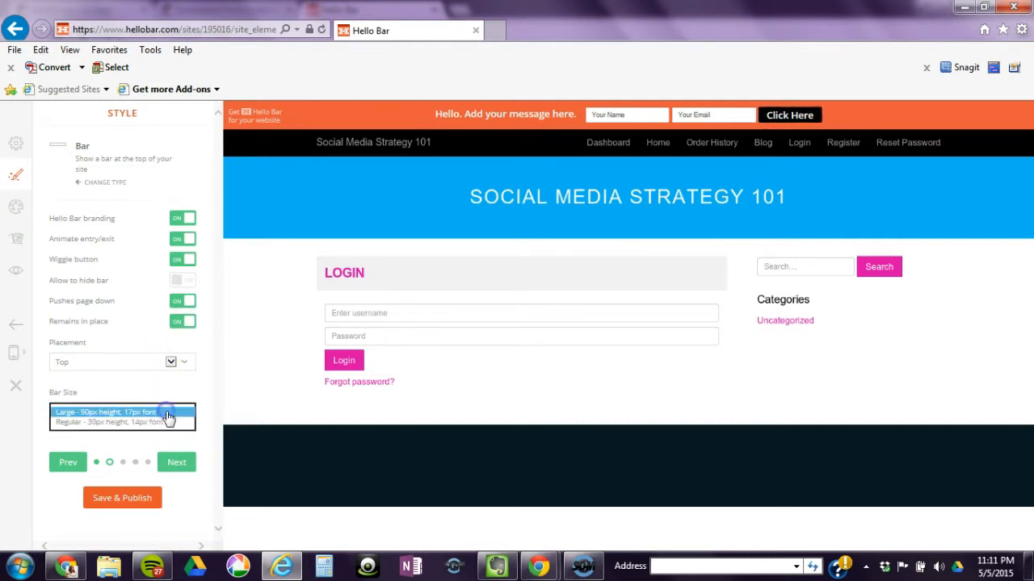
click(121, 422)
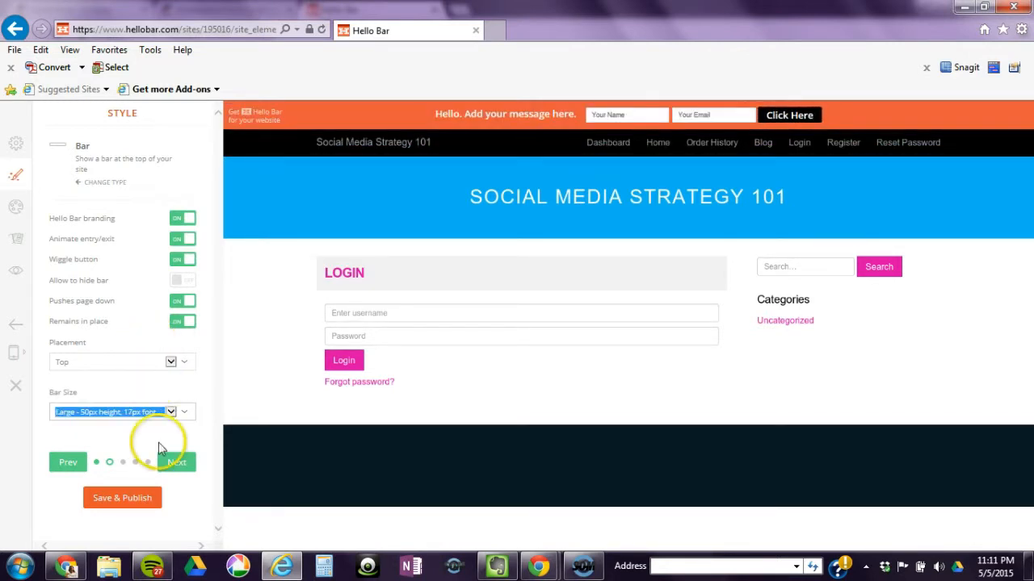
click(176, 462)
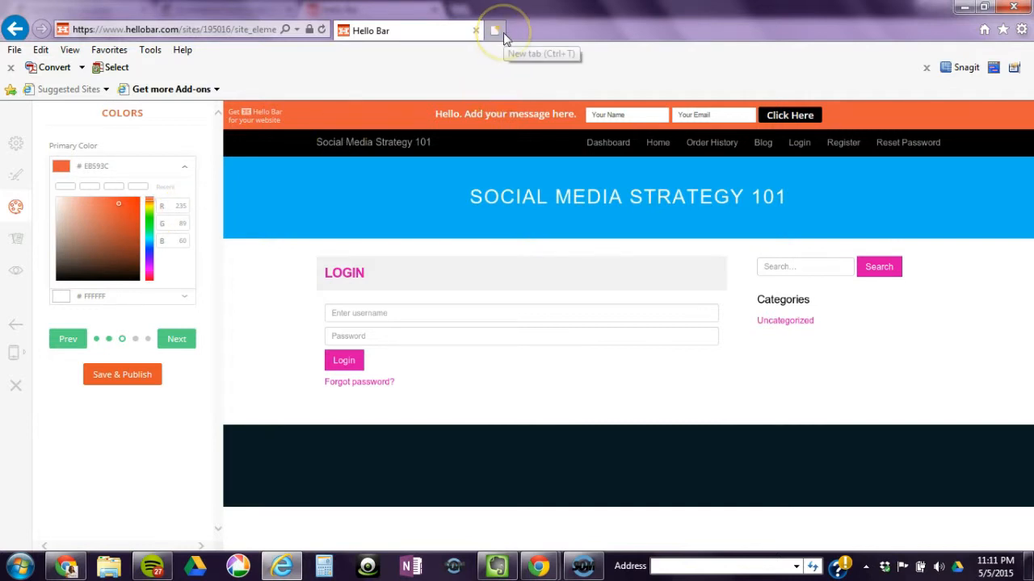
mouse_move(502, 34)
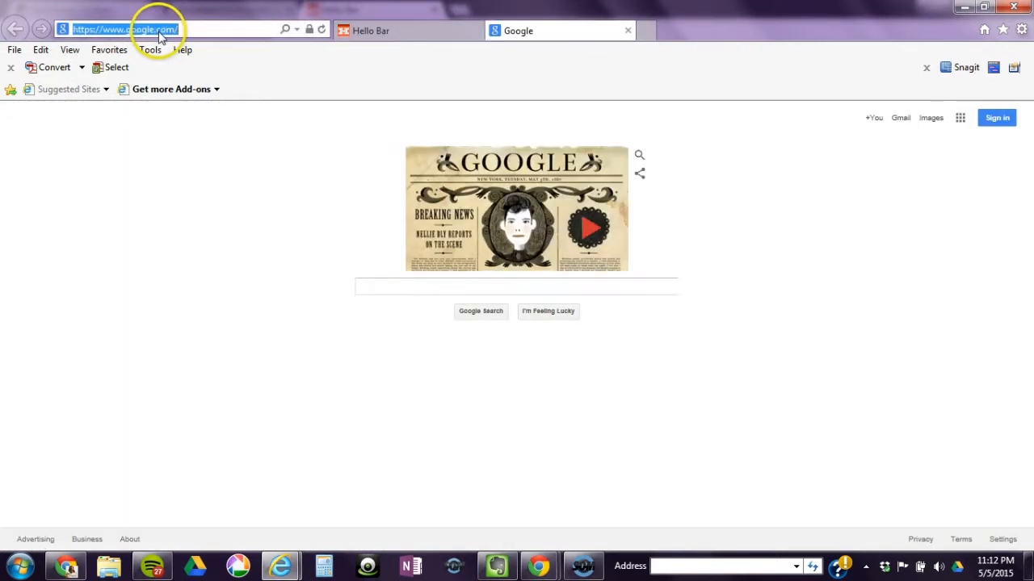
- Load hex.co in a new tab to reach the HEX to RGB converter
text(hex.co)
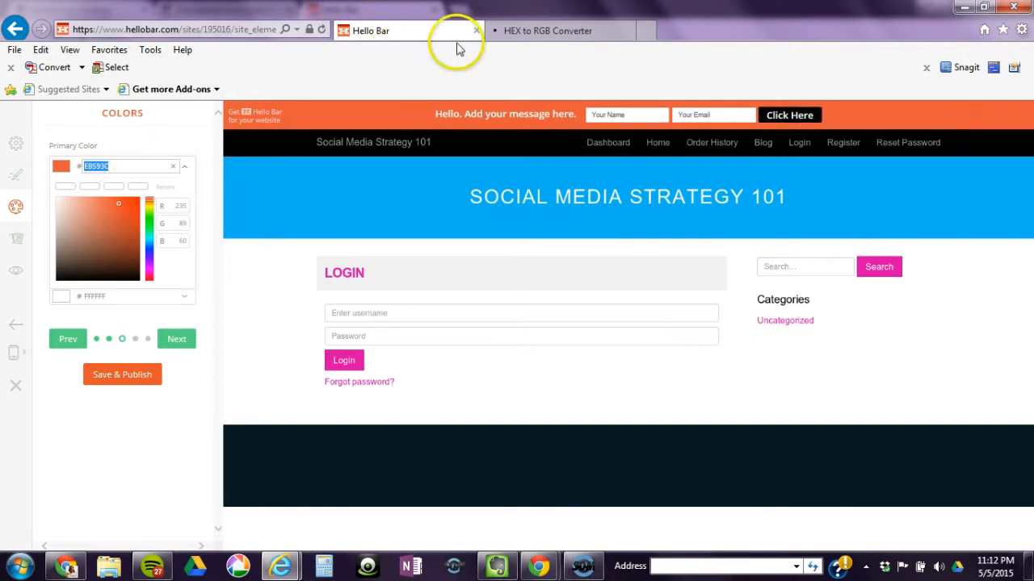
mouse_move(618, 567)
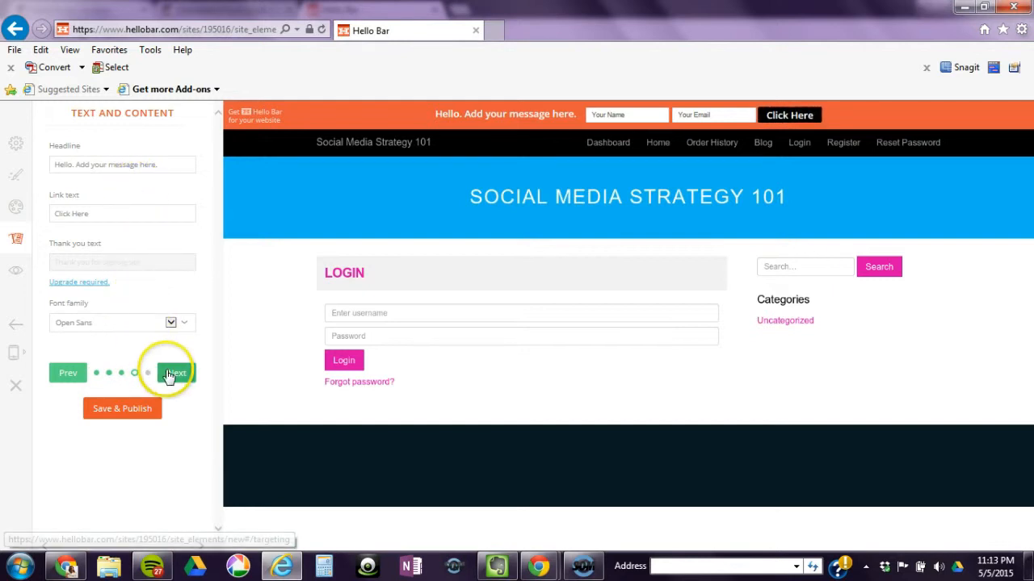
- Go back to Settings, try 'Just email addresses', then reselect 'Names and email addresses'
click(172, 372)
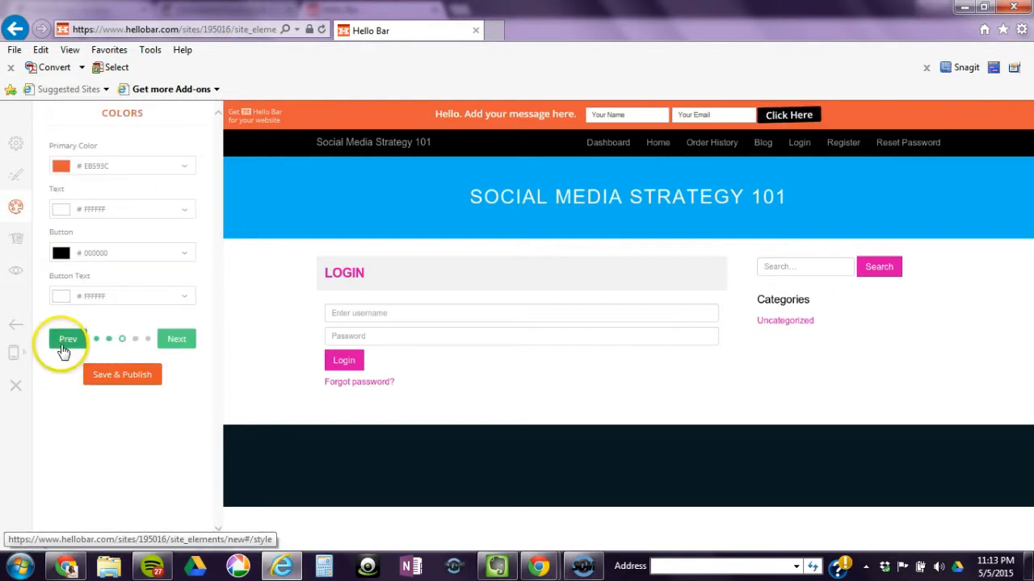
click(68, 339)
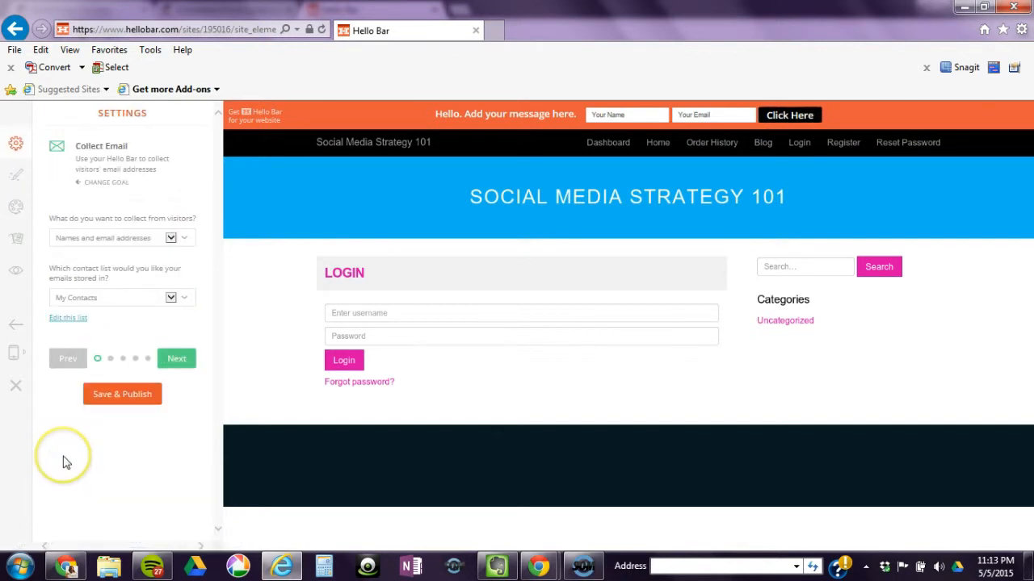
mouse_move(67, 462)
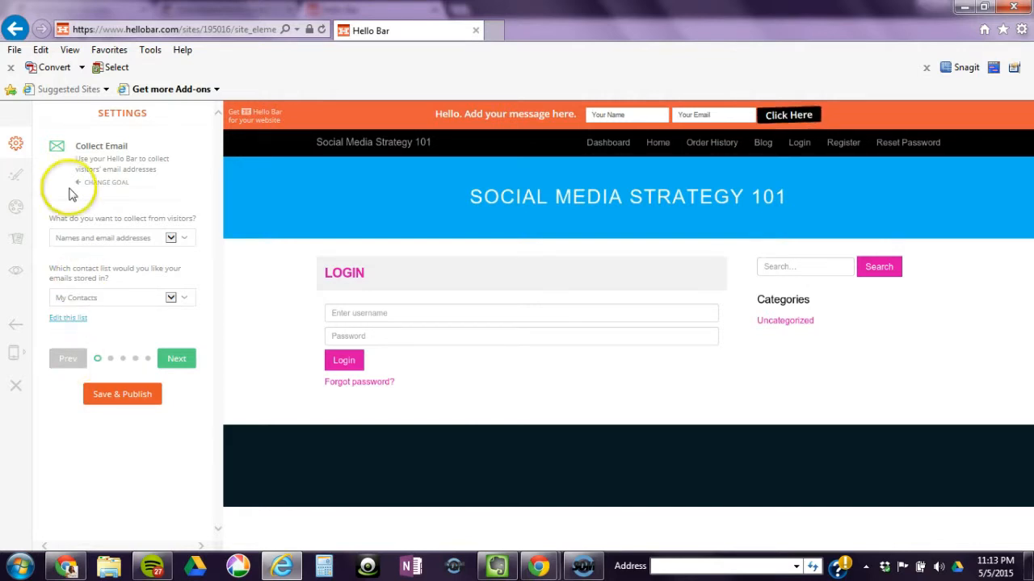
mouse_move(90, 302)
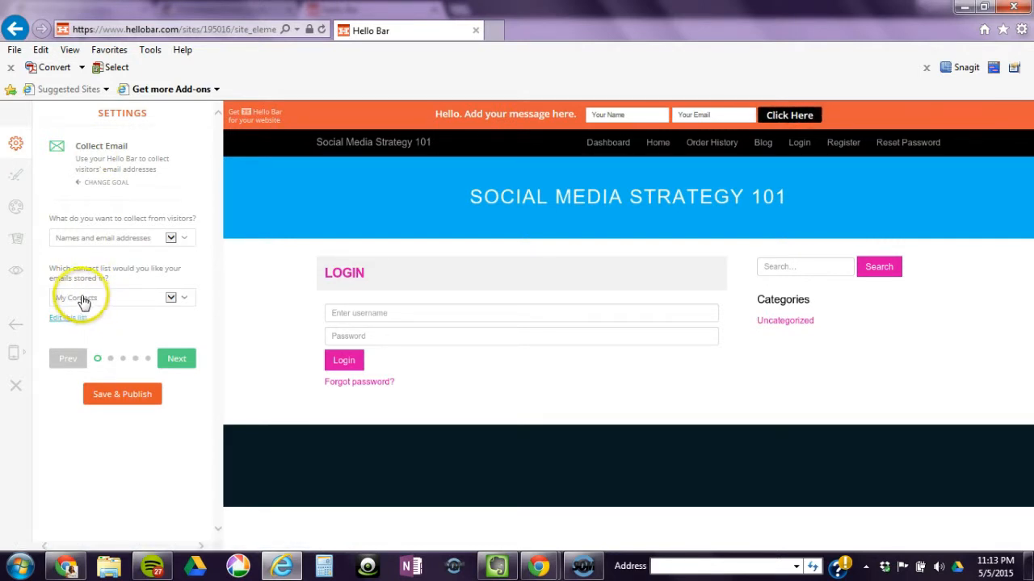
click(121, 237)
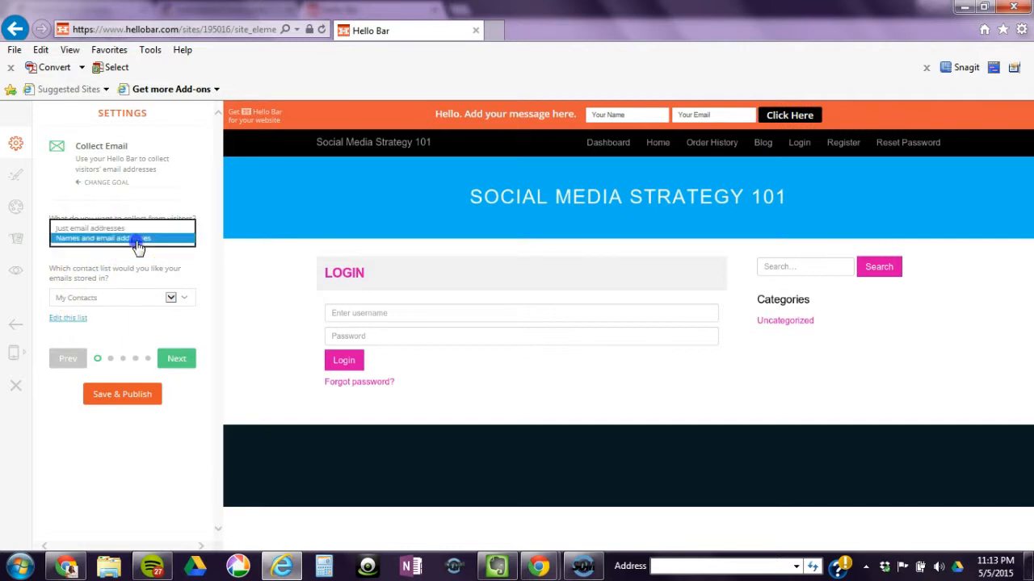
click(121, 228)
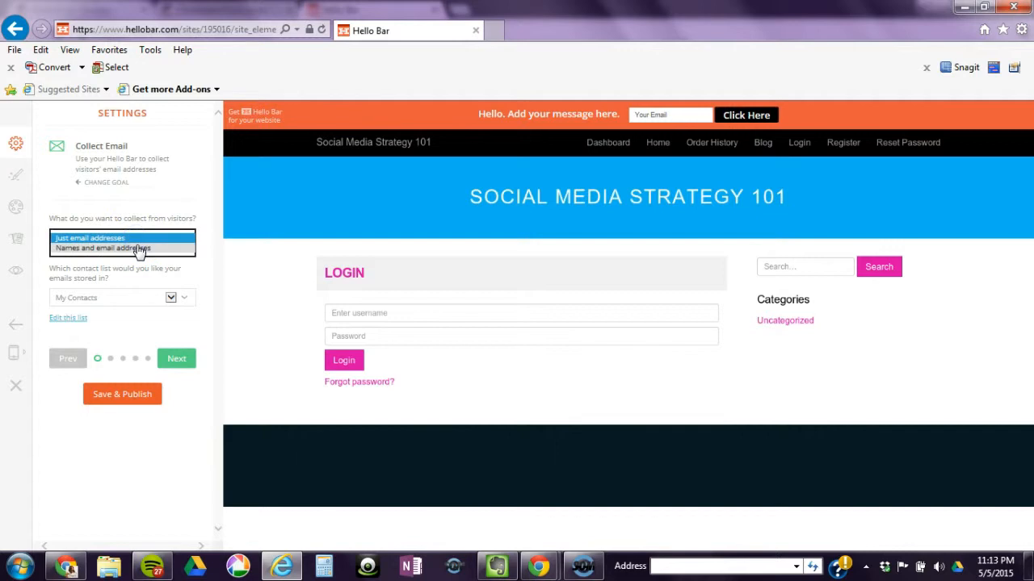
click(113, 248)
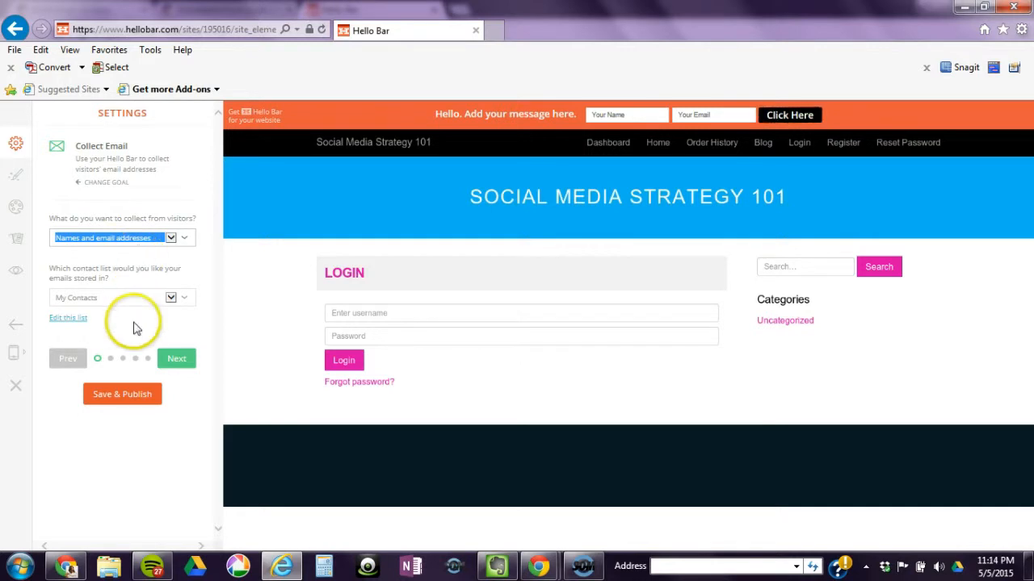
- Advance to Style, preview Slider, then switch the display type back to Bar
click(176, 359)
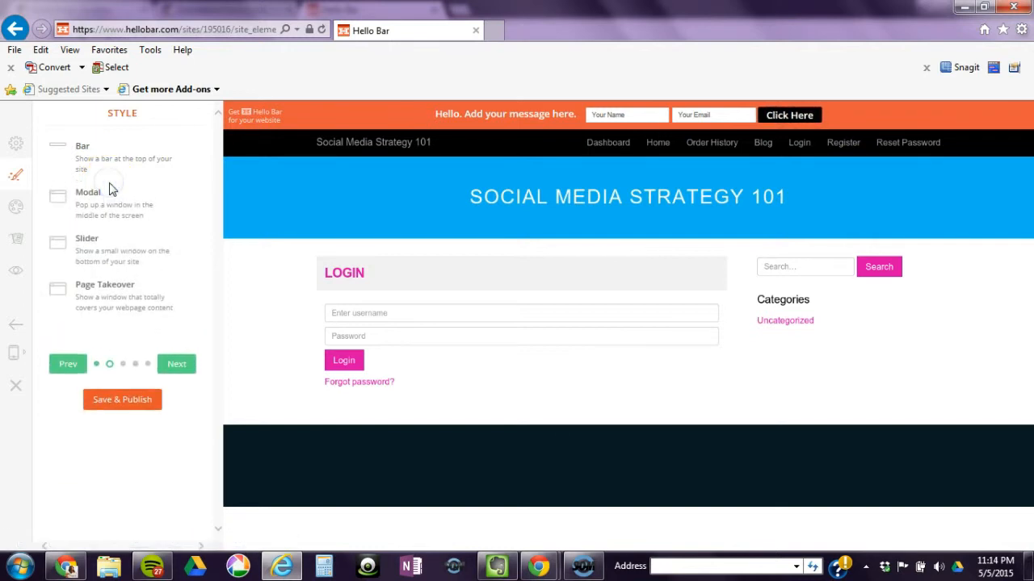
mouse_move(85, 248)
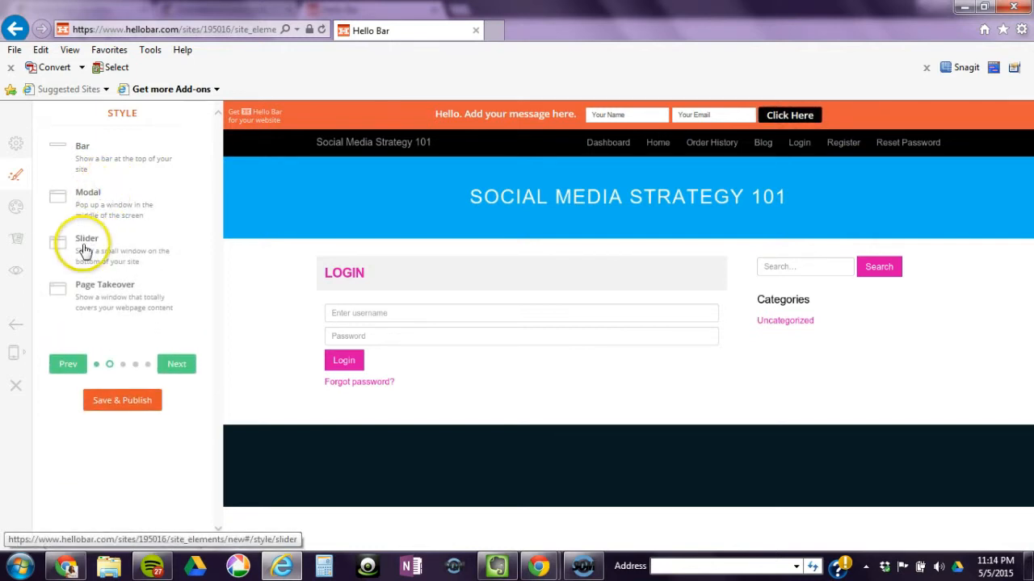
click(59, 242)
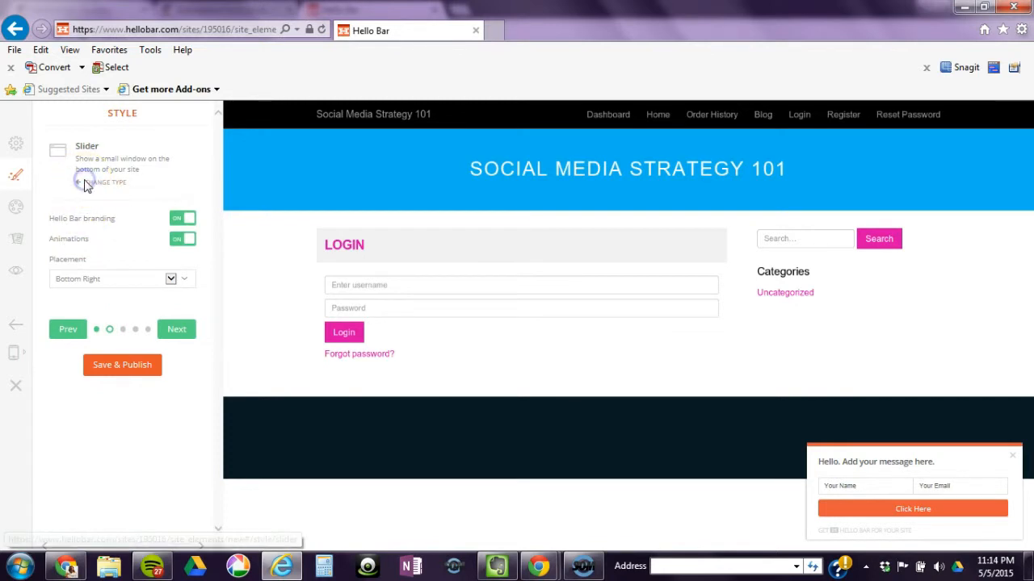
click(100, 181)
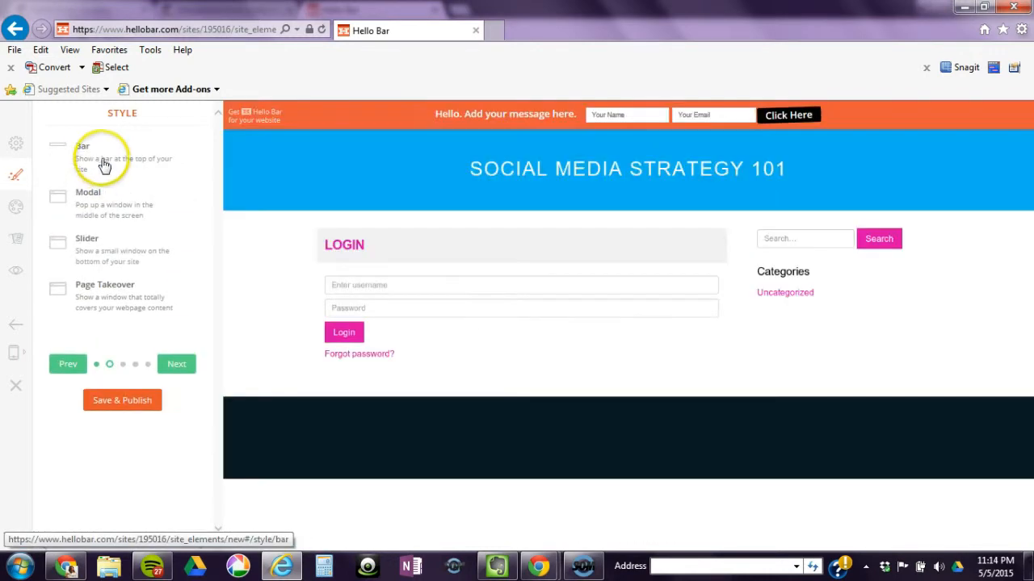
click(100, 162)
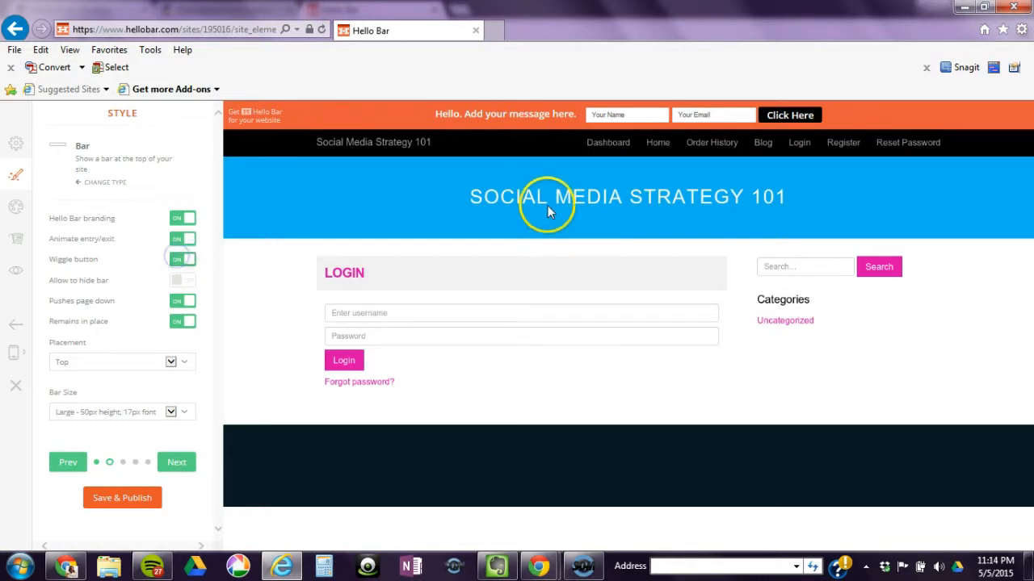
mouse_move(353, 272)
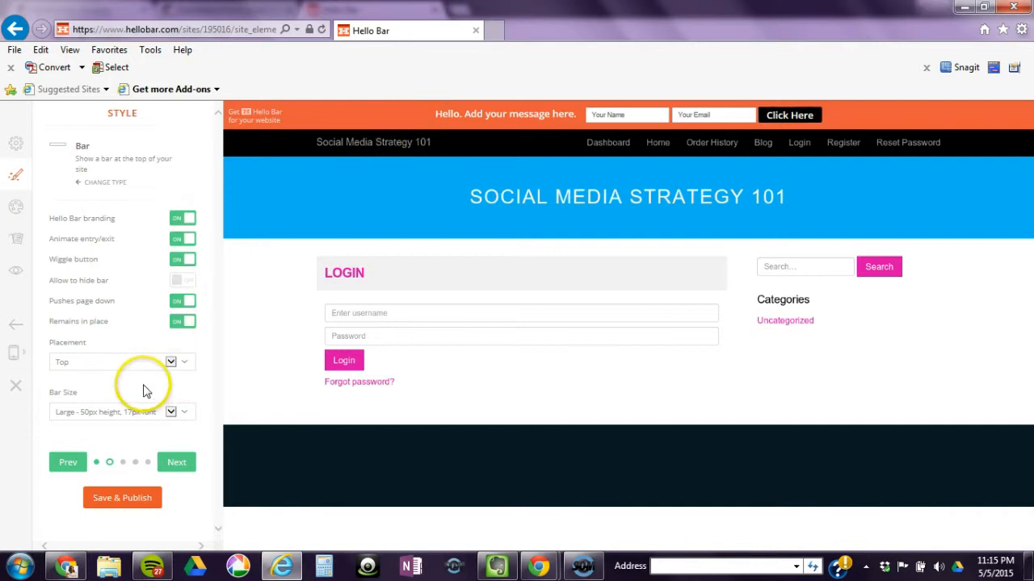
mouse_move(131, 380)
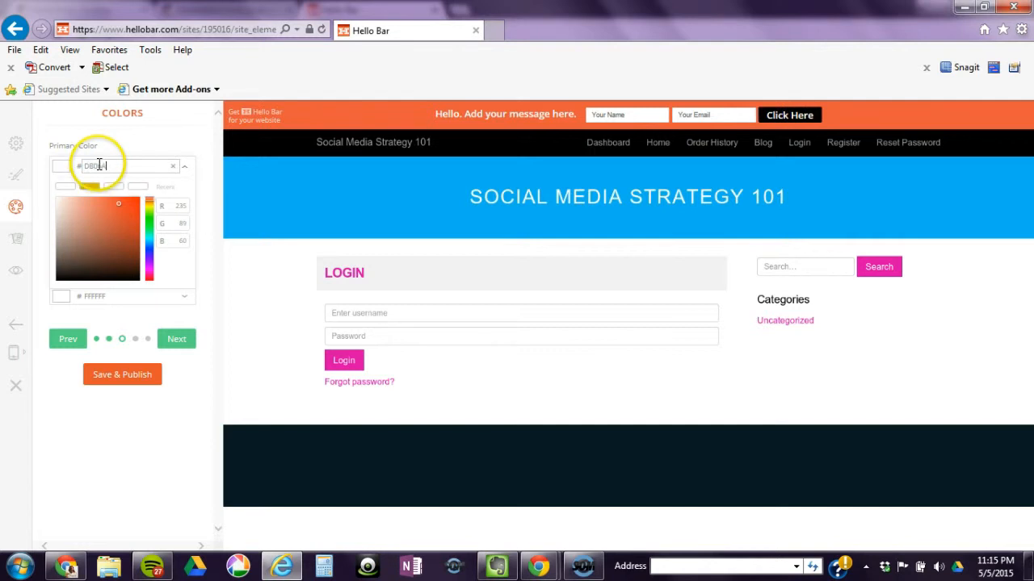
- Set primary colour DB06A6 and button colour 0DB2F2, then save and publish the bar
text(DB06A6)
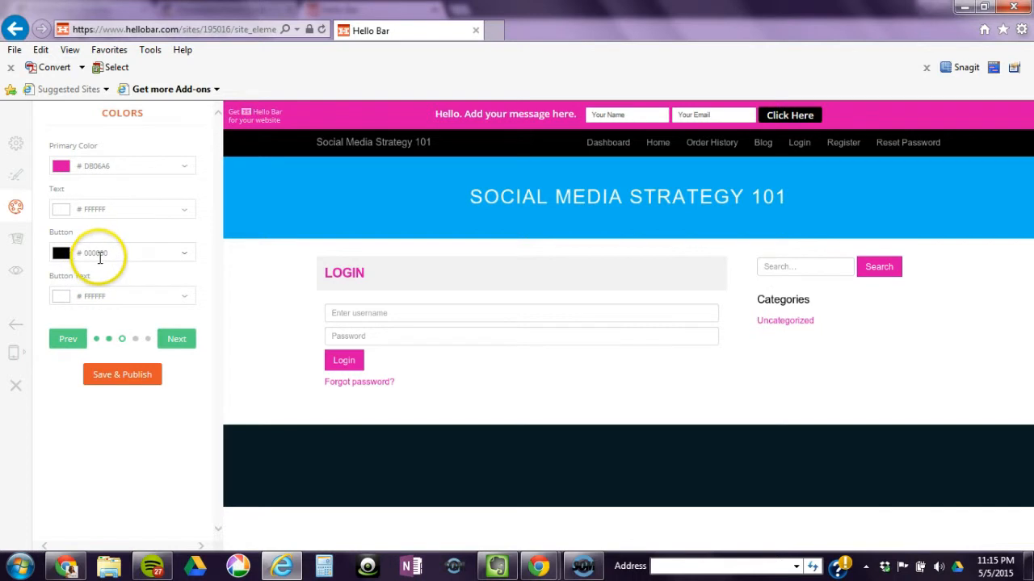
click(122, 253)
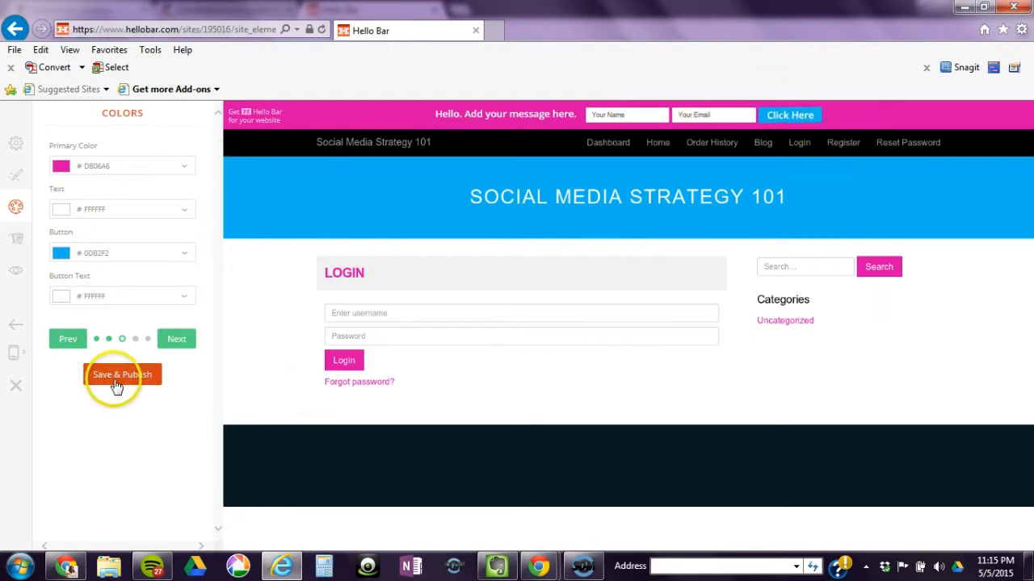
click(122, 374)
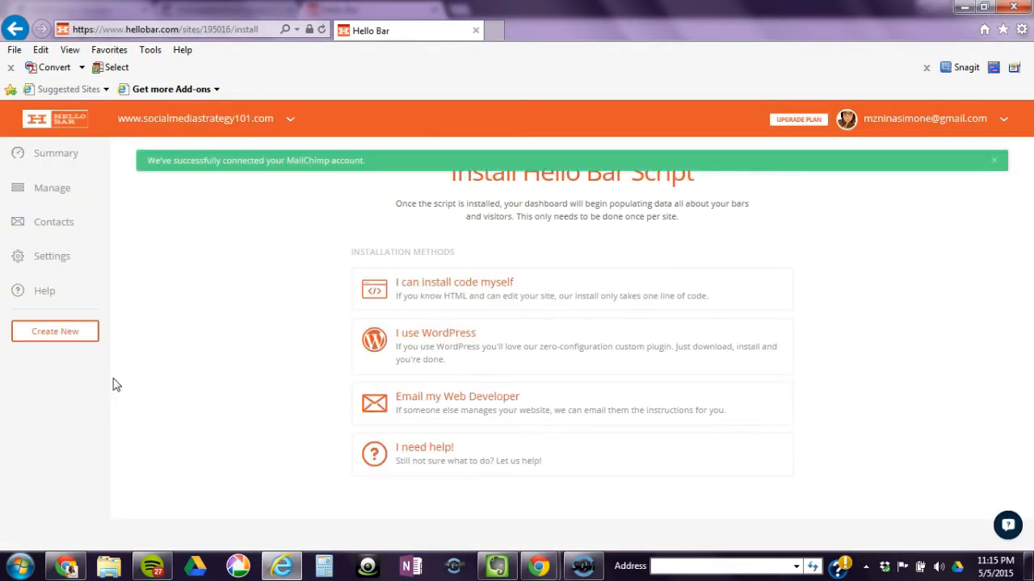
mouse_move(314, 358)
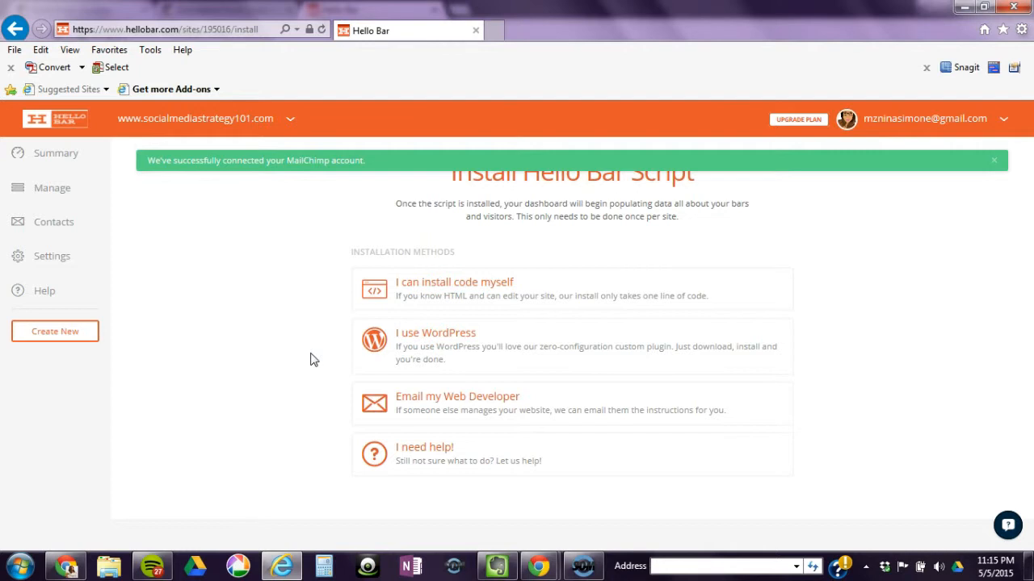
mouse_move(424, 352)
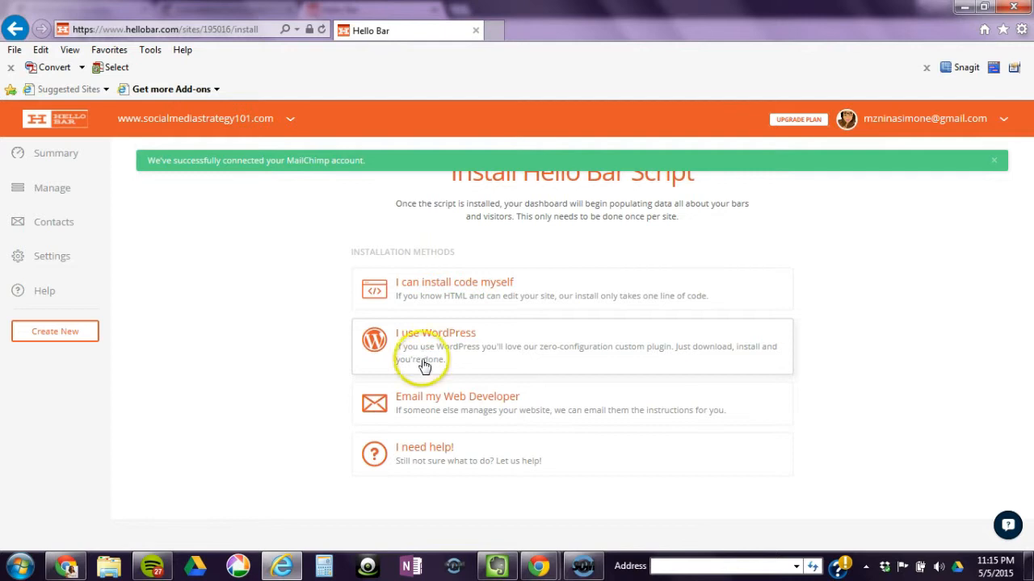
mouse_move(437, 418)
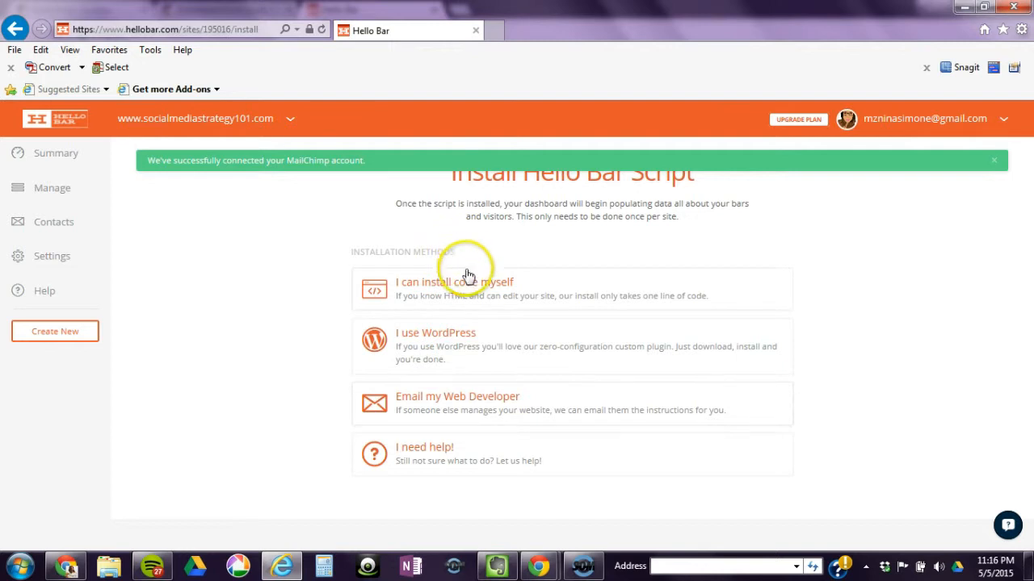
mouse_move(441, 332)
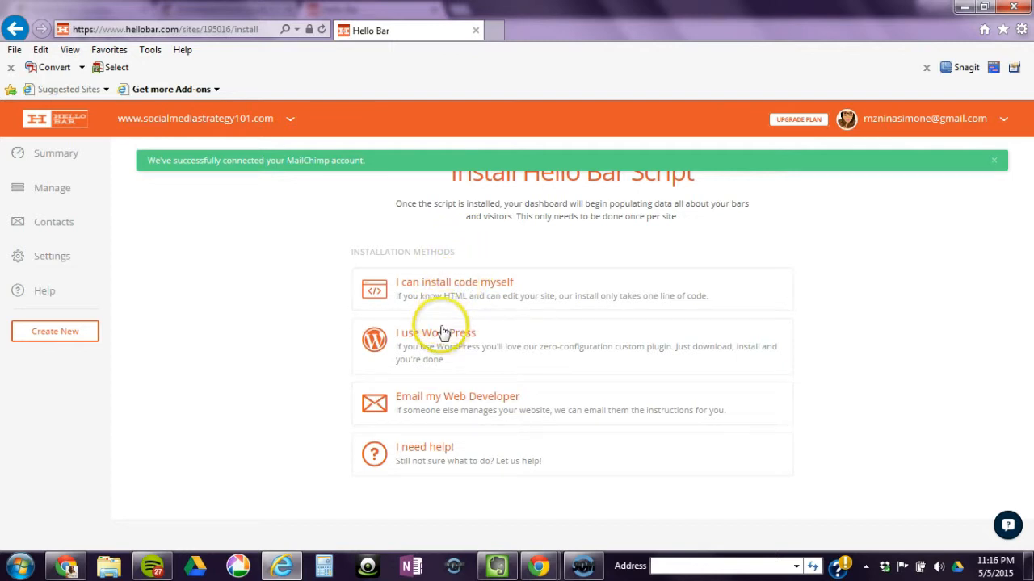
- Choose 'I use WordPress' and save hellobar_wp_plugin.zip from Internet Explorer's download bar
click(435, 333)
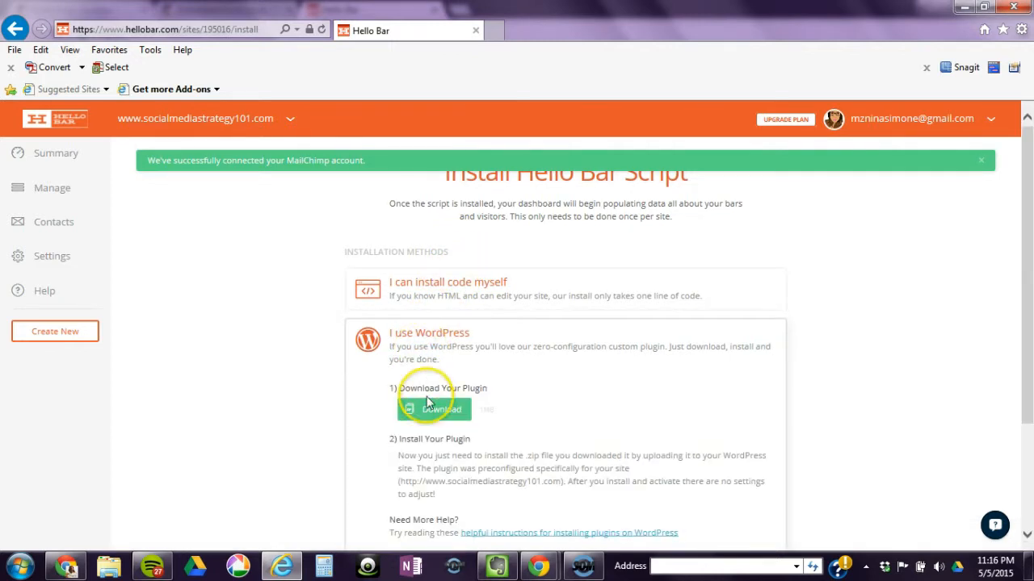
click(434, 410)
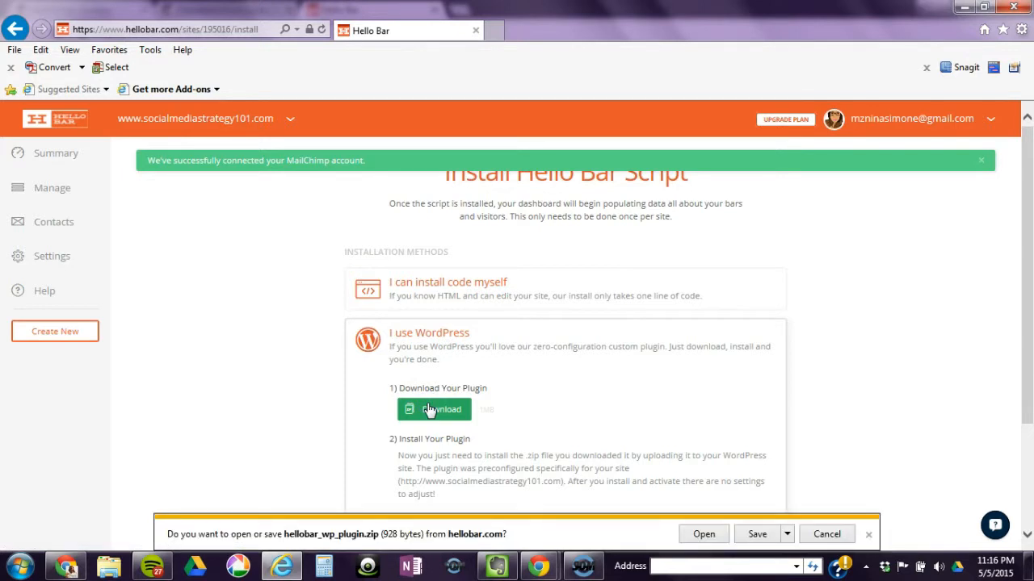
mouse_move(755, 535)
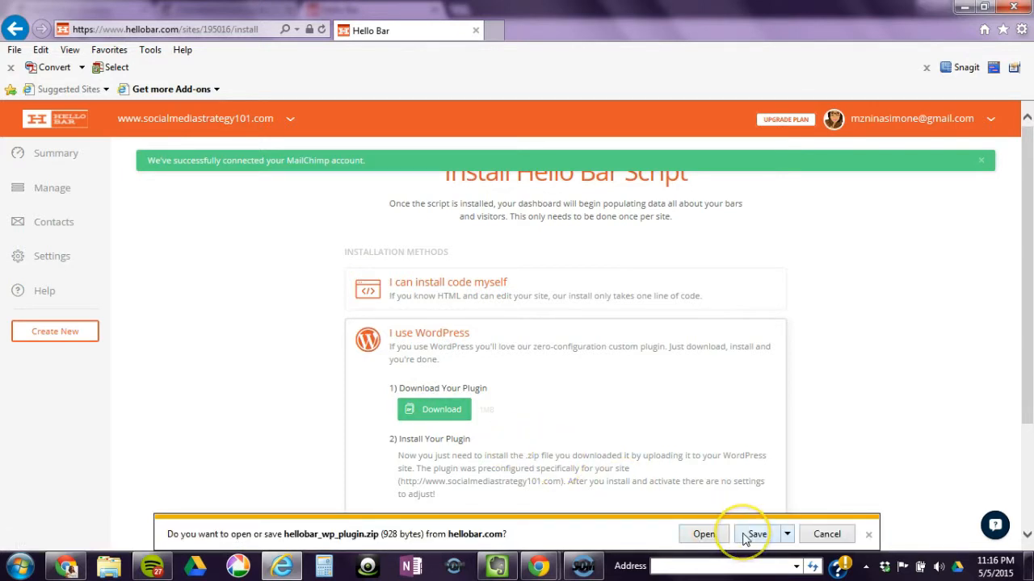
click(750, 534)
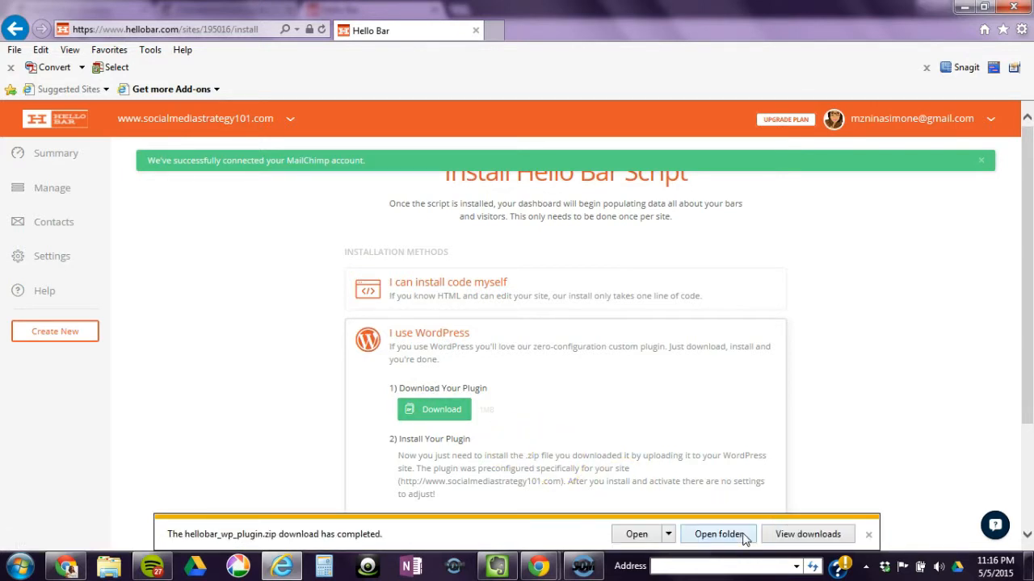
scroll(down, 3)
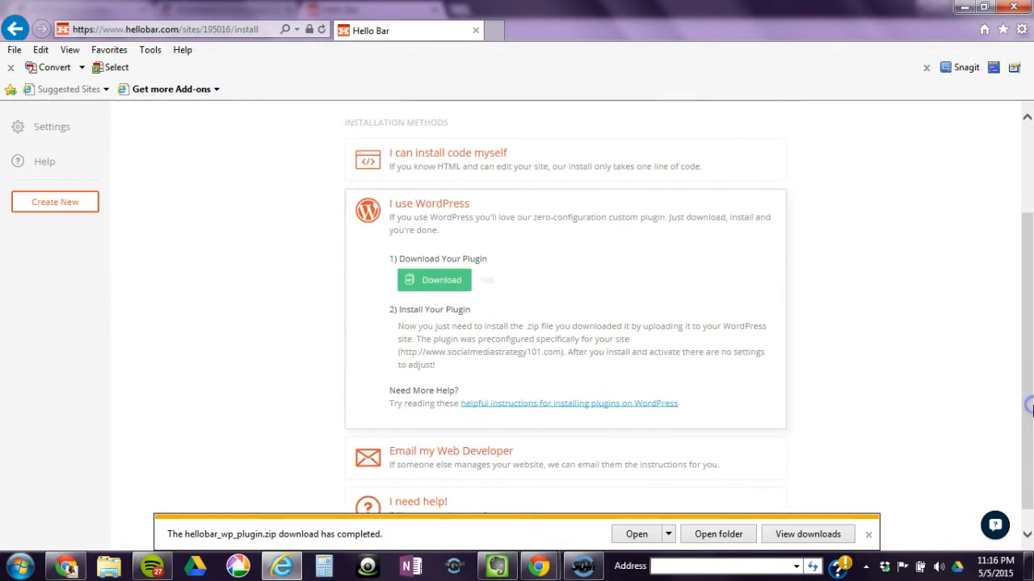
mouse_move(541, 403)
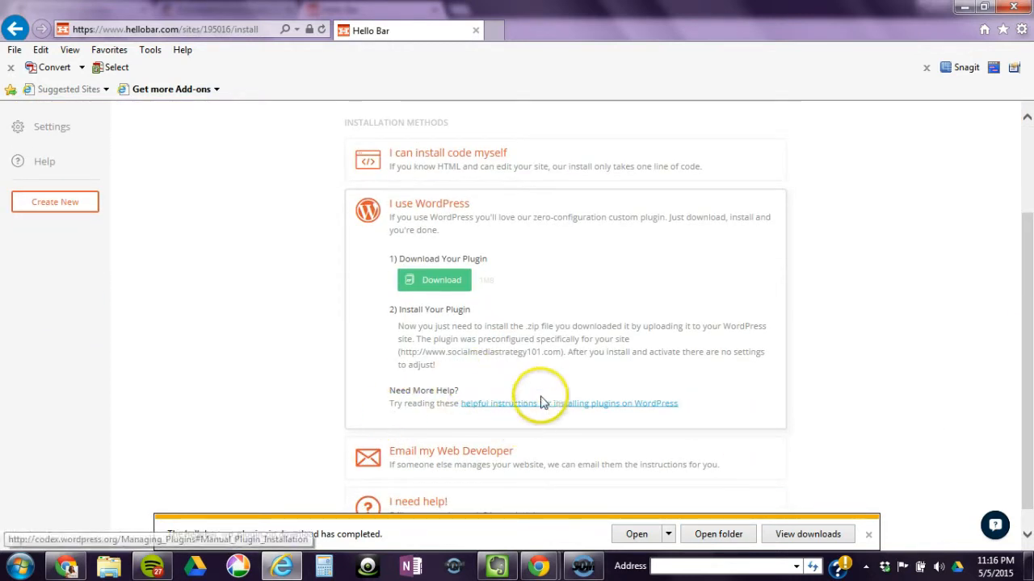
mouse_move(514, 421)
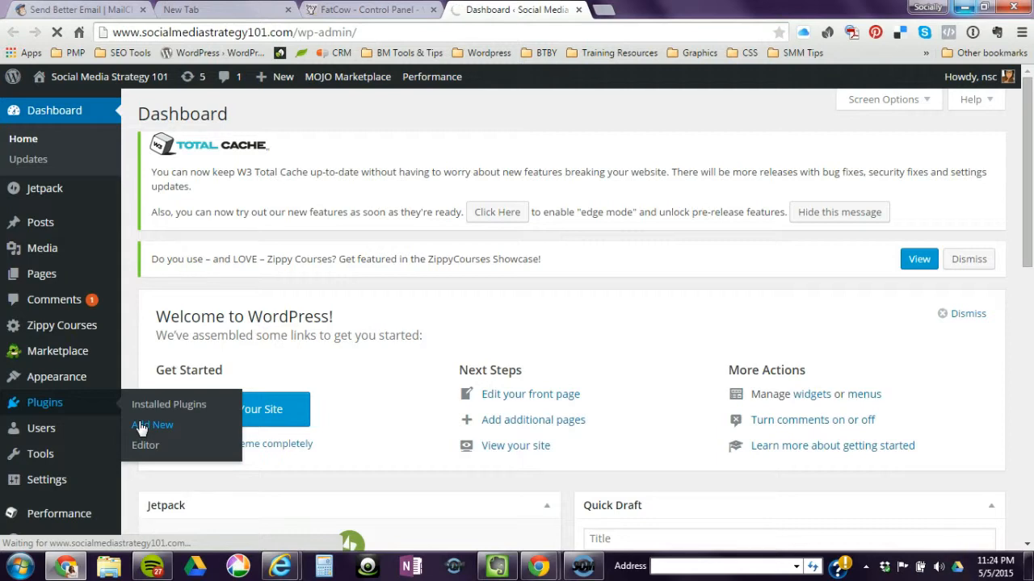
- Go to Plugins > Add New in the dashboard and choose Upload Plugin
click(152, 425)
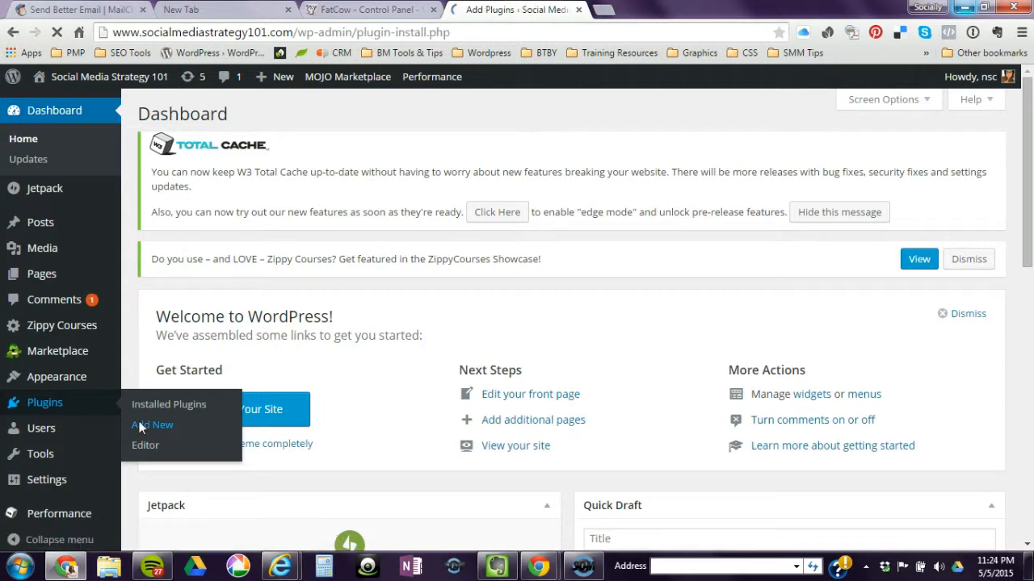
click(152, 425)
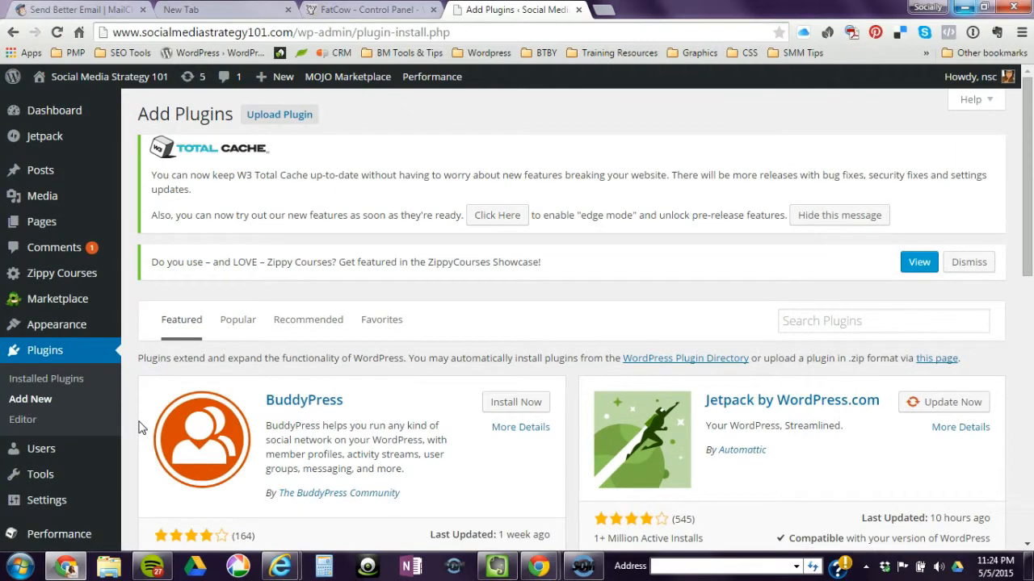
scroll(down, 3)
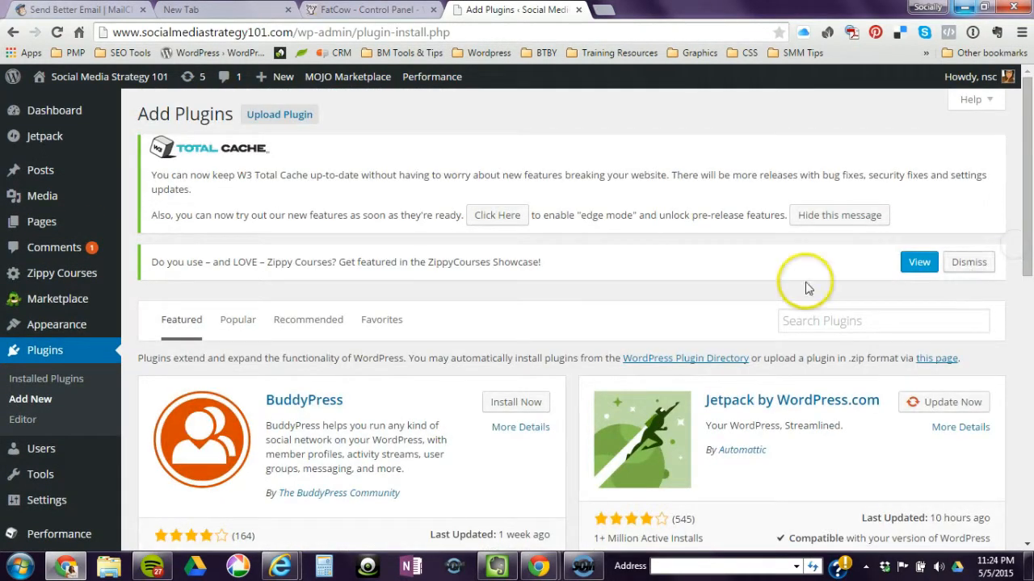
mouse_move(510, 129)
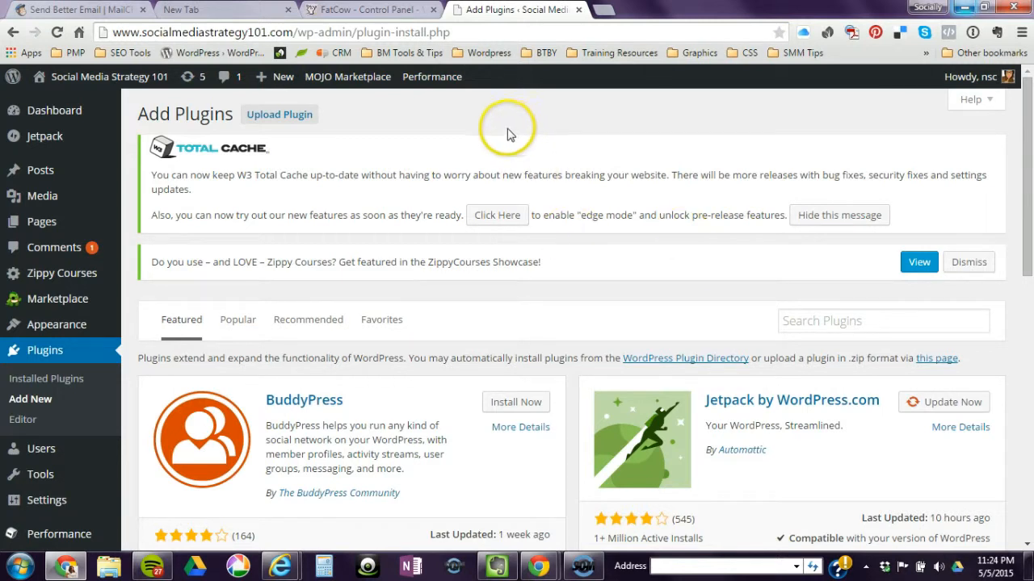
mouse_move(341, 139)
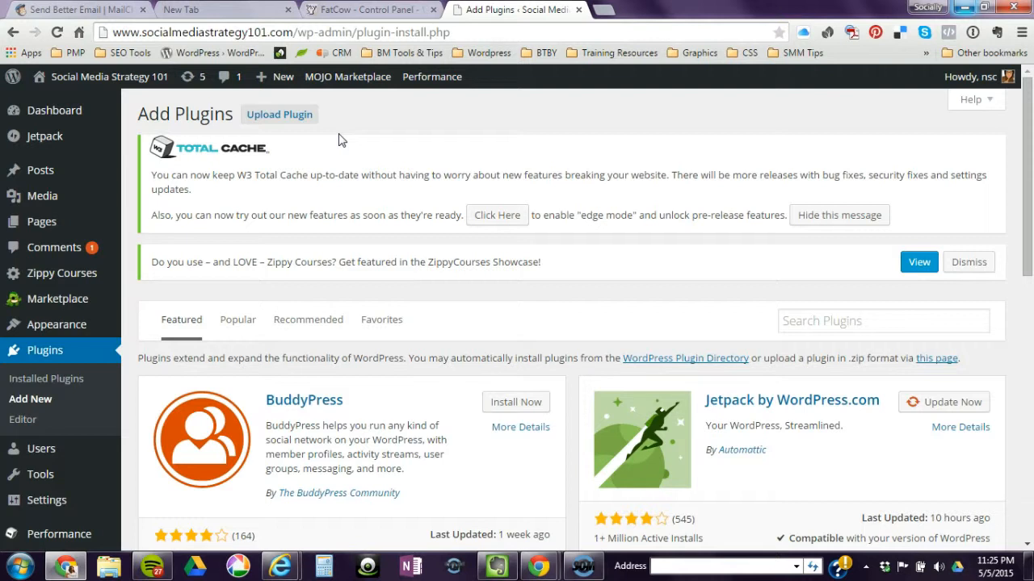
mouse_move(483, 371)
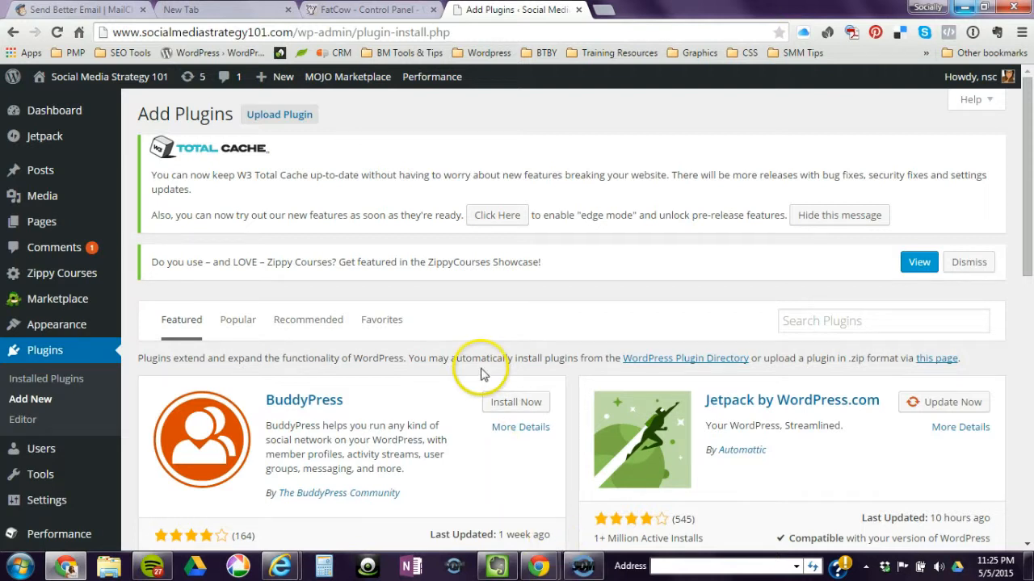
mouse_move(483, 373)
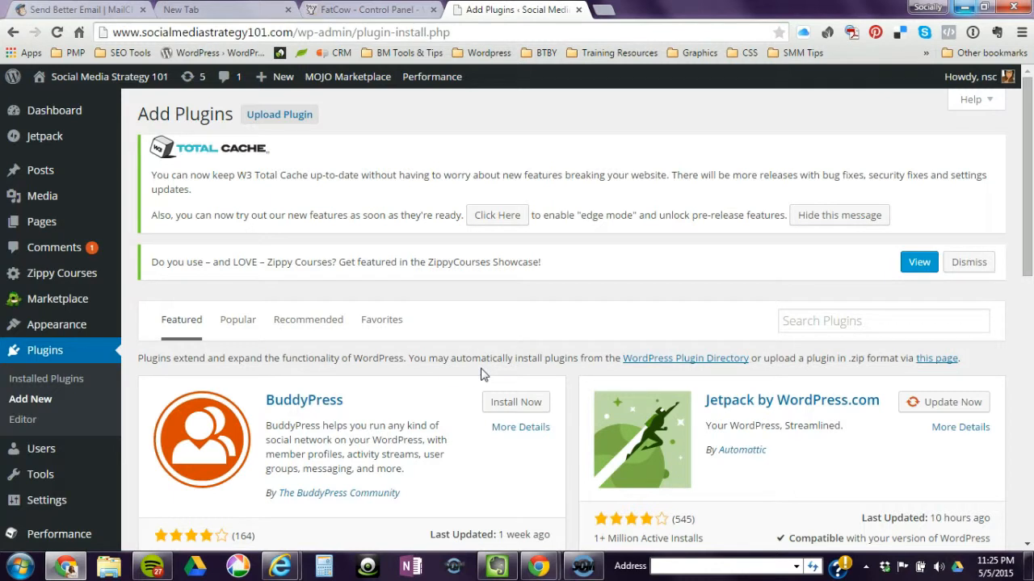
mouse_move(385, 257)
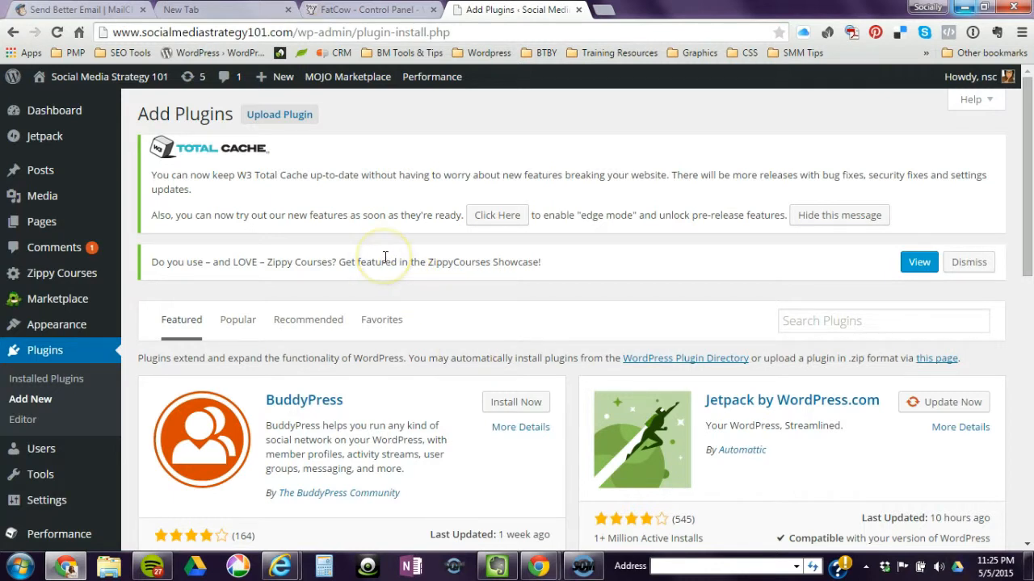
click(278, 114)
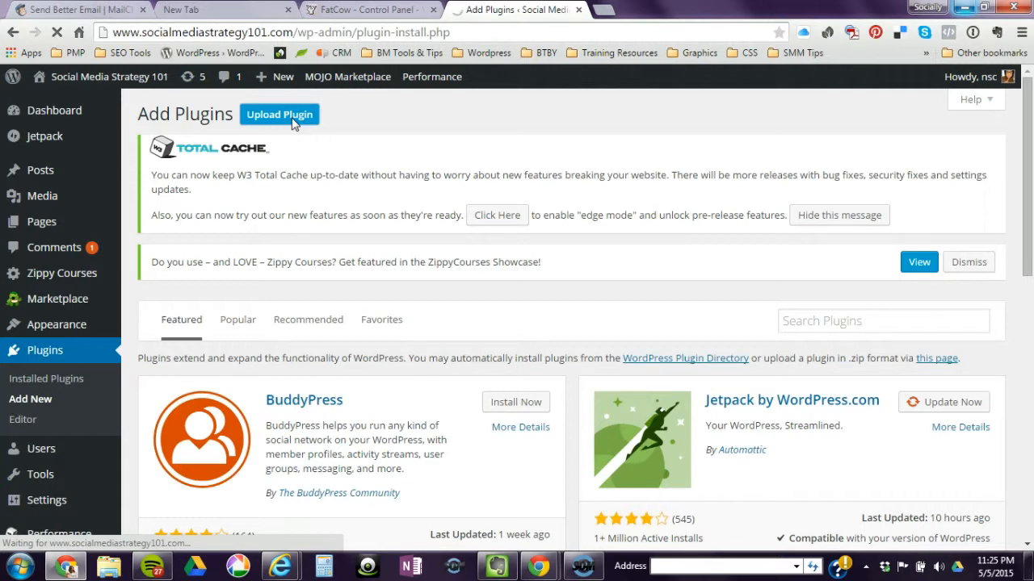
- Upload hellobar_wp_plugin.zip and install it until 'Plugin installed successfully' appears
click(279, 114)
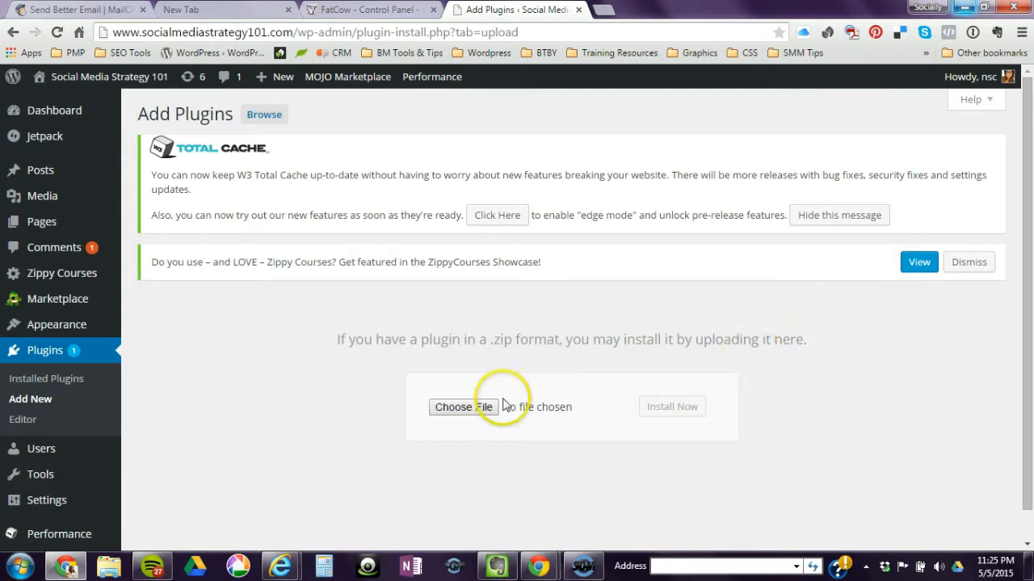
mouse_move(491, 412)
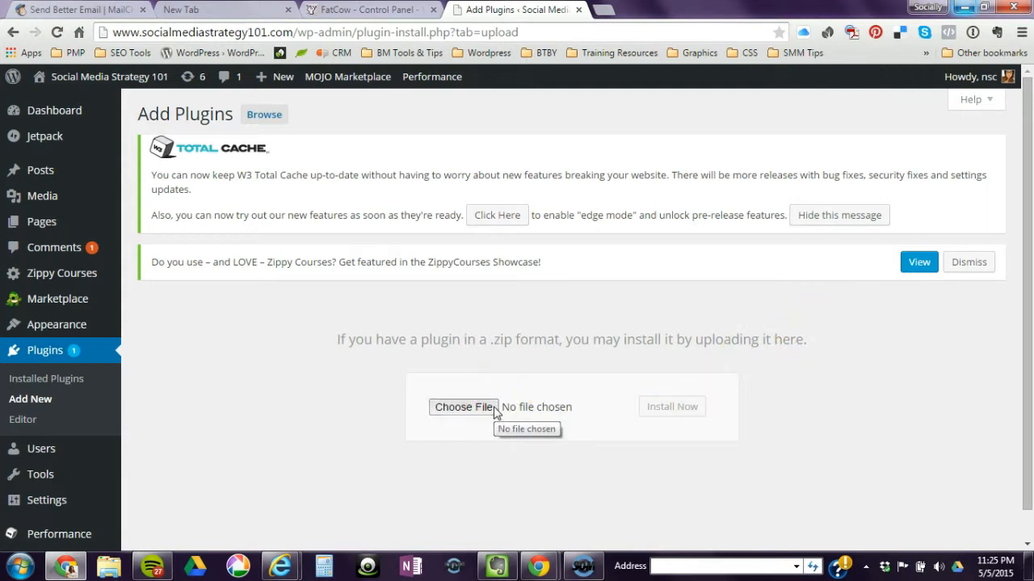
click(463, 407)
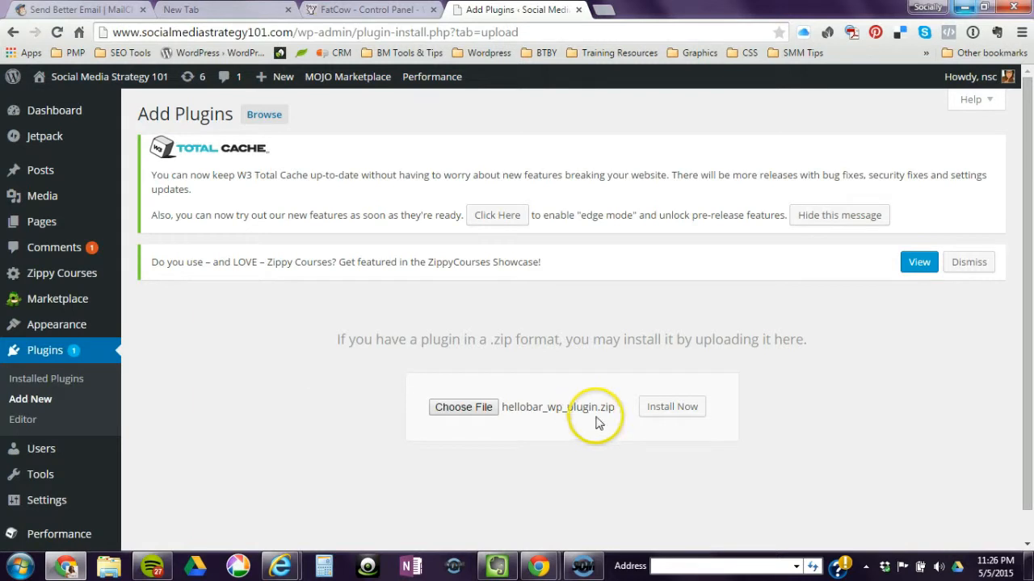
mouse_move(524, 421)
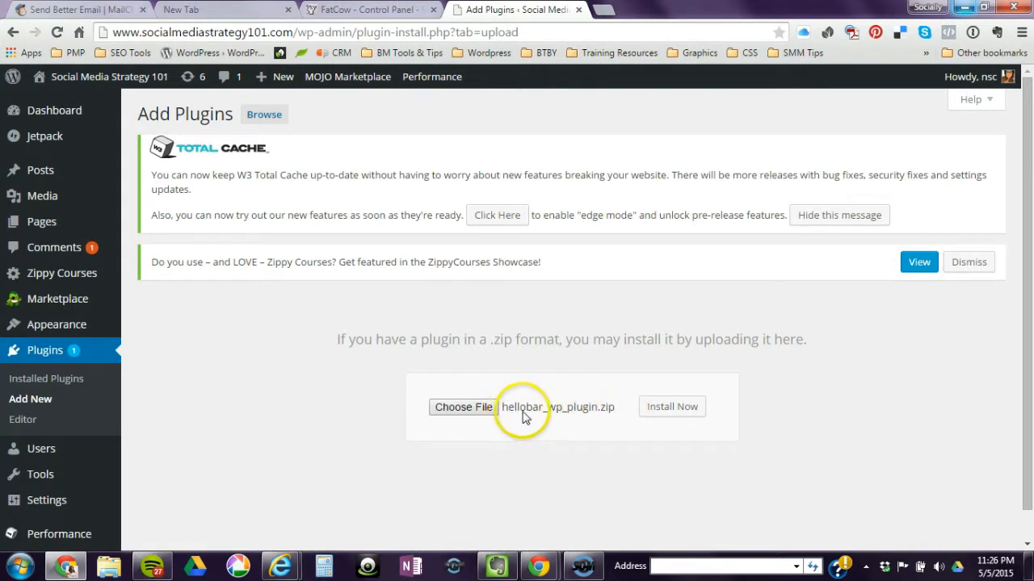
mouse_move(604, 422)
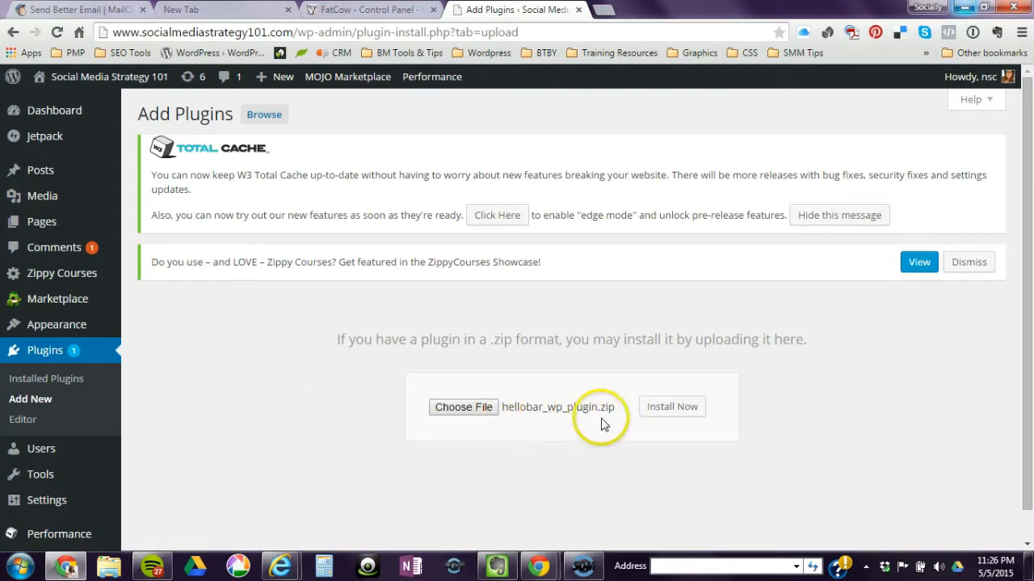
mouse_move(604, 424)
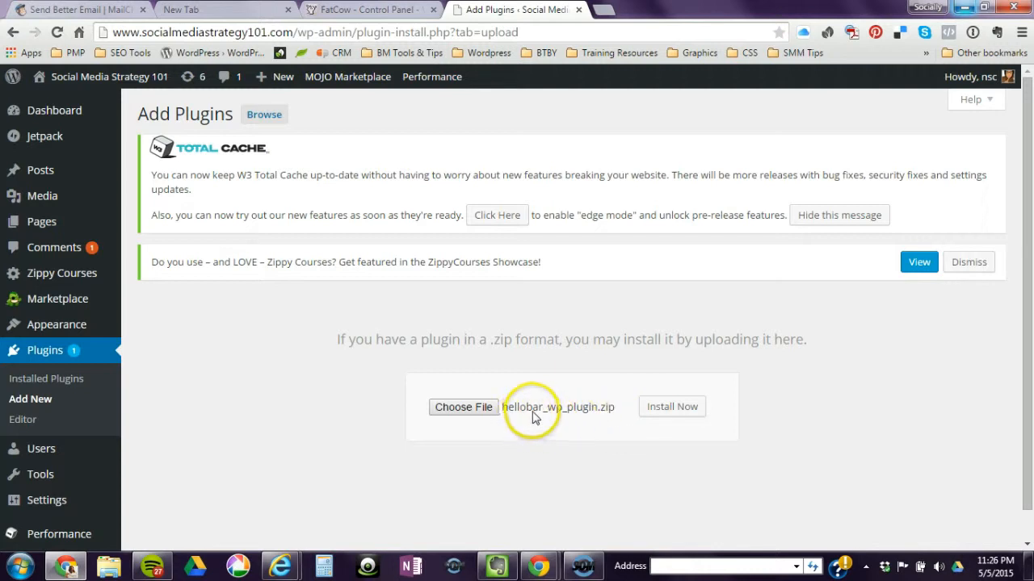
click(672, 407)
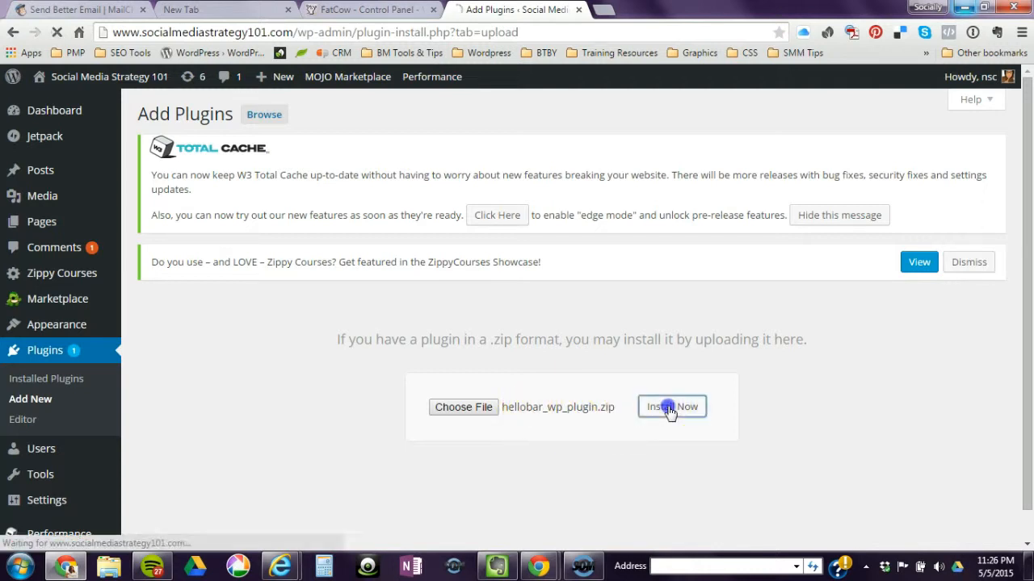
click(672, 407)
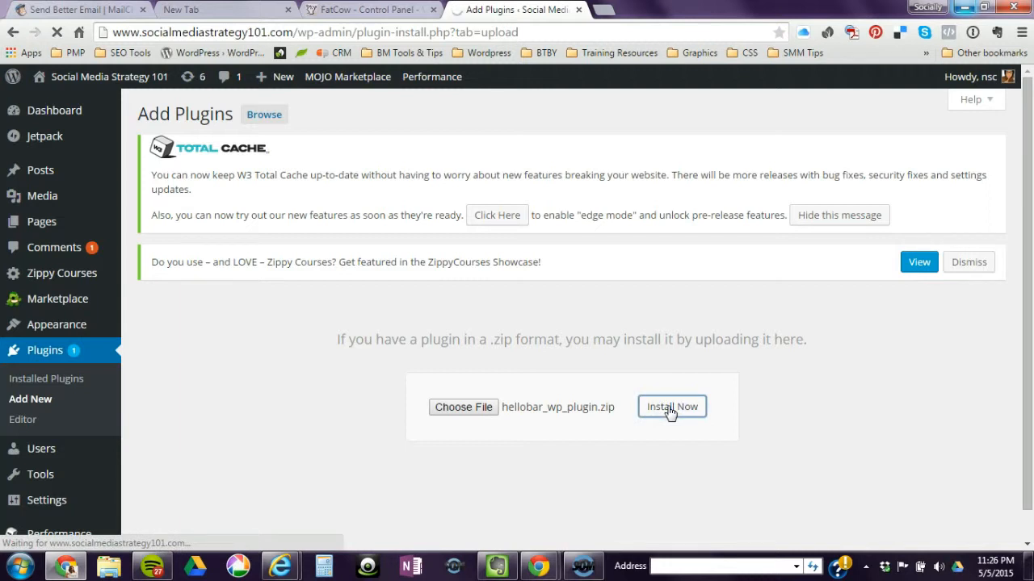
click(672, 406)
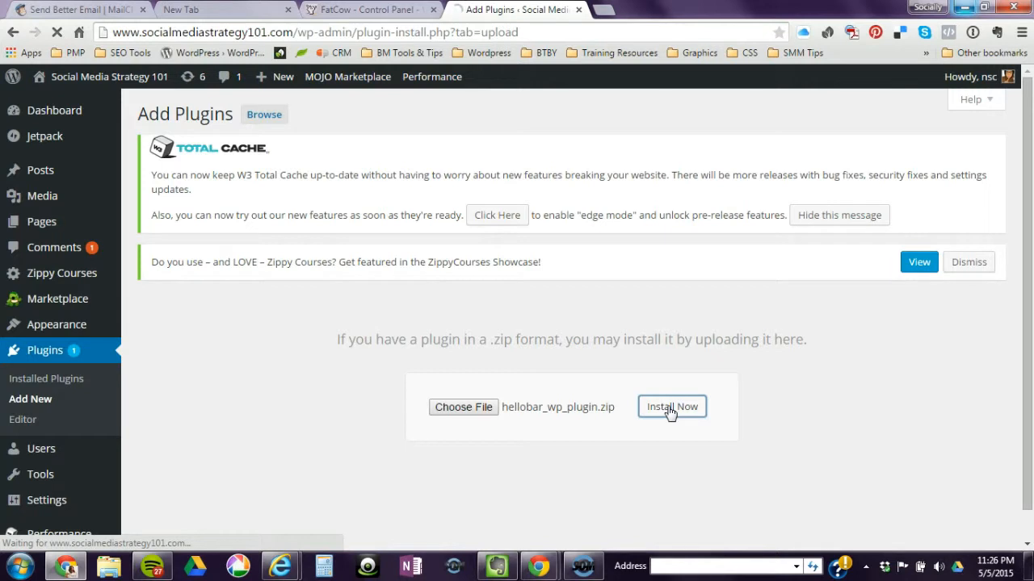
click(672, 406)
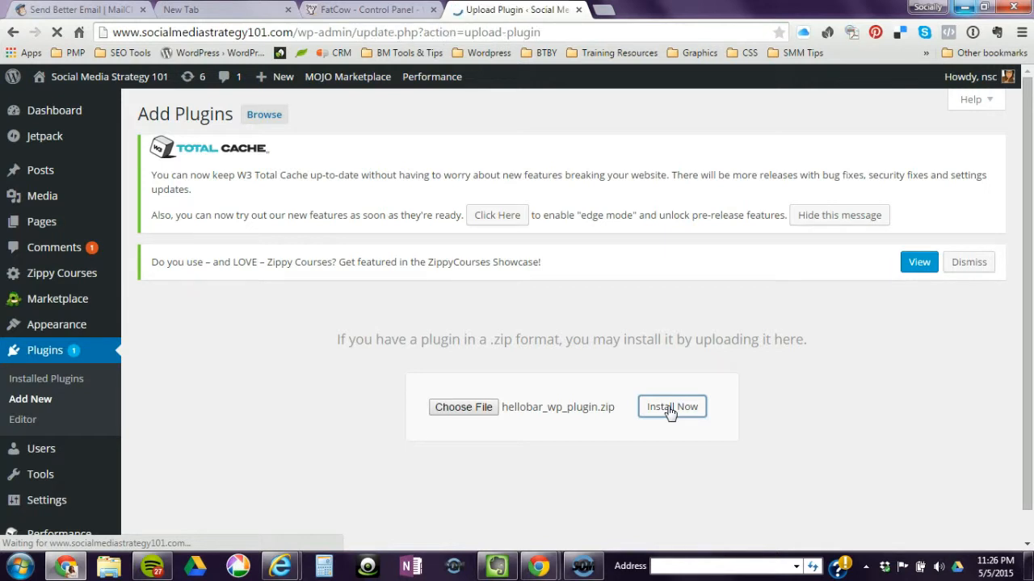
click(672, 407)
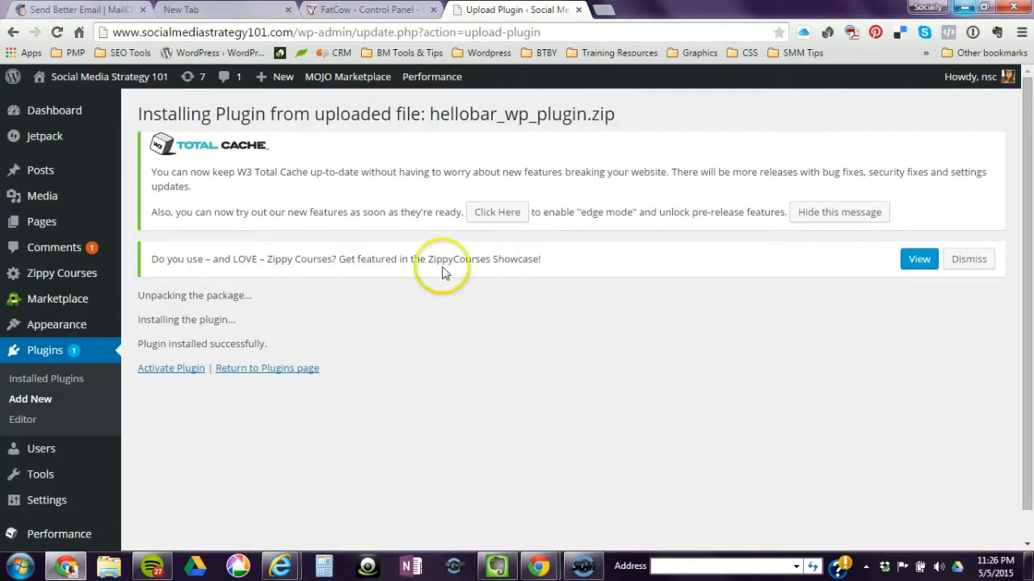
mouse_move(163, 308)
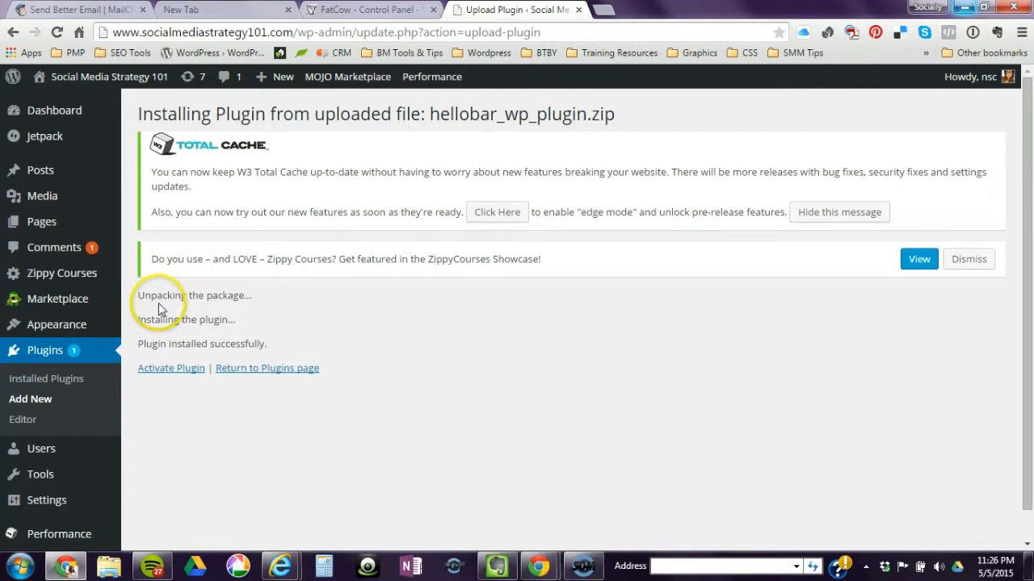
click(46, 379)
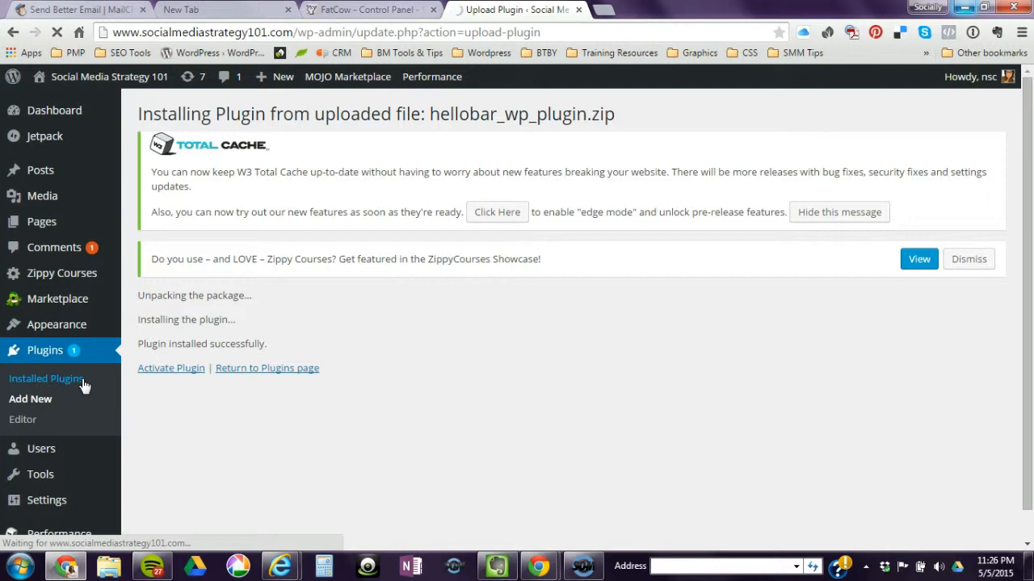
- Find Hello Bar (Official) in Installed Plugins, then go back twice to Add Plugins
click(45, 378)
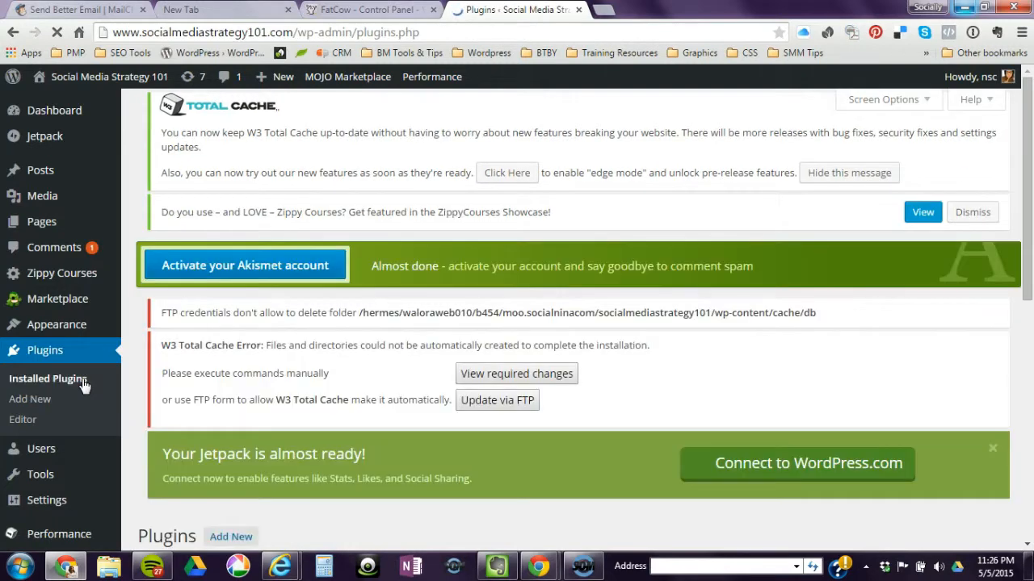
scroll(down, 3)
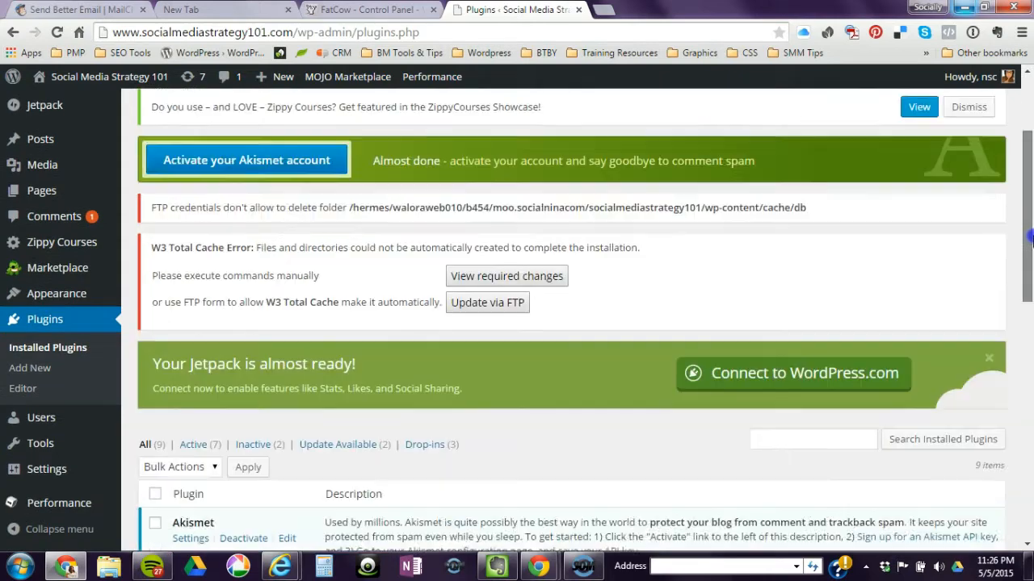
scroll(down, 3)
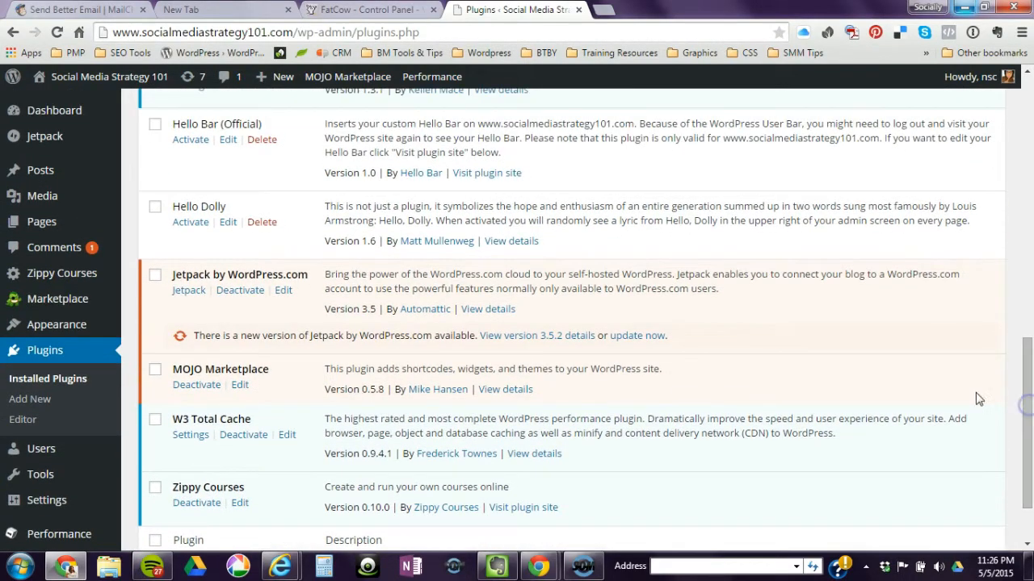
mouse_move(261, 222)
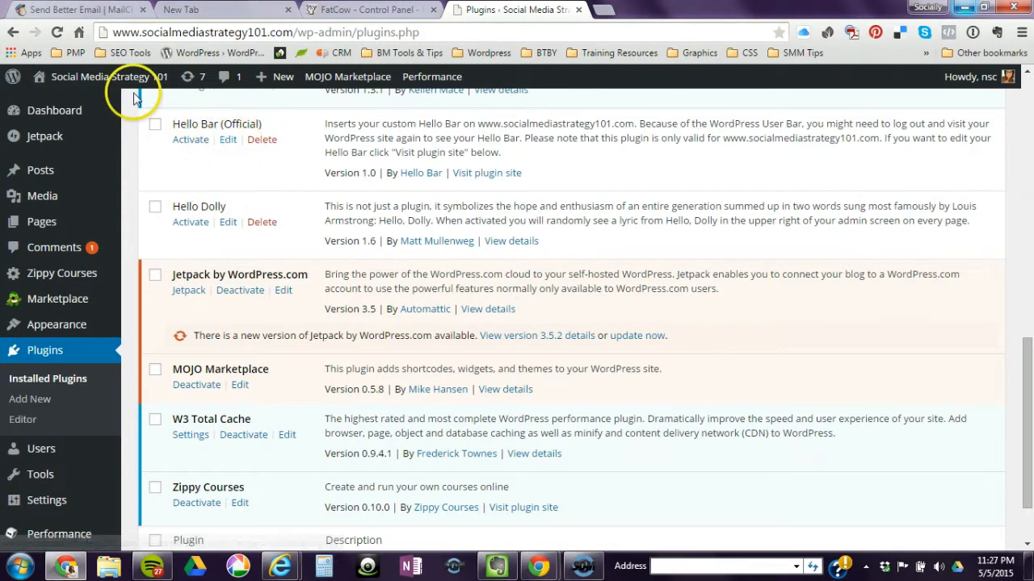
click(15, 35)
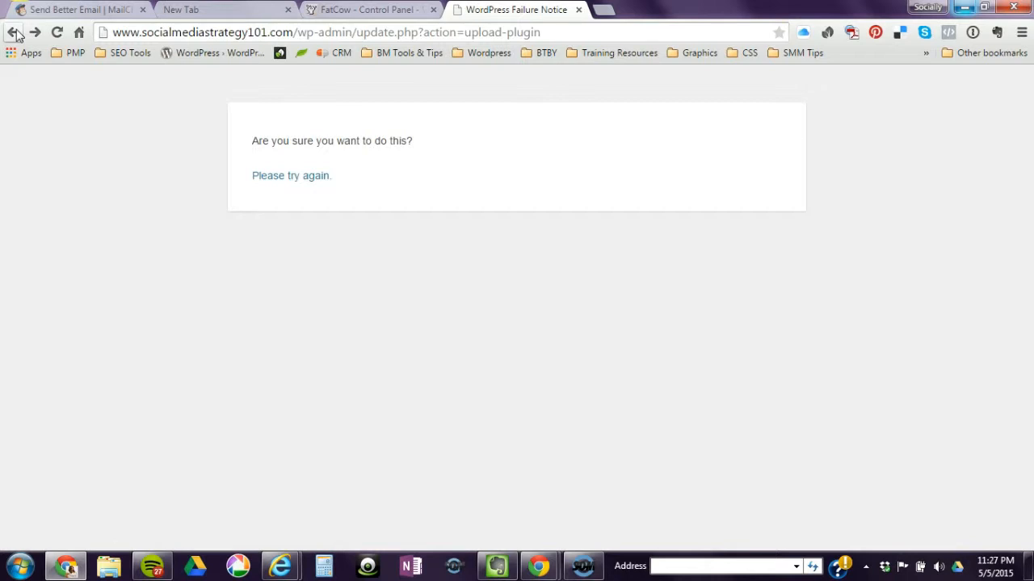
click(292, 175)
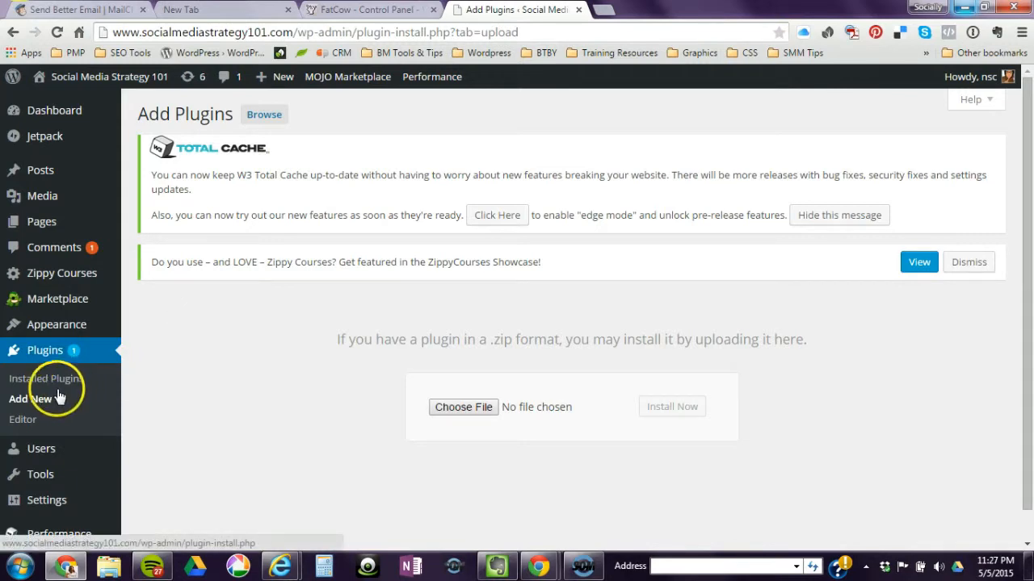
- Activate Hello Bar (Official) in Installed Plugins and open sociallynina.com in a new tab
click(46, 378)
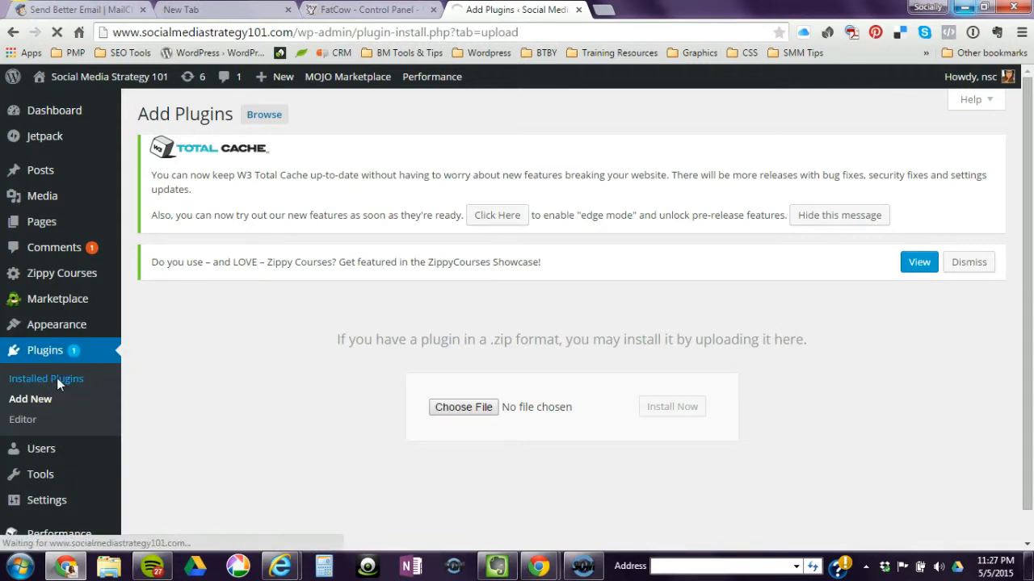
click(46, 379)
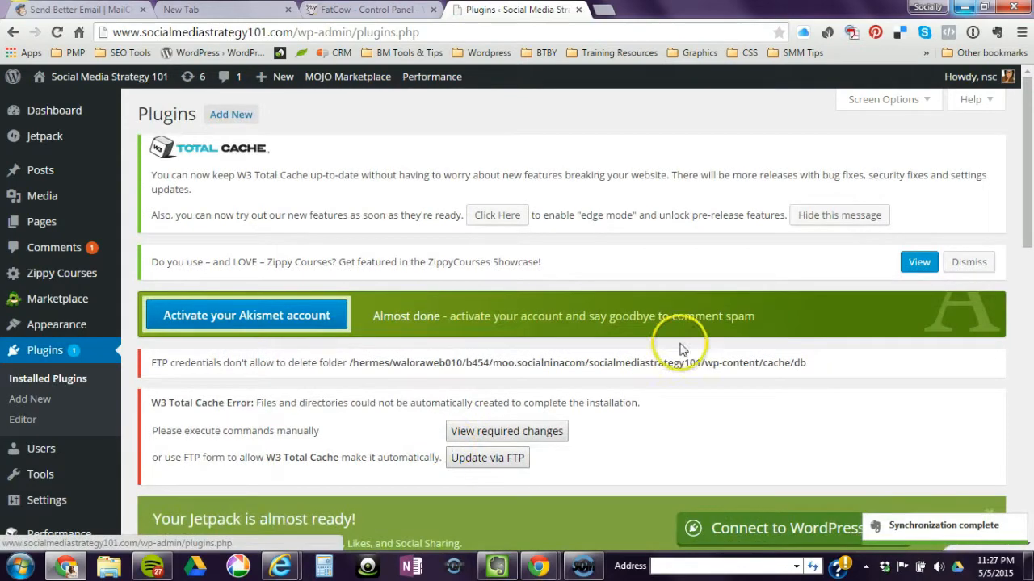
scroll(down, 3)
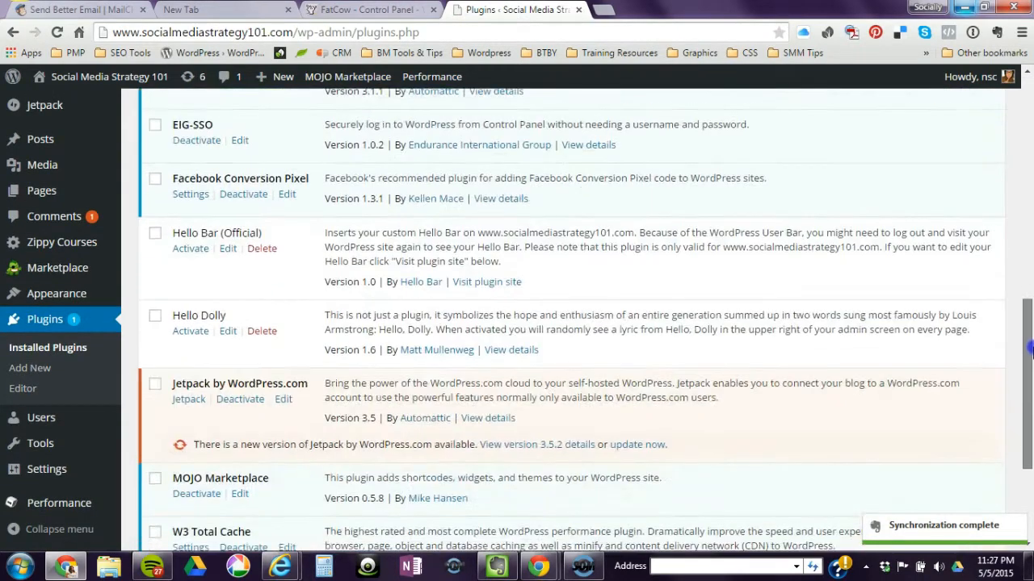
click(191, 247)
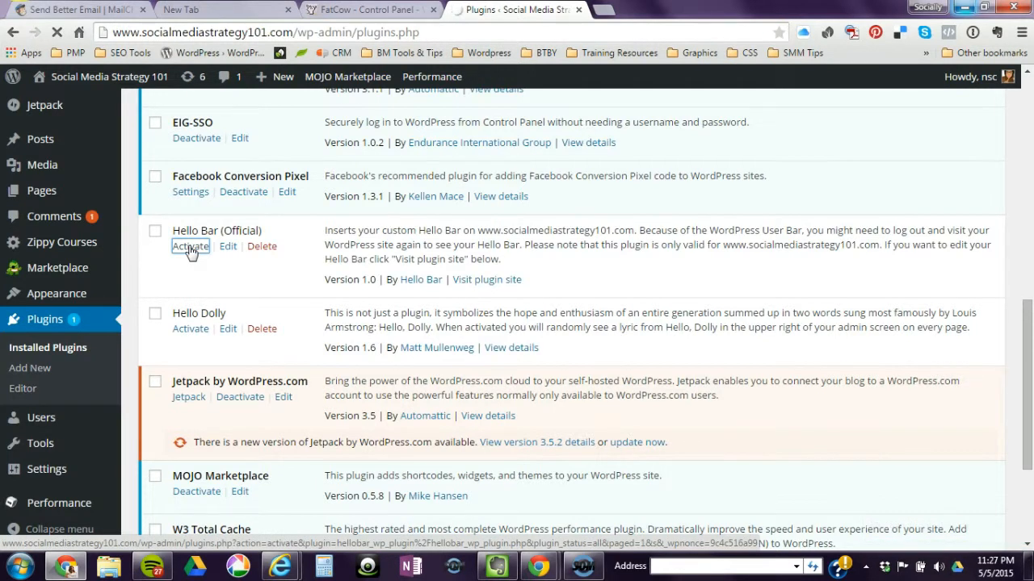
click(191, 246)
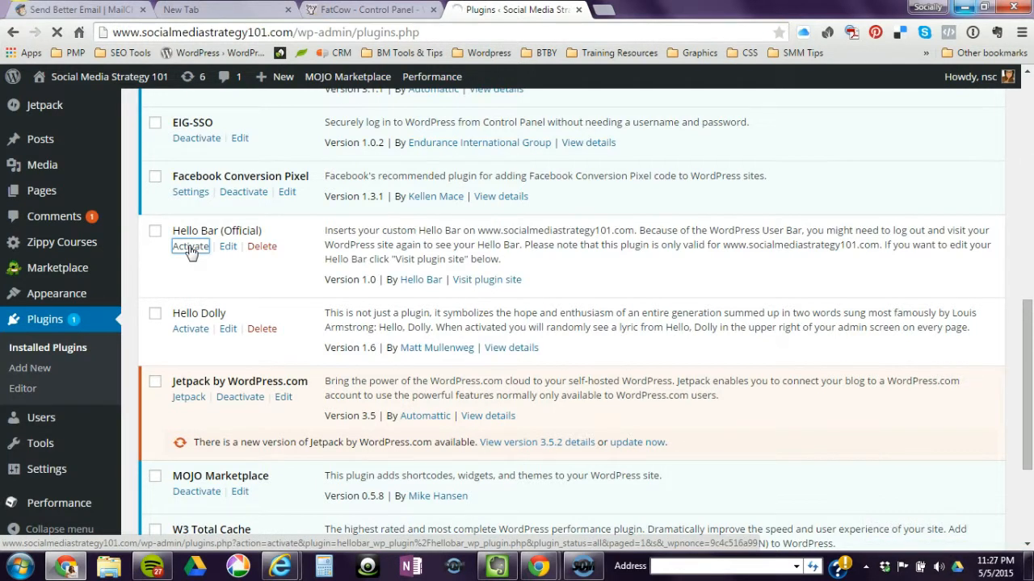
click(191, 247)
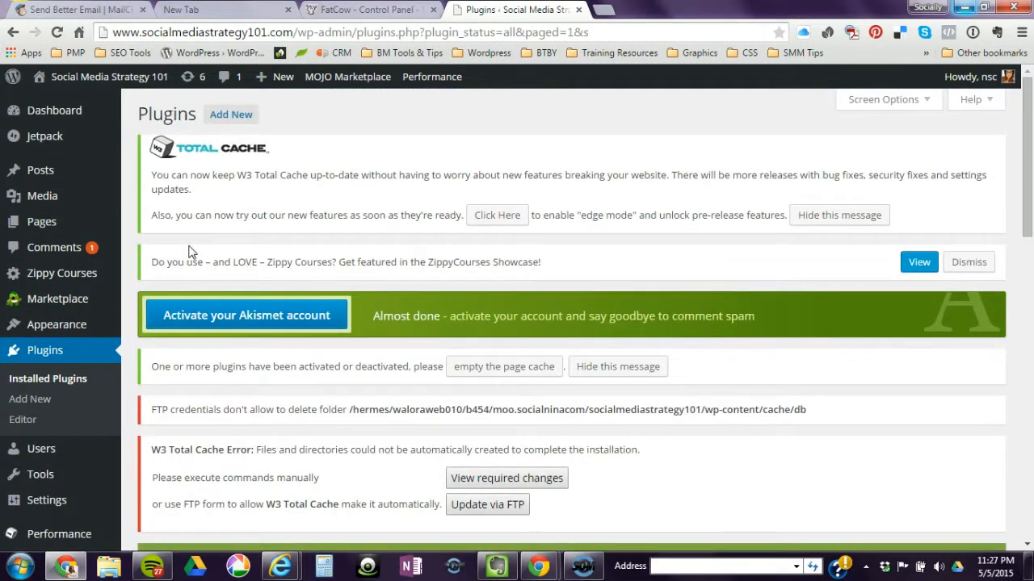
click(598, 11)
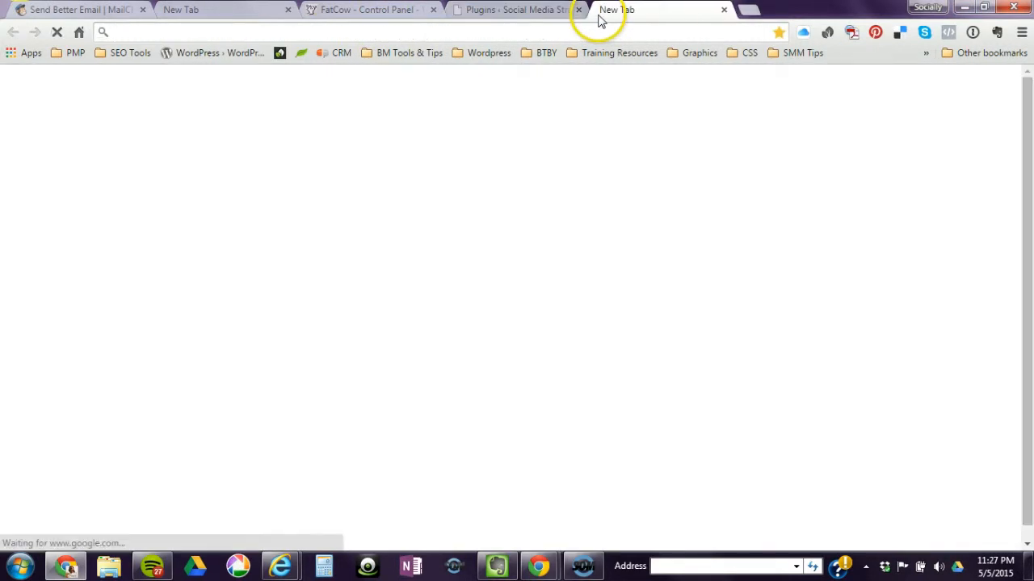
text(sociallynina.com)
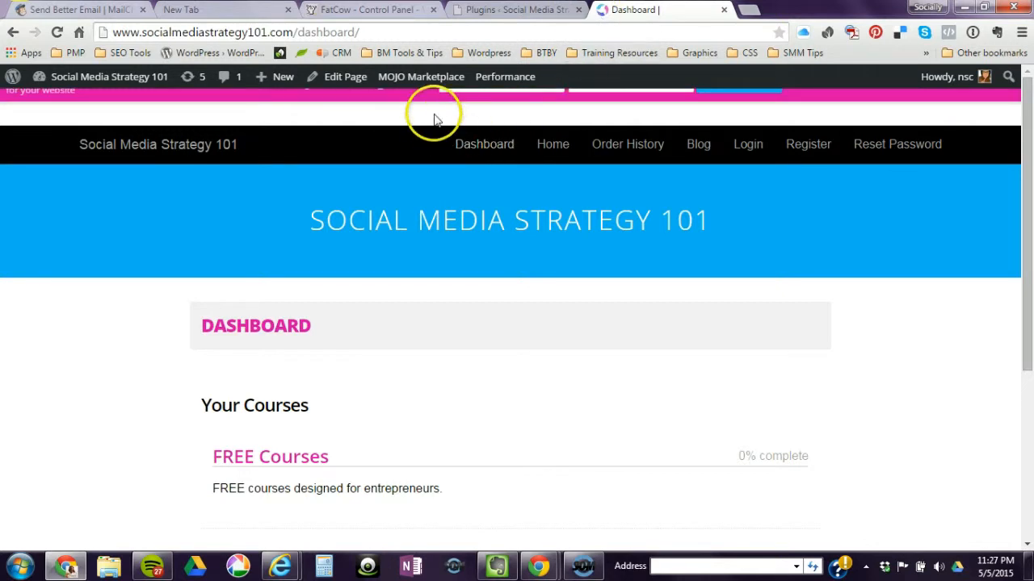
mouse_move(949, 79)
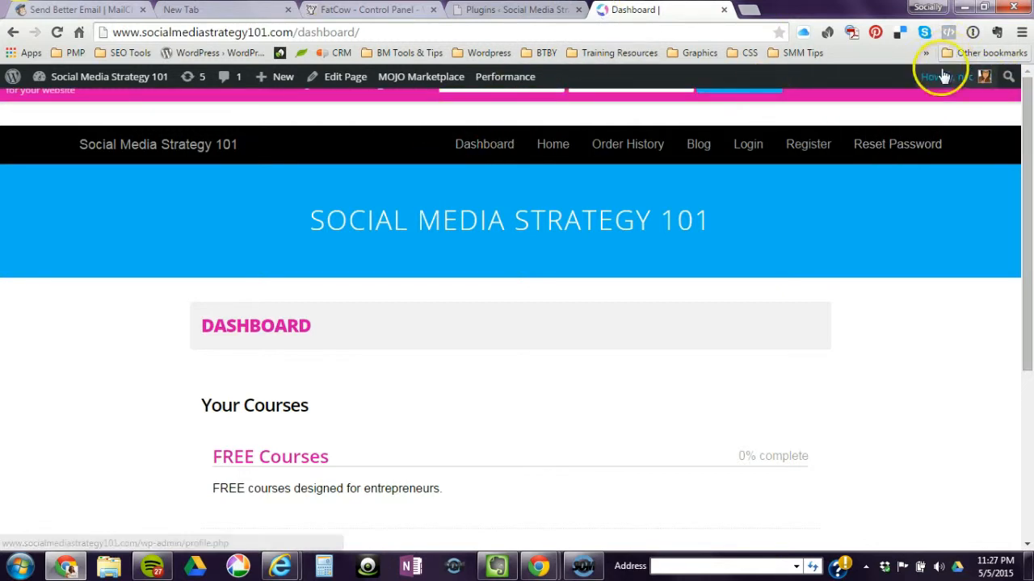
- Log out through the Howdy account menu in the admin bar
click(953, 77)
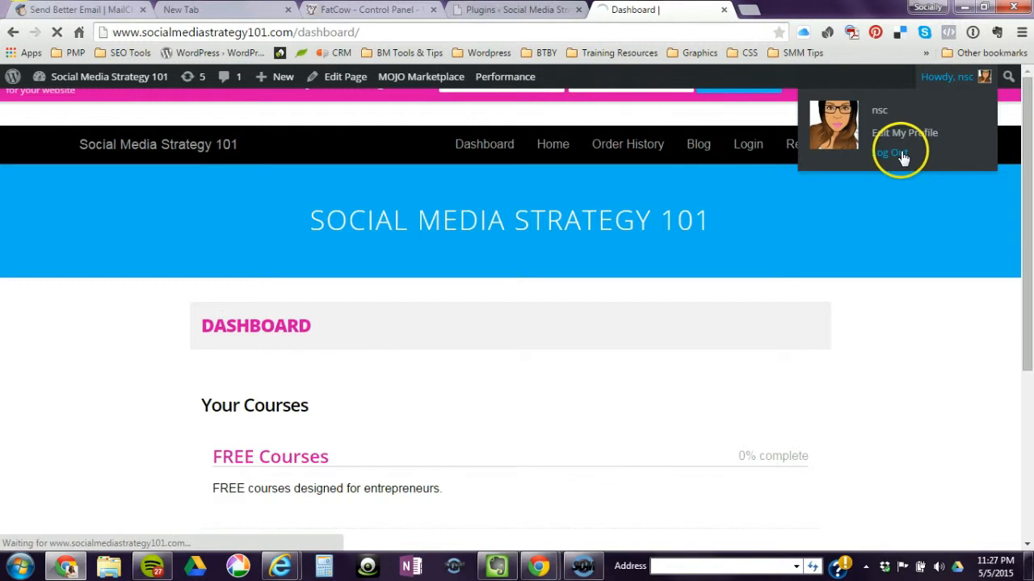
click(892, 153)
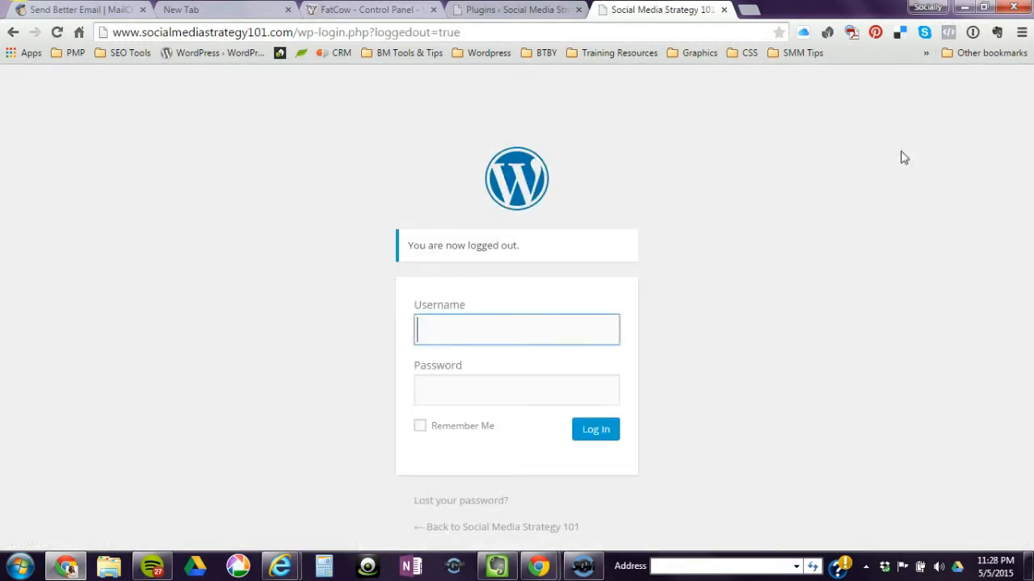
click(282, 34)
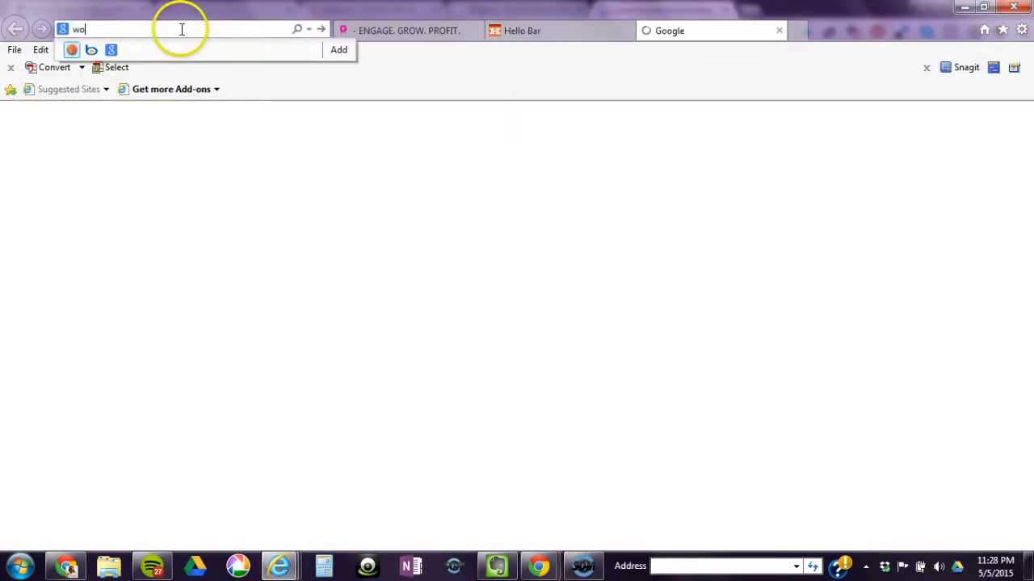
- Load the Social Media Strategy 101 site in Internet Explorer and return to the Hello Bar tab
text(socialmediastrategy101.com/)
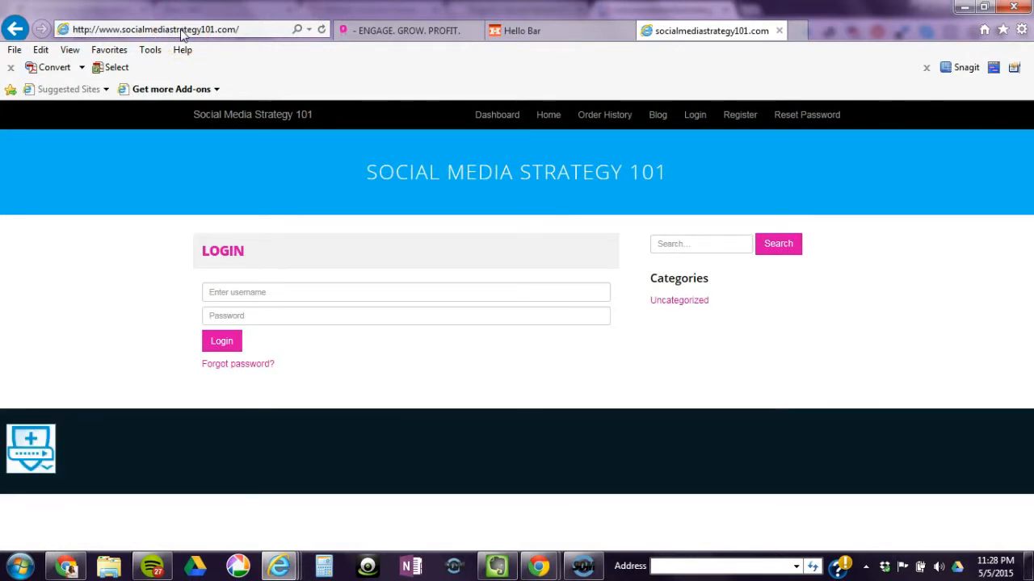
mouse_move(325, 192)
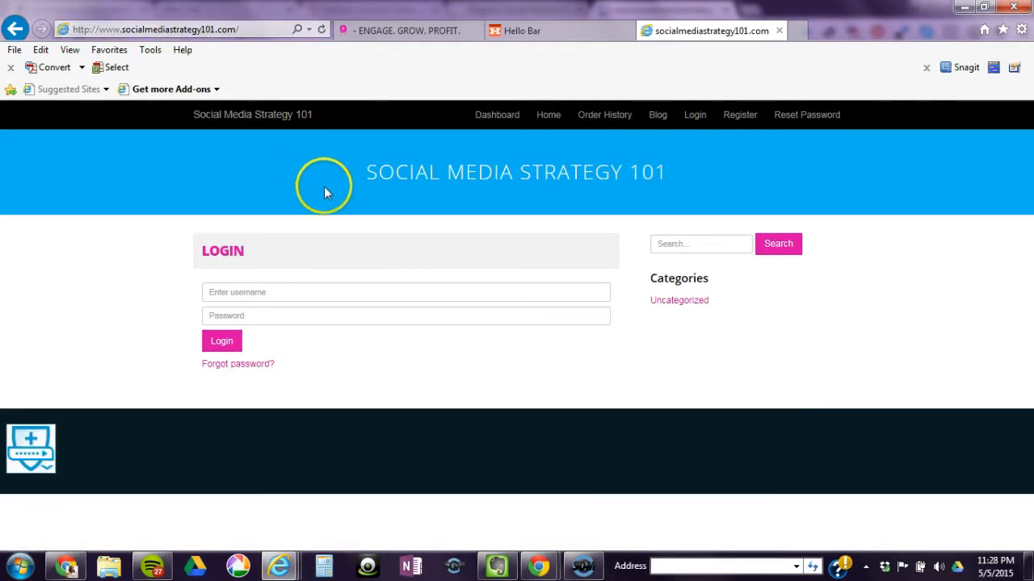
mouse_move(1026, 181)
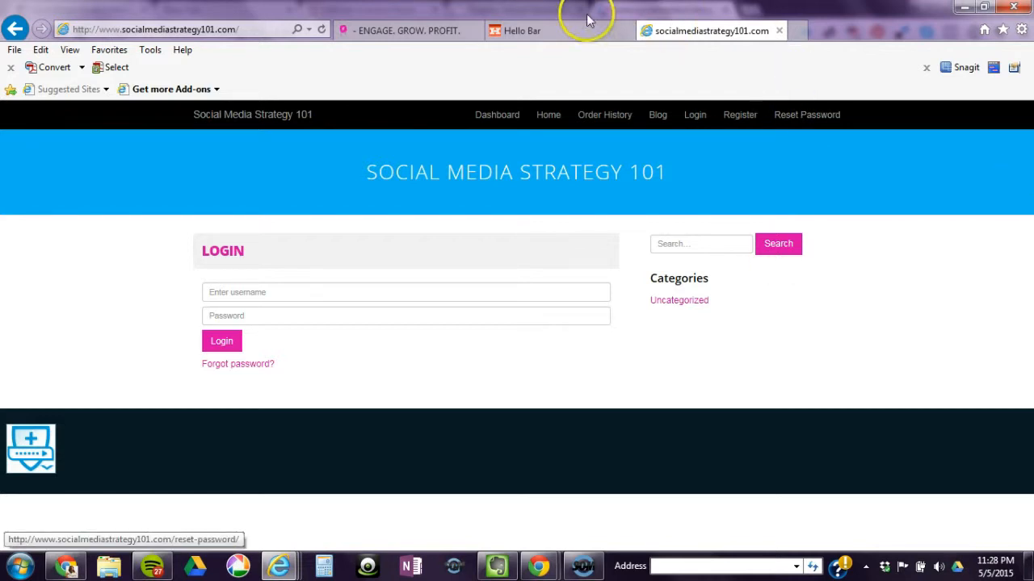
click(524, 30)
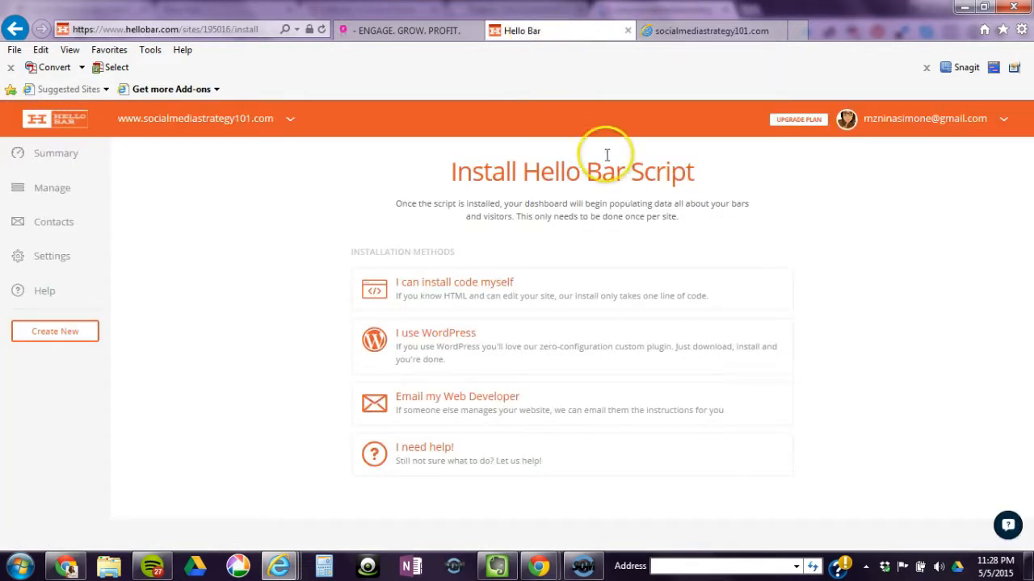
mouse_move(457, 332)
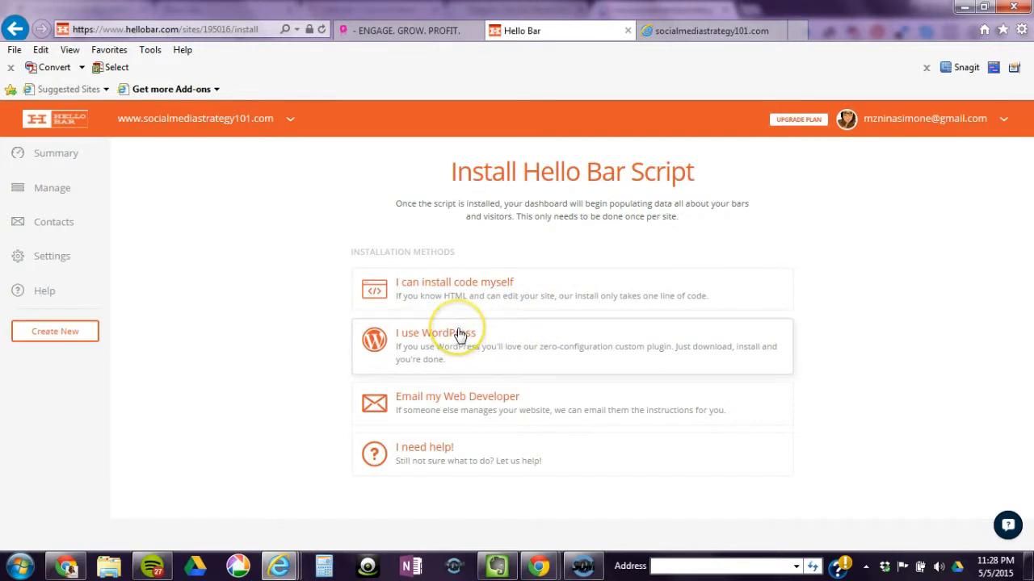
mouse_move(461, 335)
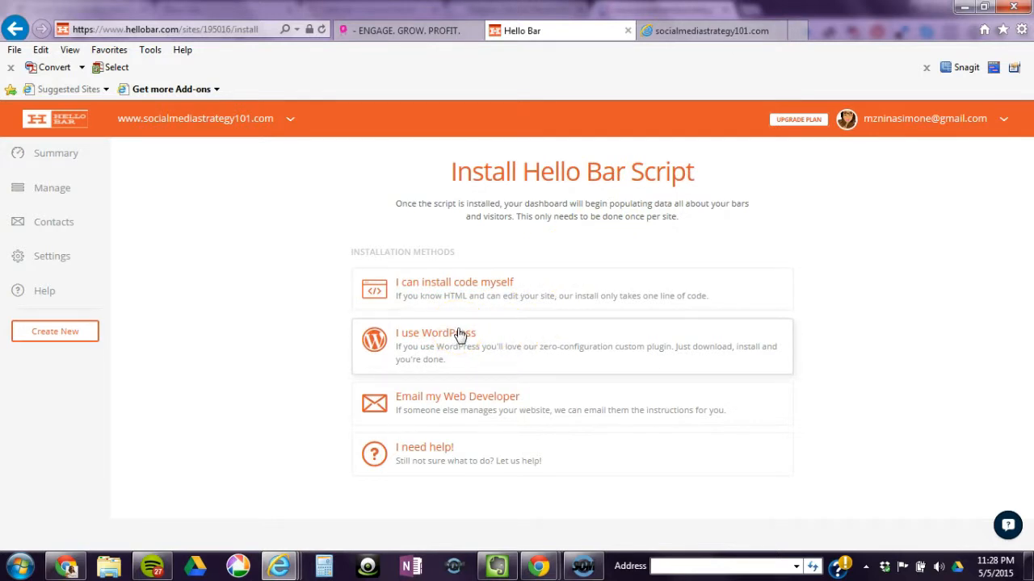
click(707, 30)
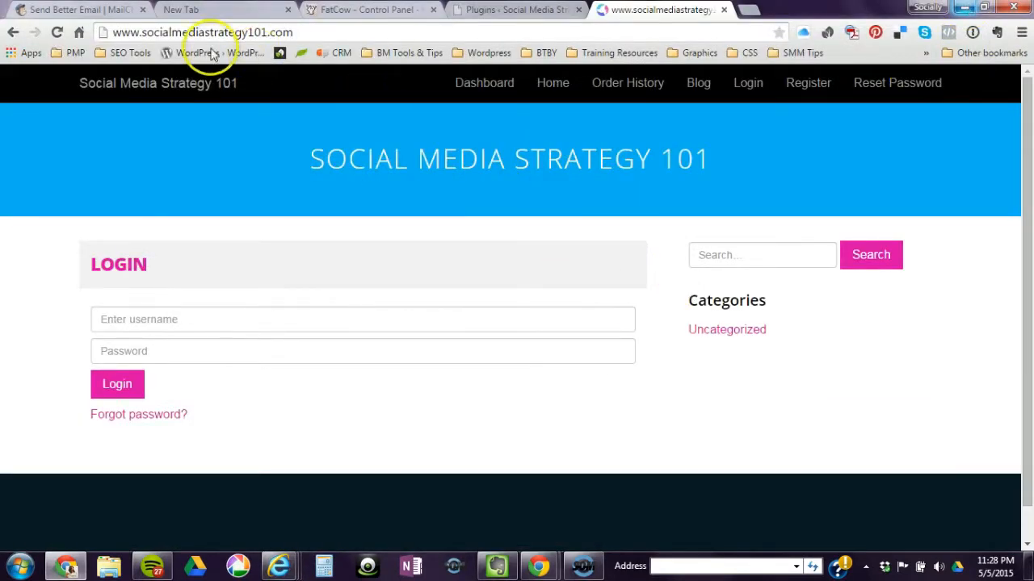
- Open the site's /wp login page, then launch WordPress for the site from the FatCow control panel
double_click(281, 32)
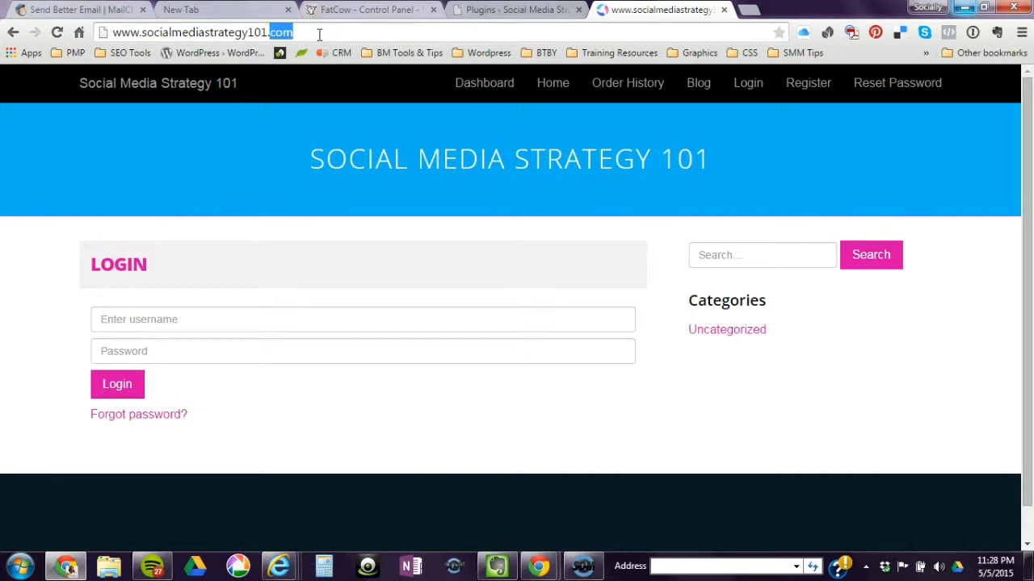
text(/wp)
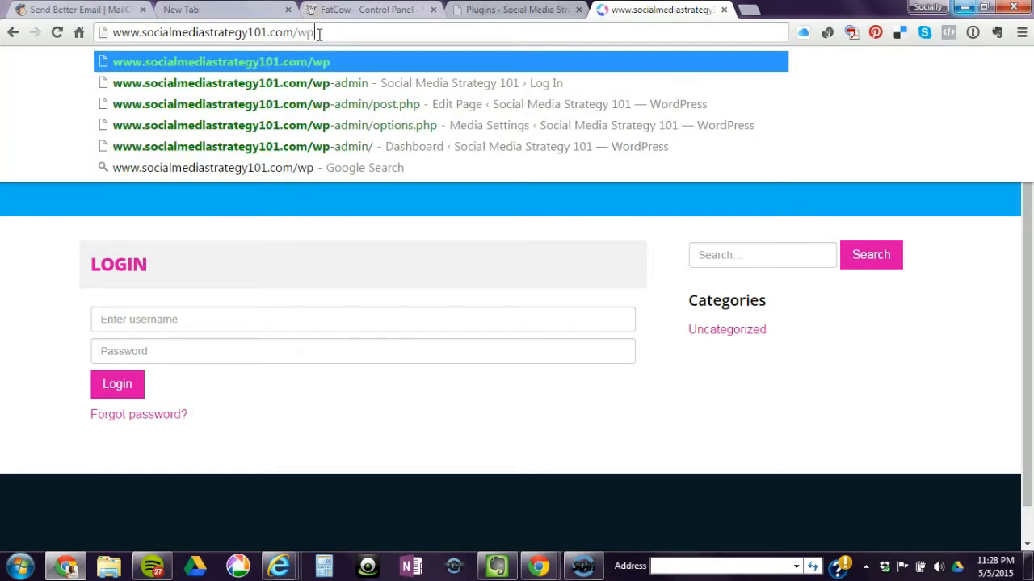
click(283, 82)
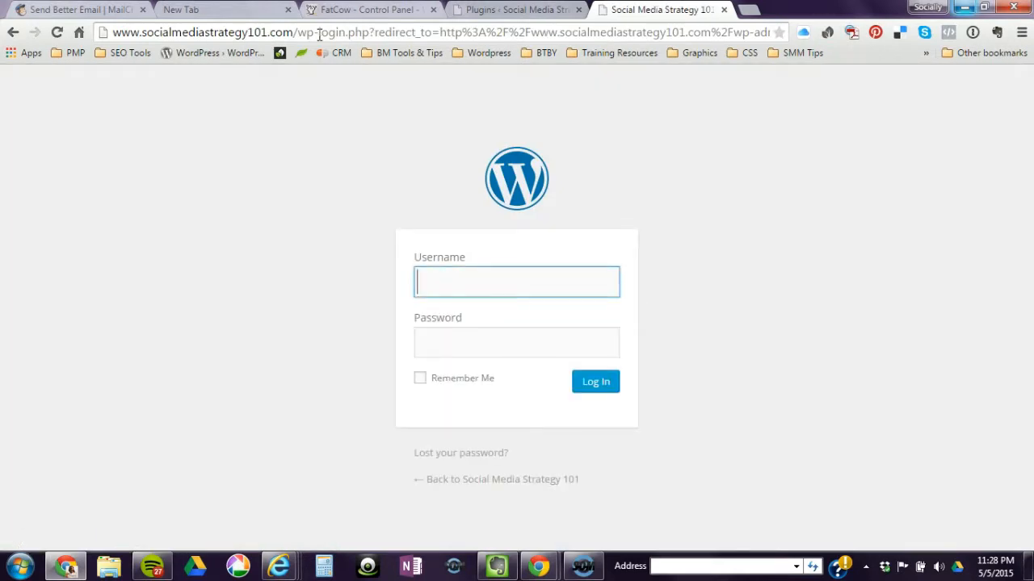
click(380, 9)
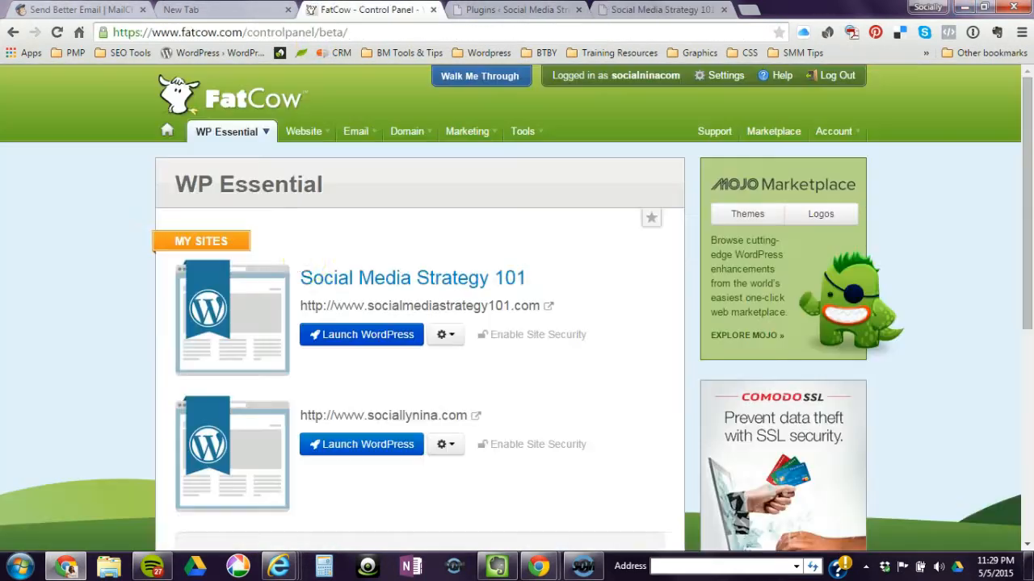
click(360, 335)
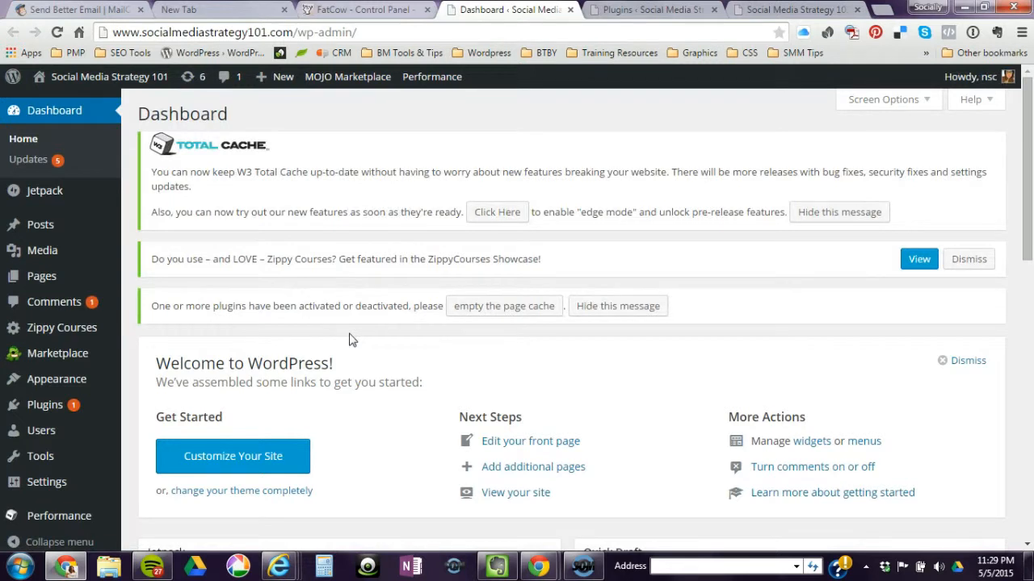
mouse_move(750, 287)
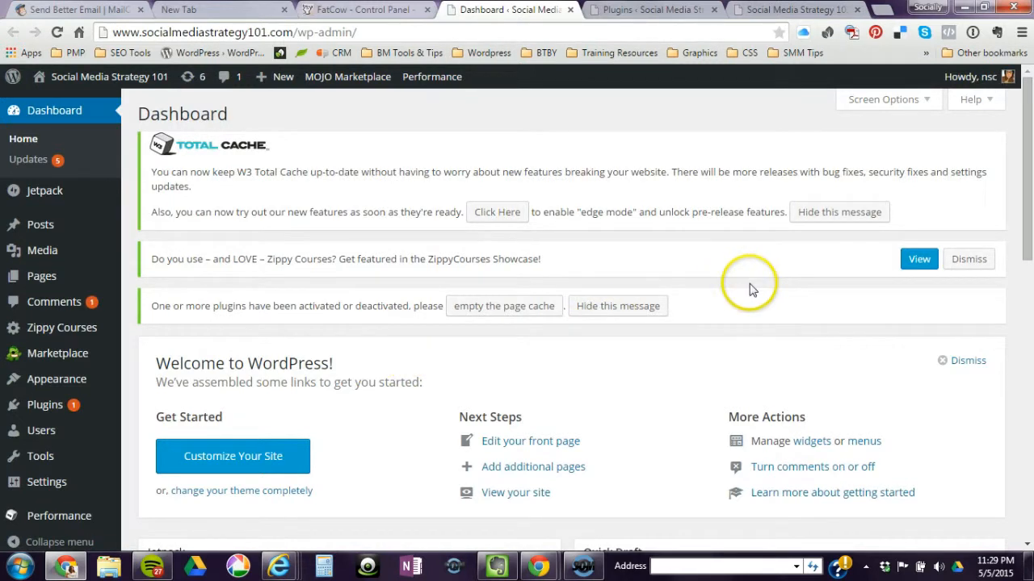
mouse_move(738, 293)
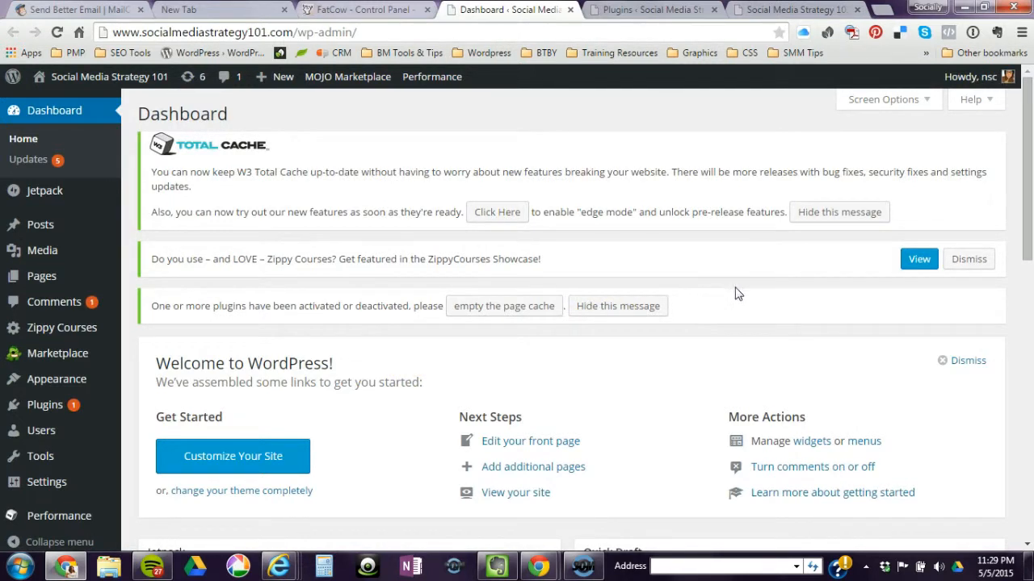
mouse_move(40, 430)
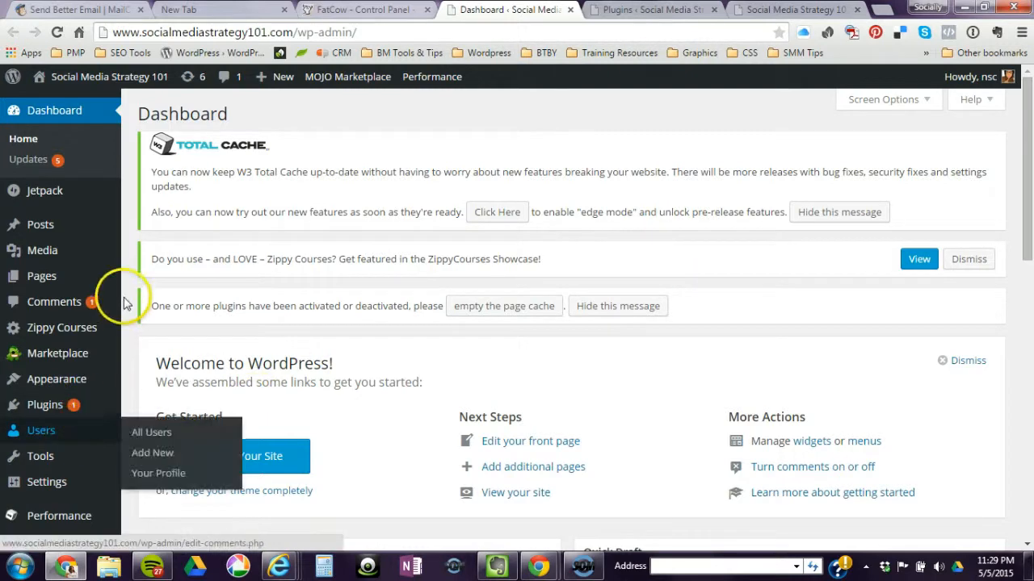
mouse_move(48, 404)
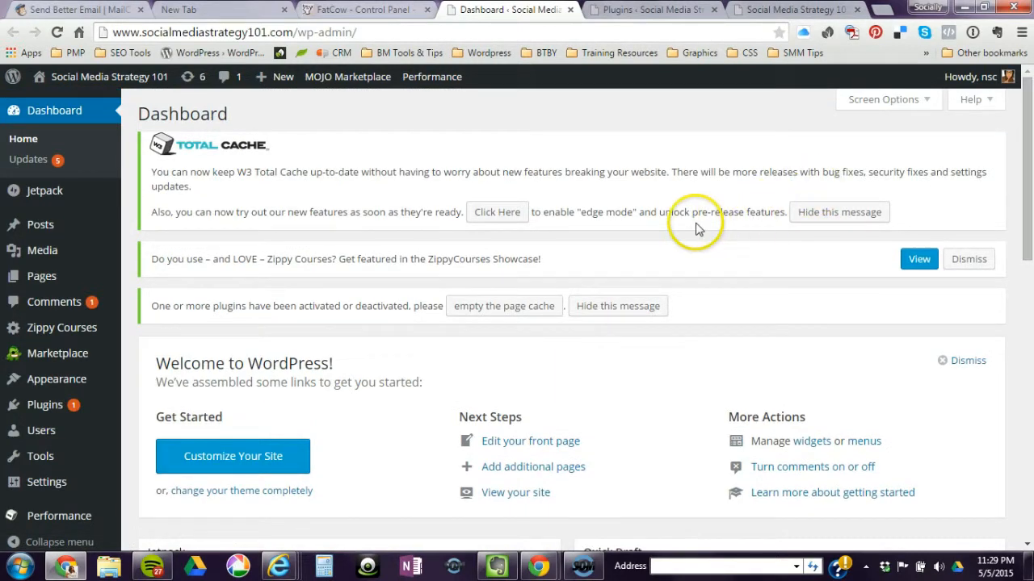
mouse_move(56, 380)
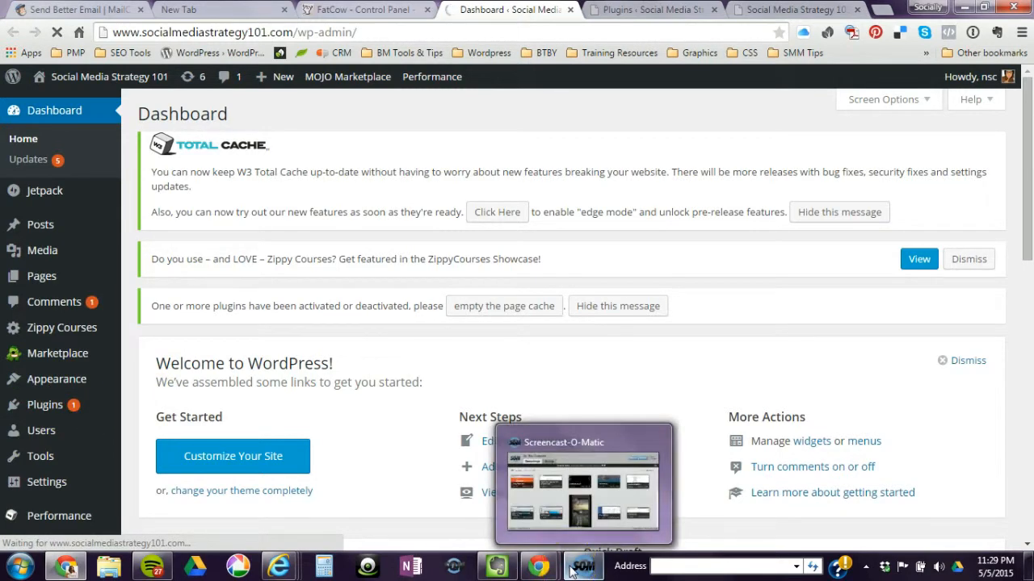
- On the Plugins page, use the W3 Total Cache notice's 'empty the page cache' link
click(584, 565)
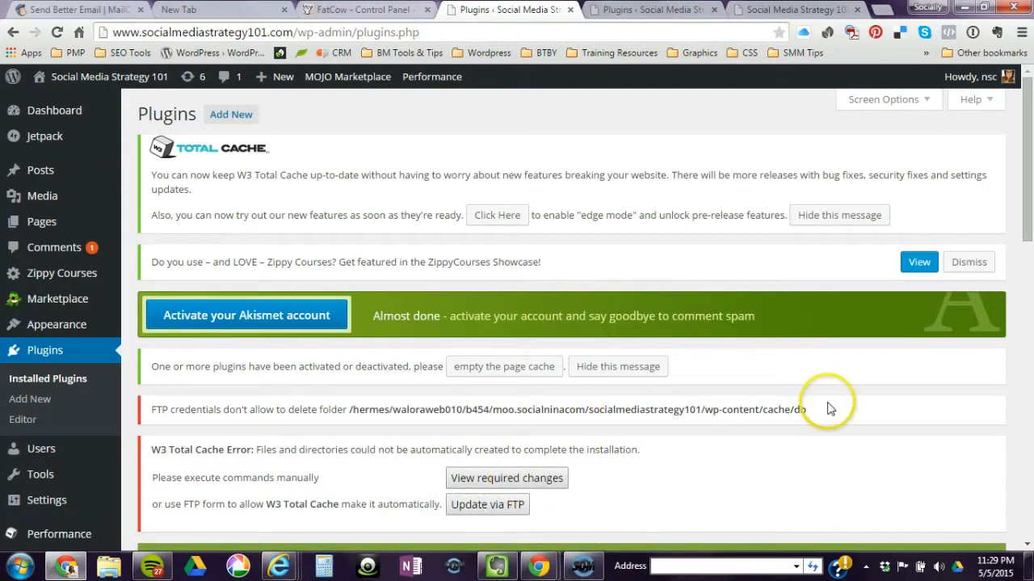
click(504, 366)
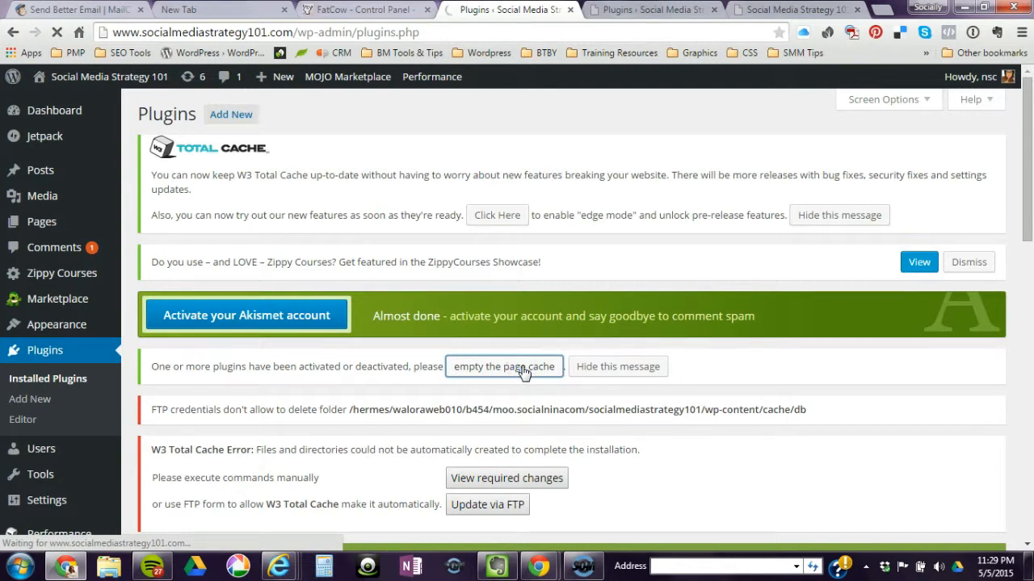
click(504, 366)
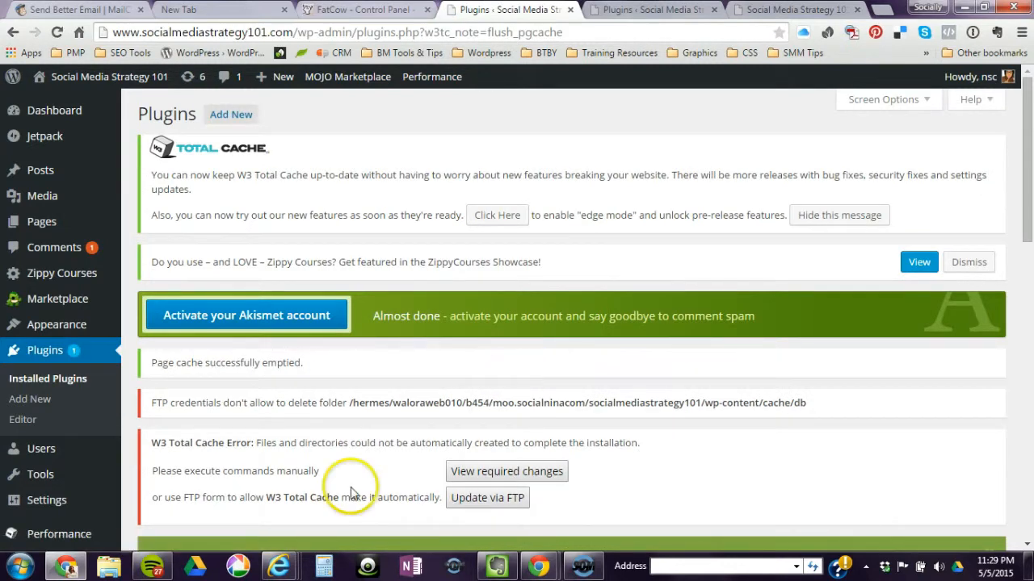
mouse_move(287, 566)
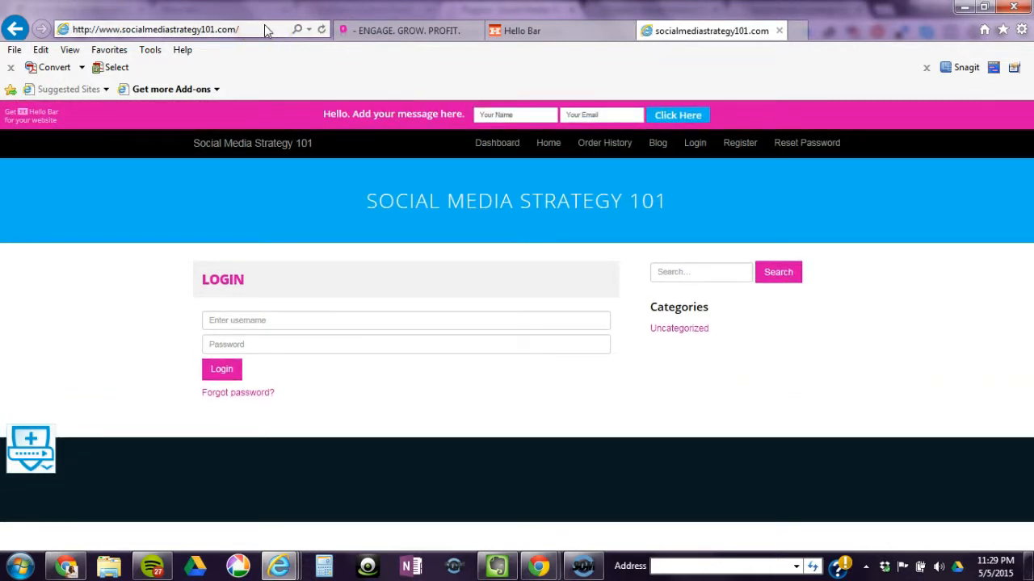
mouse_move(150, 136)
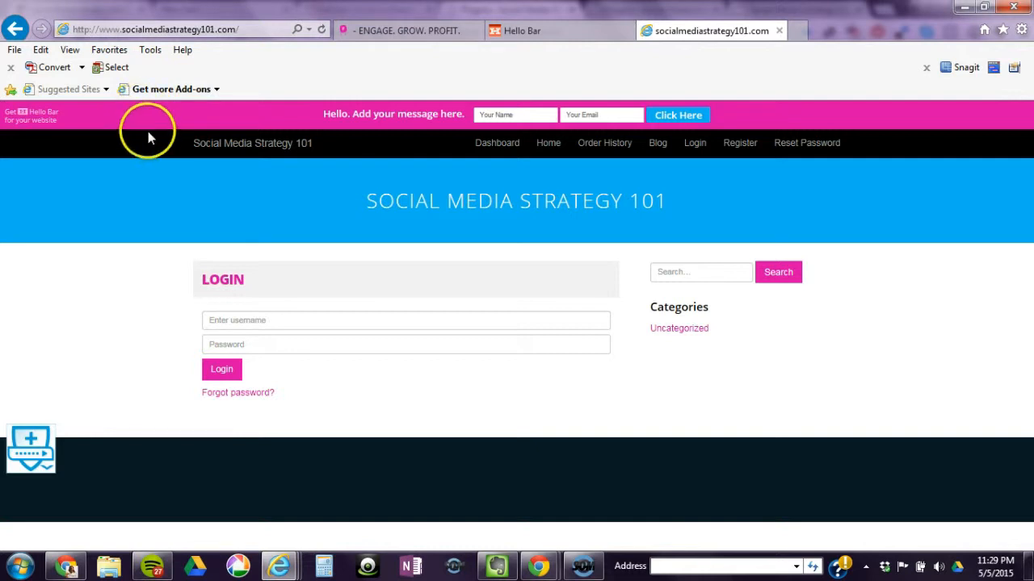
mouse_move(365, 122)
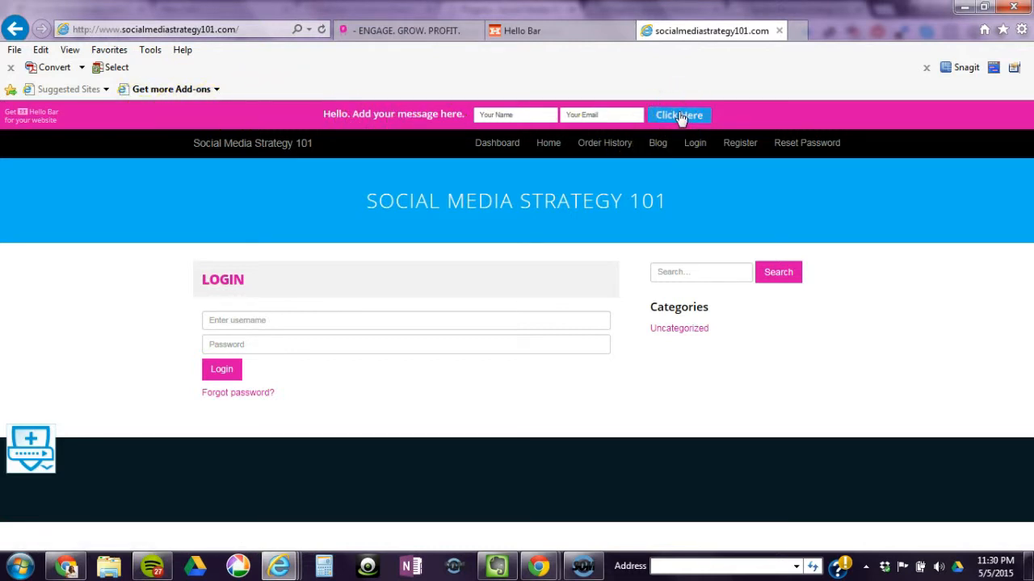
click(514, 114)
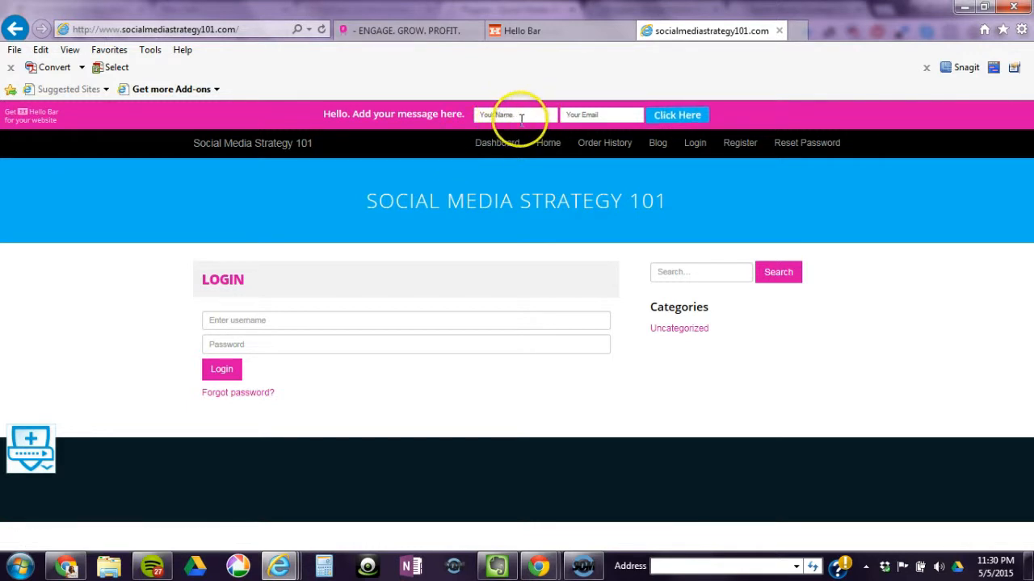
click(514, 113)
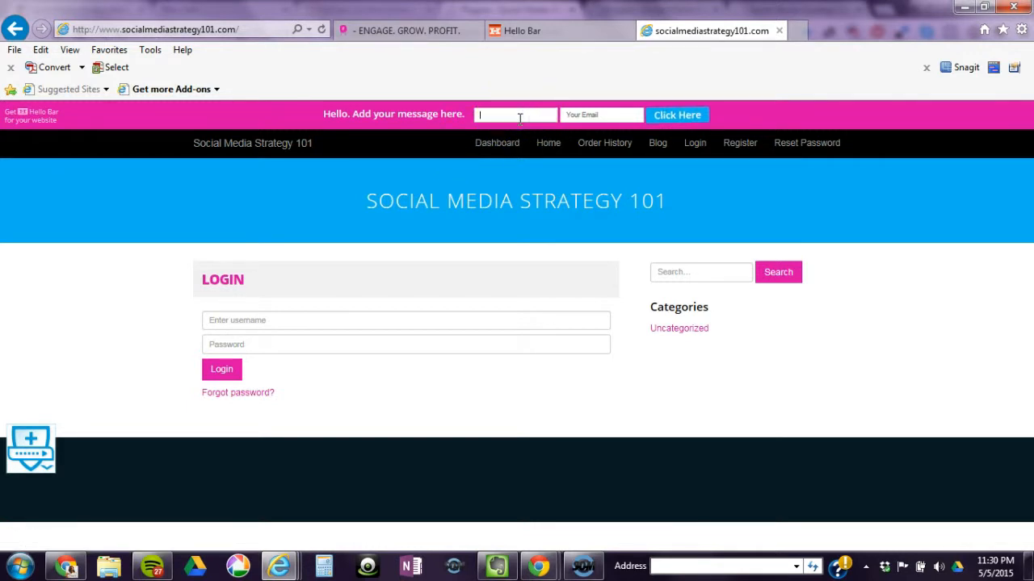
text(nina@b)
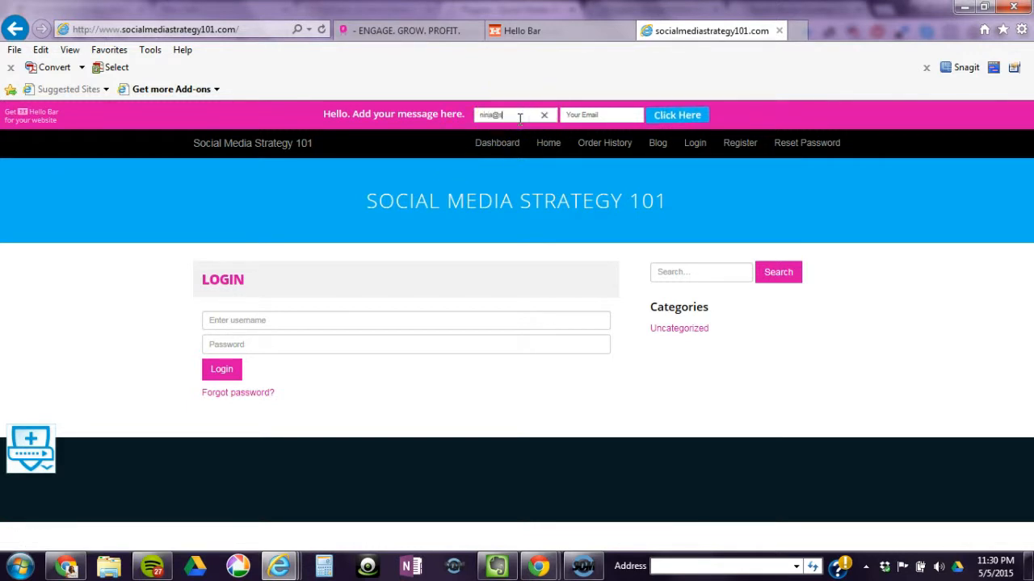
key(Backspace)
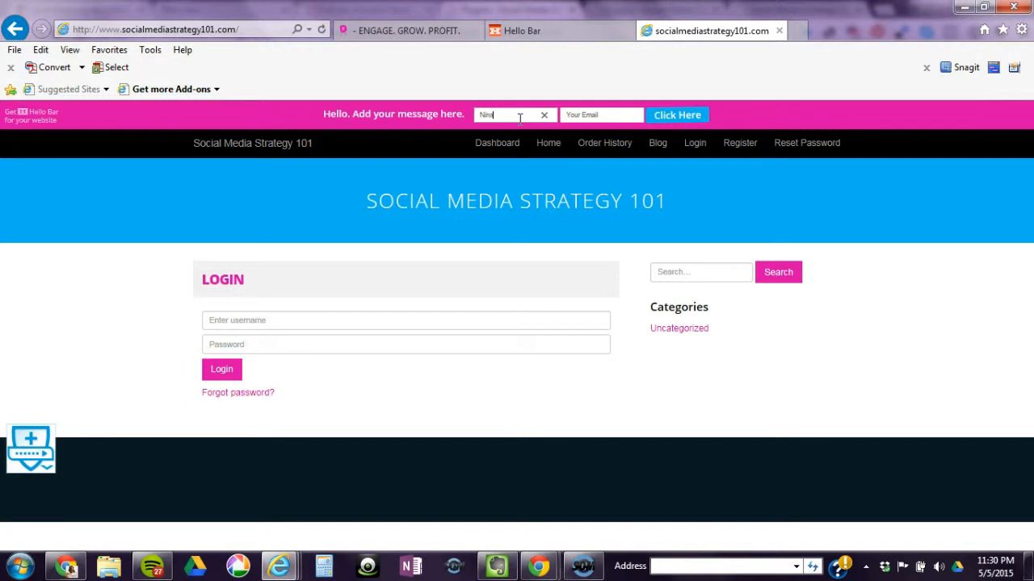
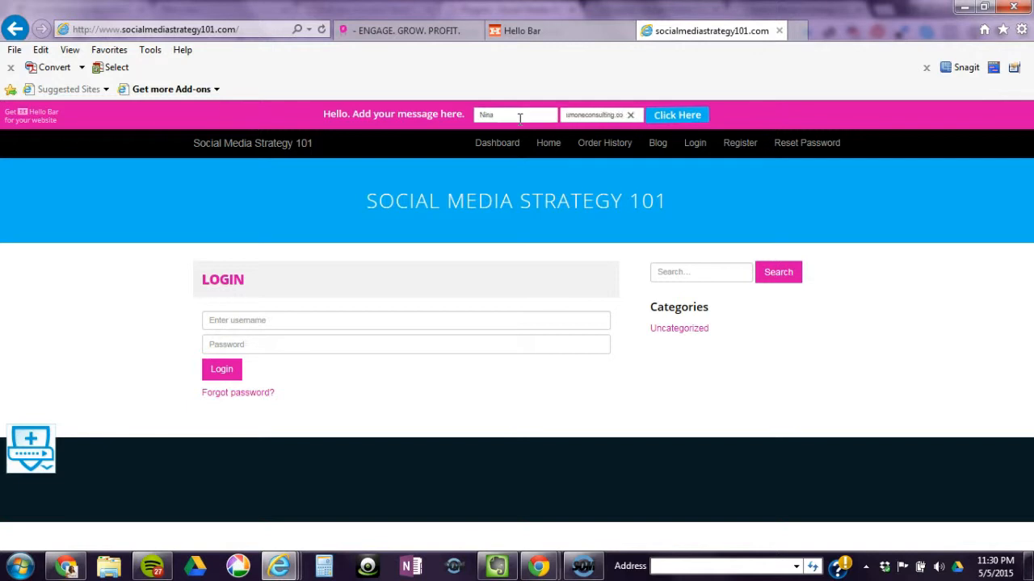
click(676, 114)
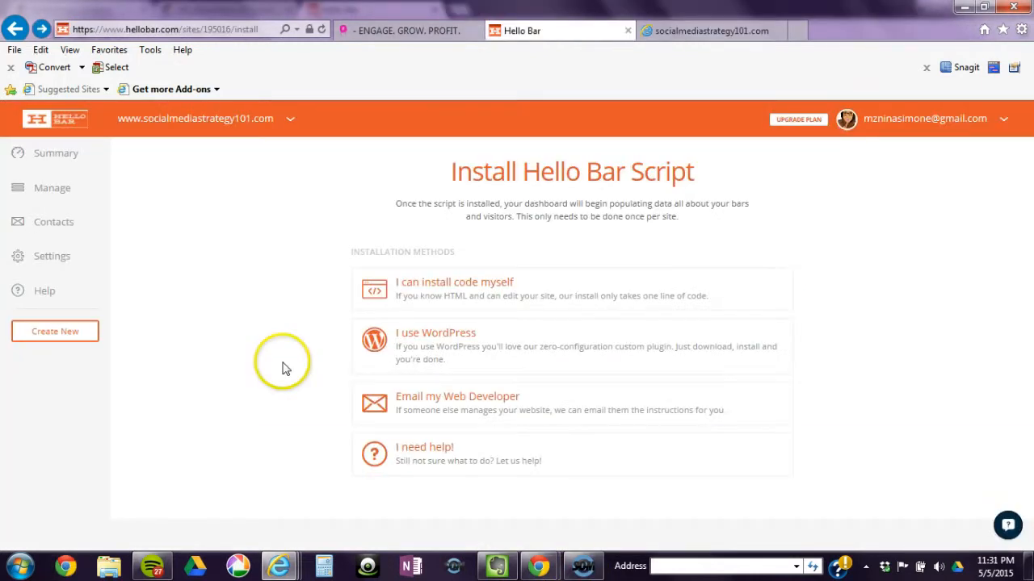
- Show the My Contacts list with the test signup syncing to the Socially Nina Business Masterminds list
click(53, 222)
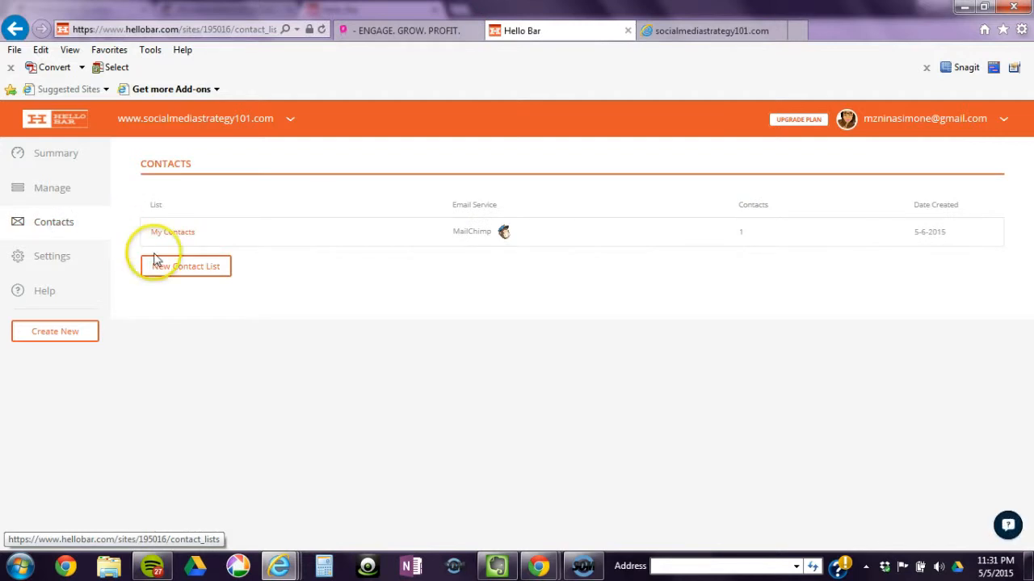
mouse_move(789, 218)
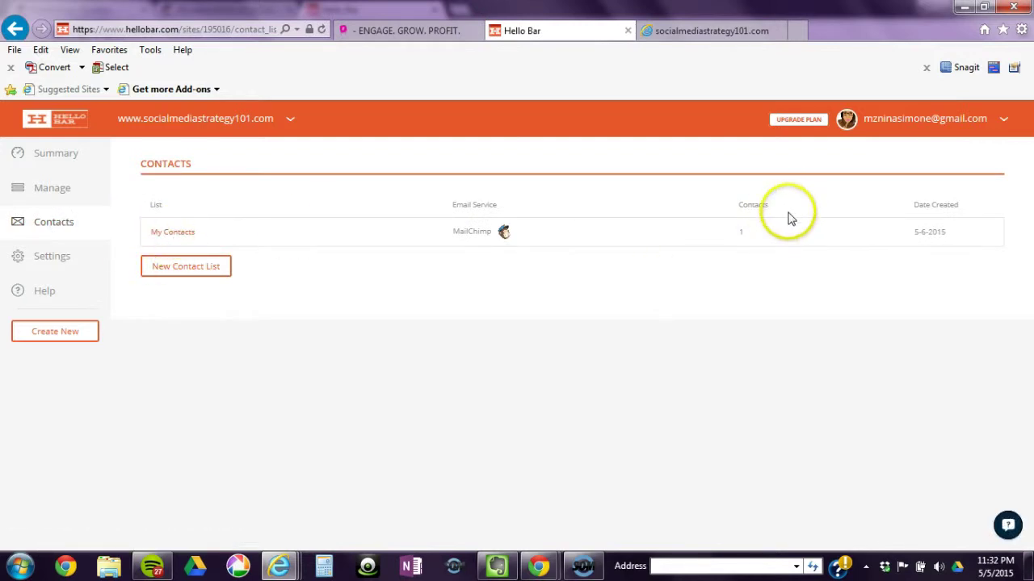
mouse_move(480, 235)
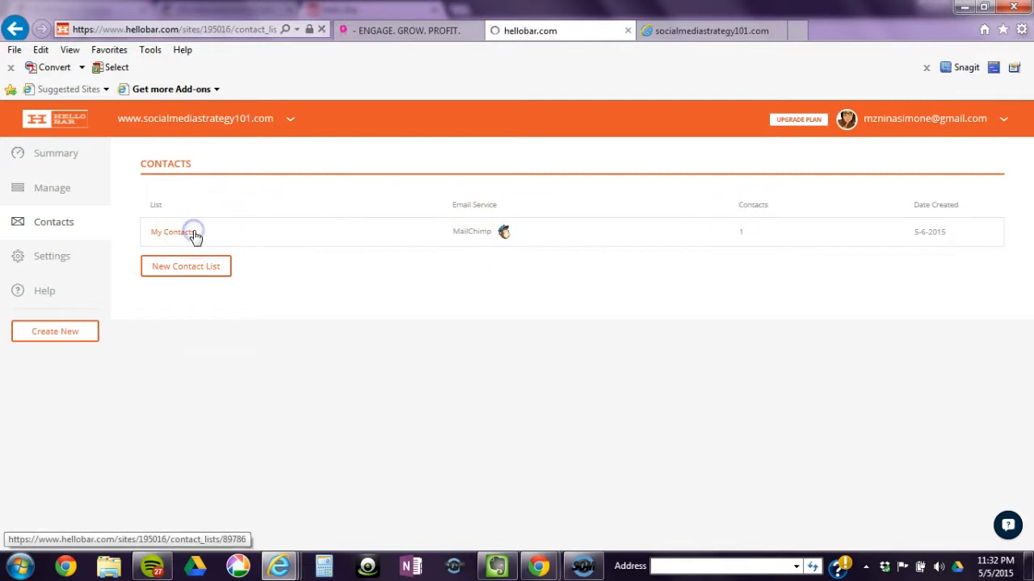
click(194, 233)
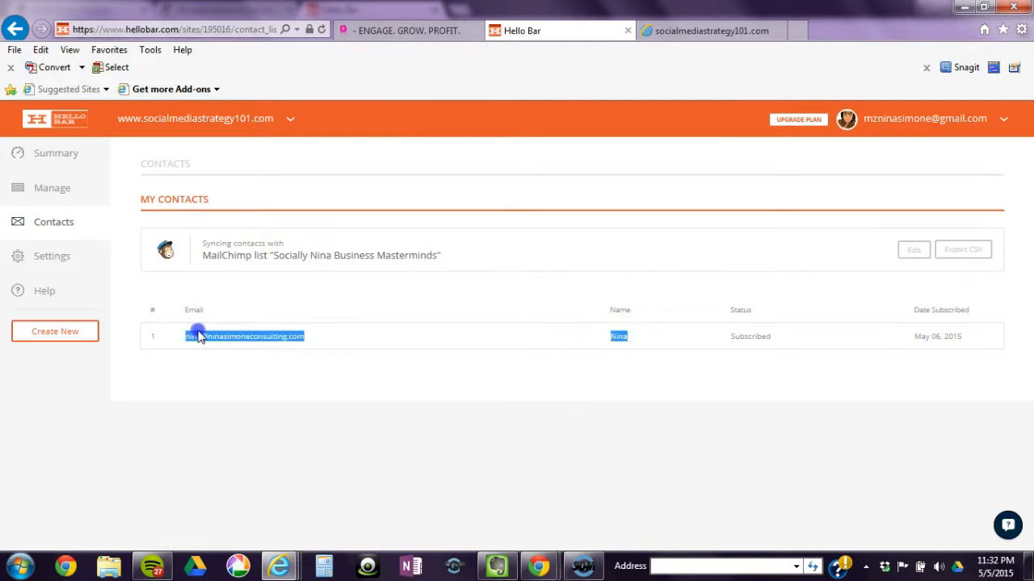
click(296, 392)
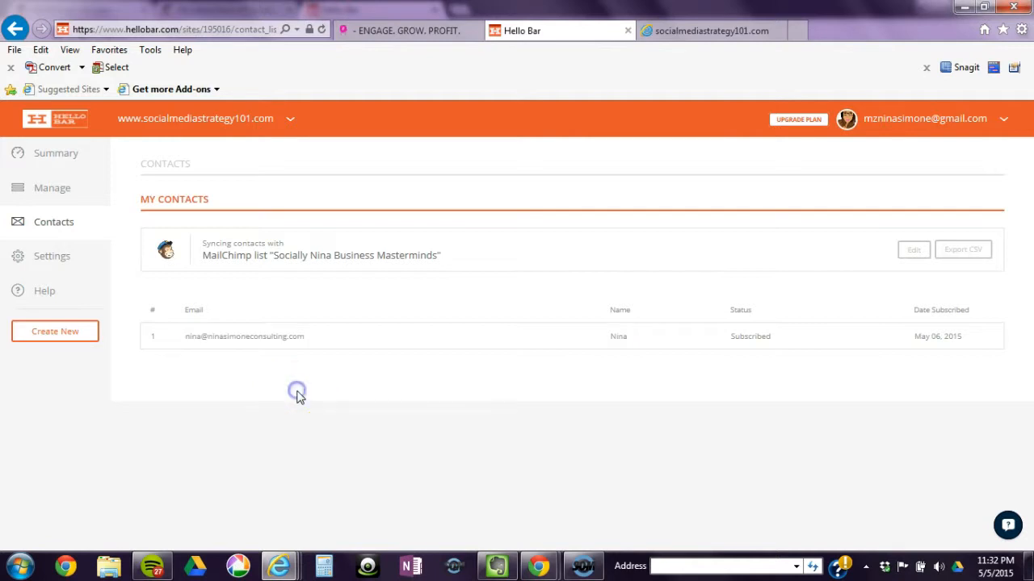
mouse_move(518, 473)
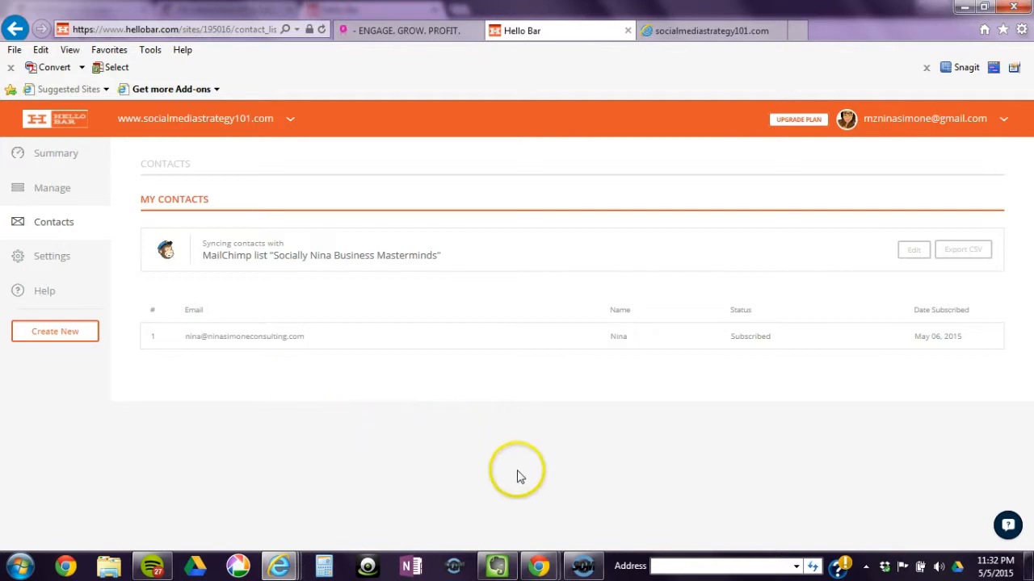
click(583, 566)
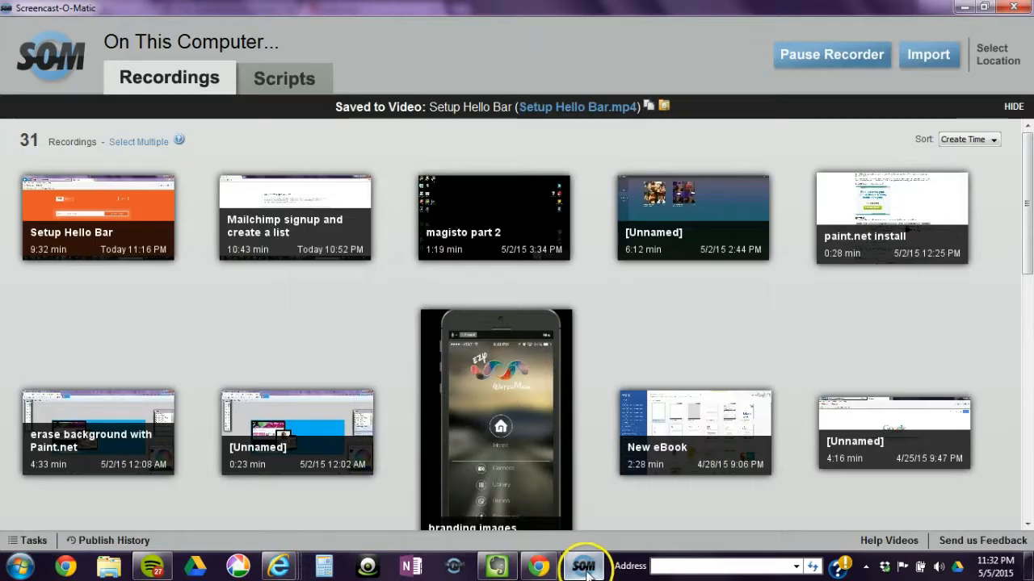